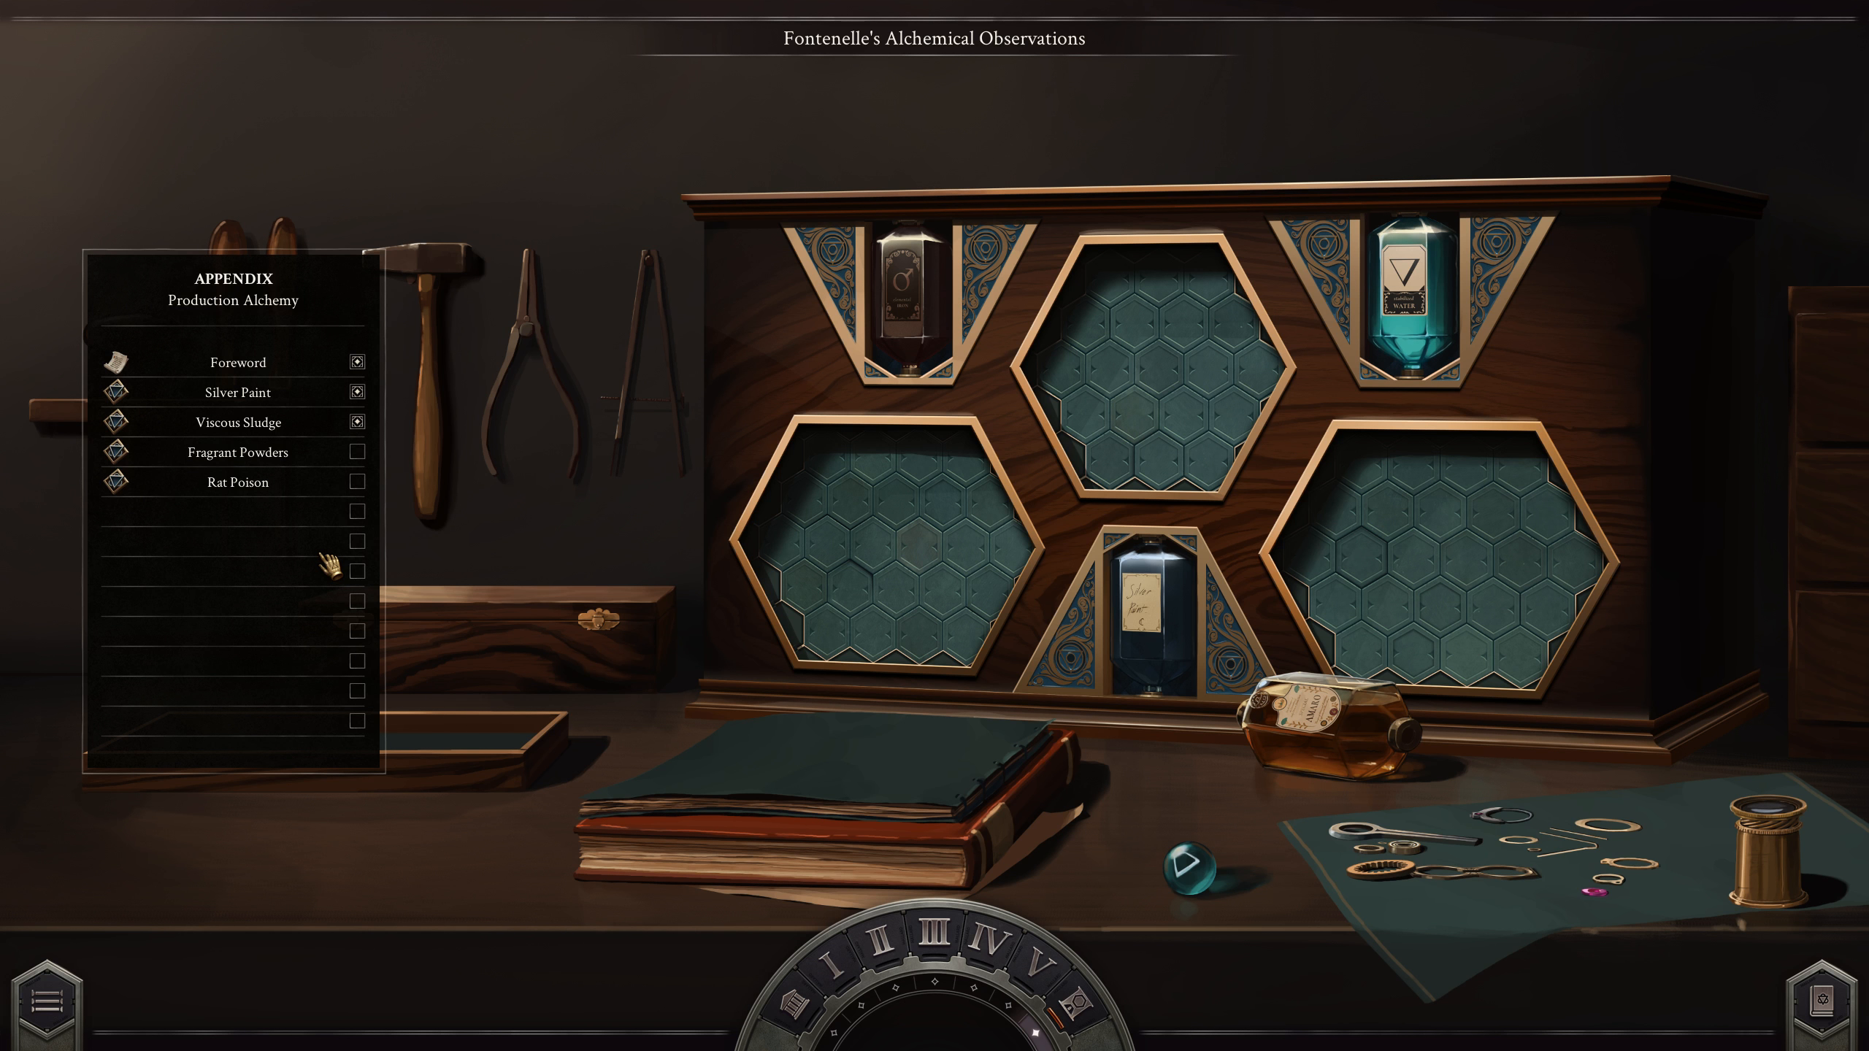
Step: Open the Fragrant Powders puzzle and its New Solution 1 in the editor
click(239, 452)
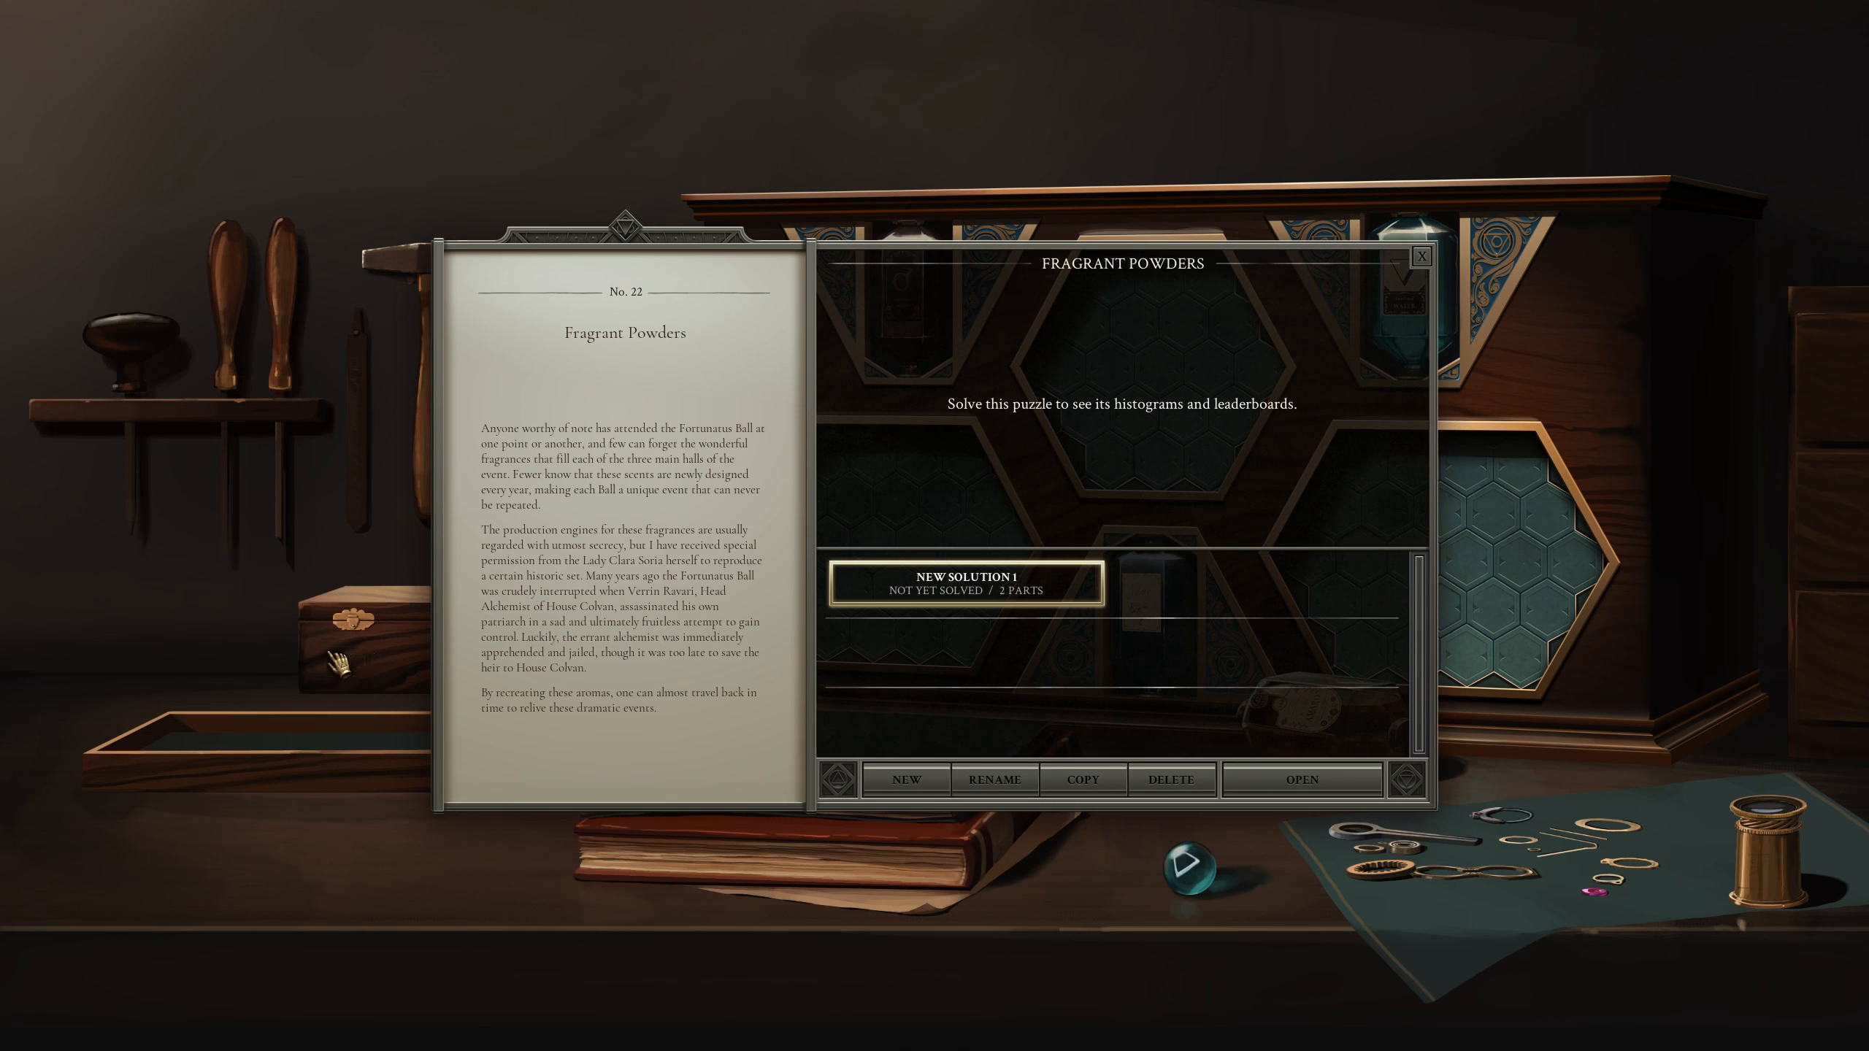
mouse_move(419, 673)
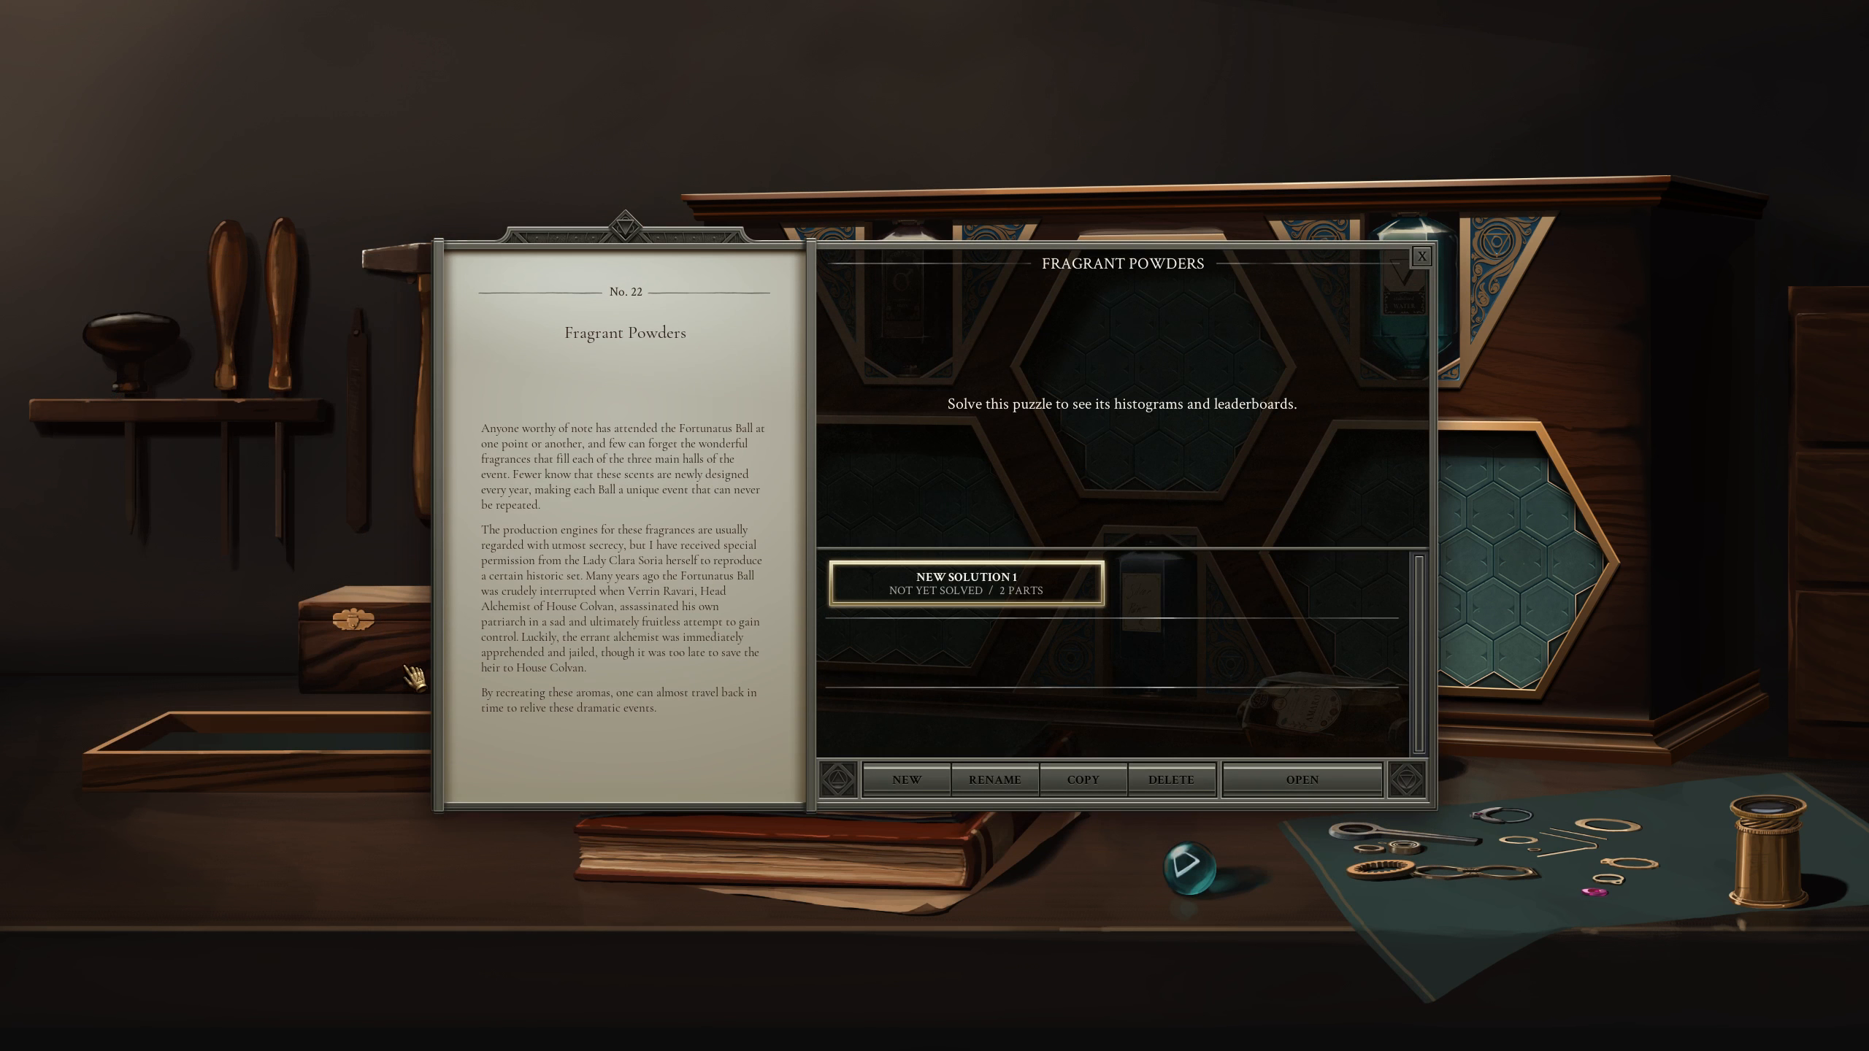
mouse_move(415, 799)
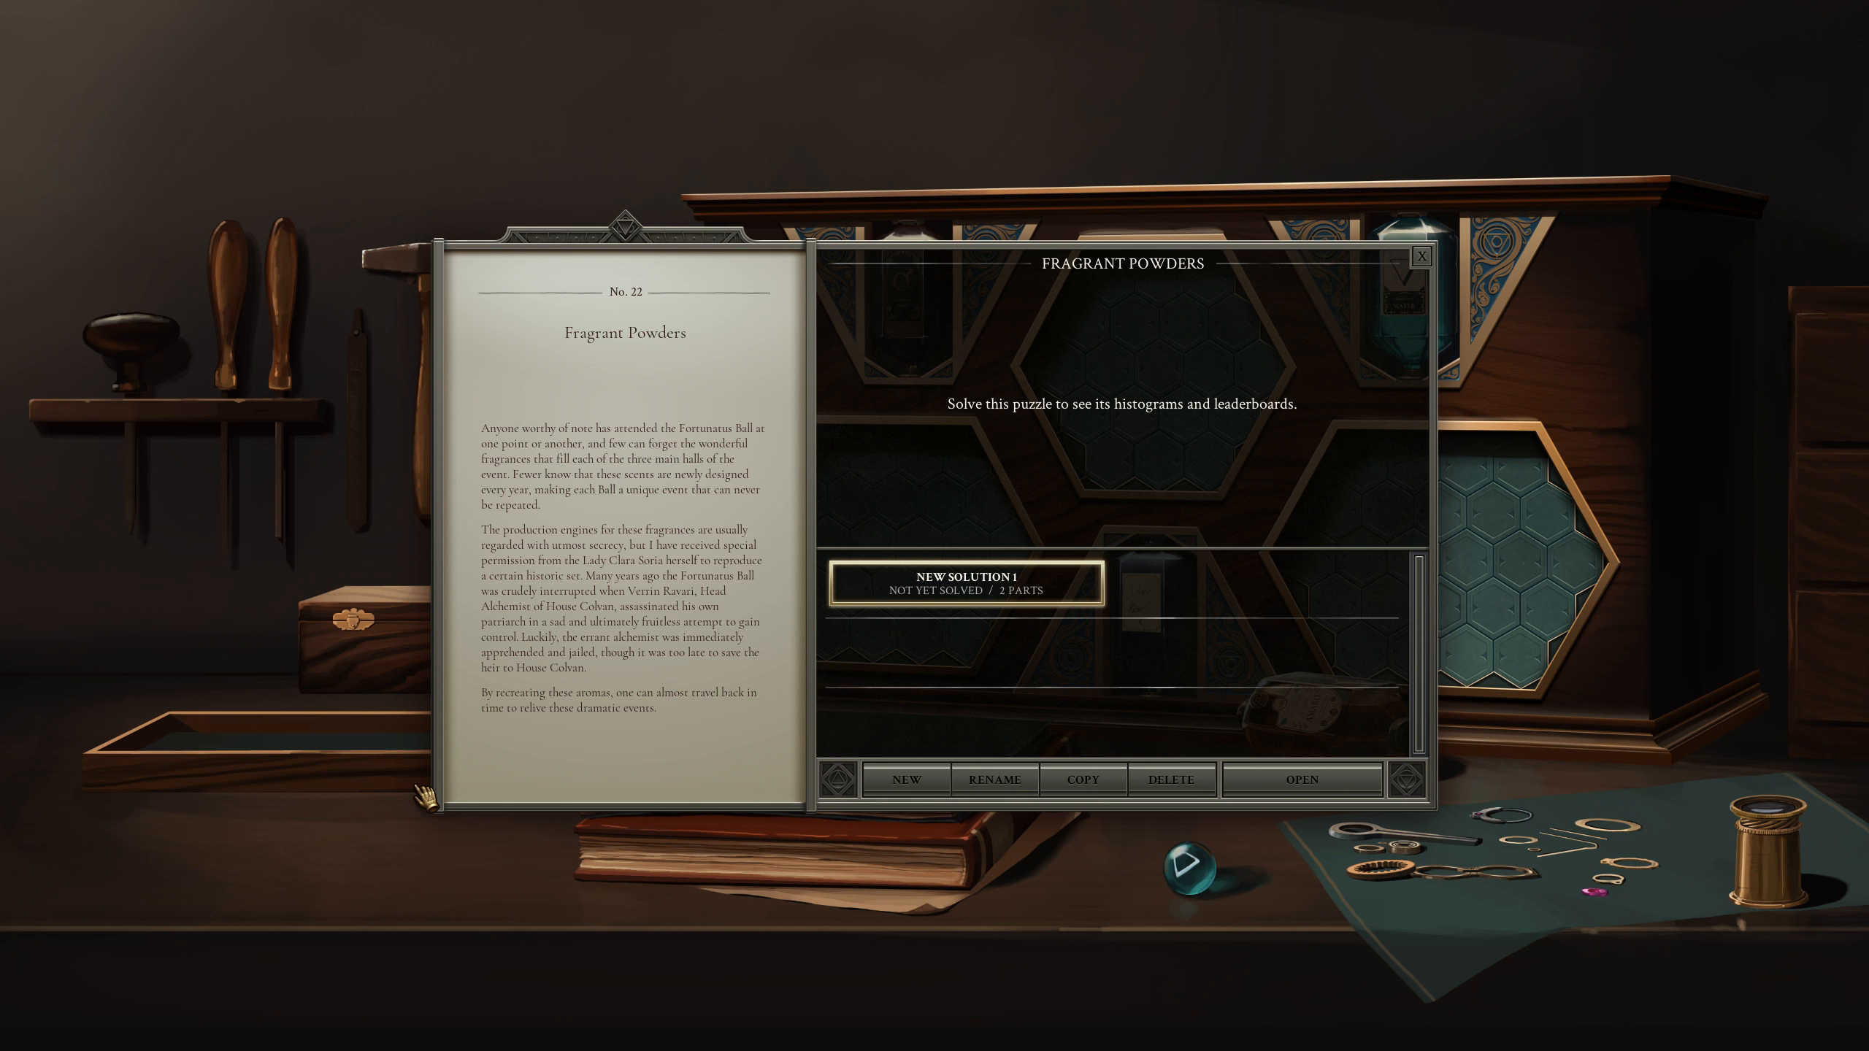
mouse_move(1180, 733)
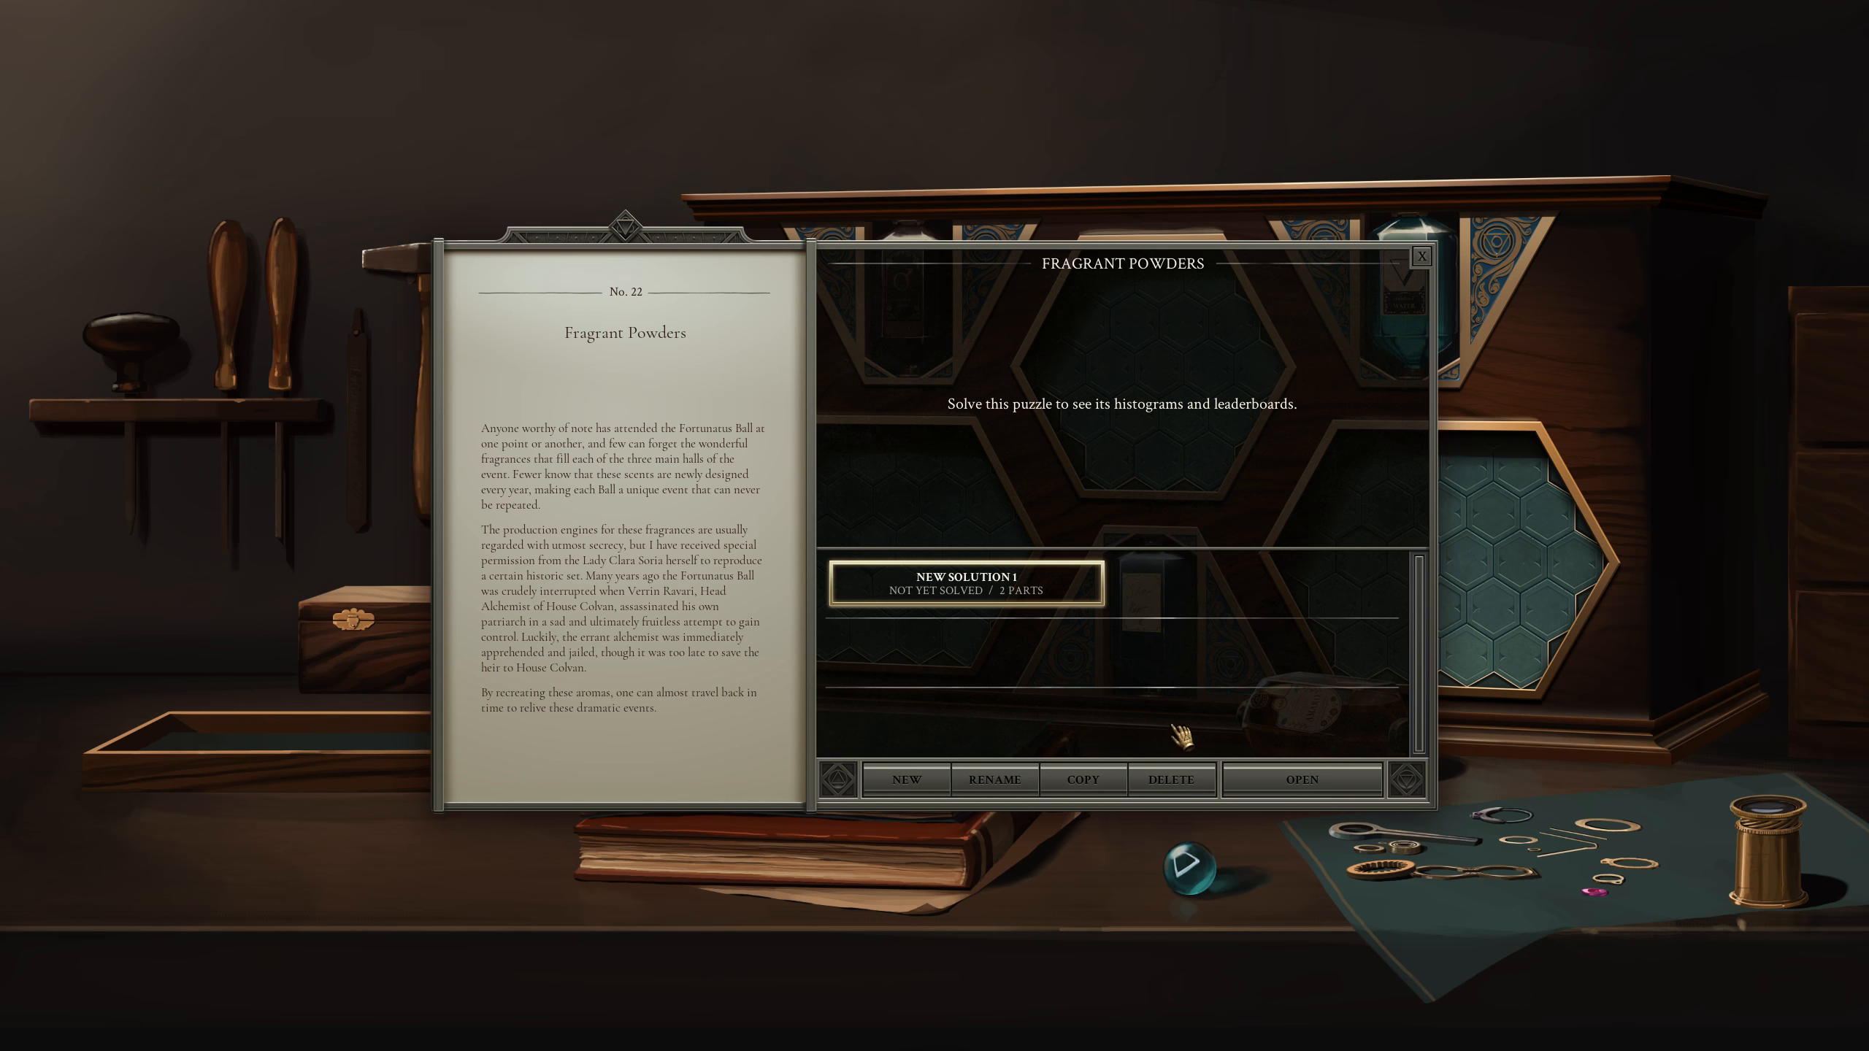
click(1302, 779)
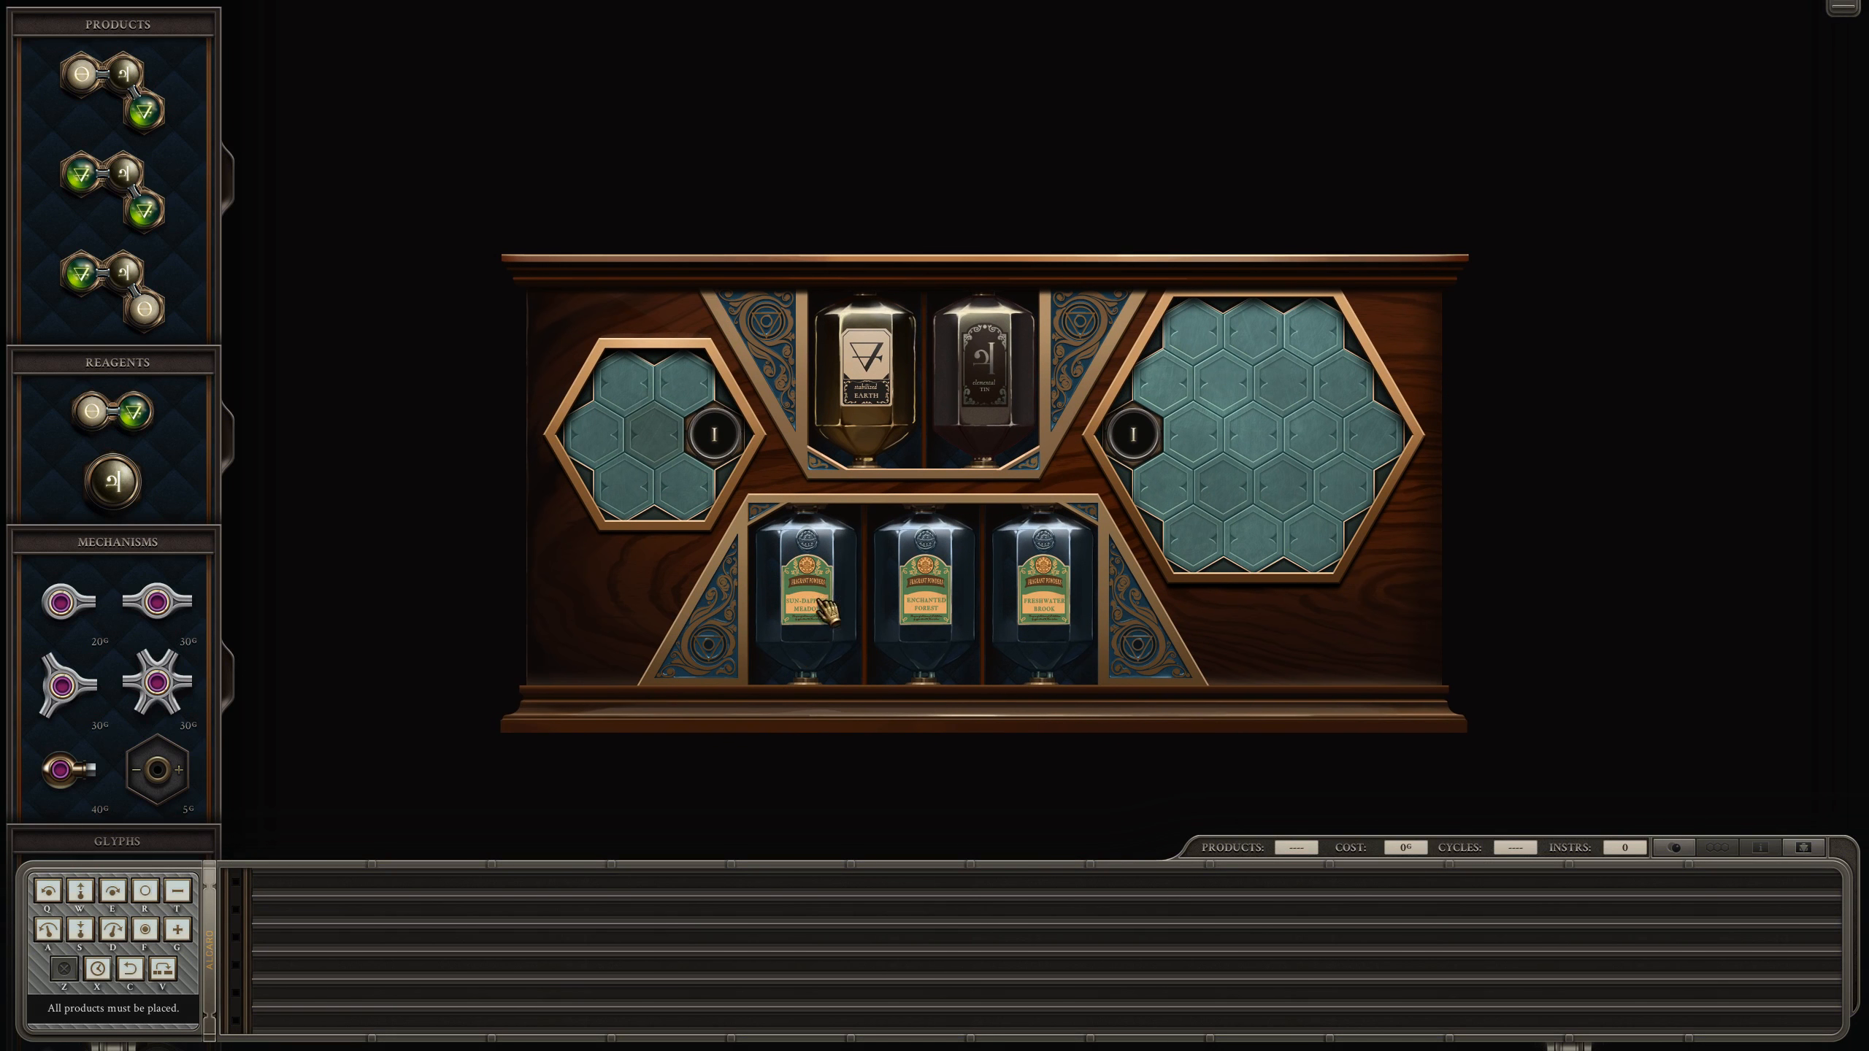
mouse_move(1059, 625)
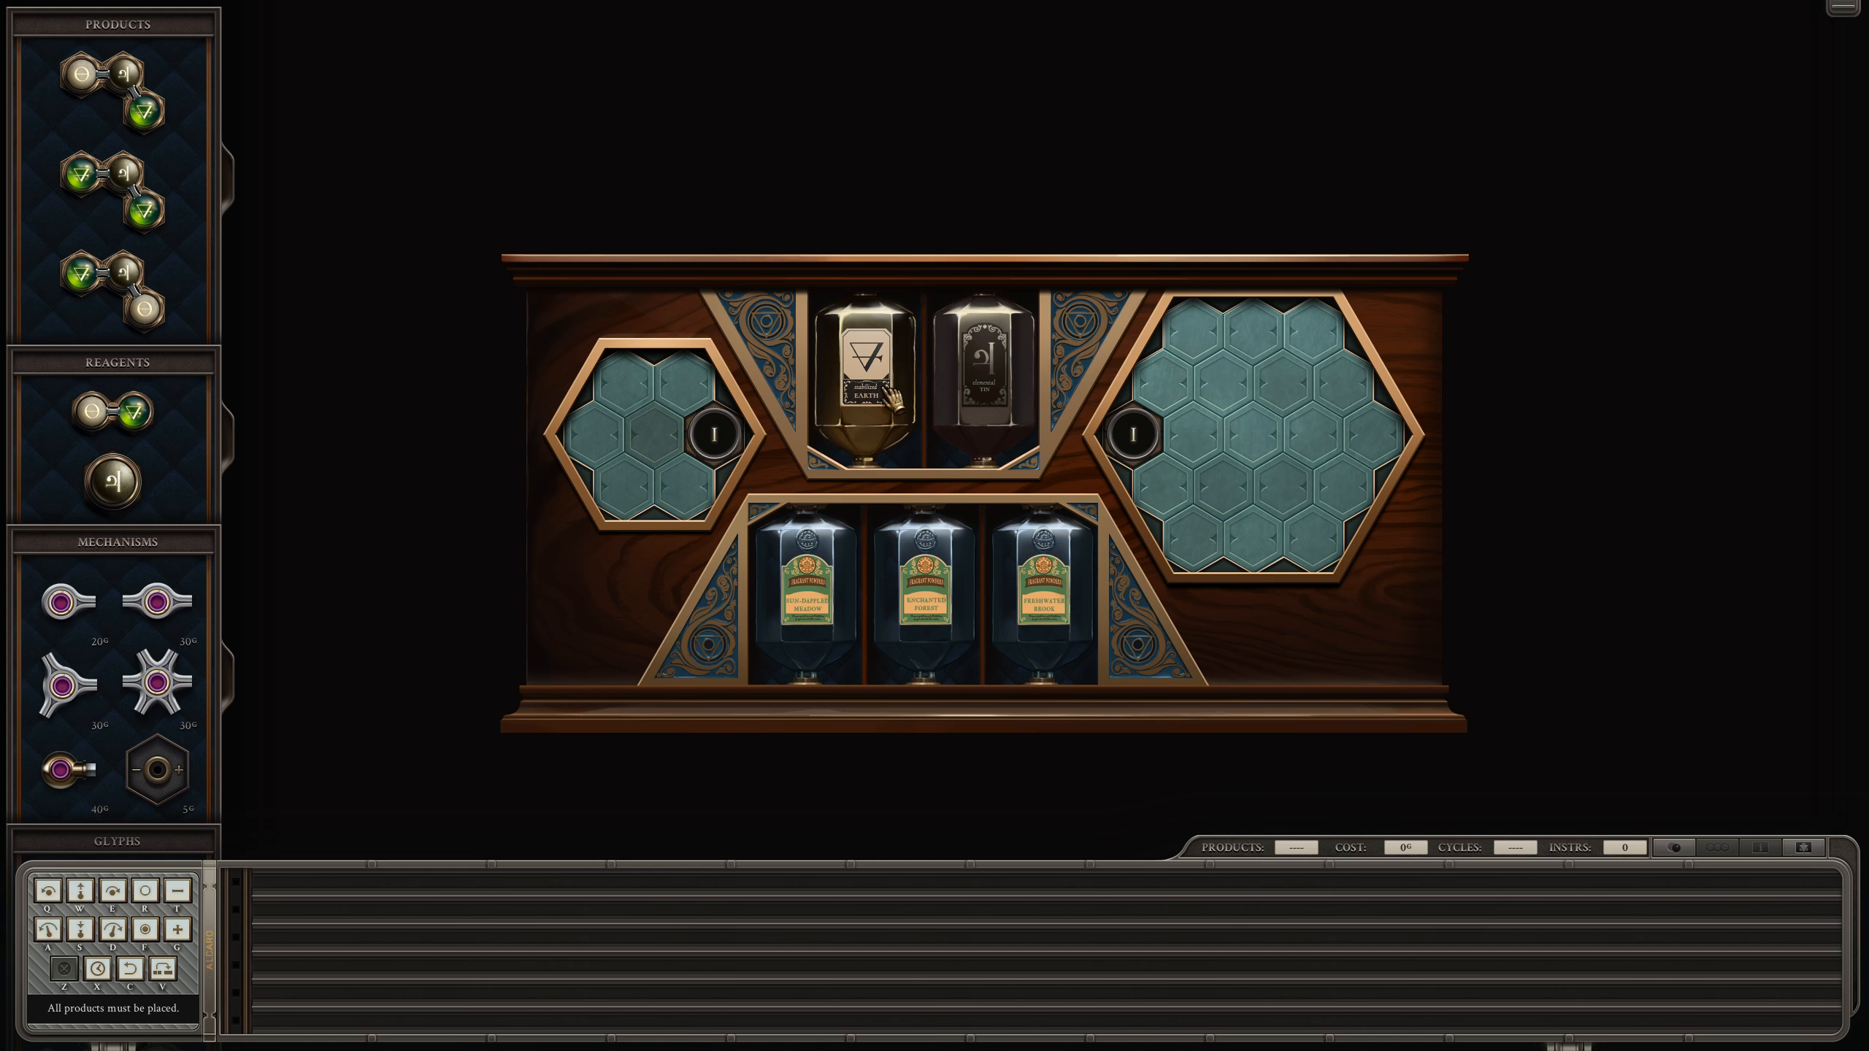
mouse_move(748, 451)
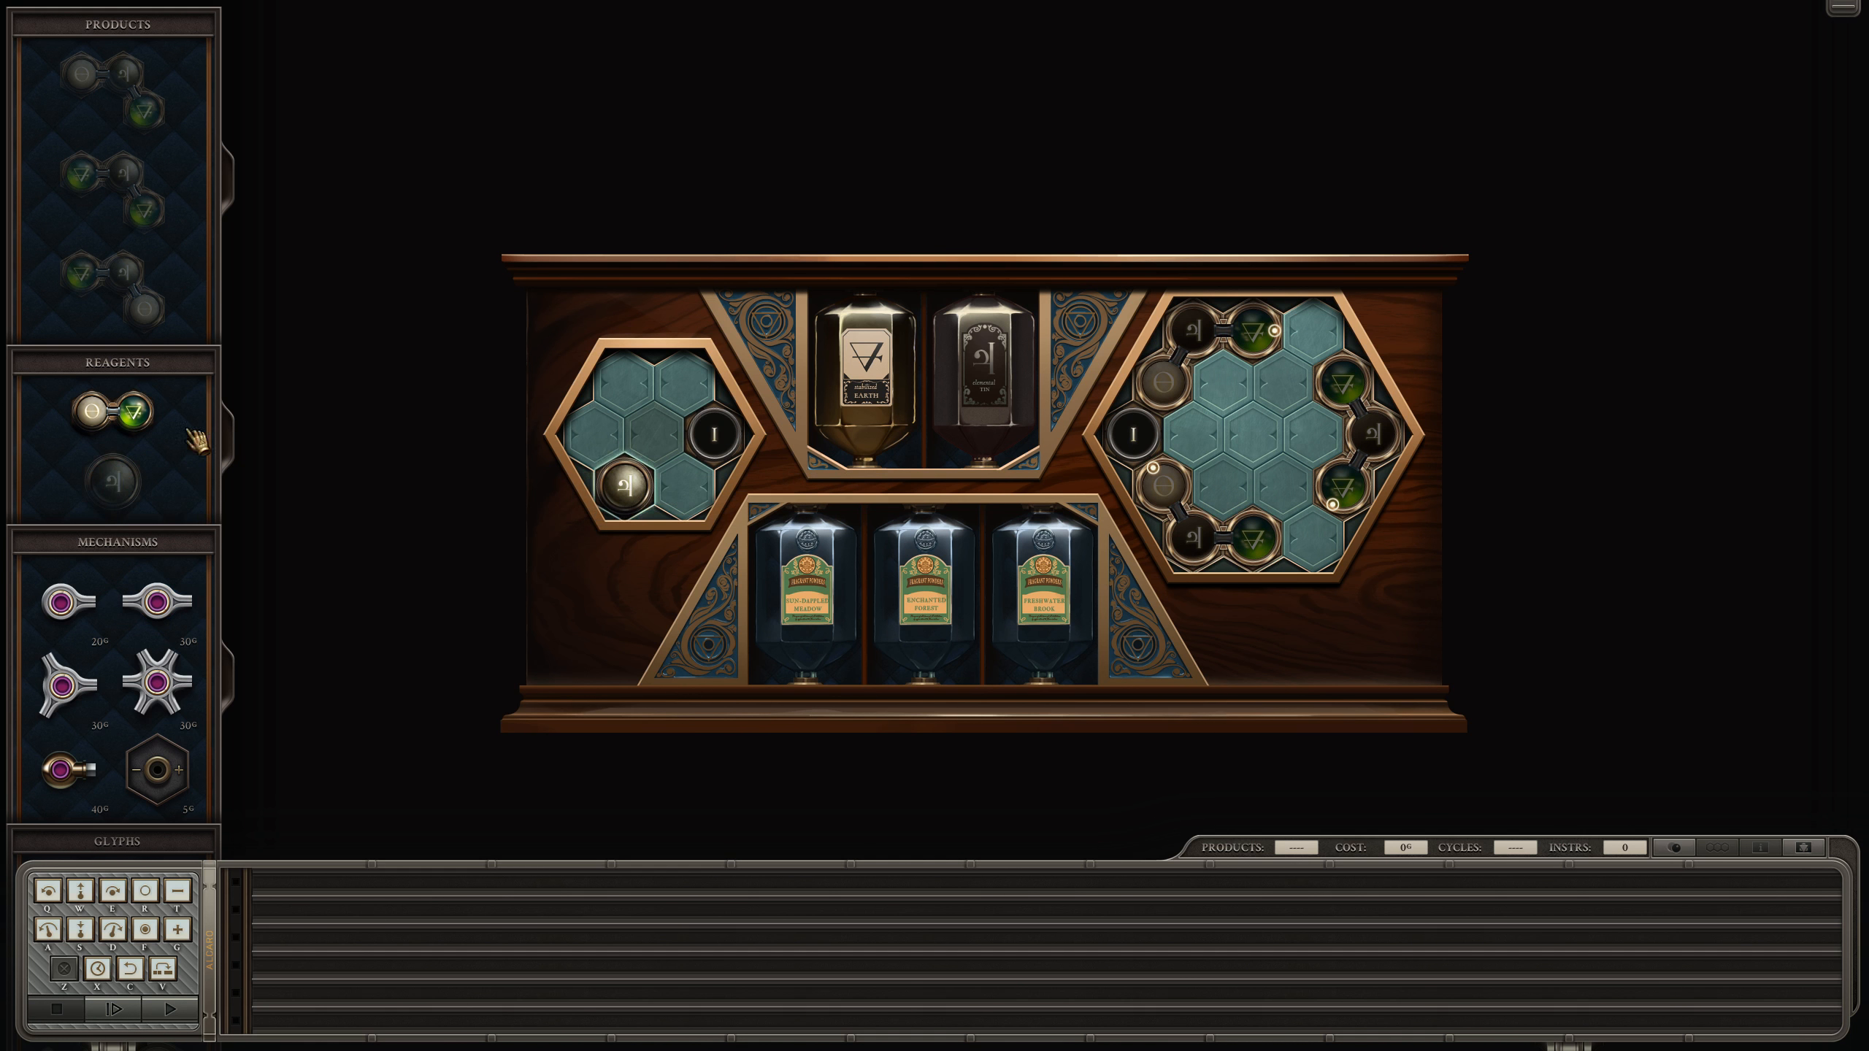
Step: Drag the second reagent into the left area of the board
drag(107, 411, 644, 381)
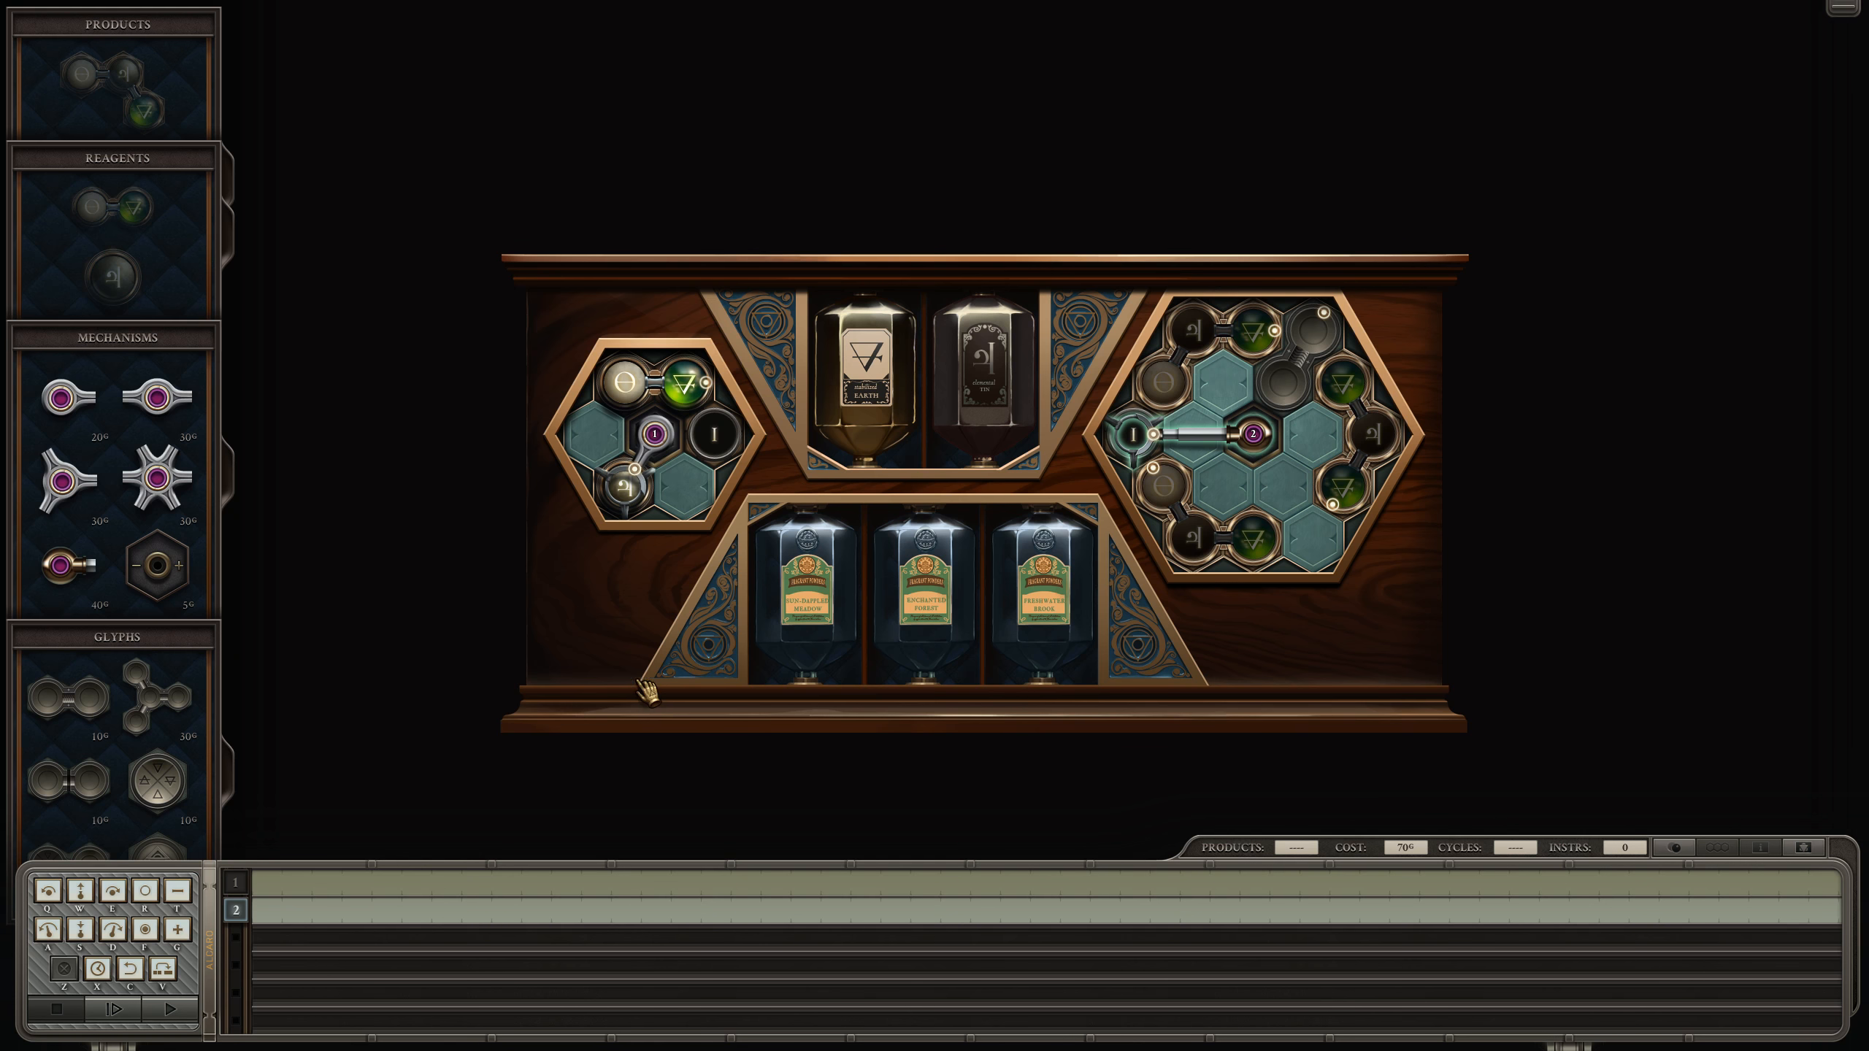
mouse_move(757, 685)
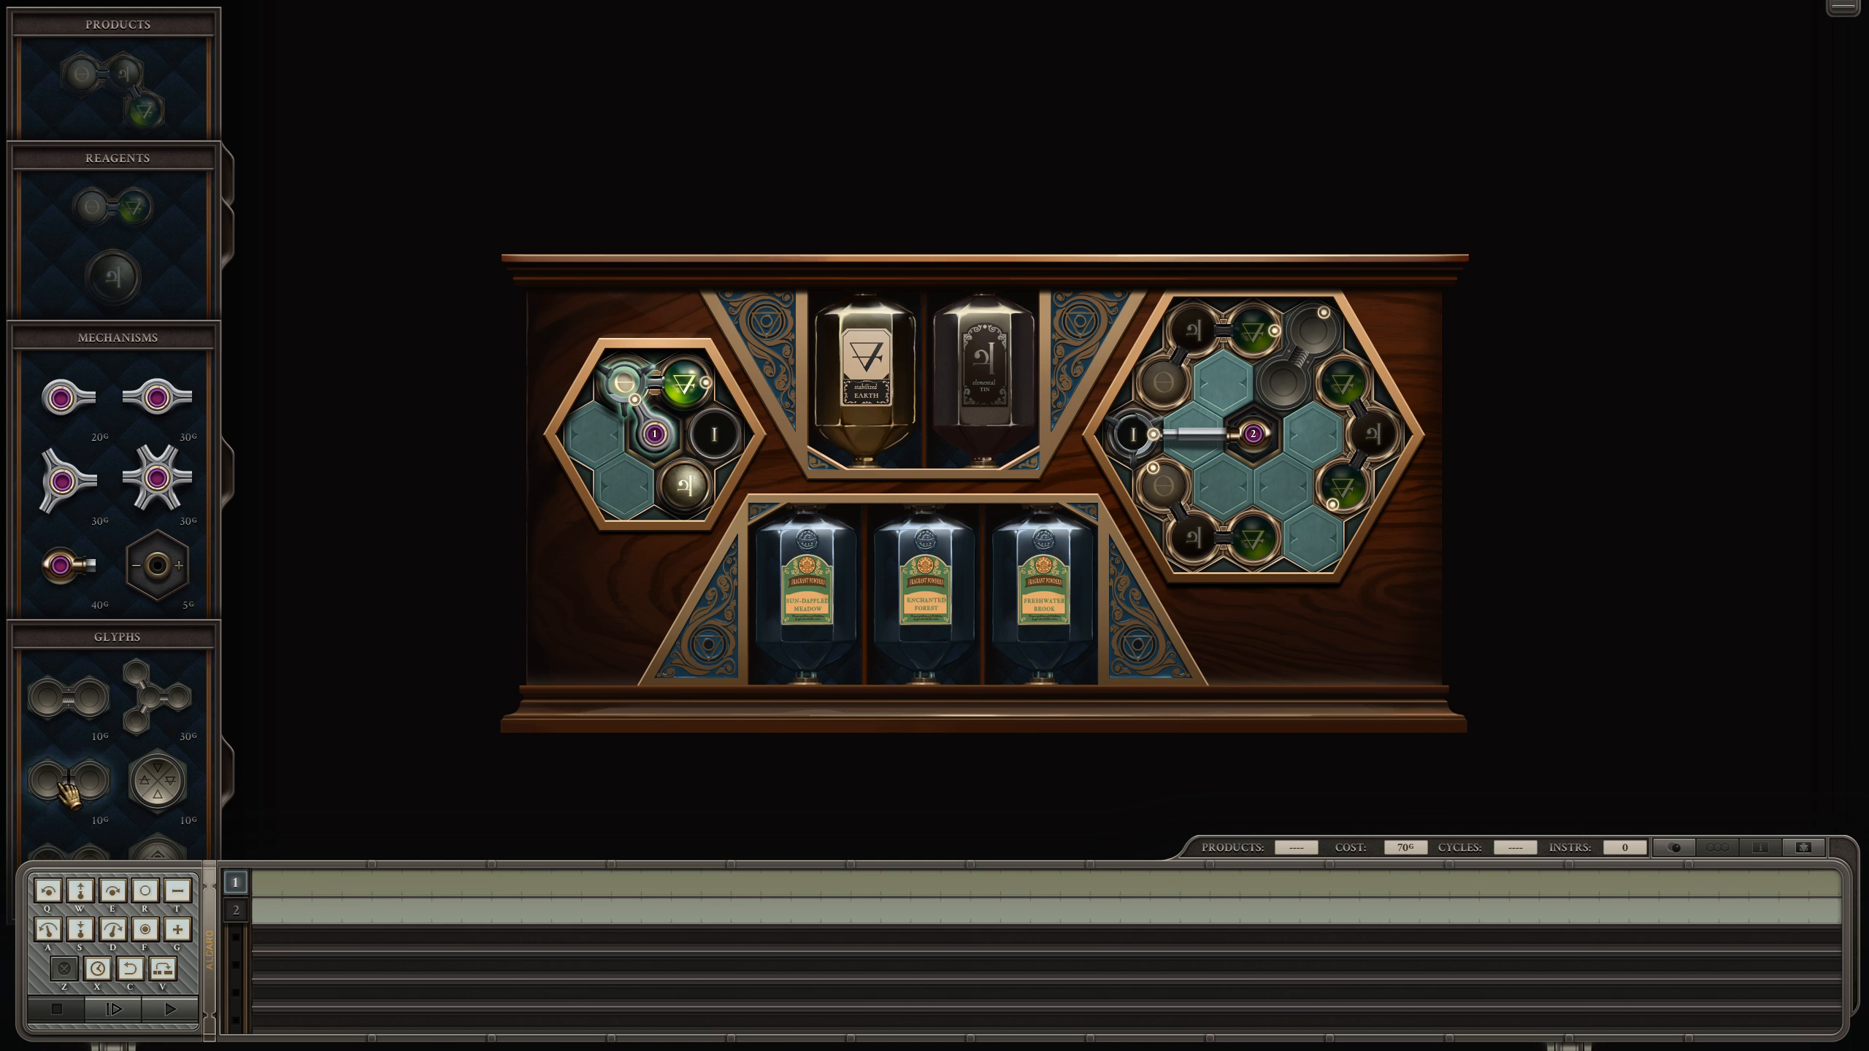
mouse_move(245, 677)
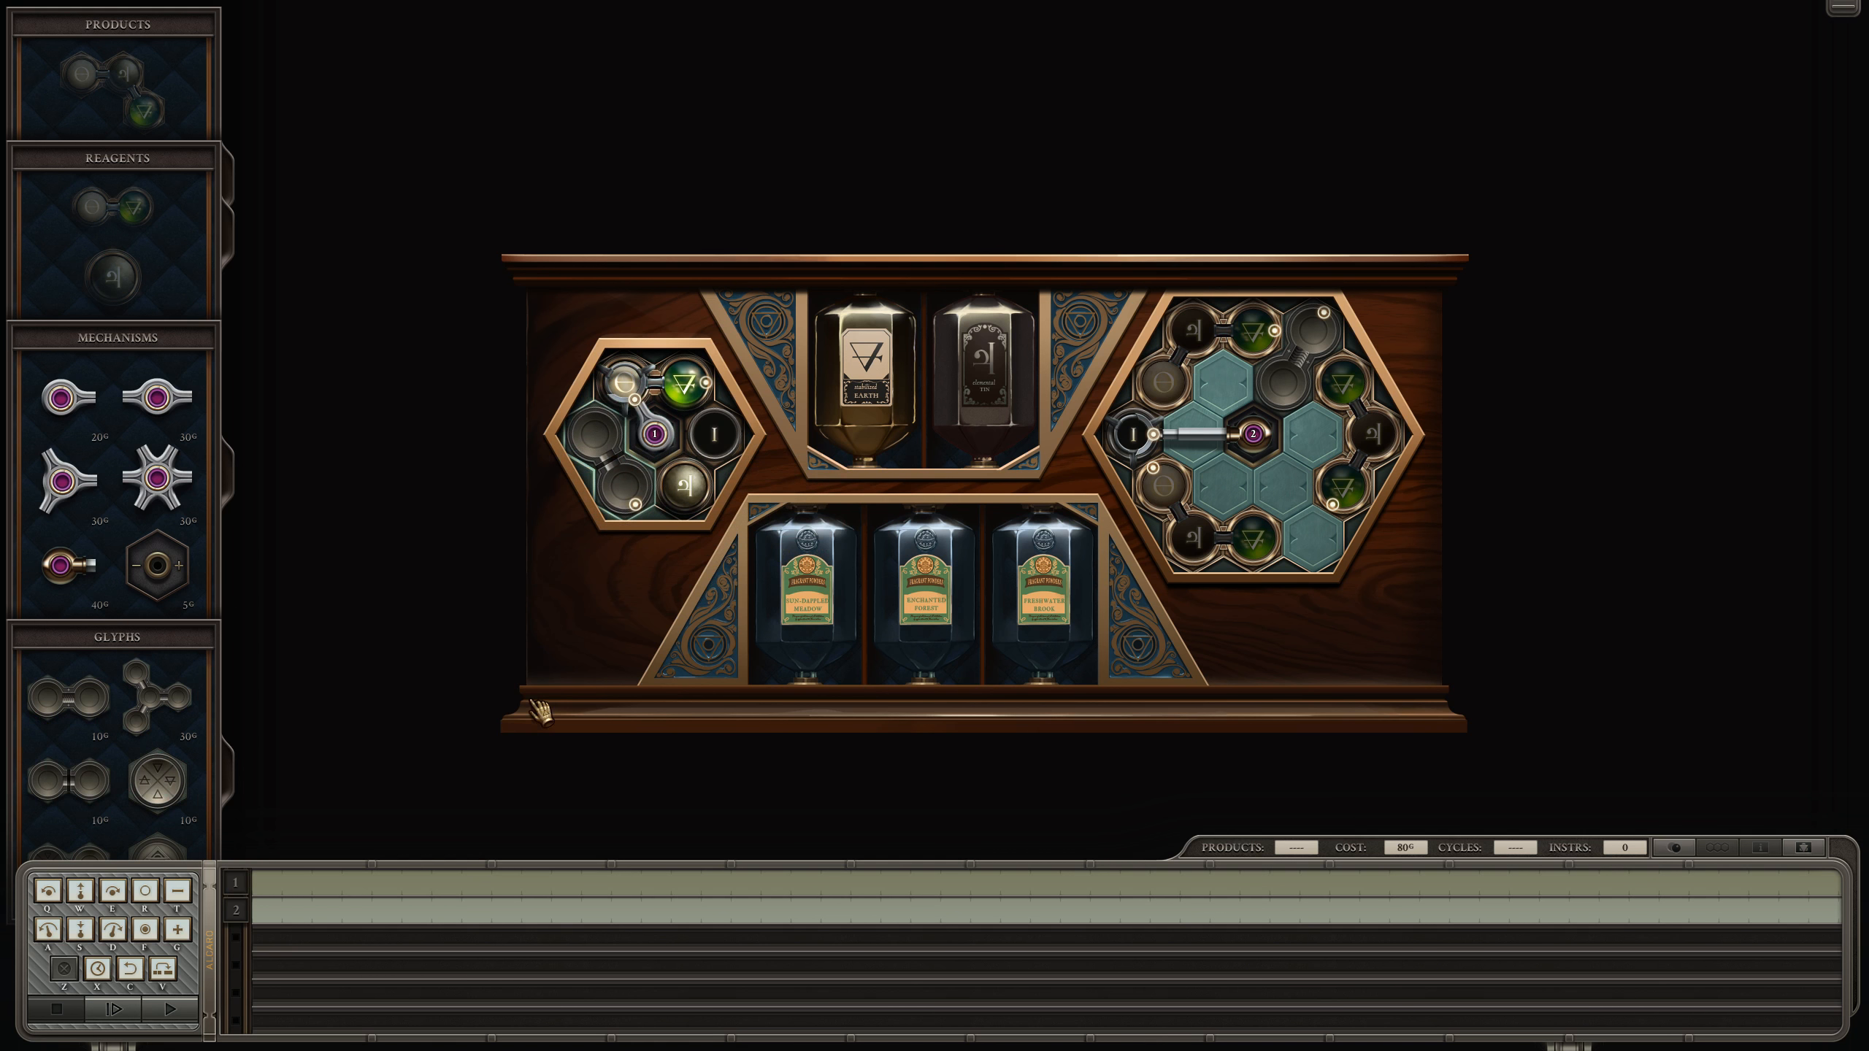
mouse_move(633, 477)
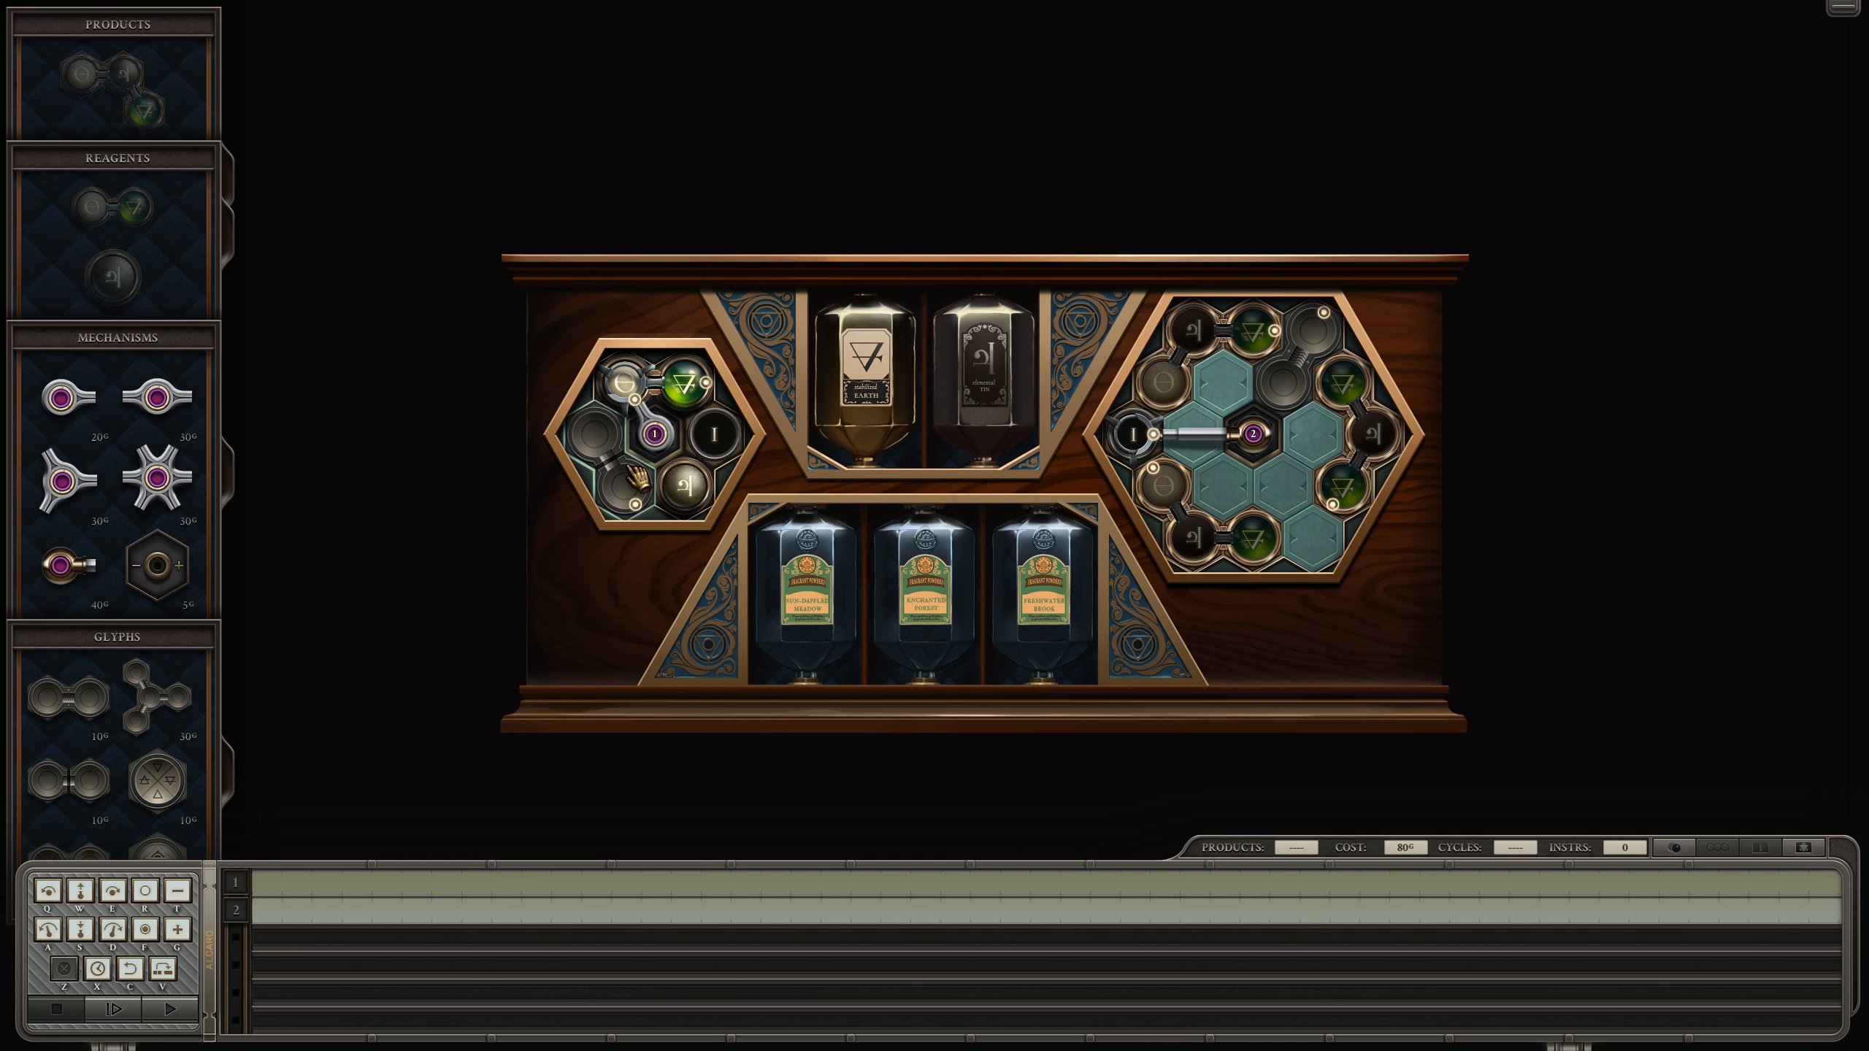
mouse_move(1309, 477)
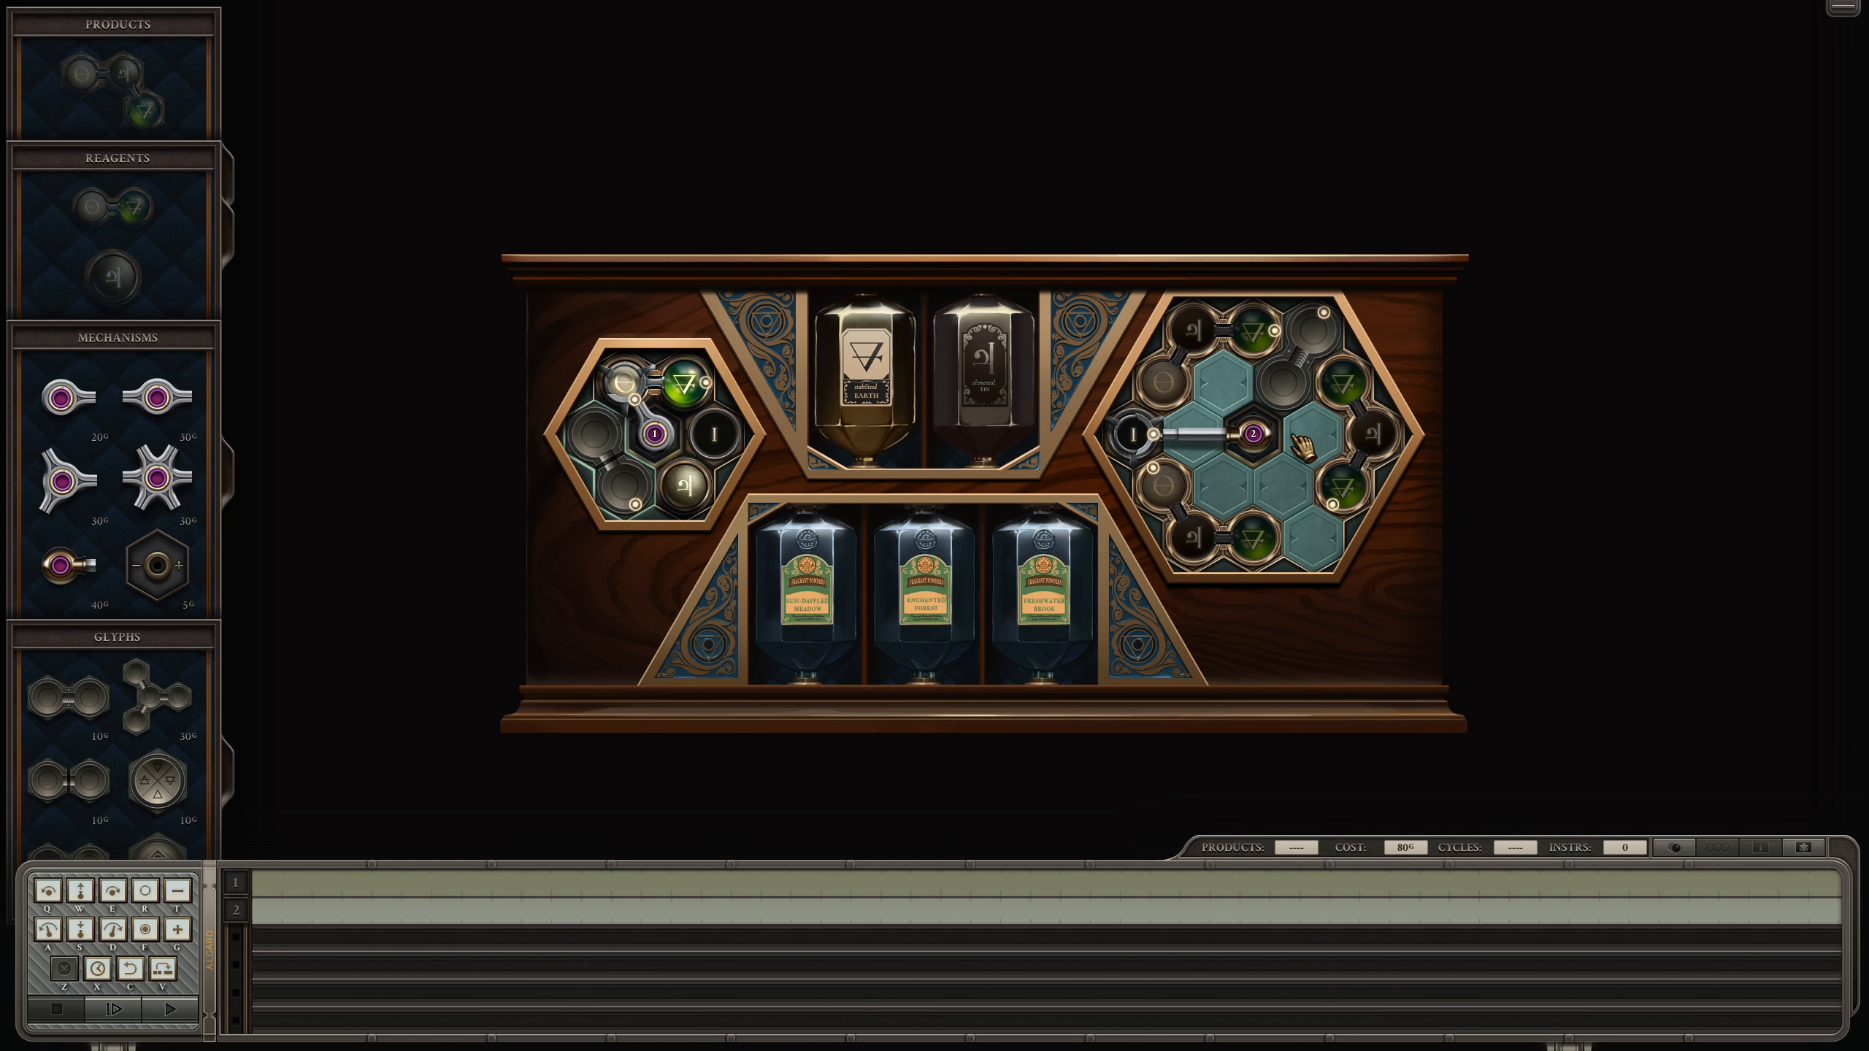
mouse_move(1248, 509)
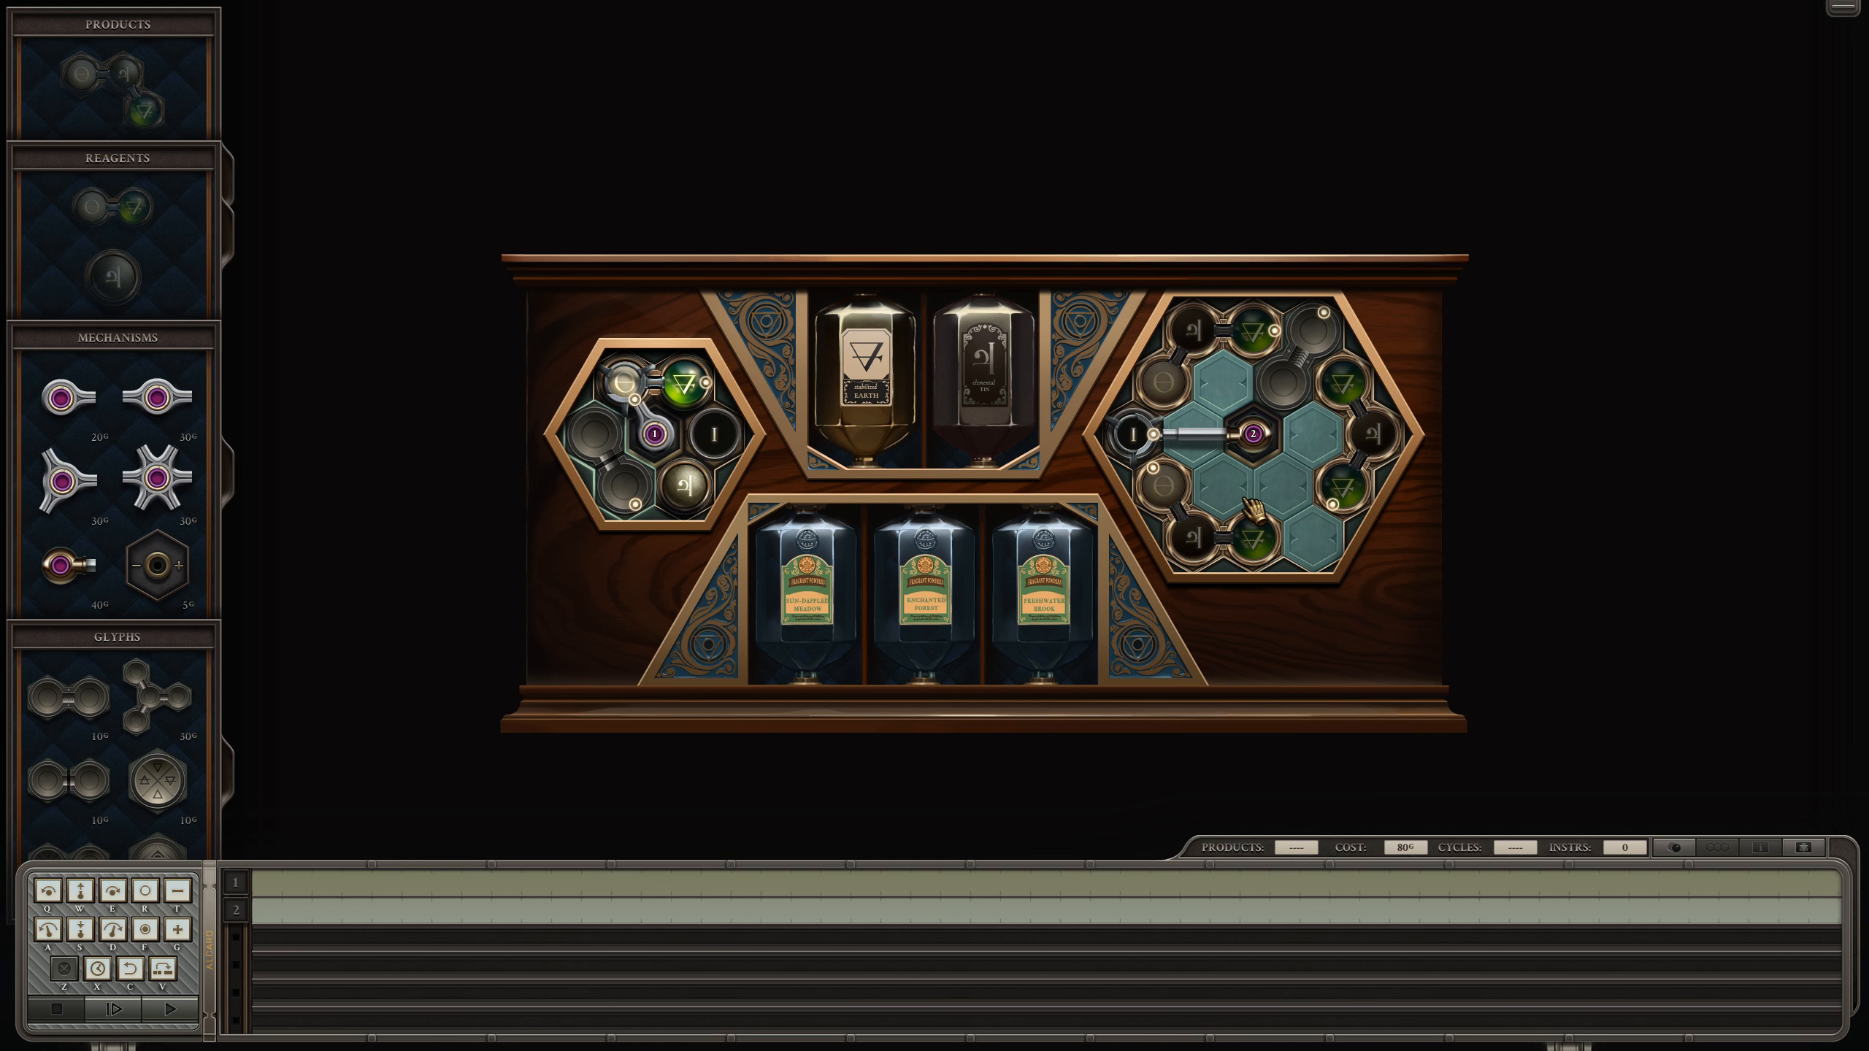
mouse_move(1287, 394)
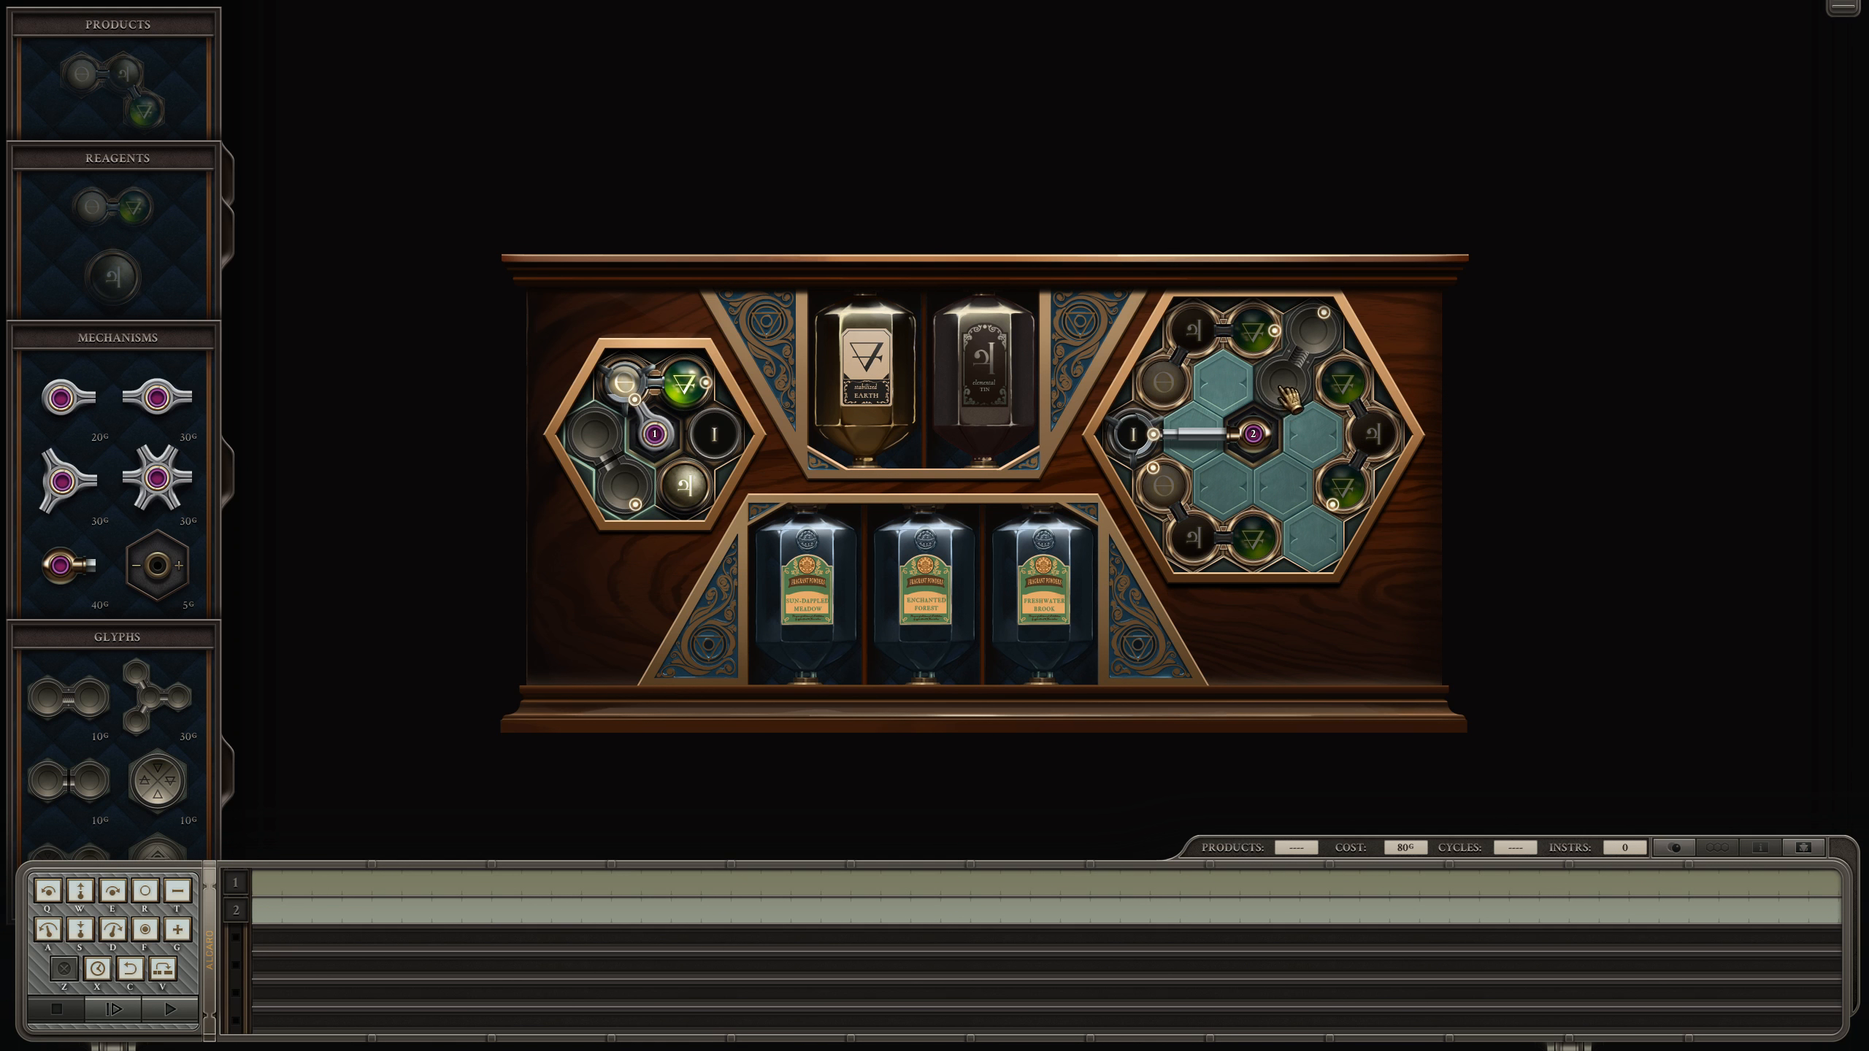
mouse_move(1281, 507)
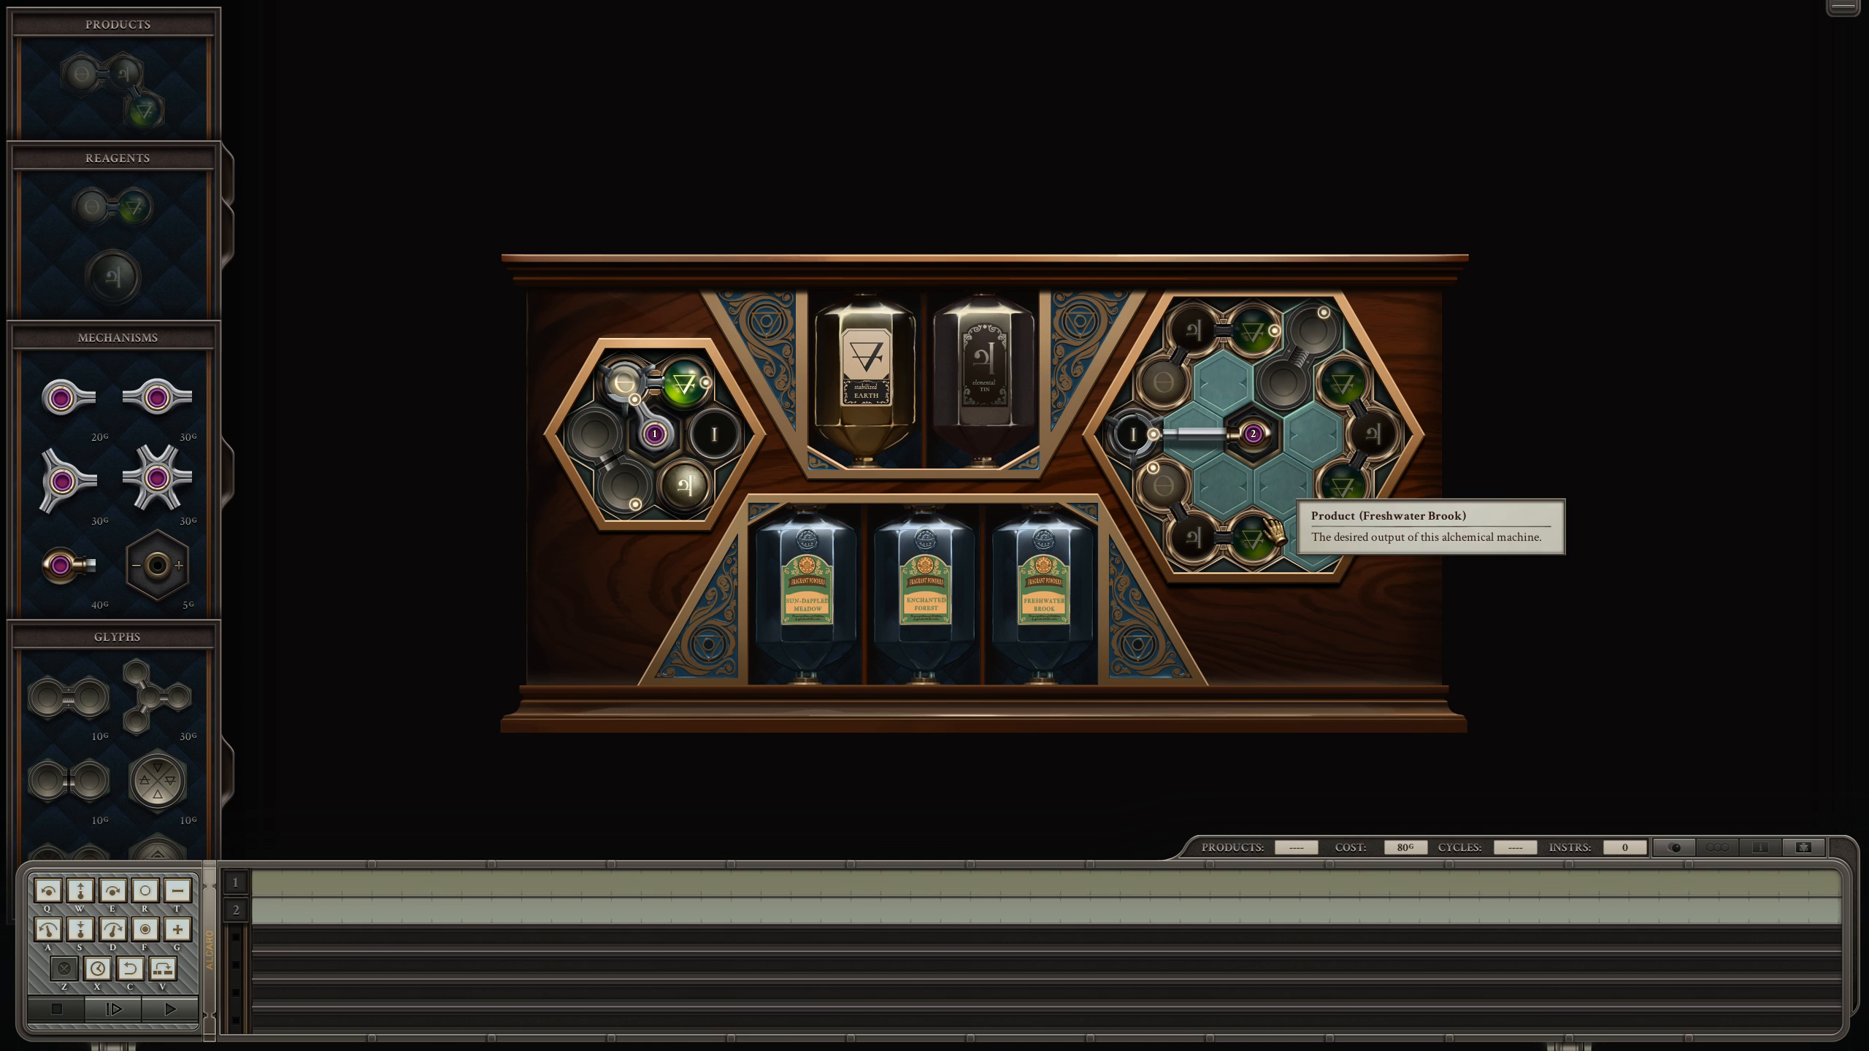
mouse_move(1285, 400)
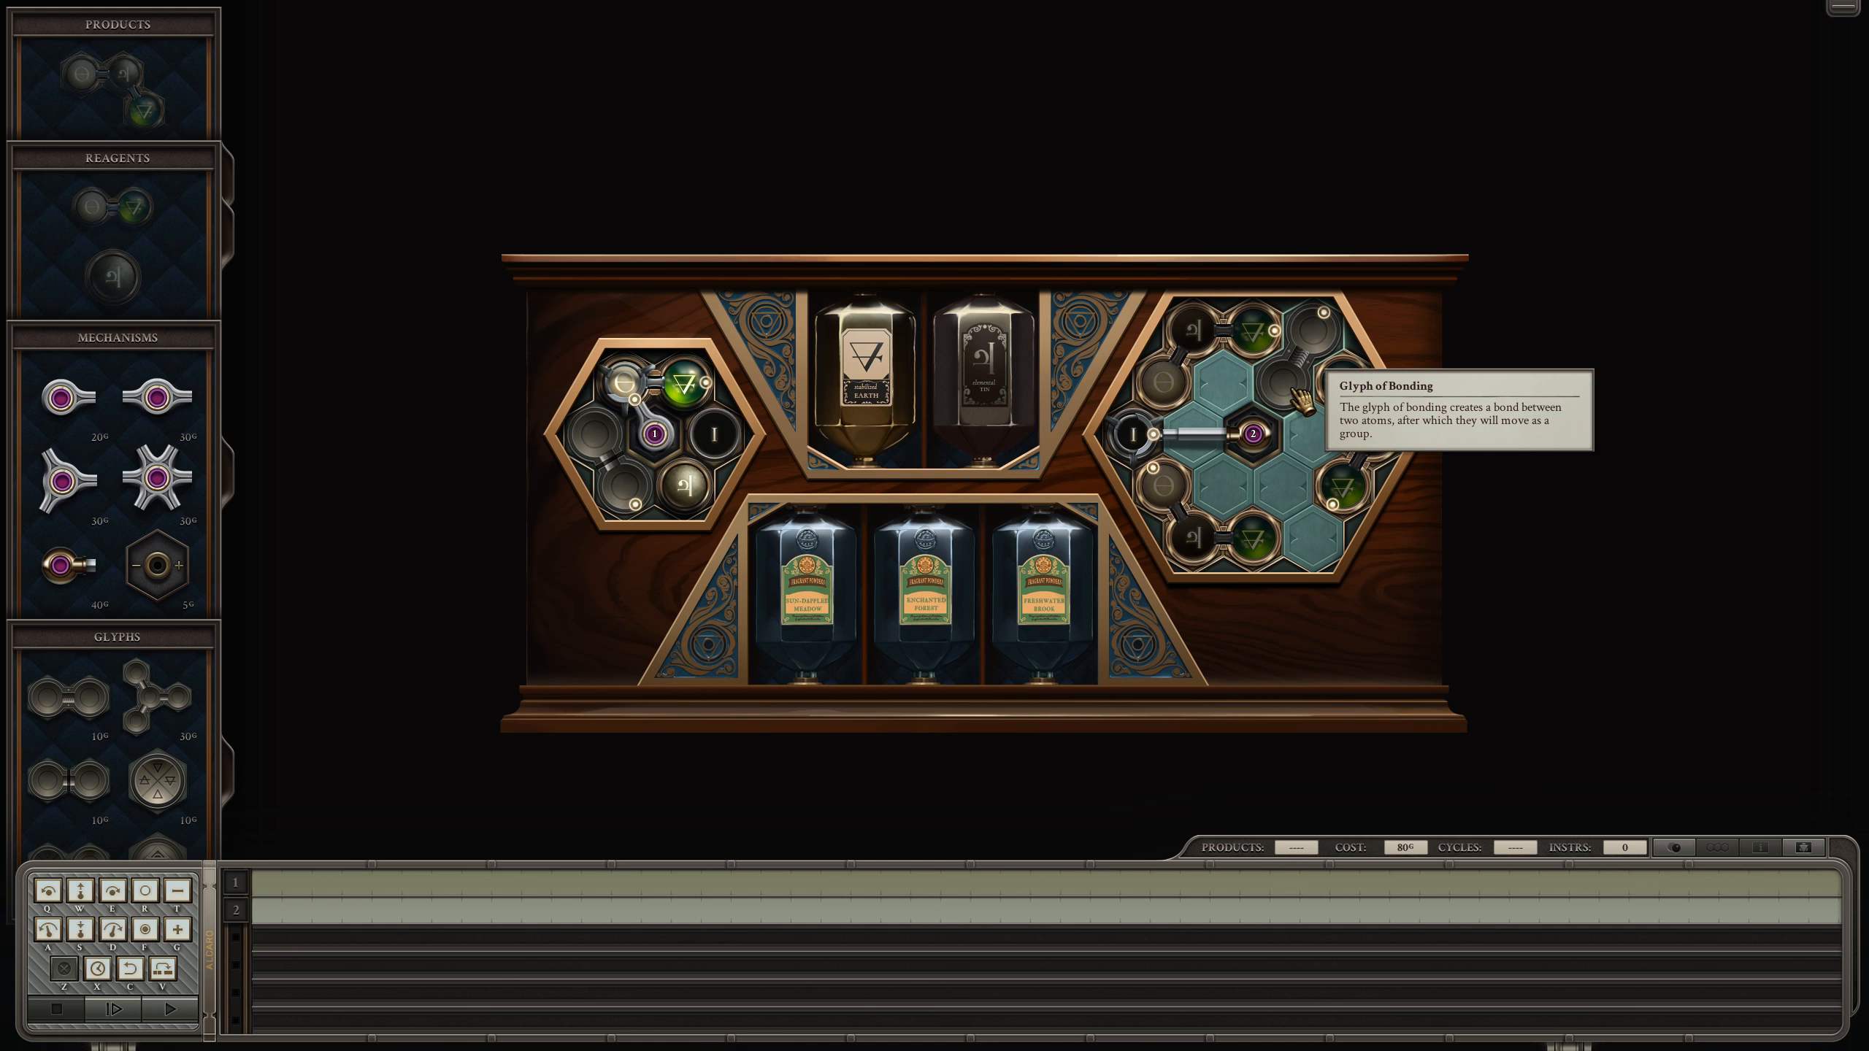
mouse_move(1306, 420)
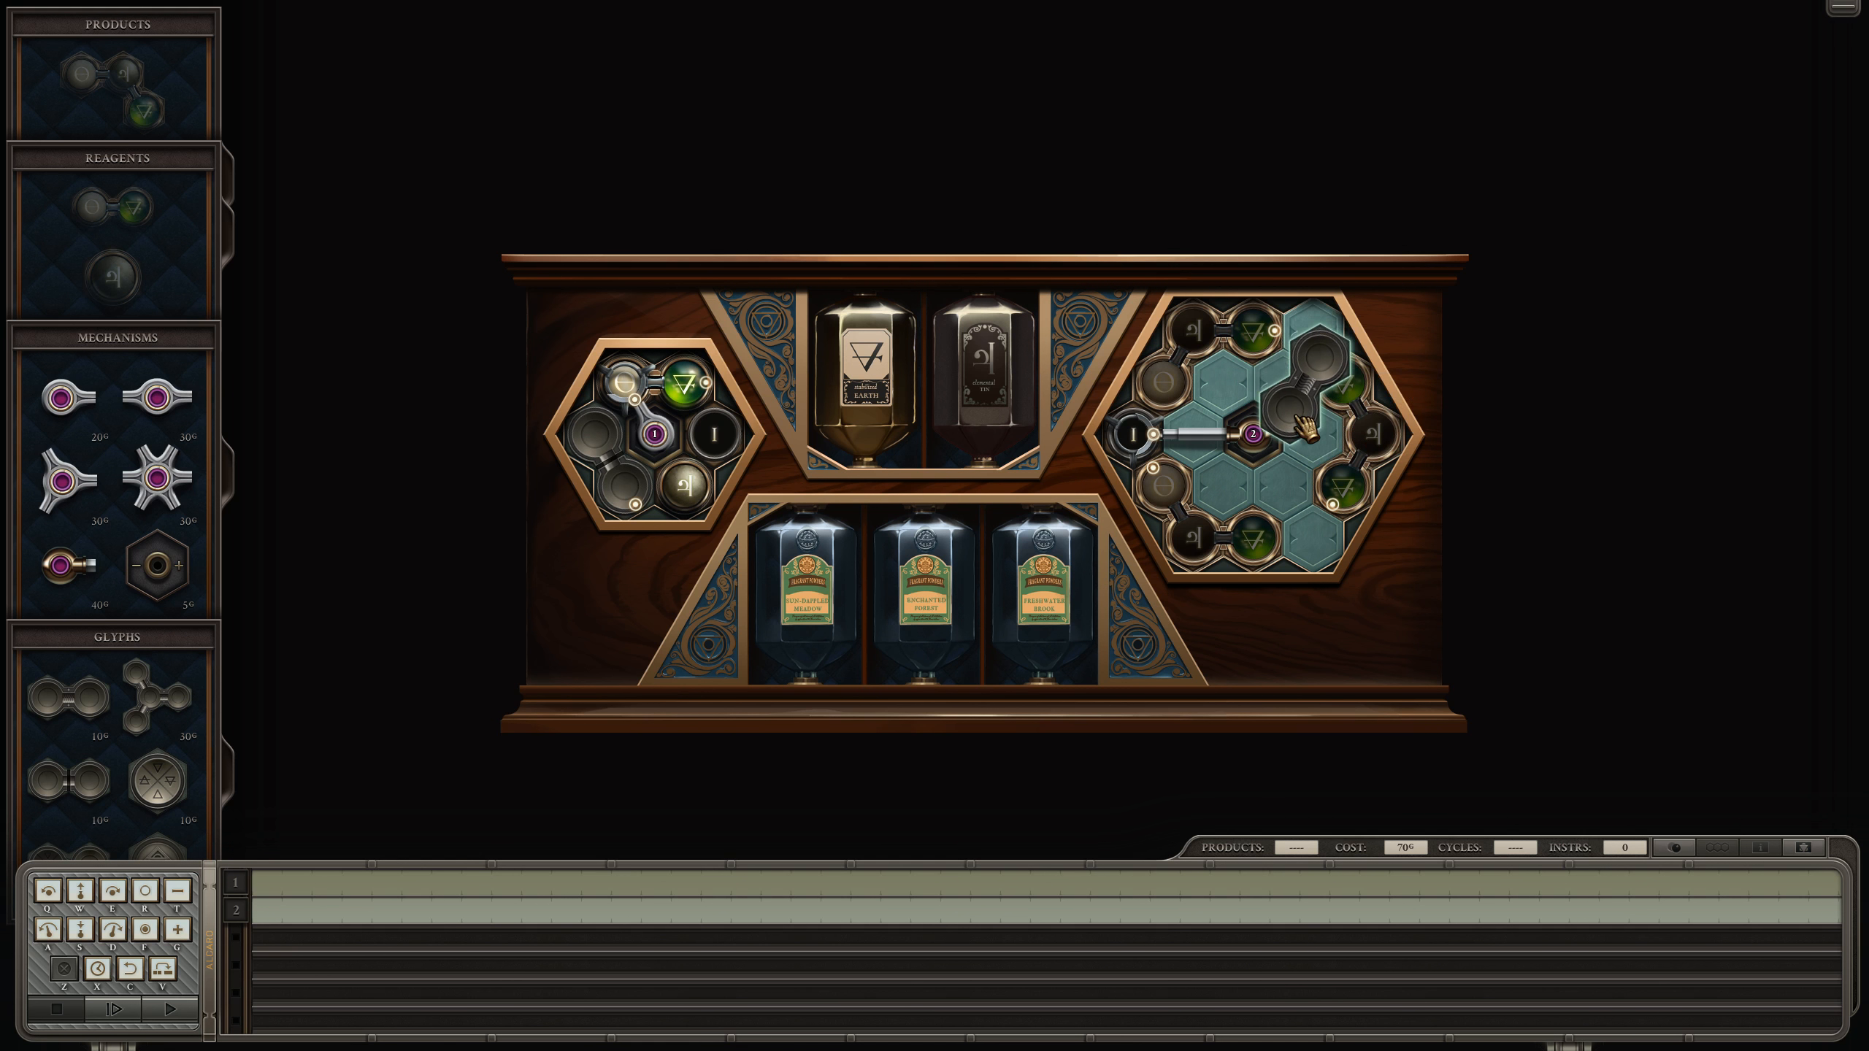
Step: Place the bonding glyph in the right area and scroll the board view
click(1311, 394)
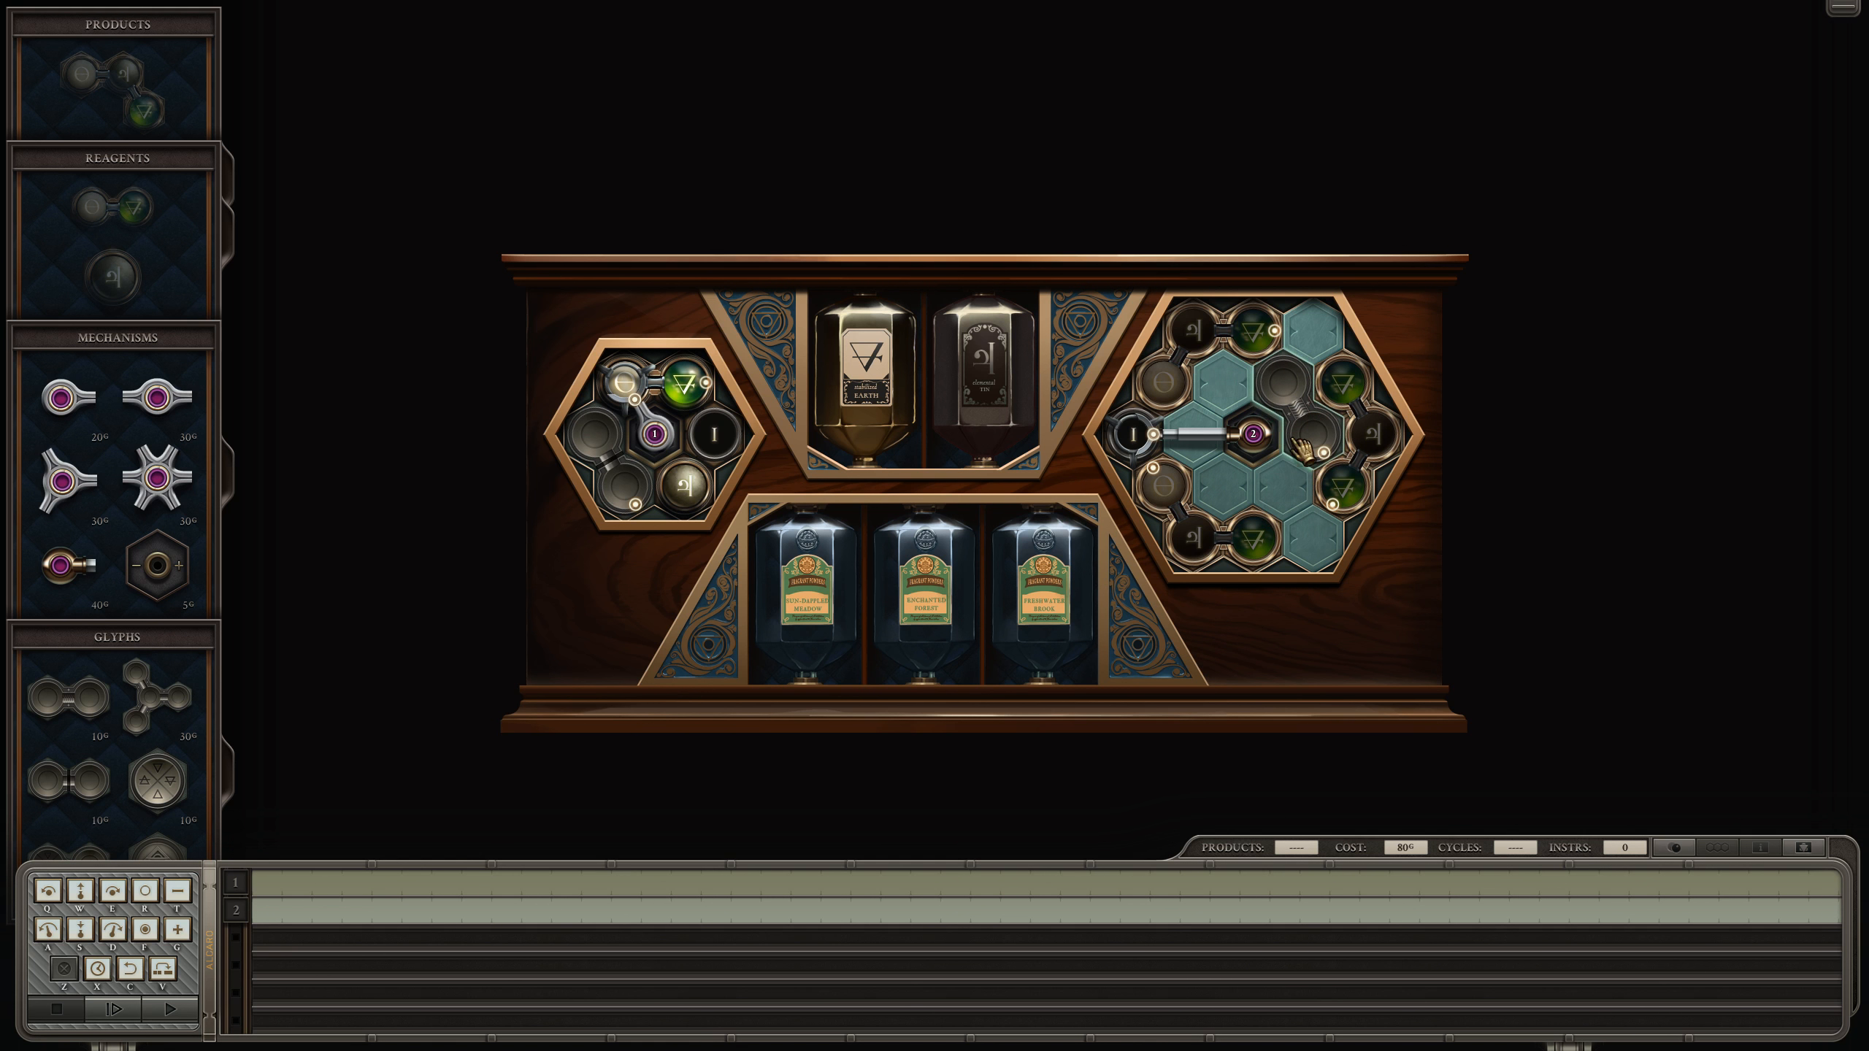
mouse_move(1246, 534)
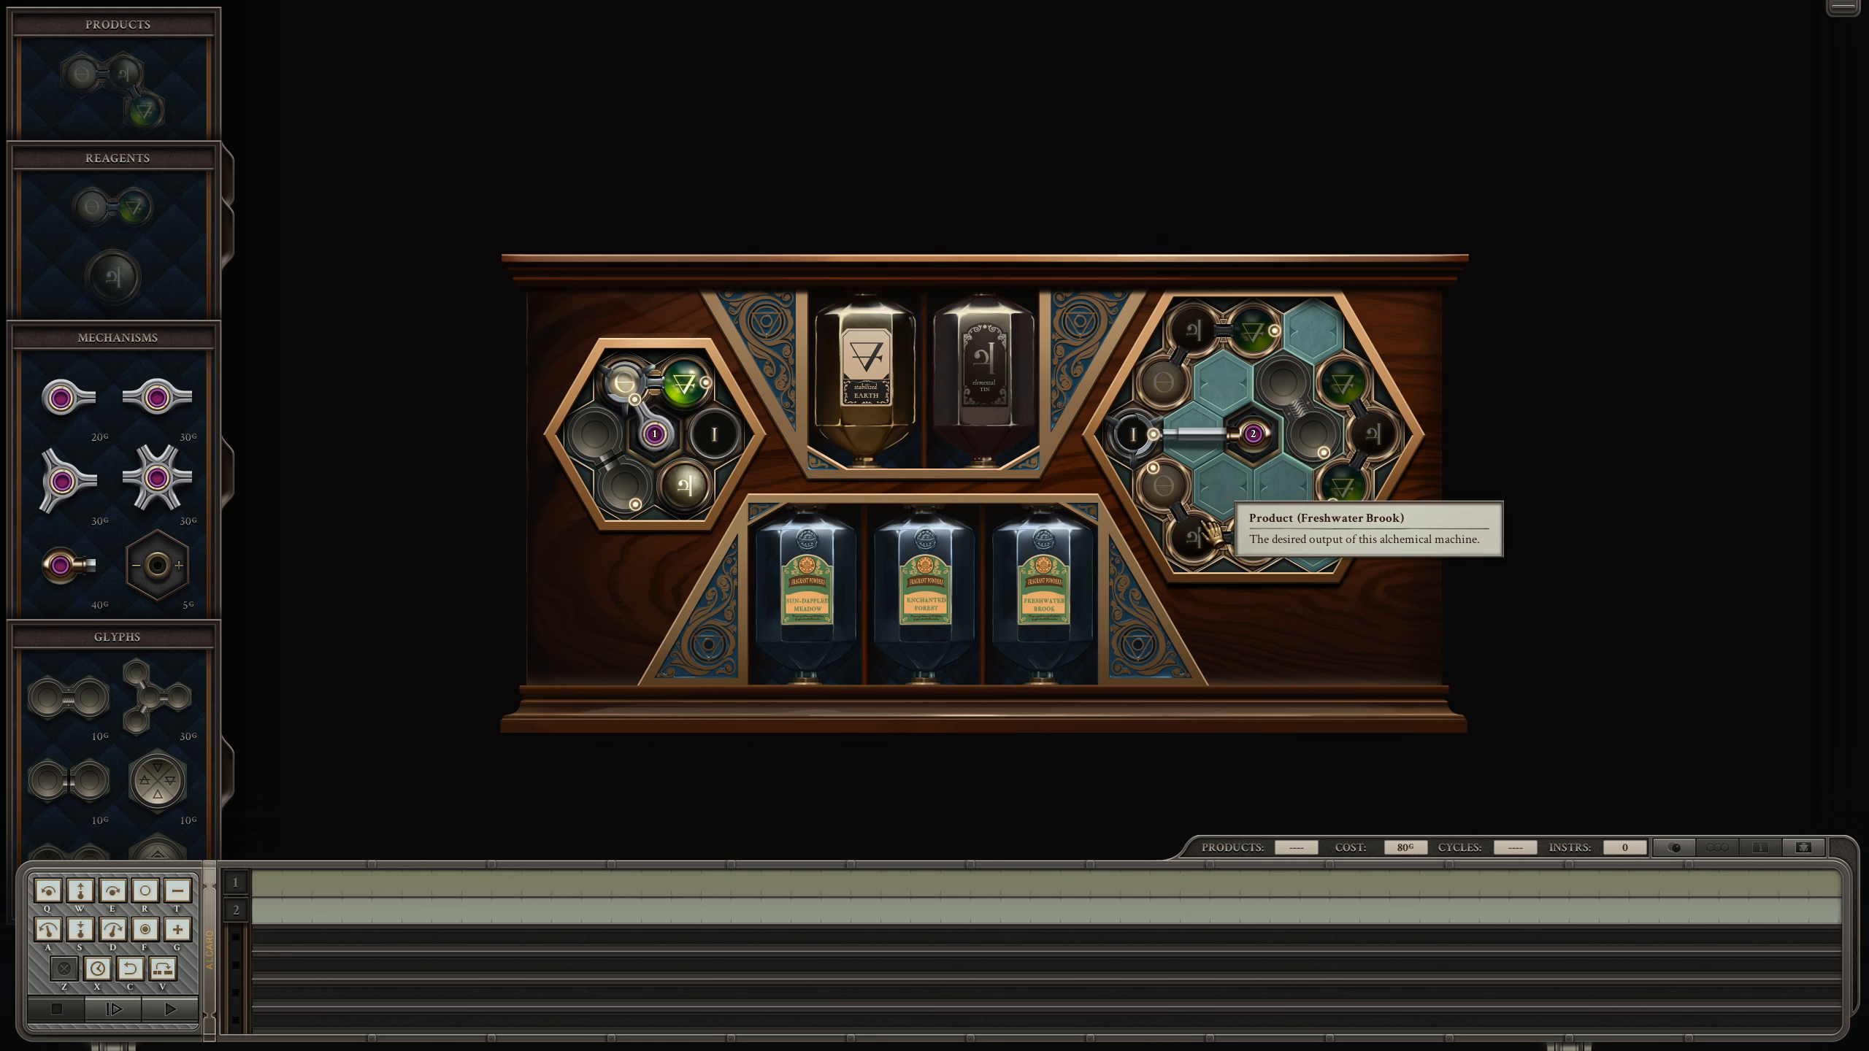
mouse_move(787, 771)
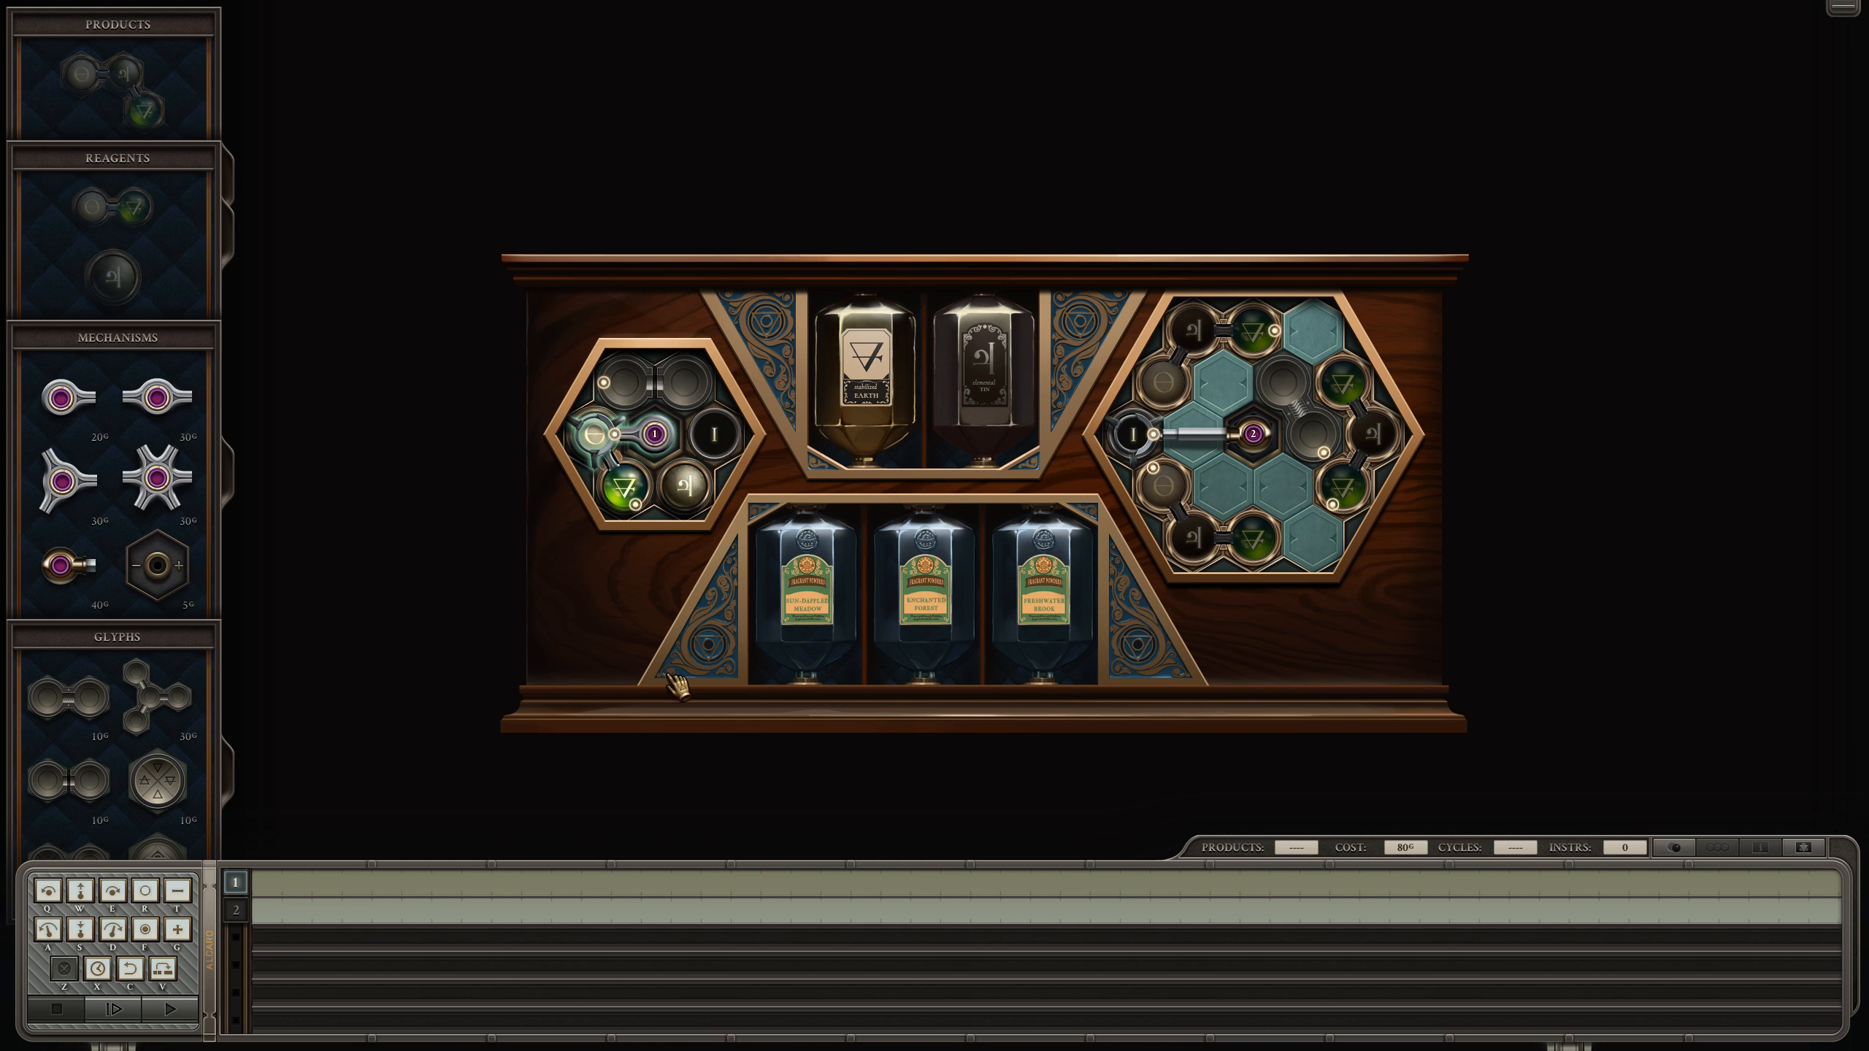
mouse_move(483, 959)
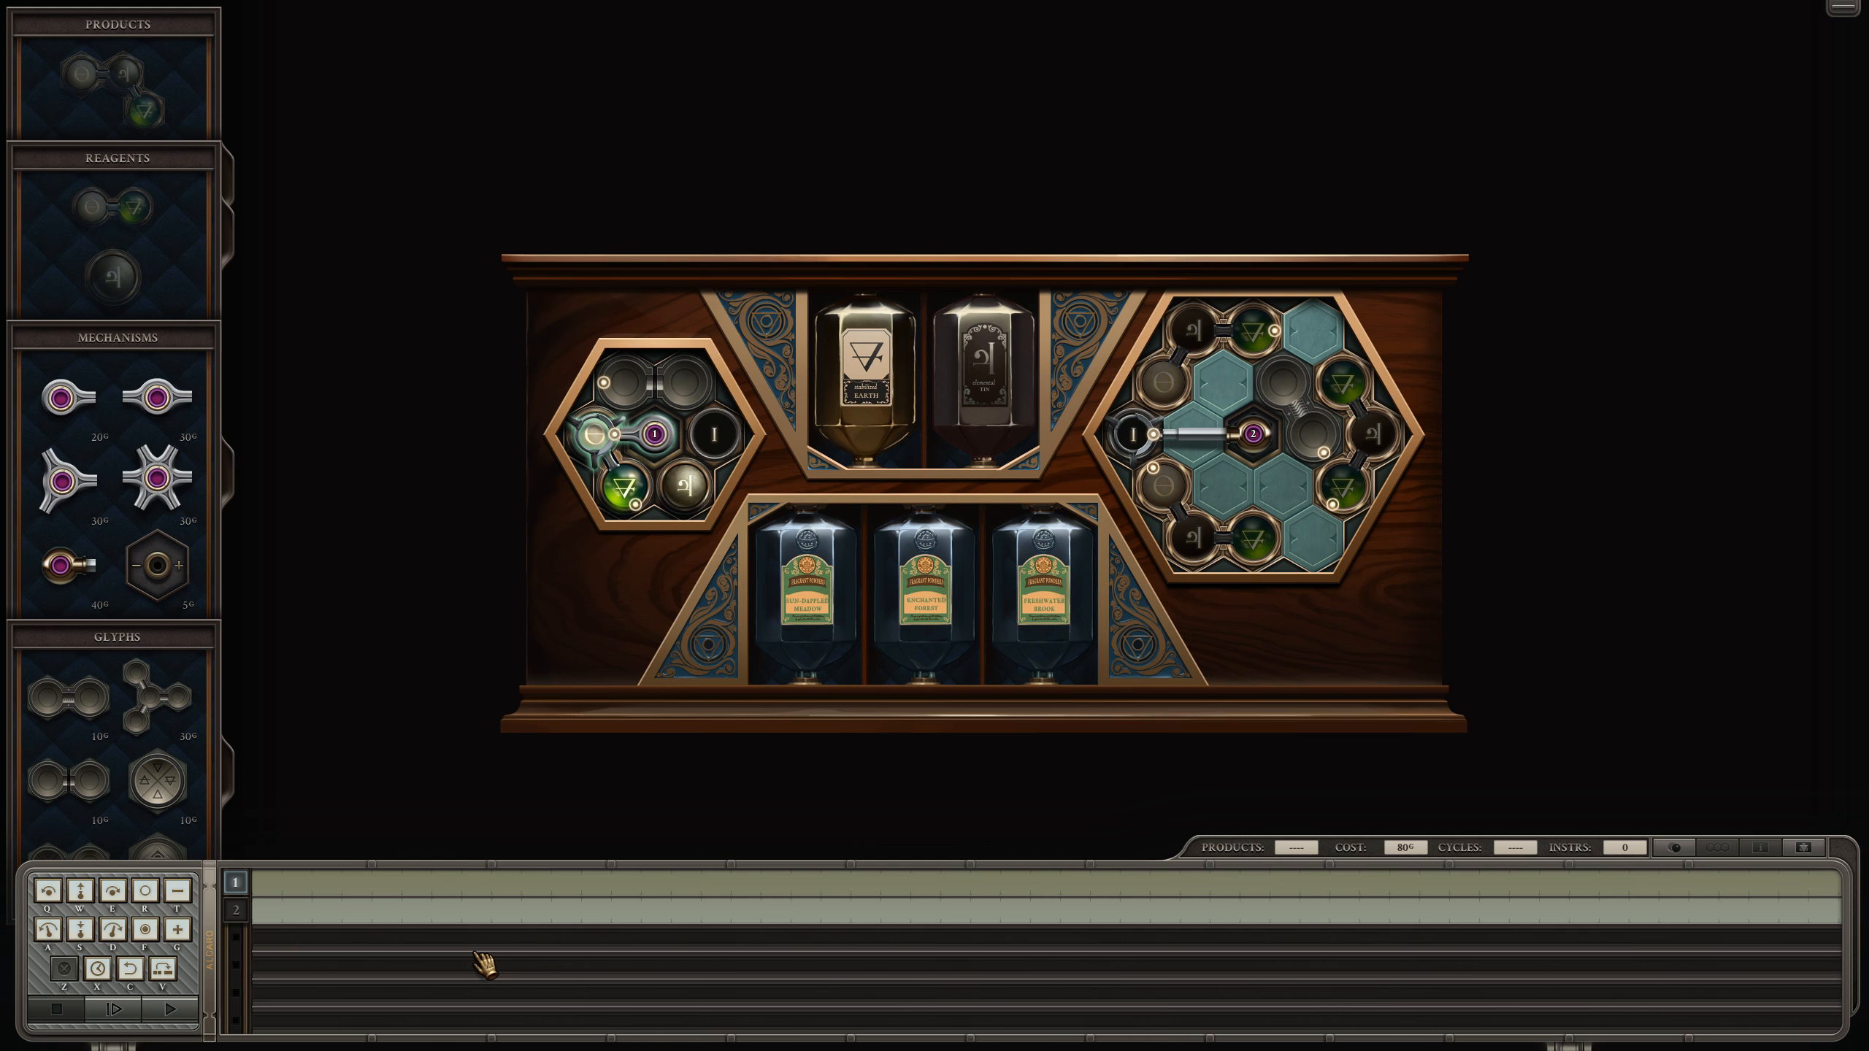
mouse_move(503, 706)
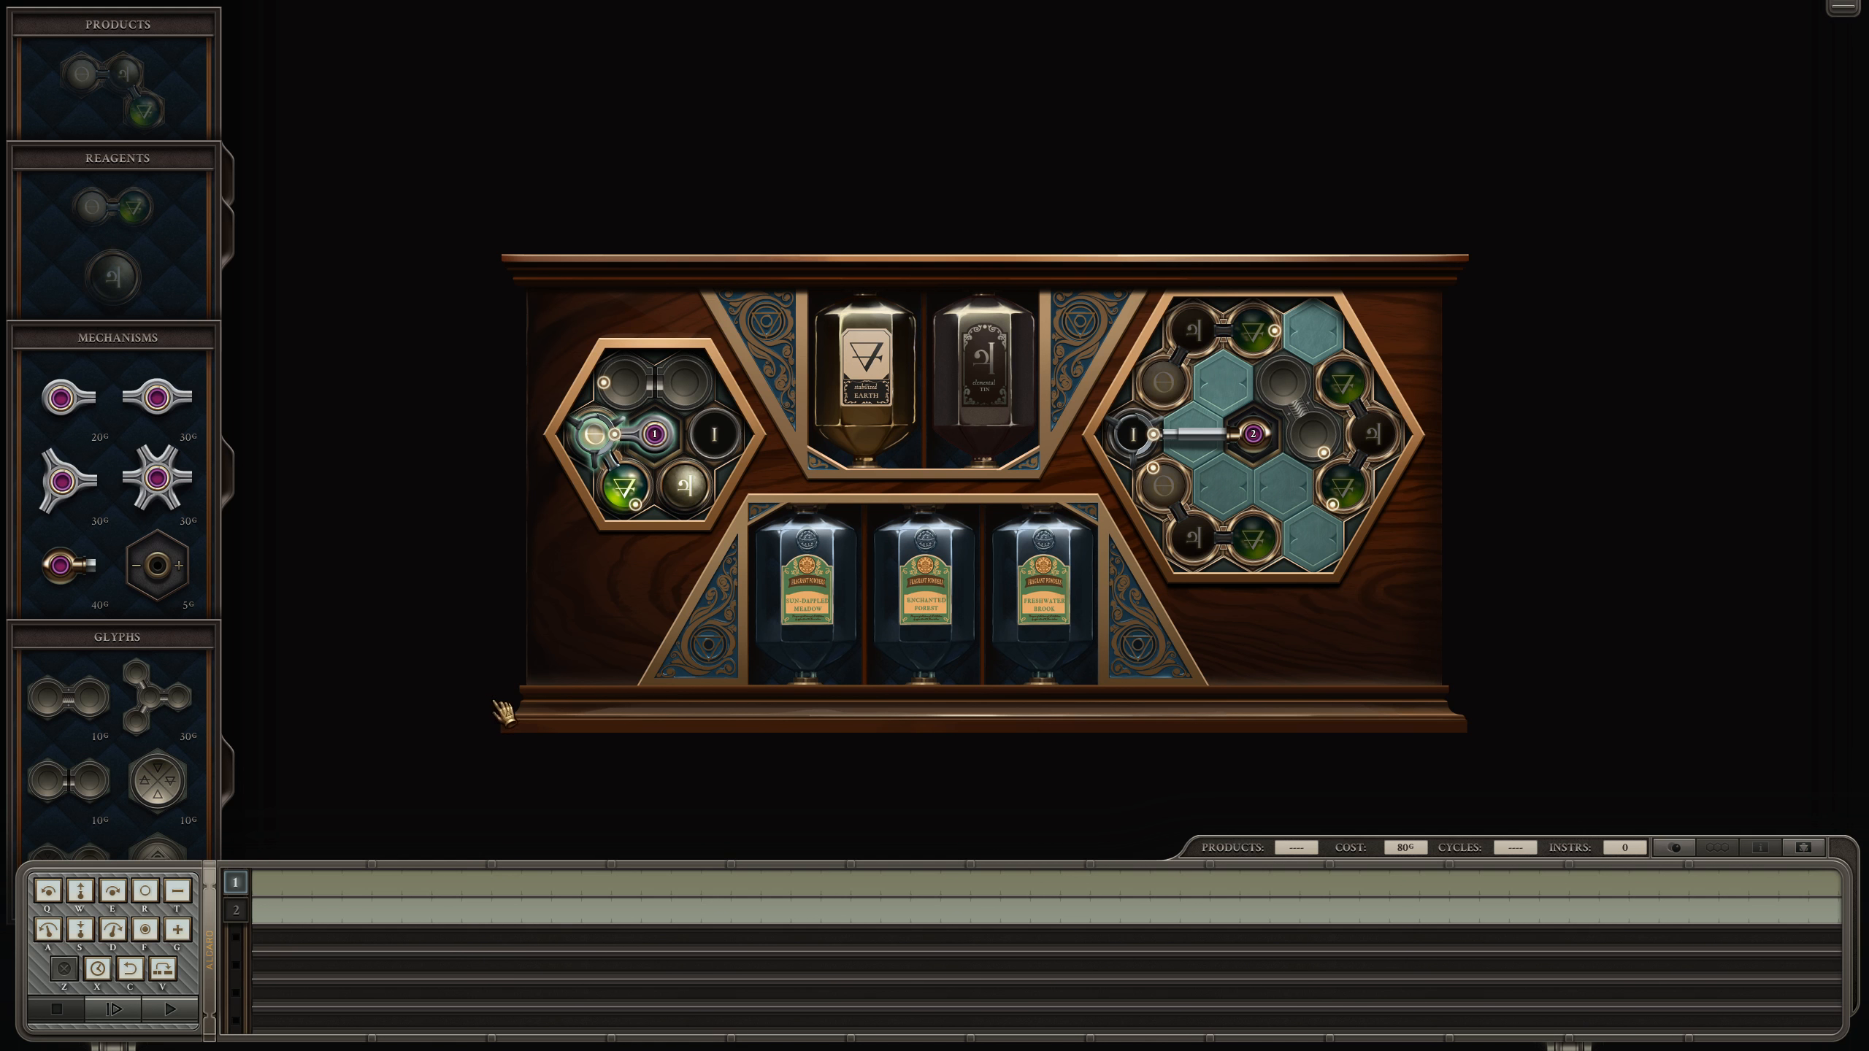
mouse_move(1144, 560)
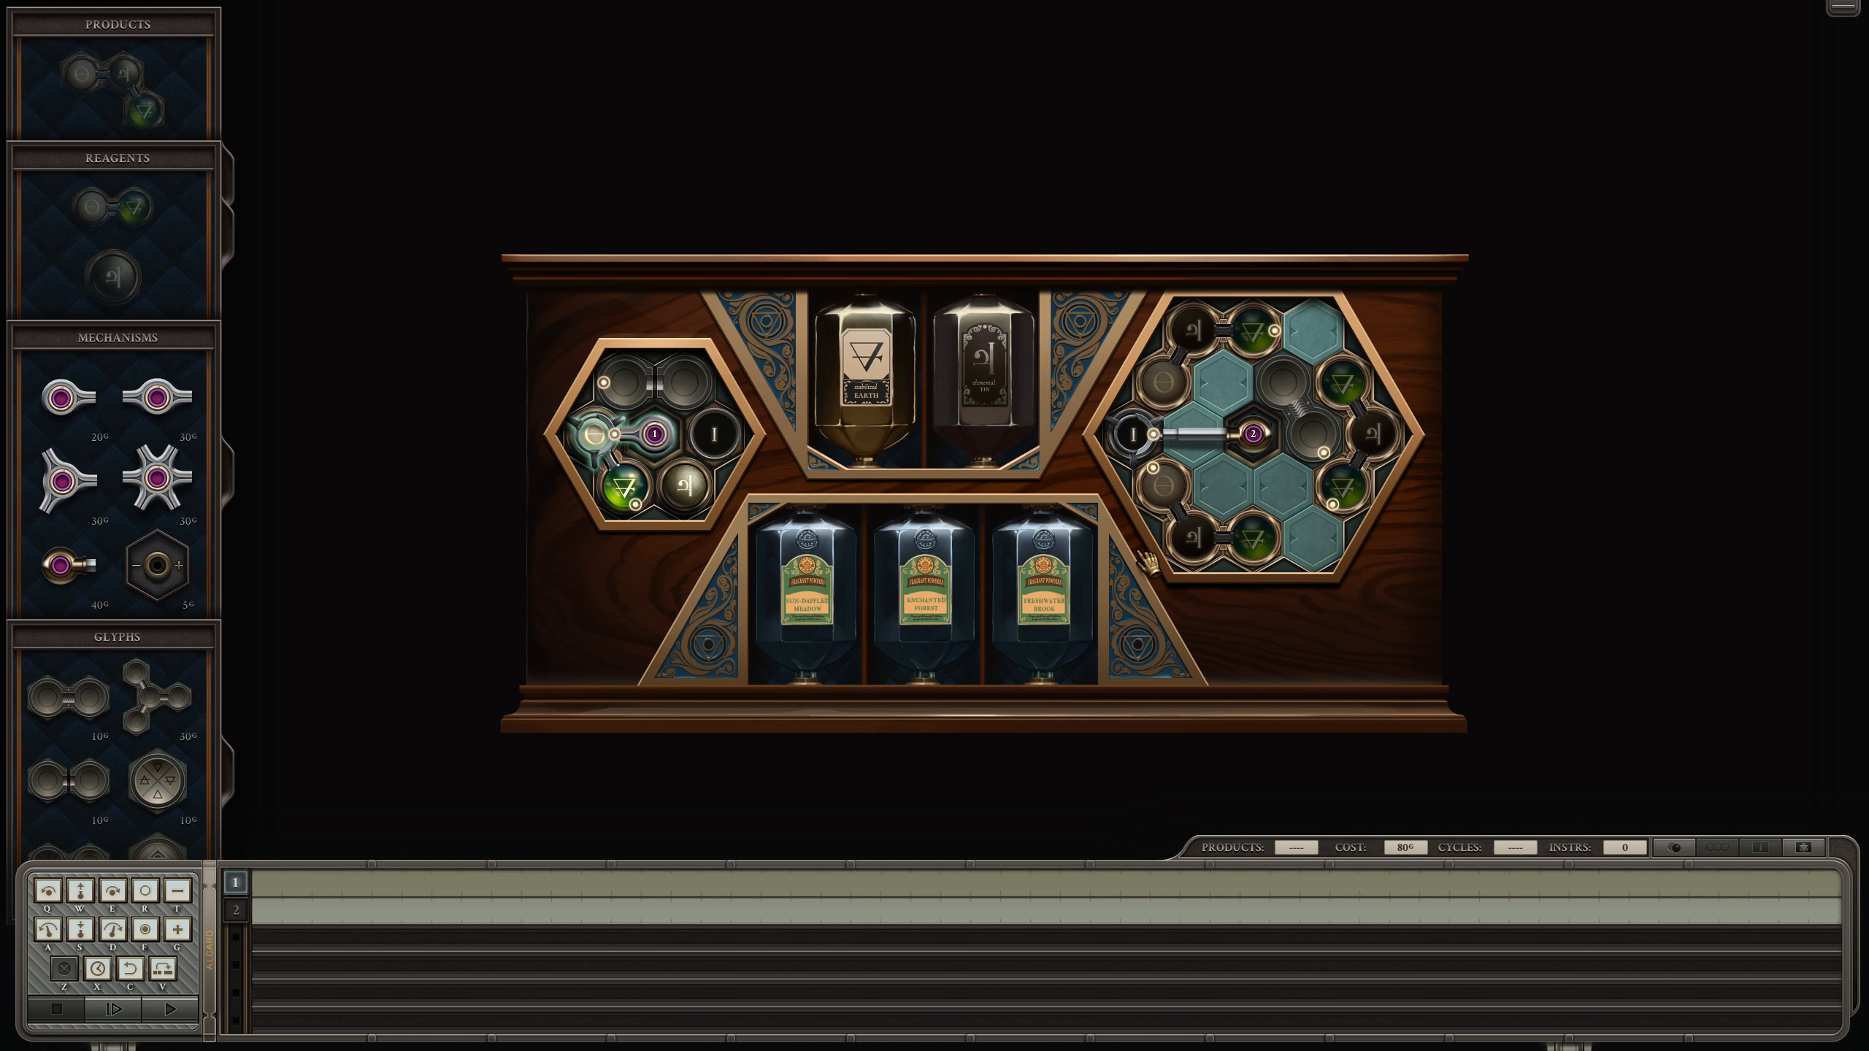
scroll(down, 3)
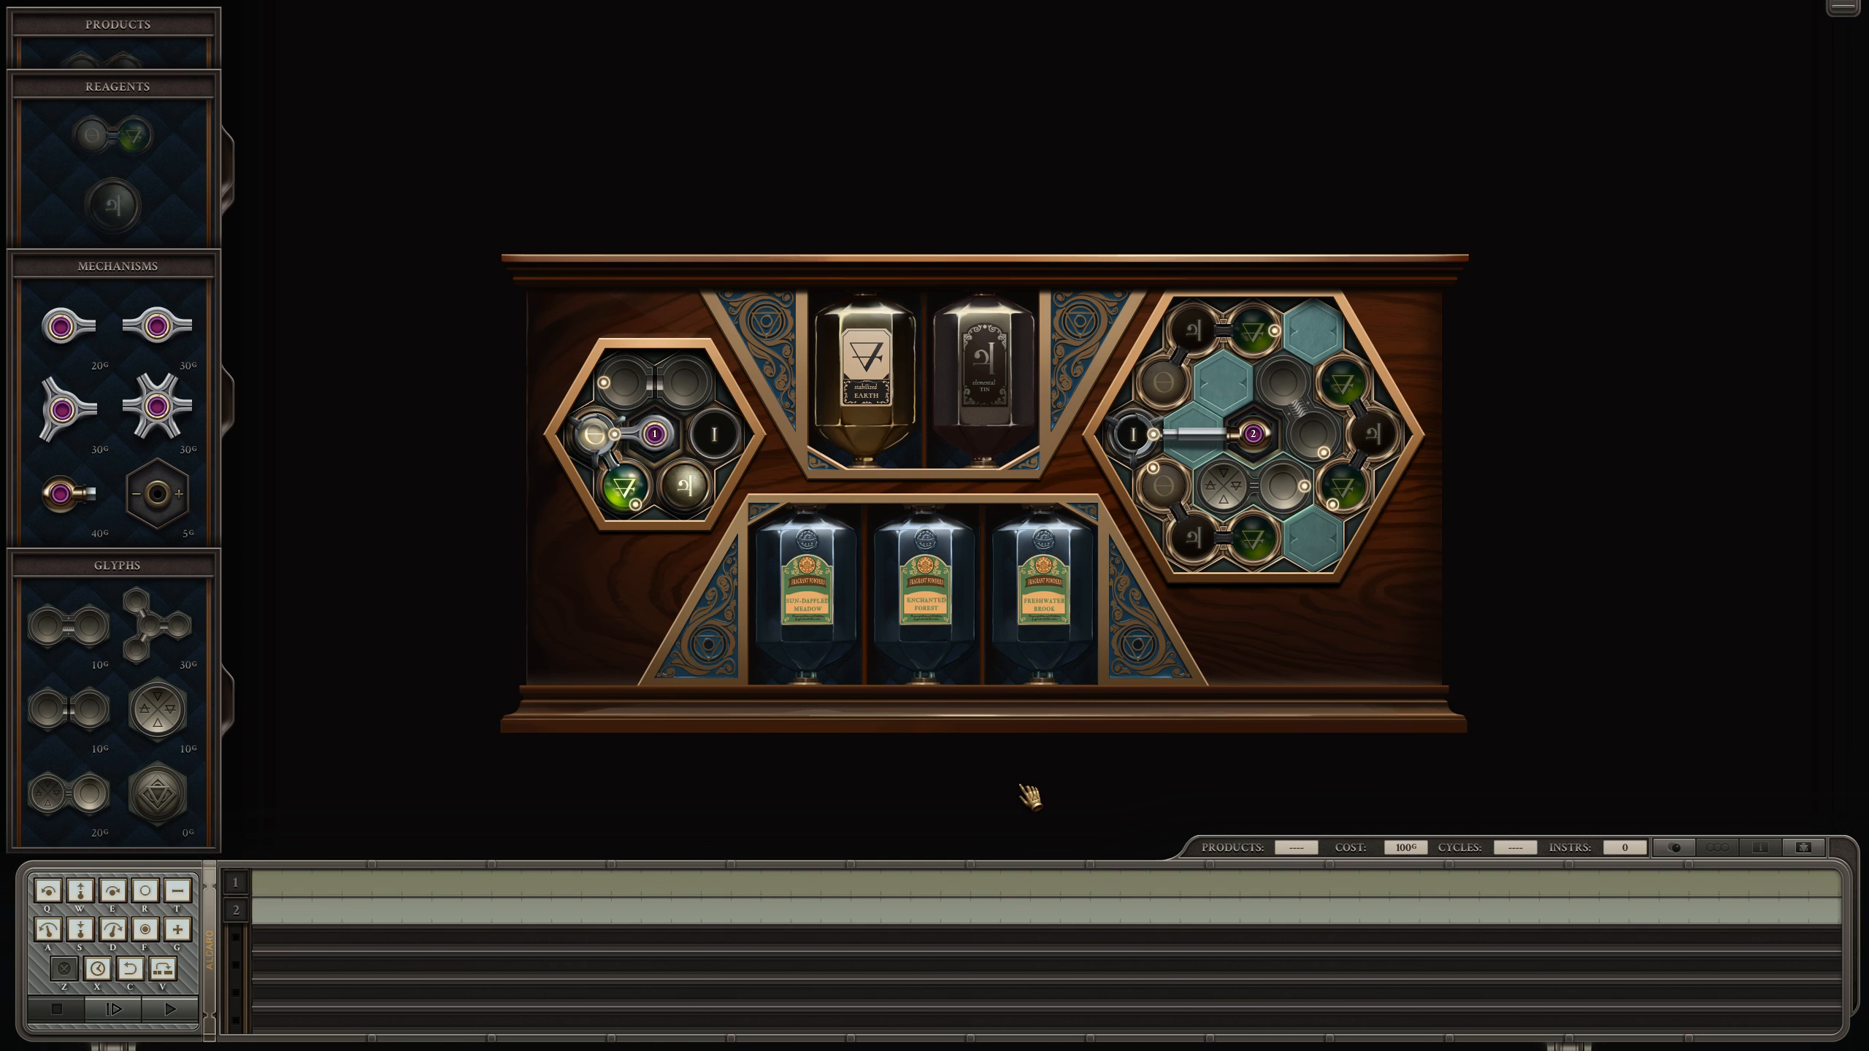
mouse_move(701, 837)
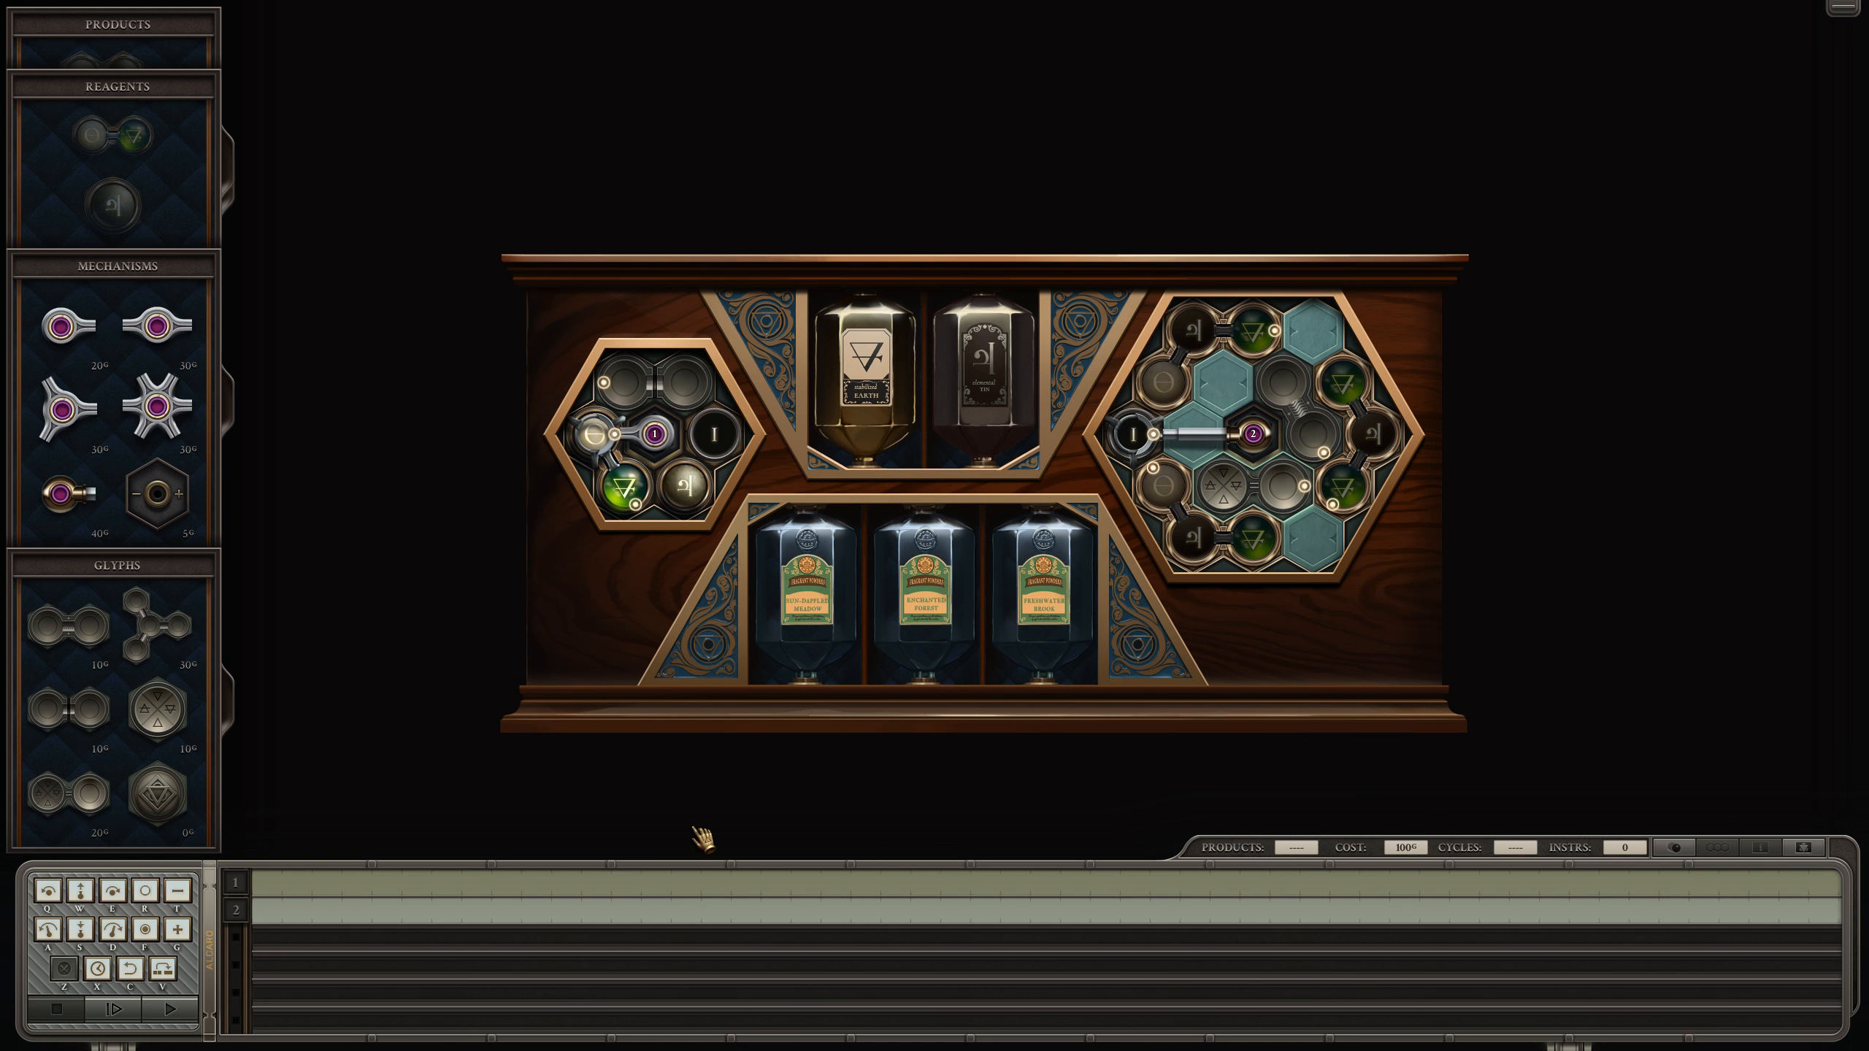
mouse_move(307, 897)
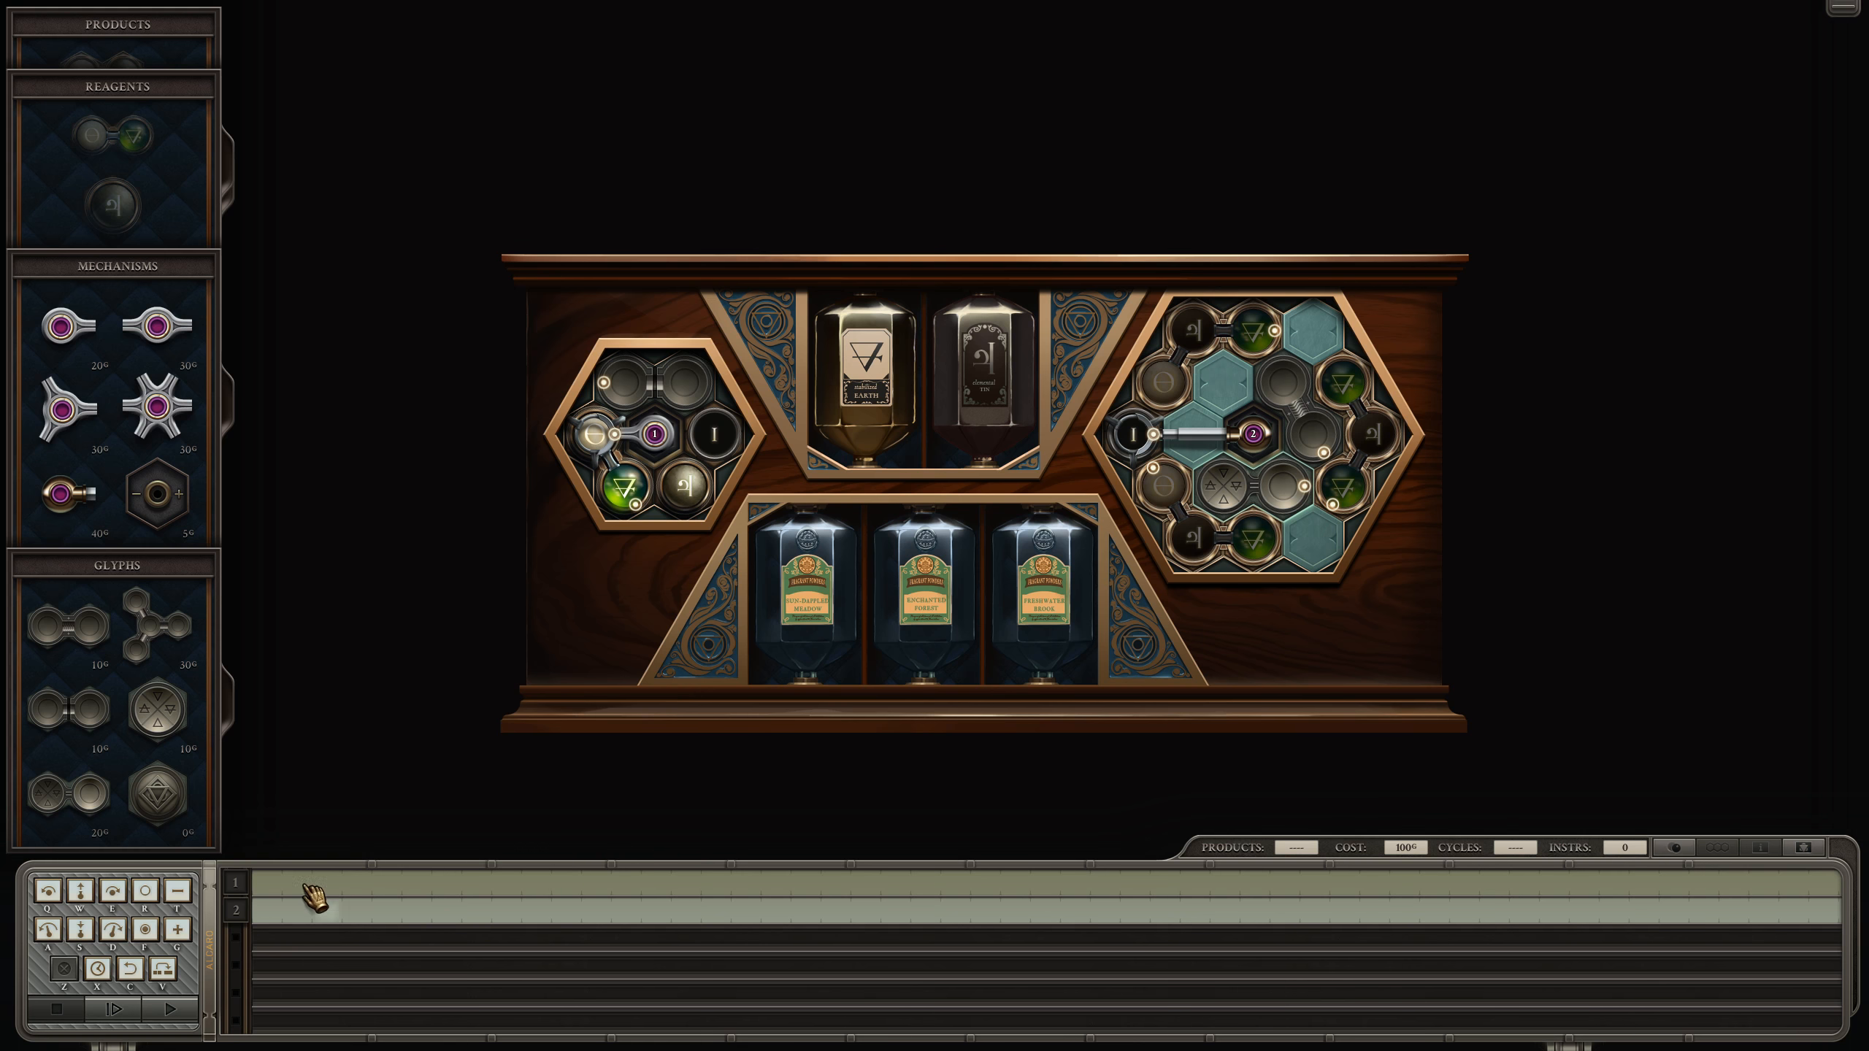
Step: Extend arm 1's track with grab, rotate and drop instructions, then test-run into a collision error
click(268, 882)
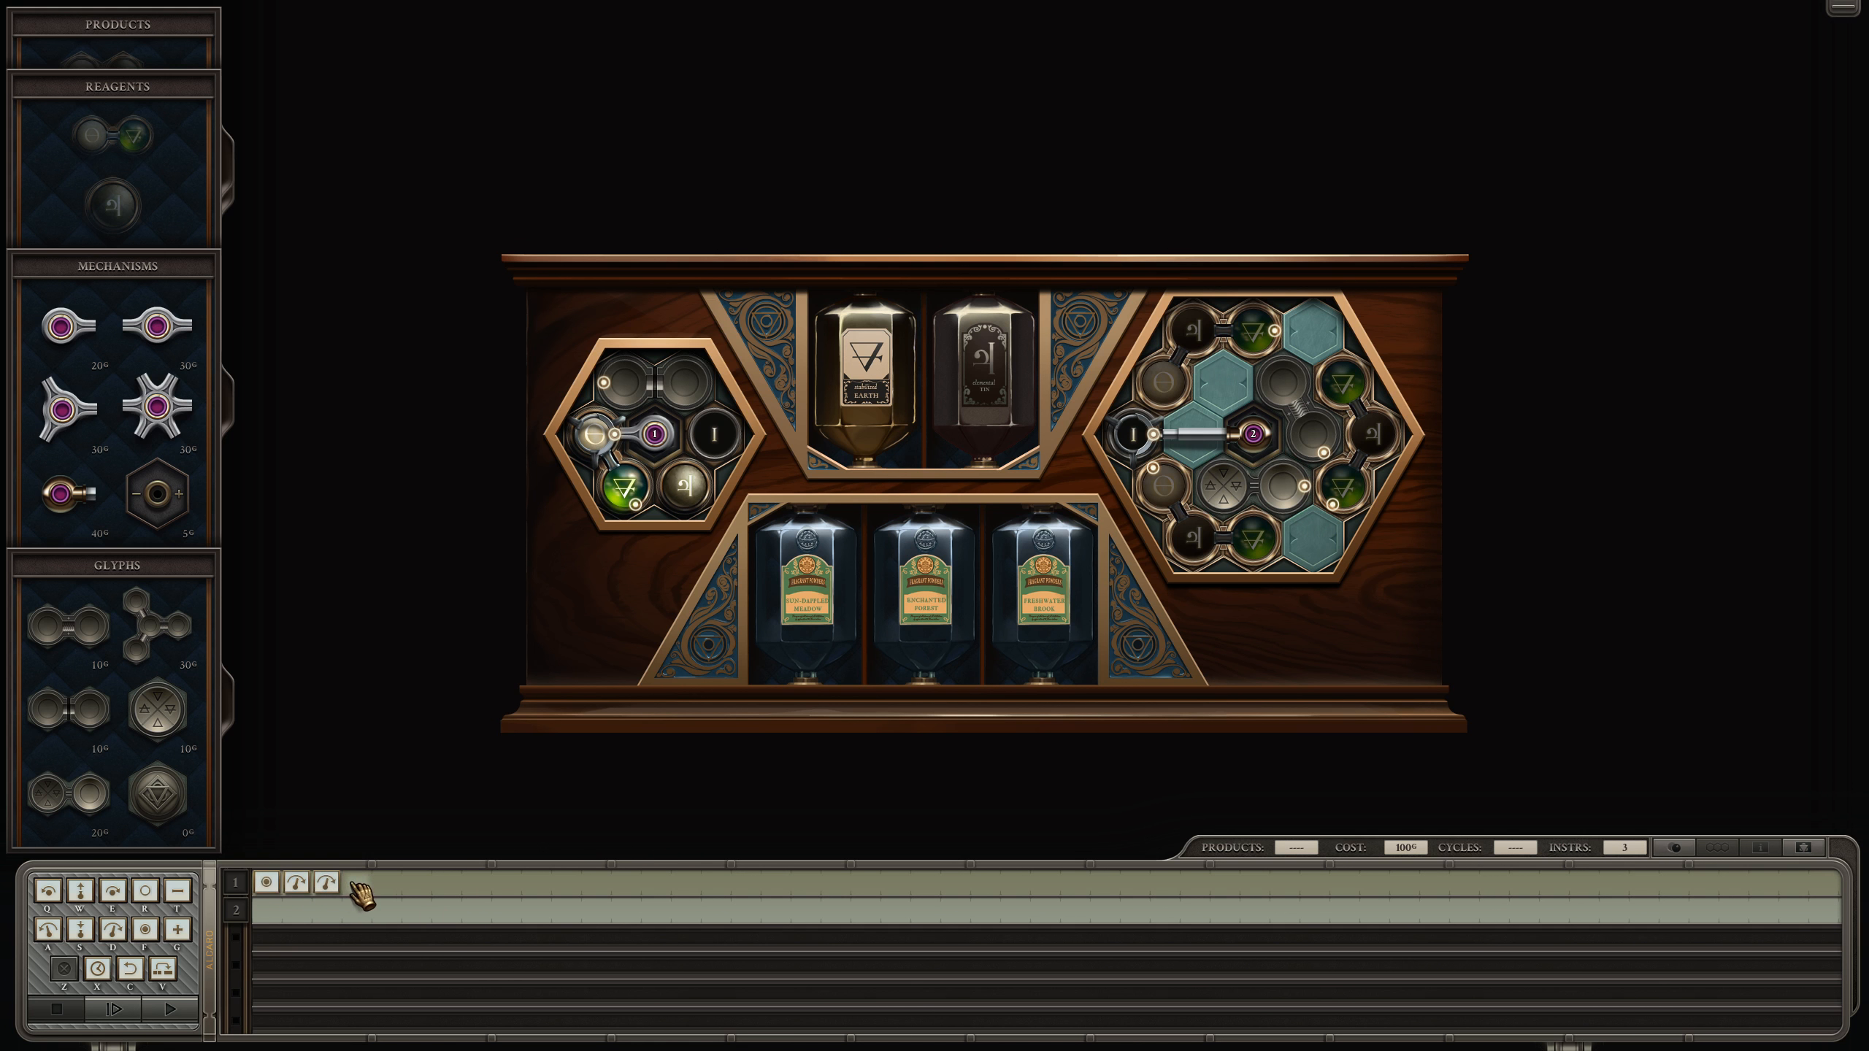
click(352, 882)
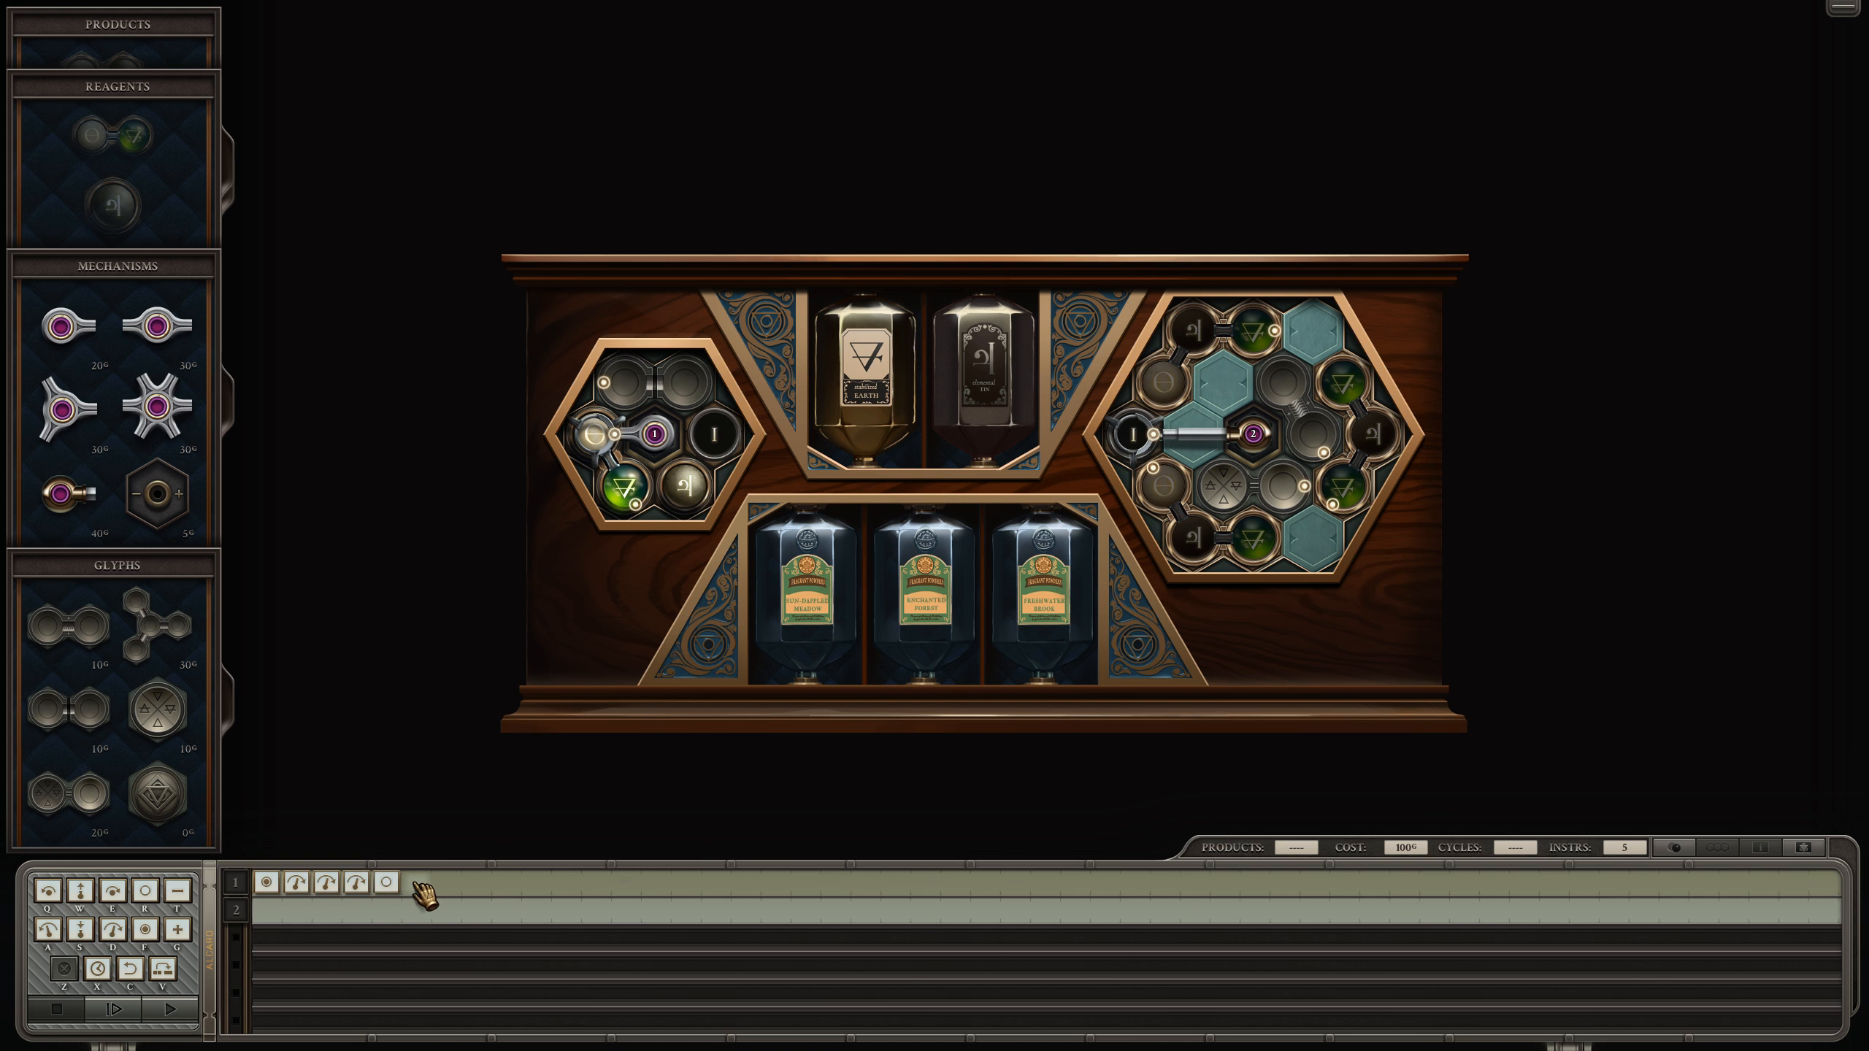
click(429, 882)
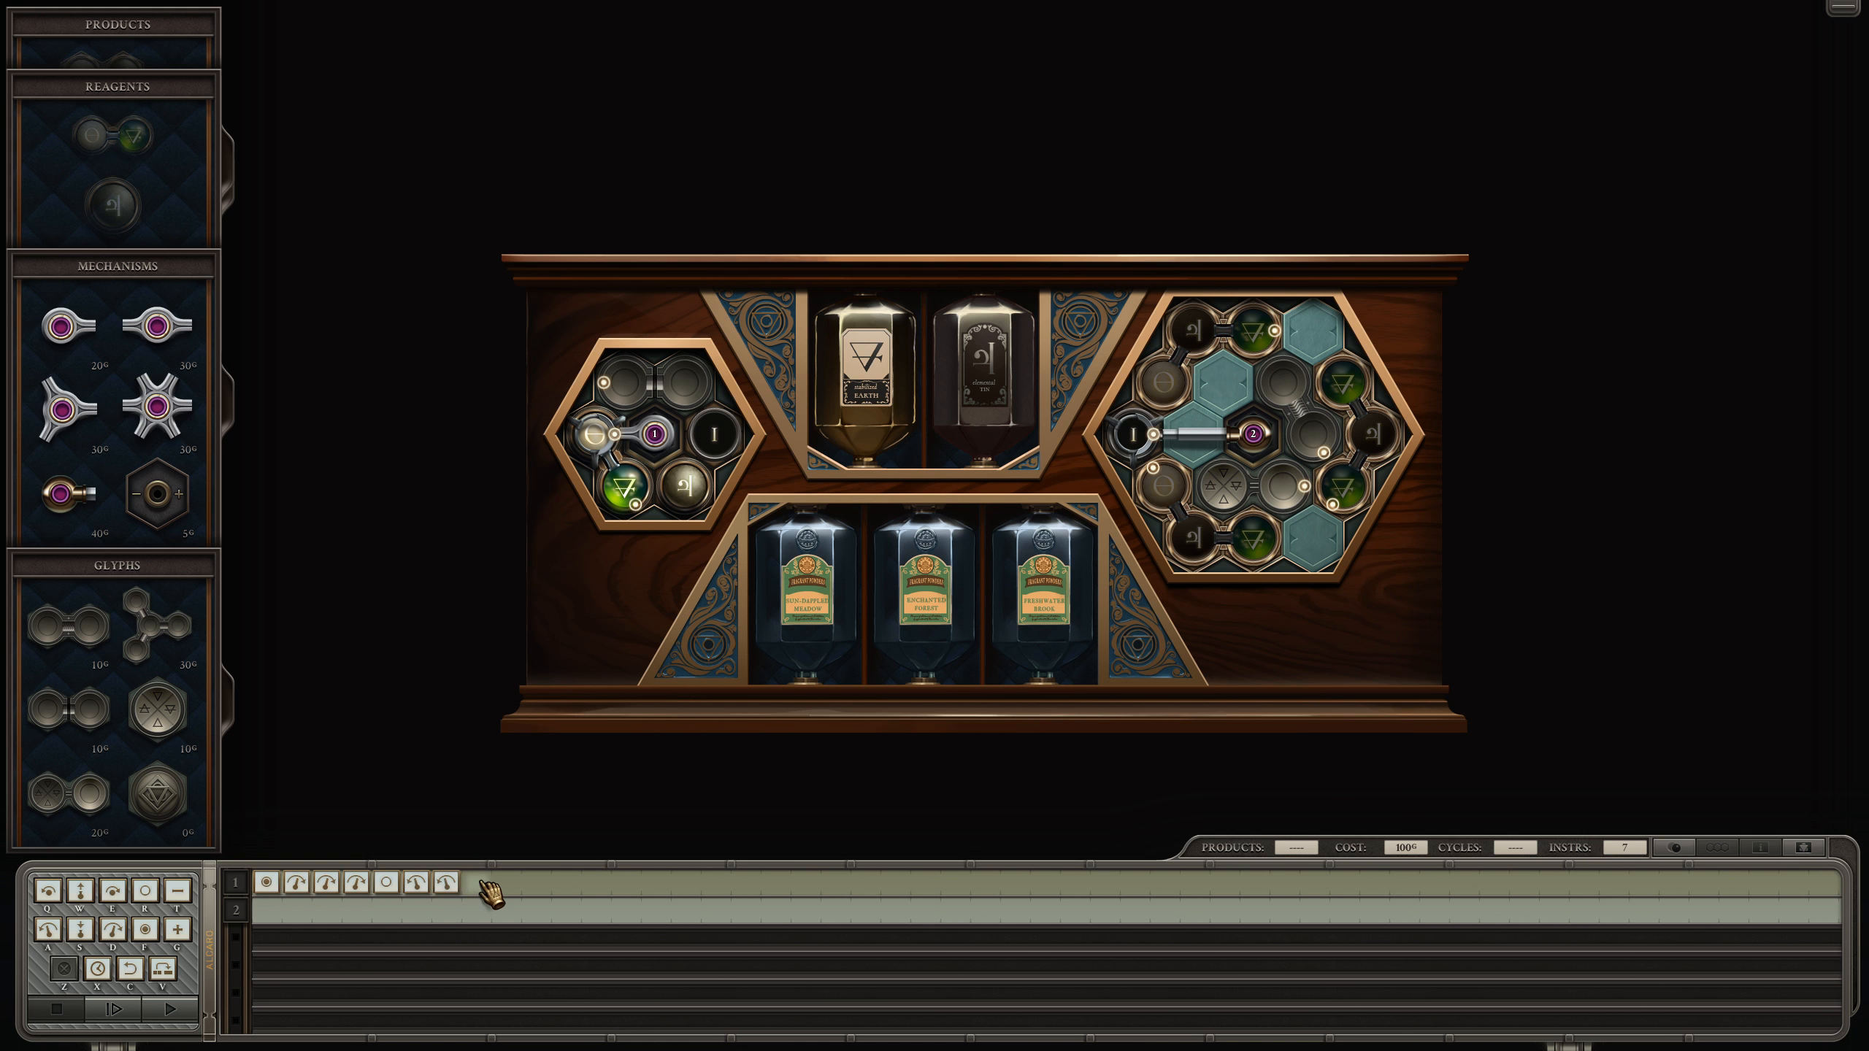
mouse_move(416, 887)
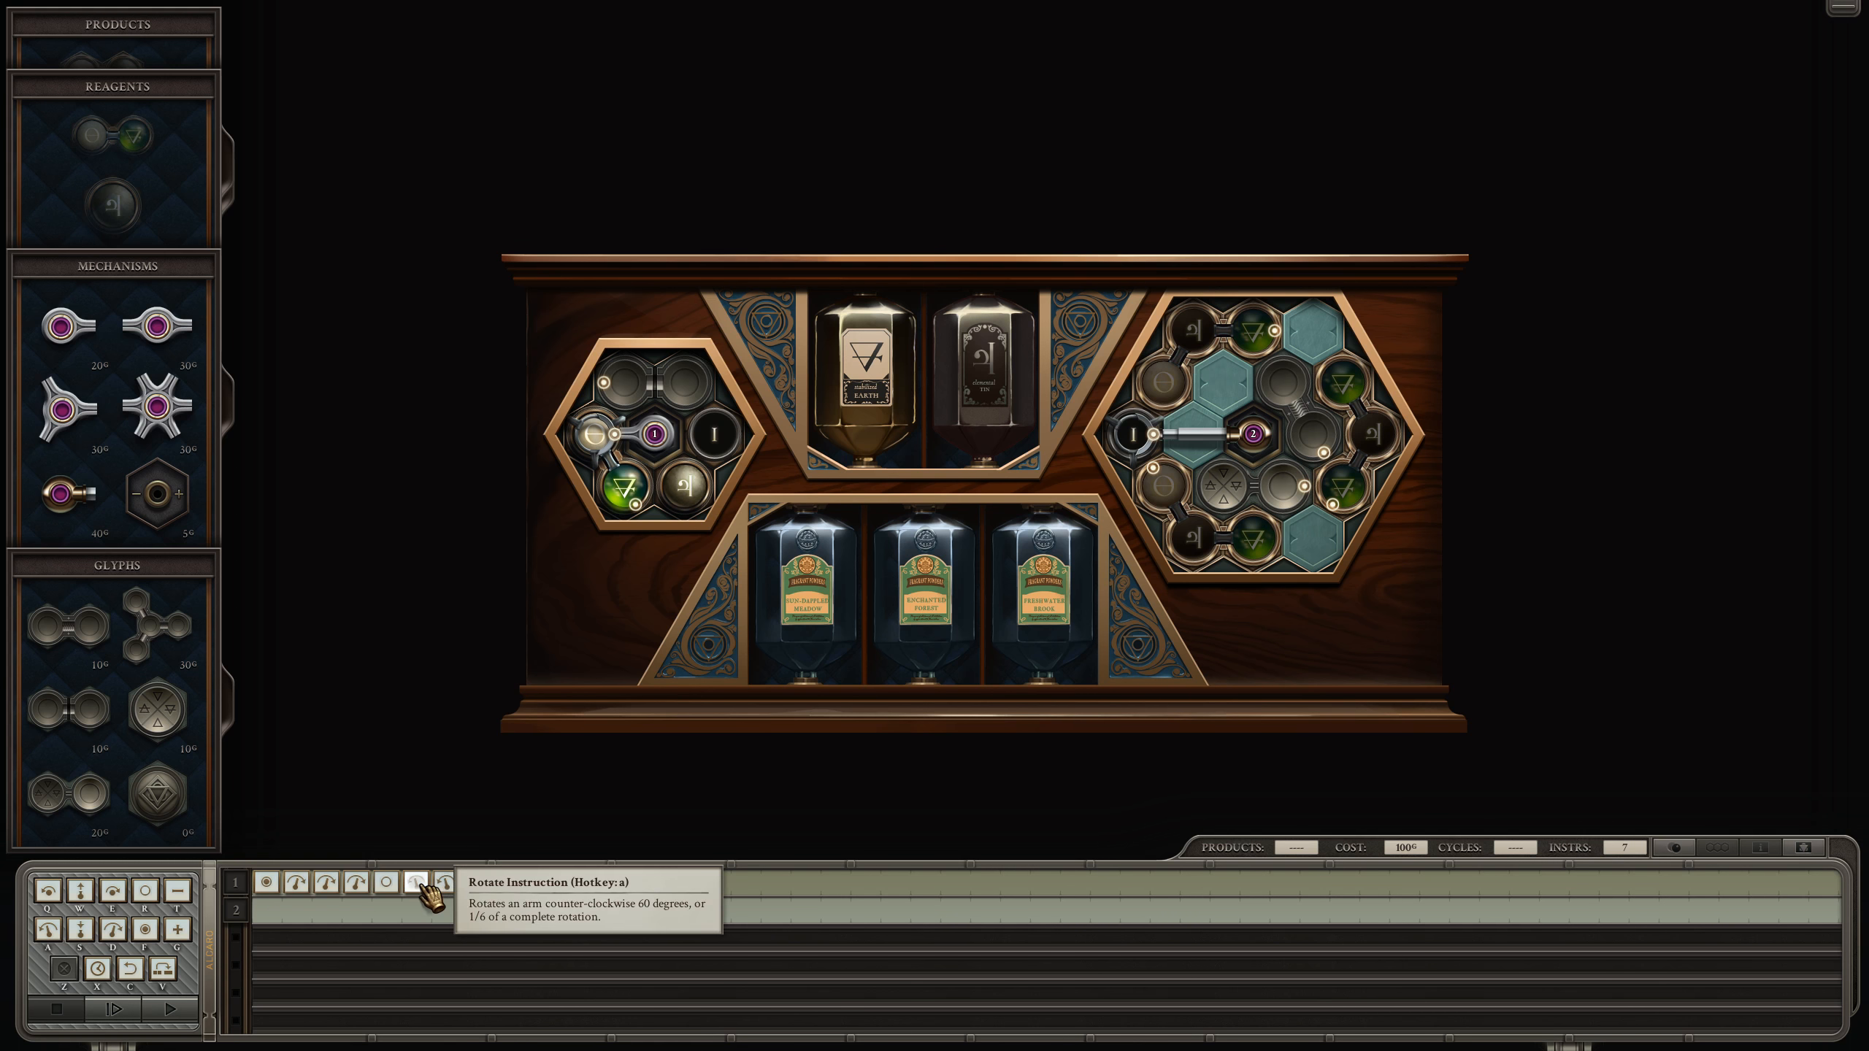
click(415, 882)
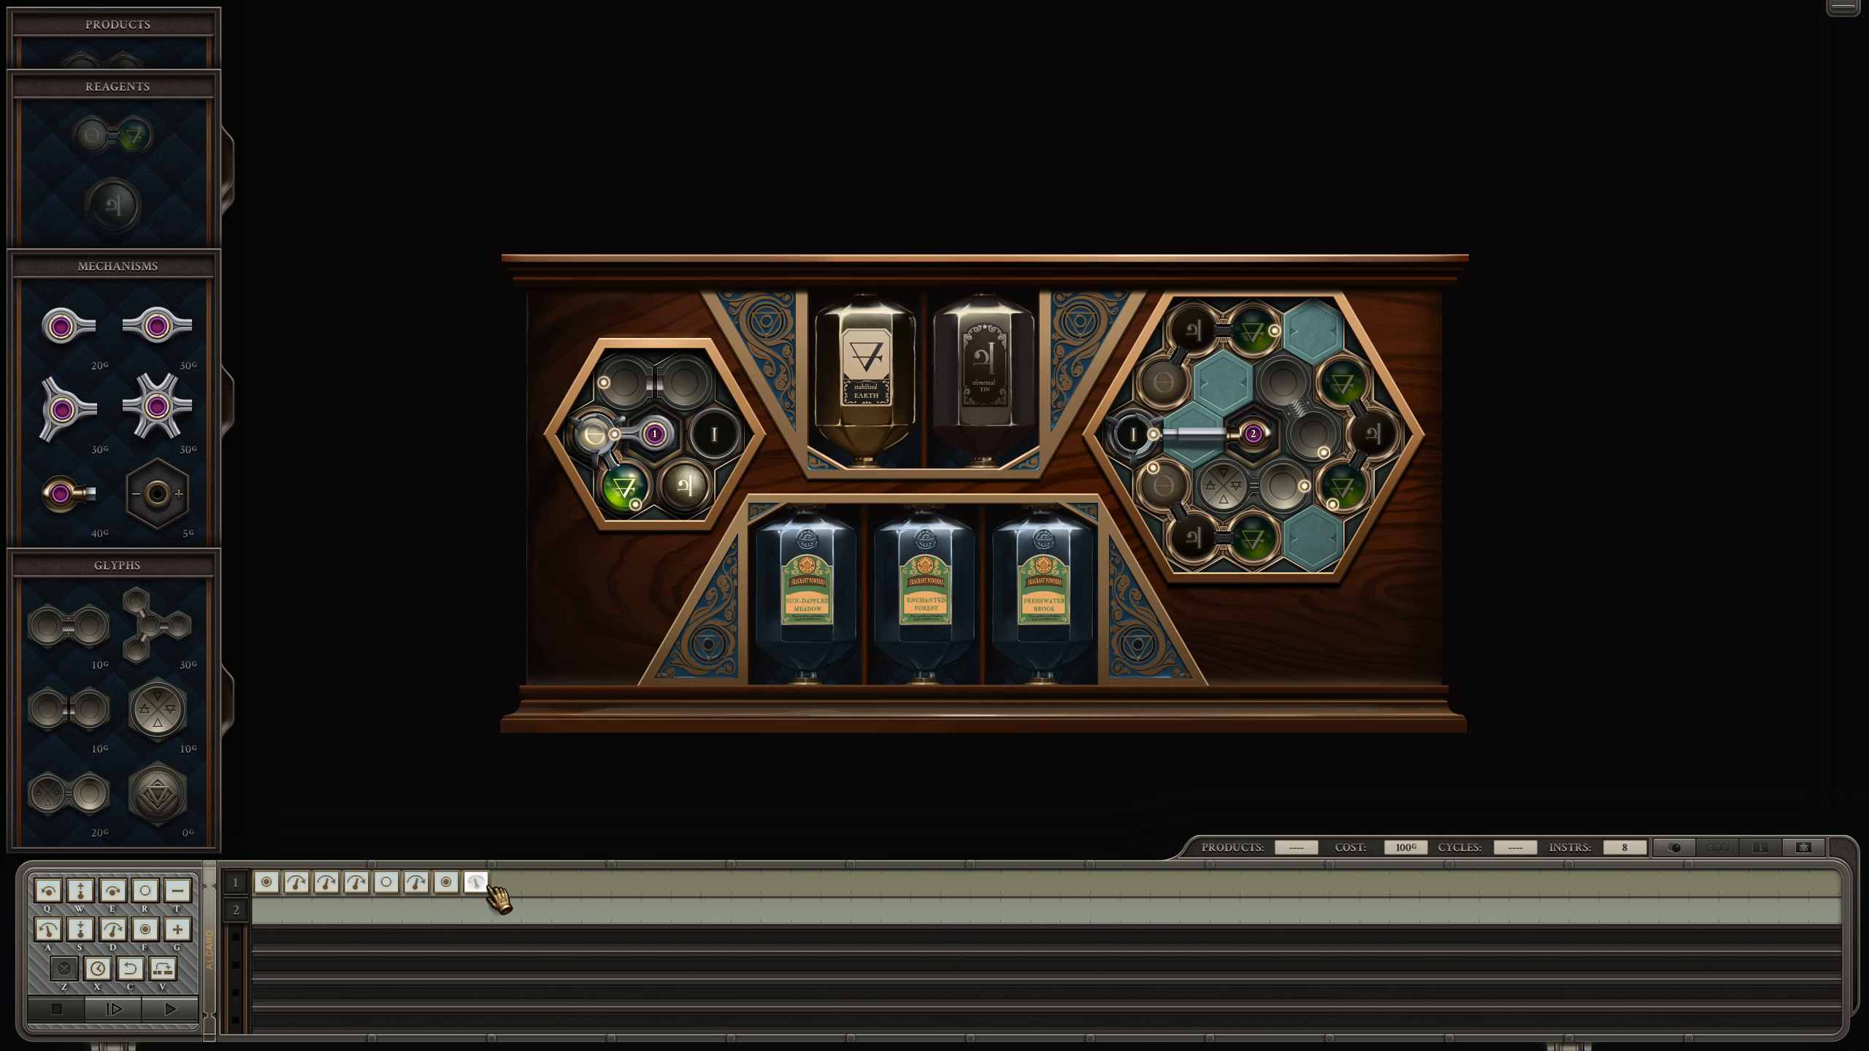
click(501, 882)
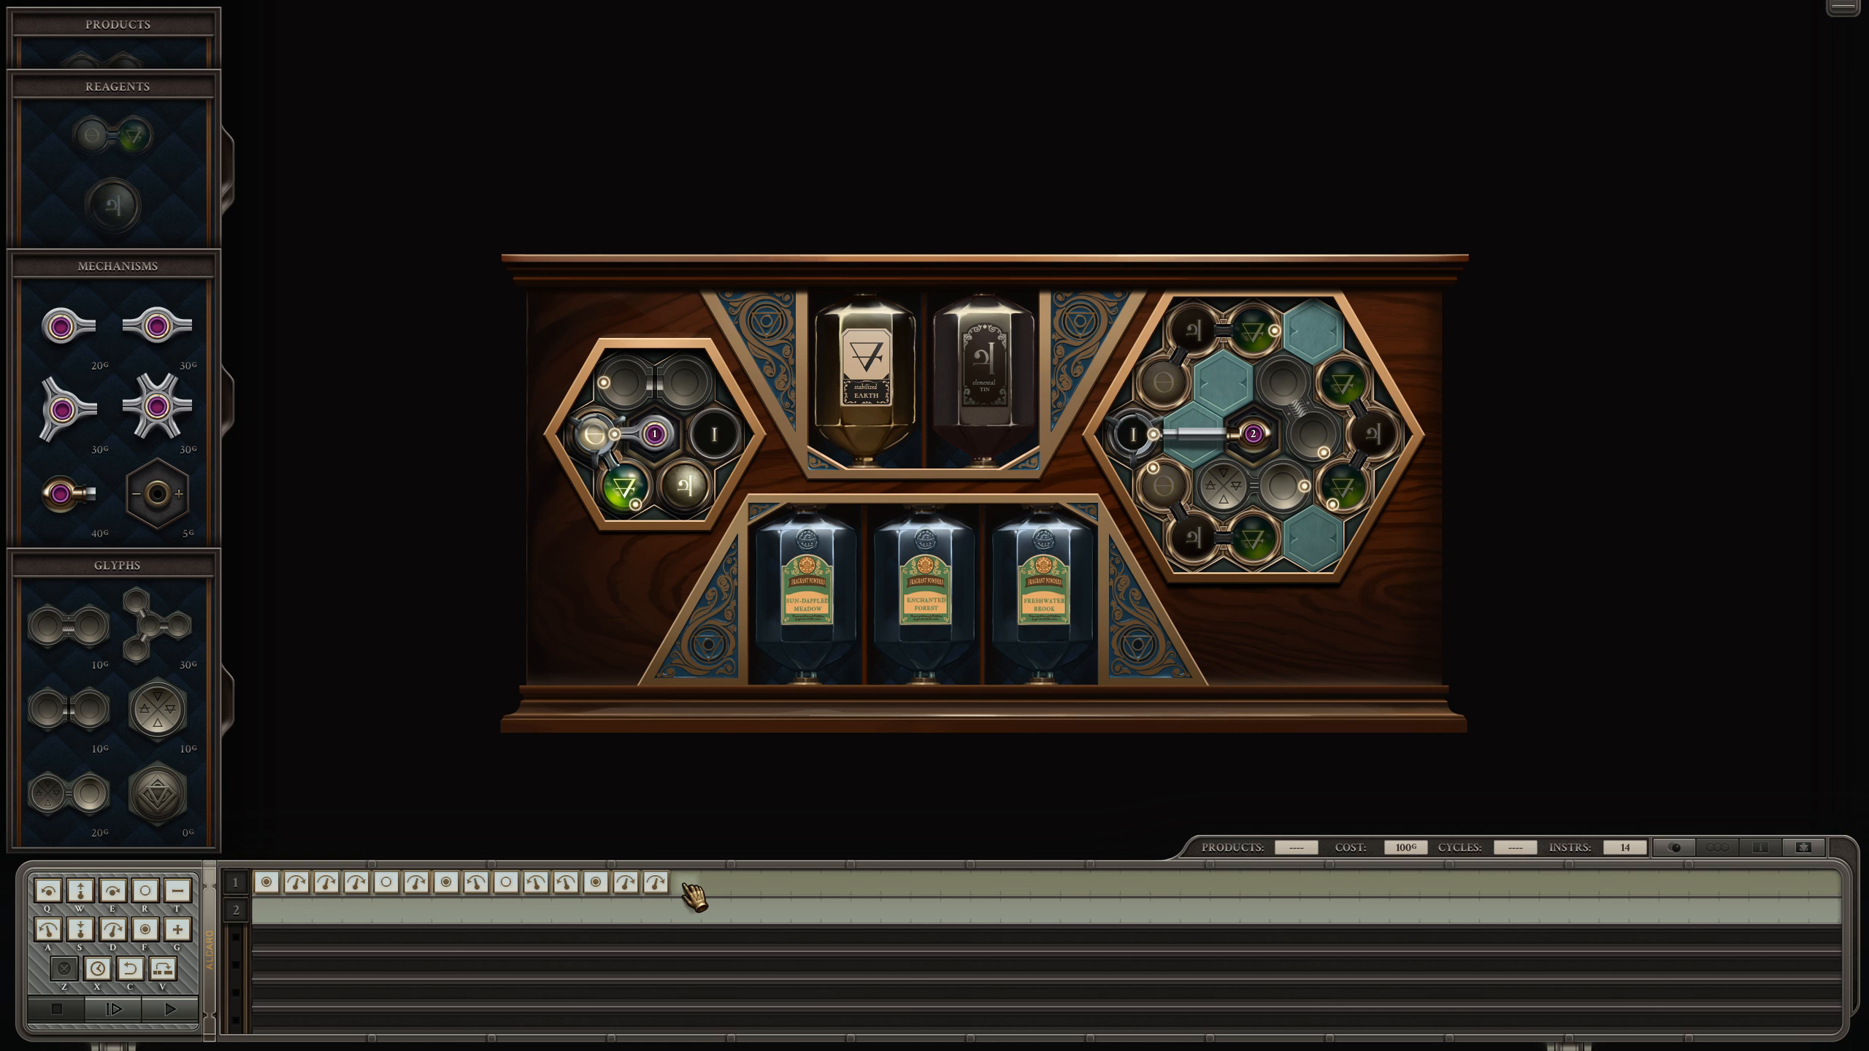
click(116, 1008)
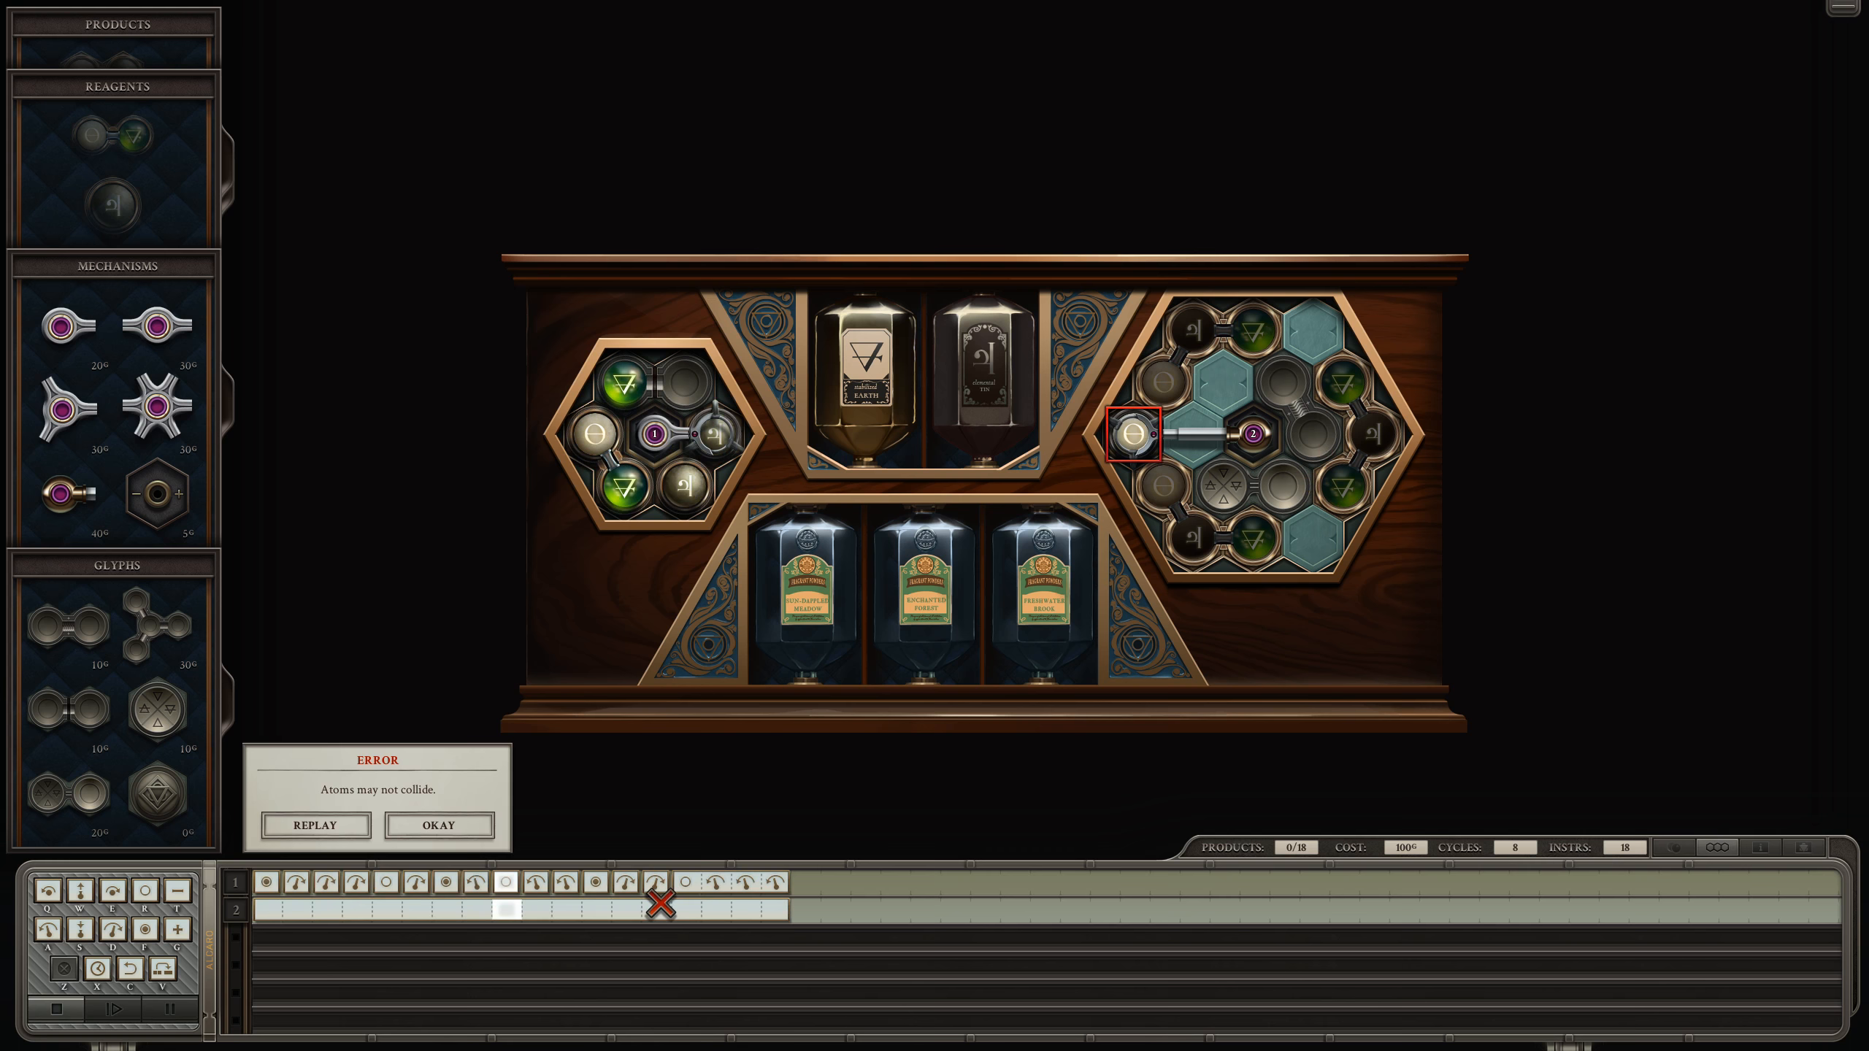
Step: Dismiss the 'Atoms may not collide' error dialog
click(438, 825)
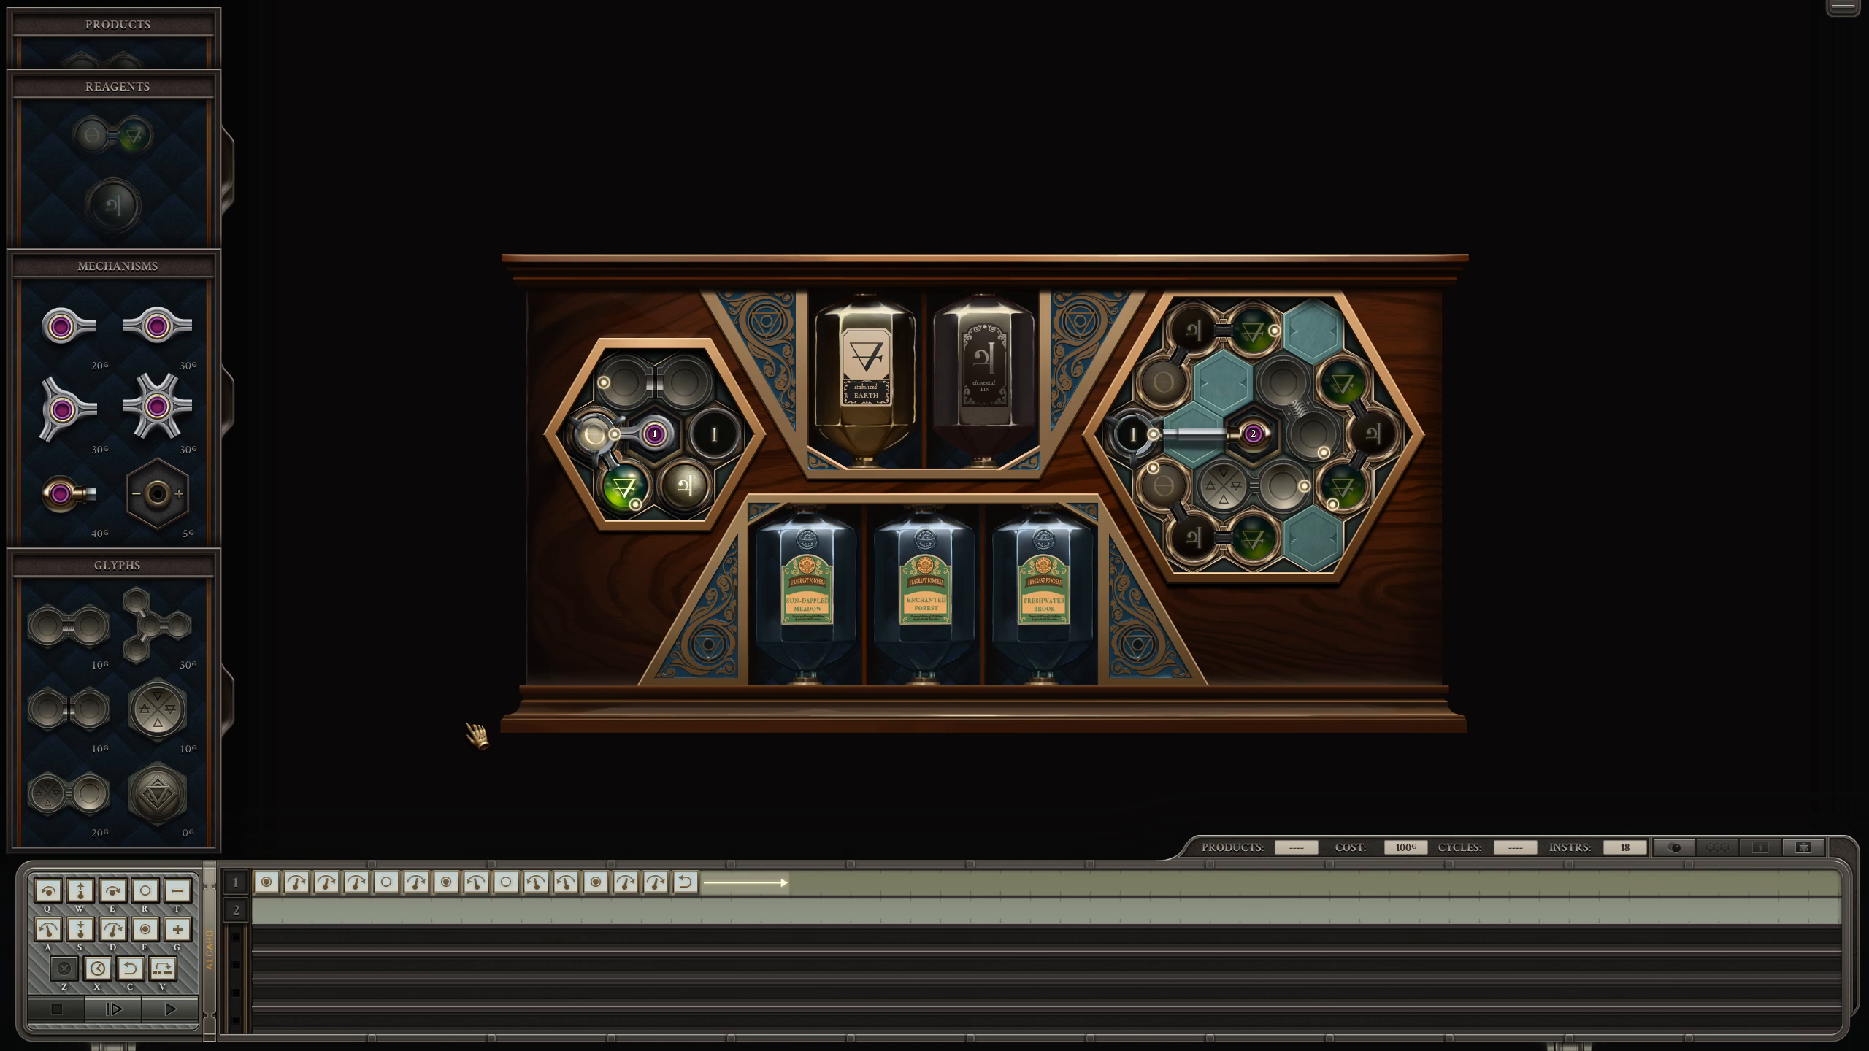
mouse_move(1150, 447)
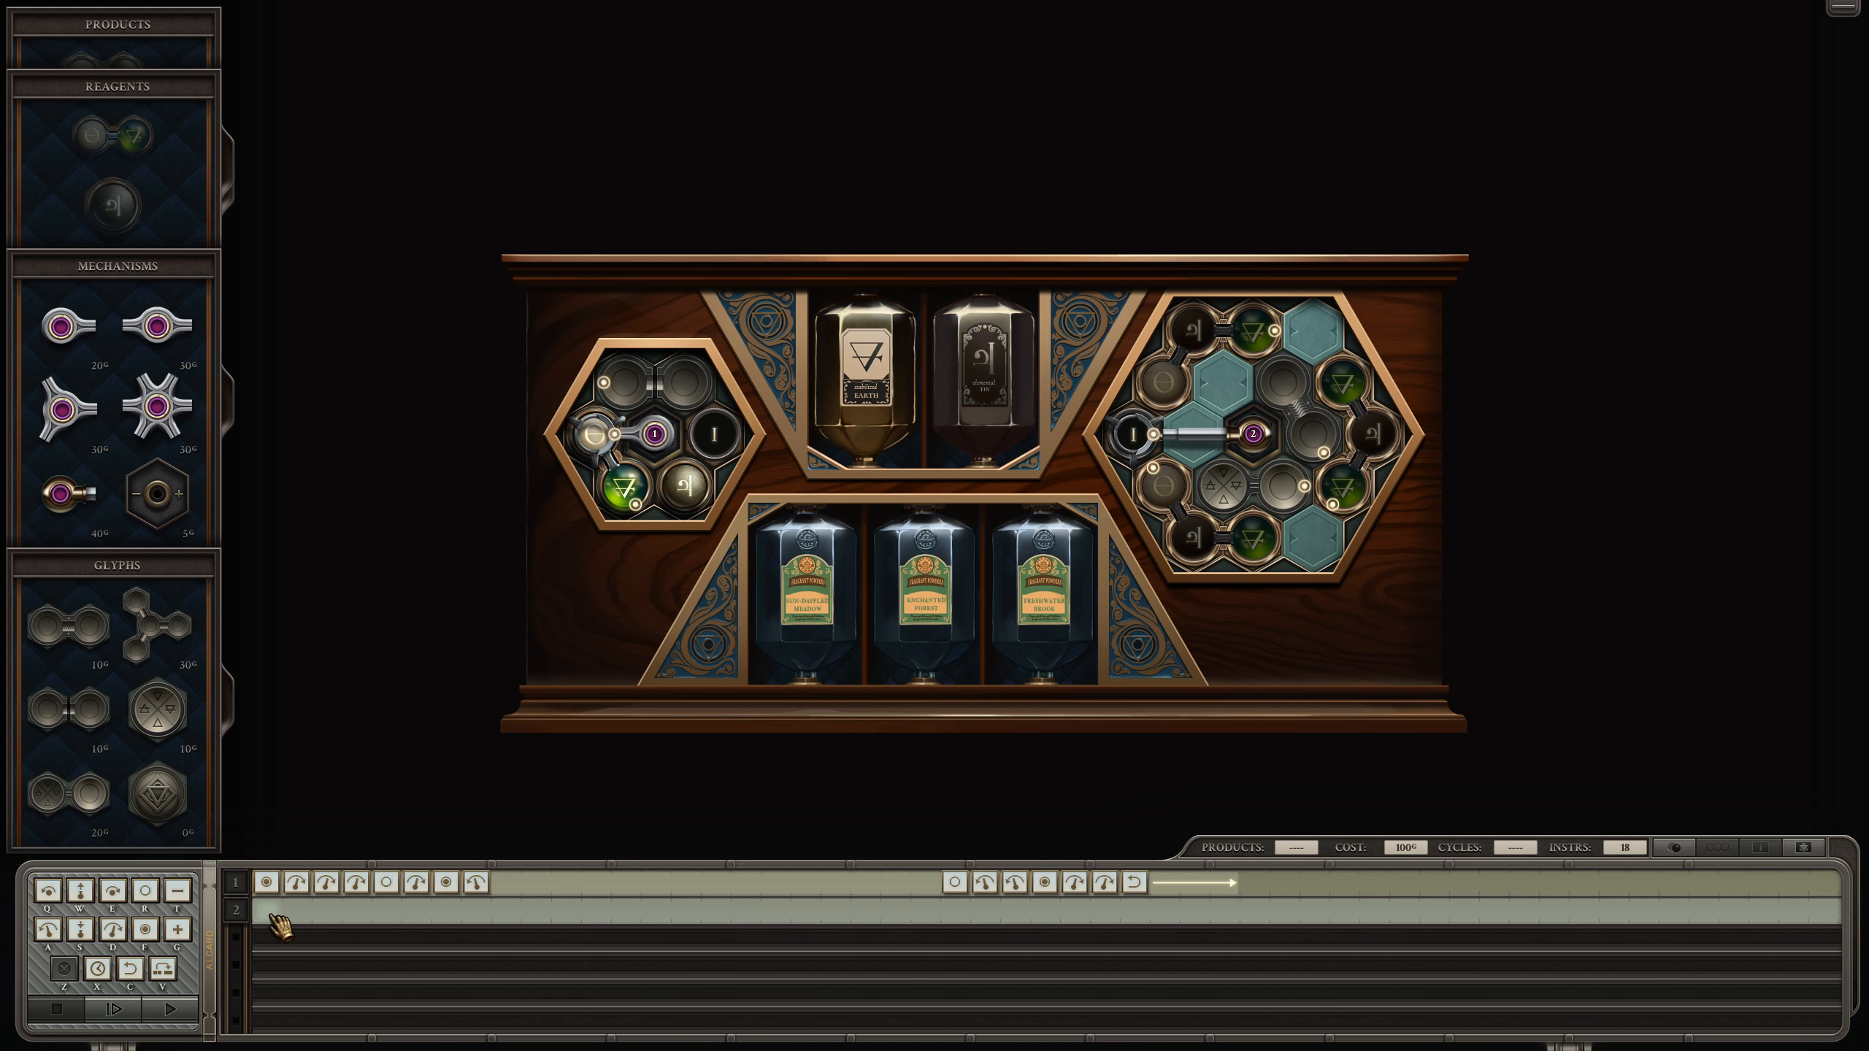
Step: Start arm 2's track with grab and rotation instructions
click(414, 912)
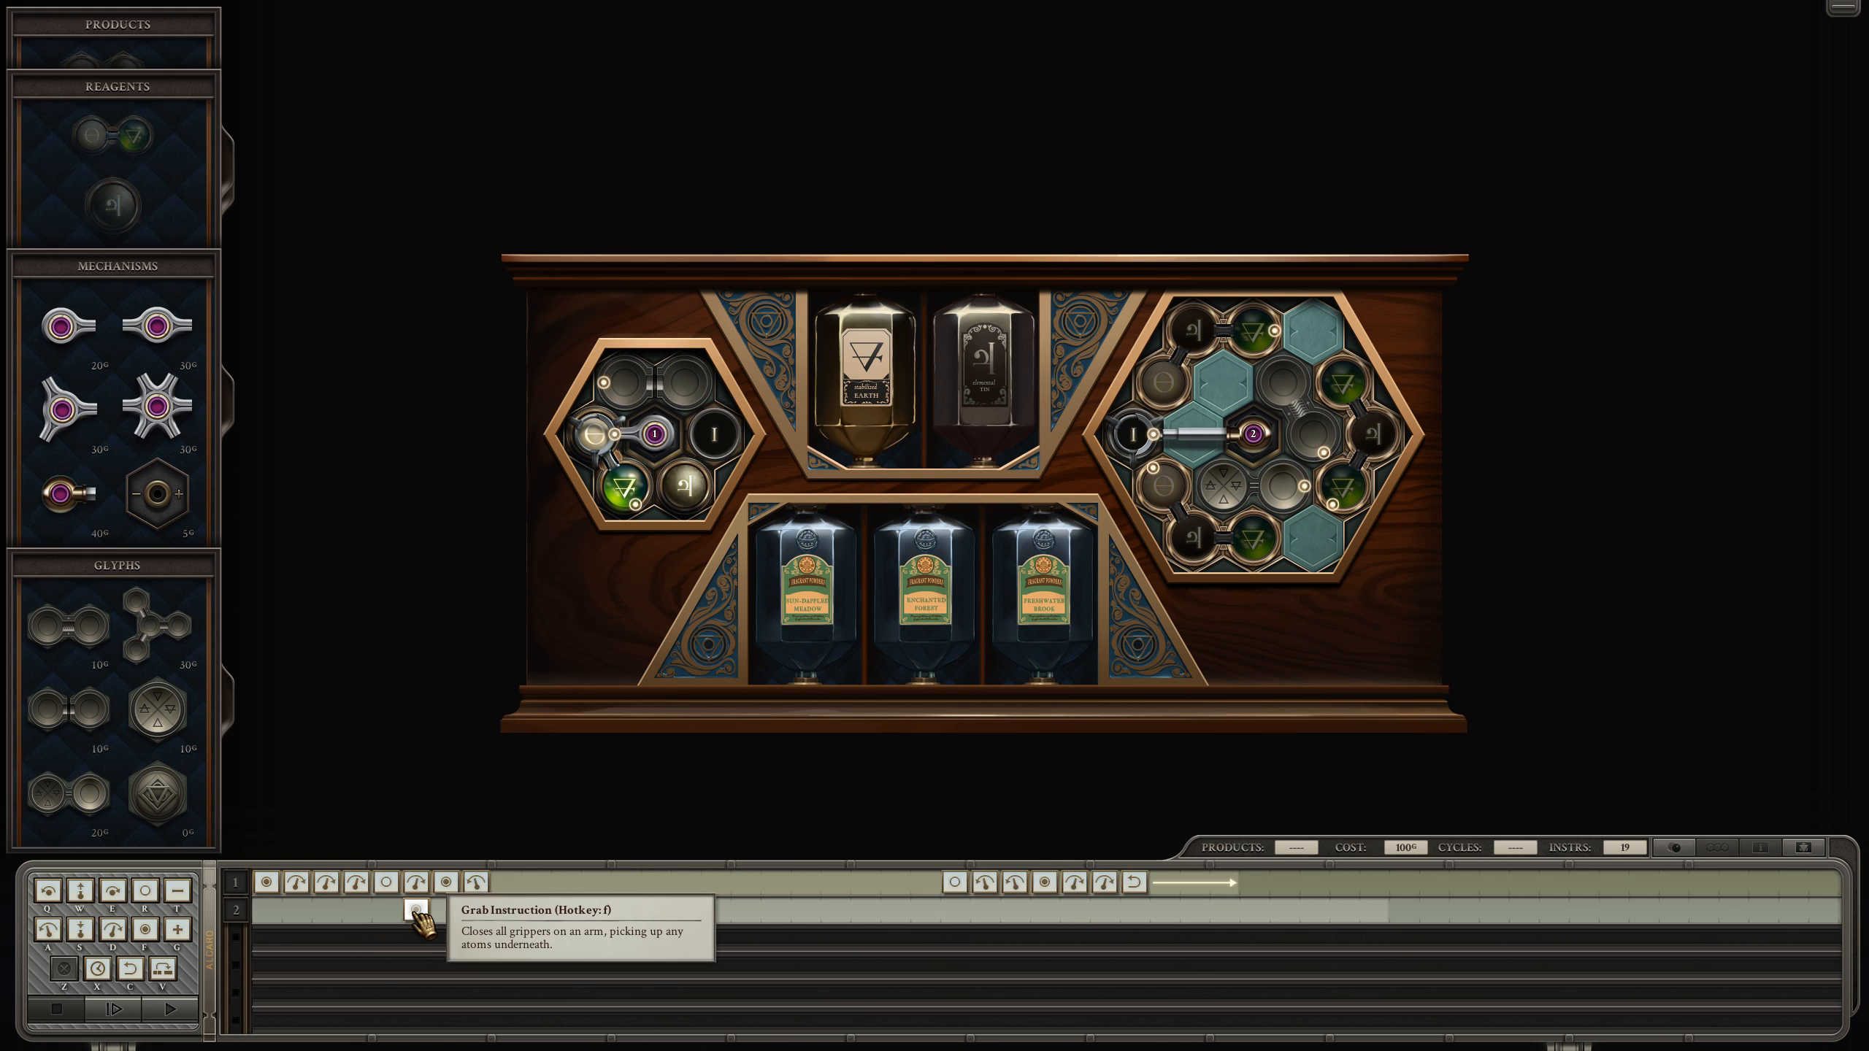
click(414, 912)
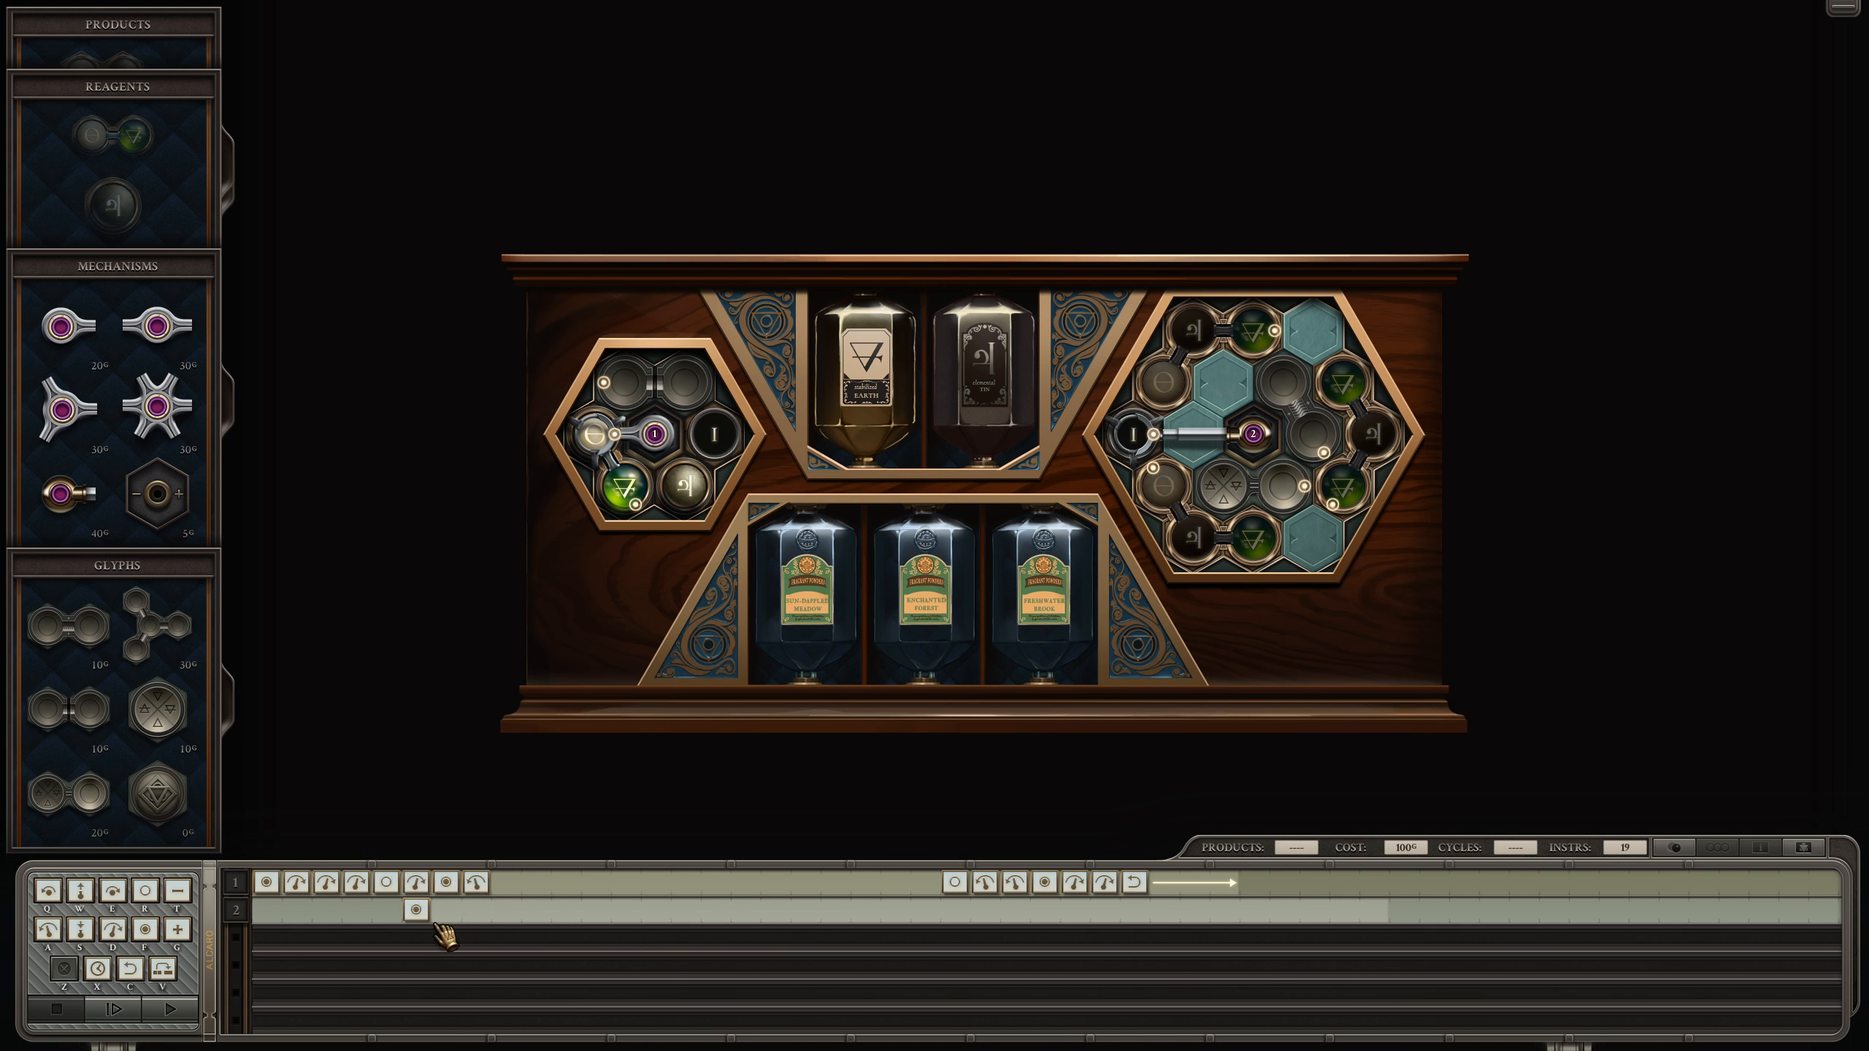
mouse_move(549, 861)
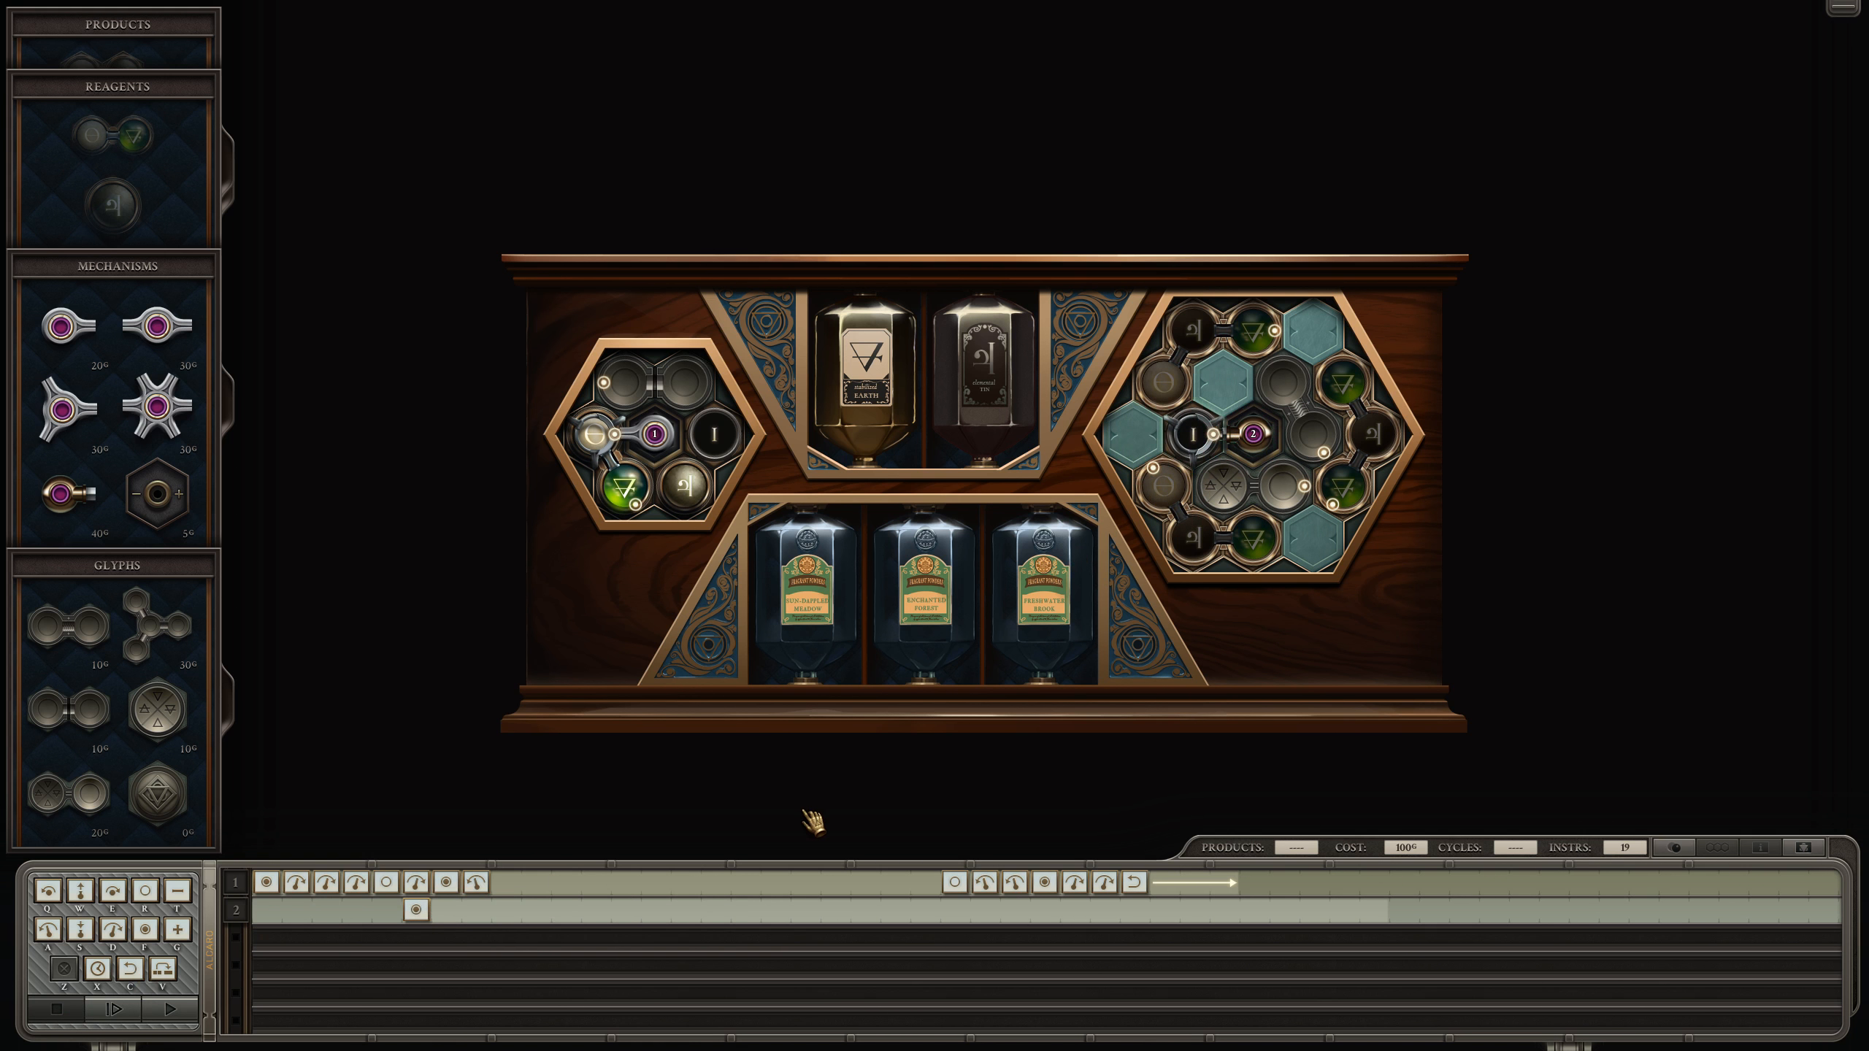
mouse_move(1357, 393)
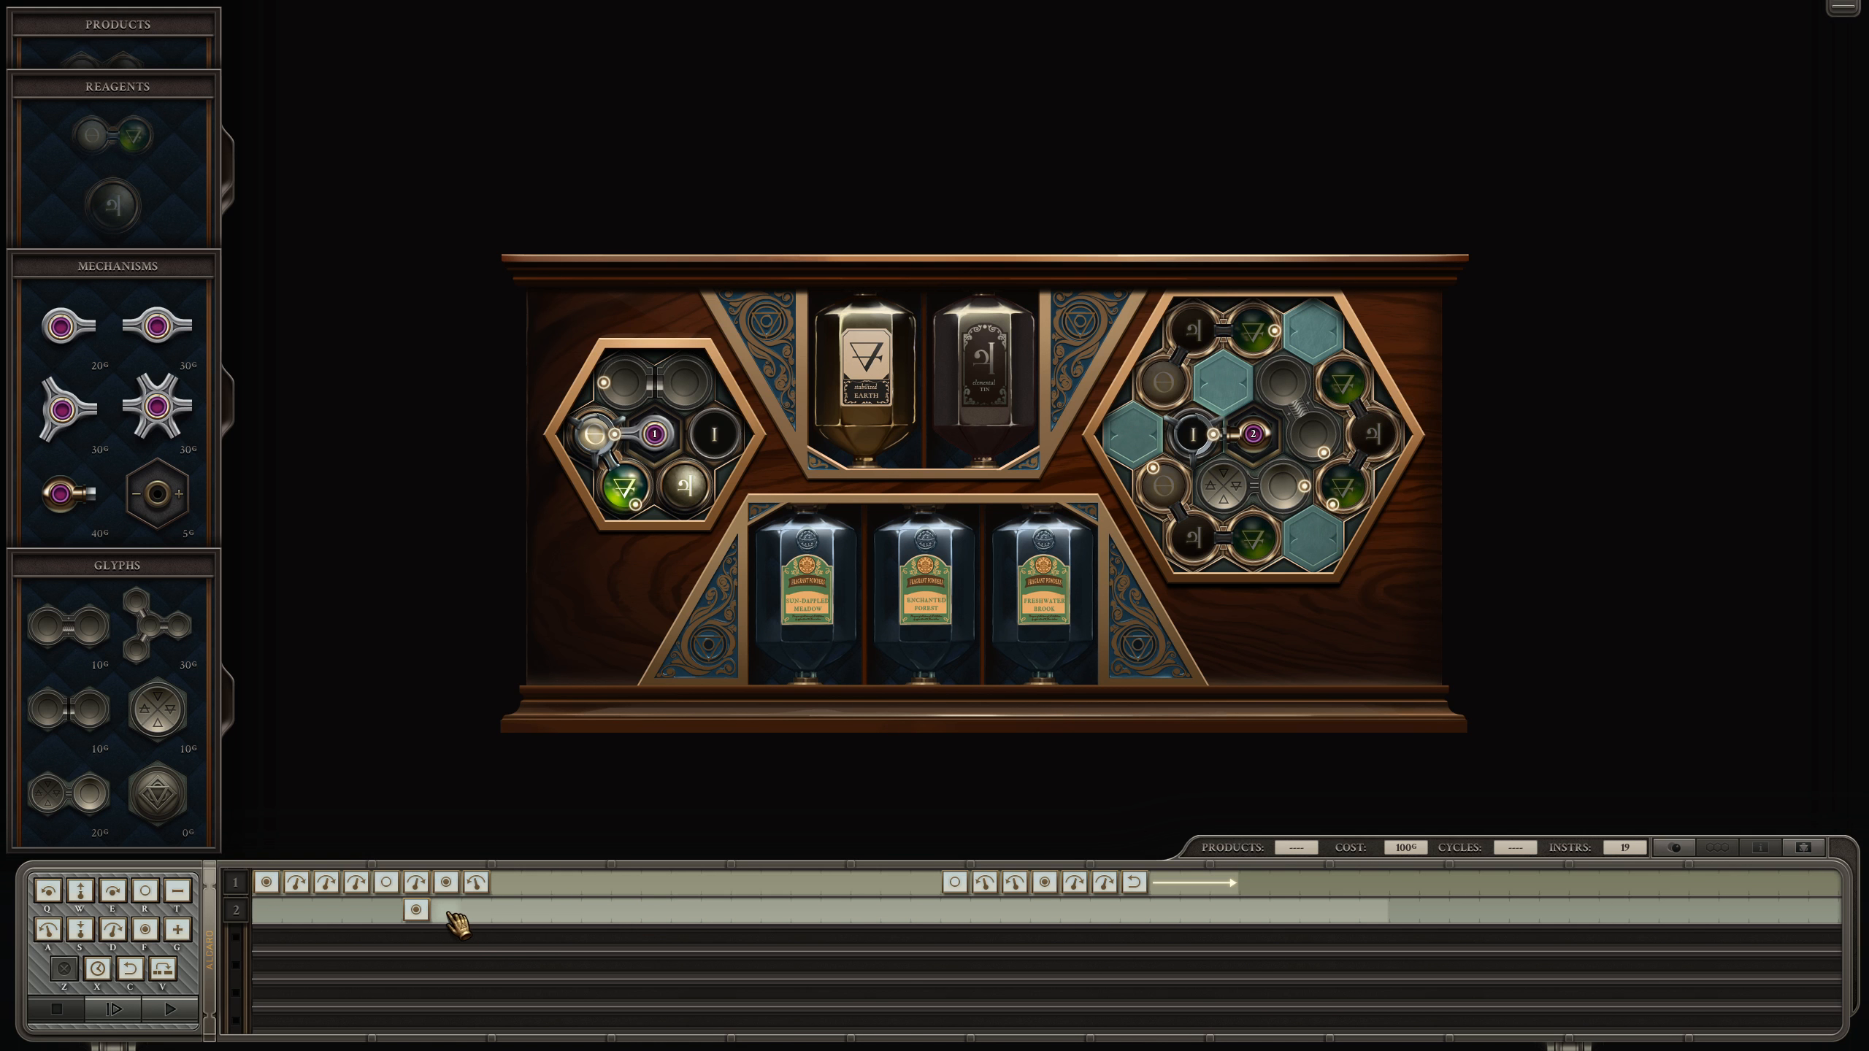
mouse_move(892, 655)
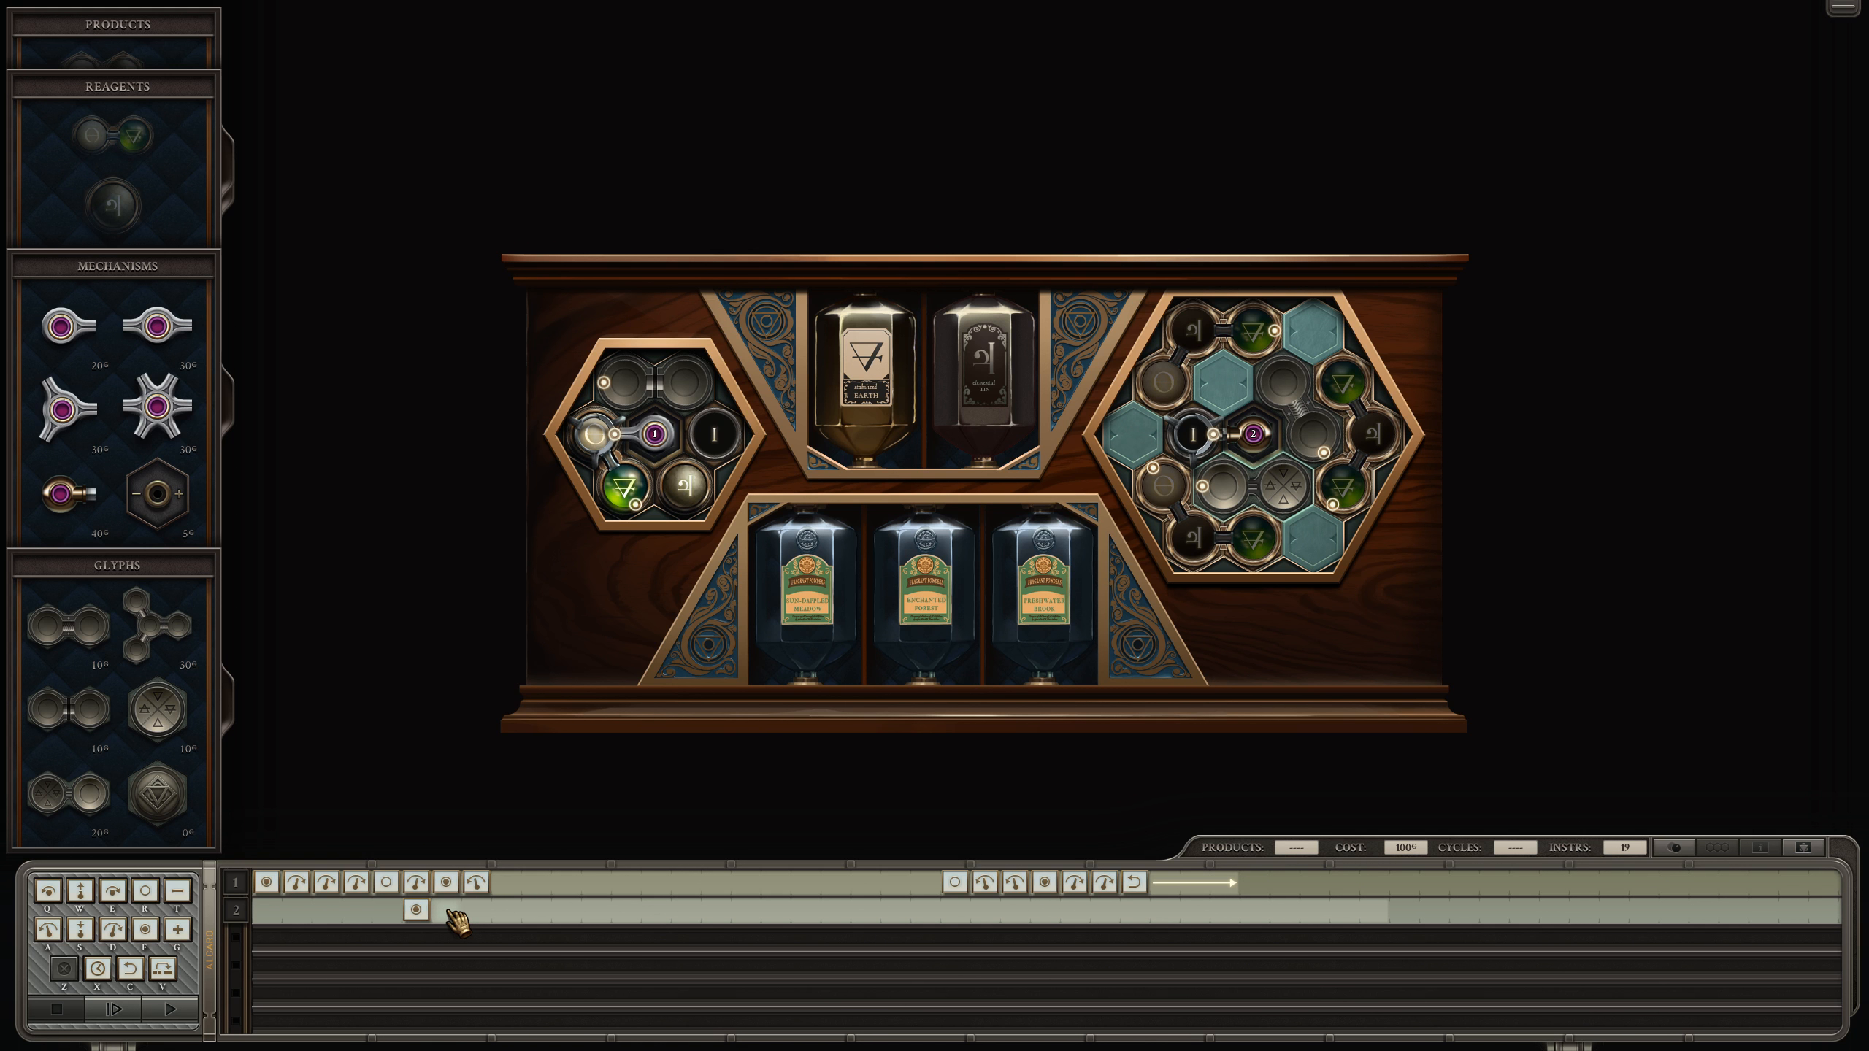
mouse_move(534, 914)
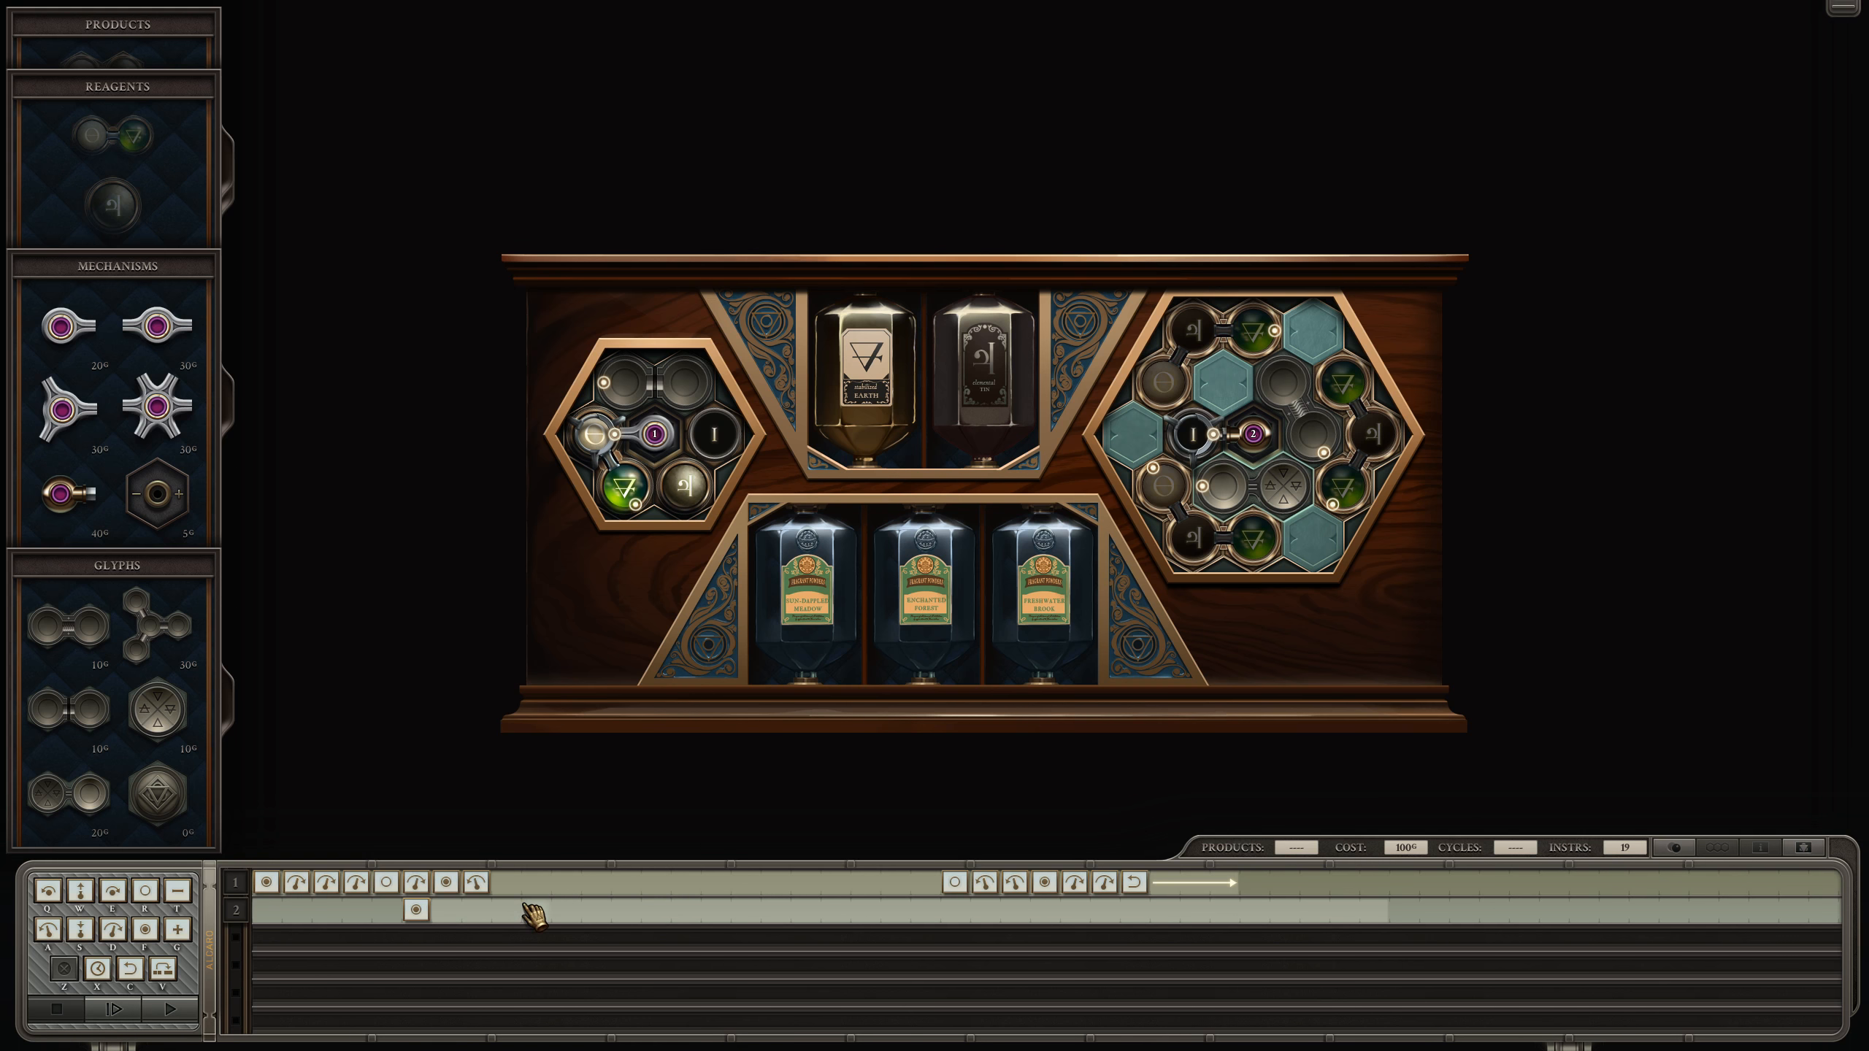
mouse_move(635, 862)
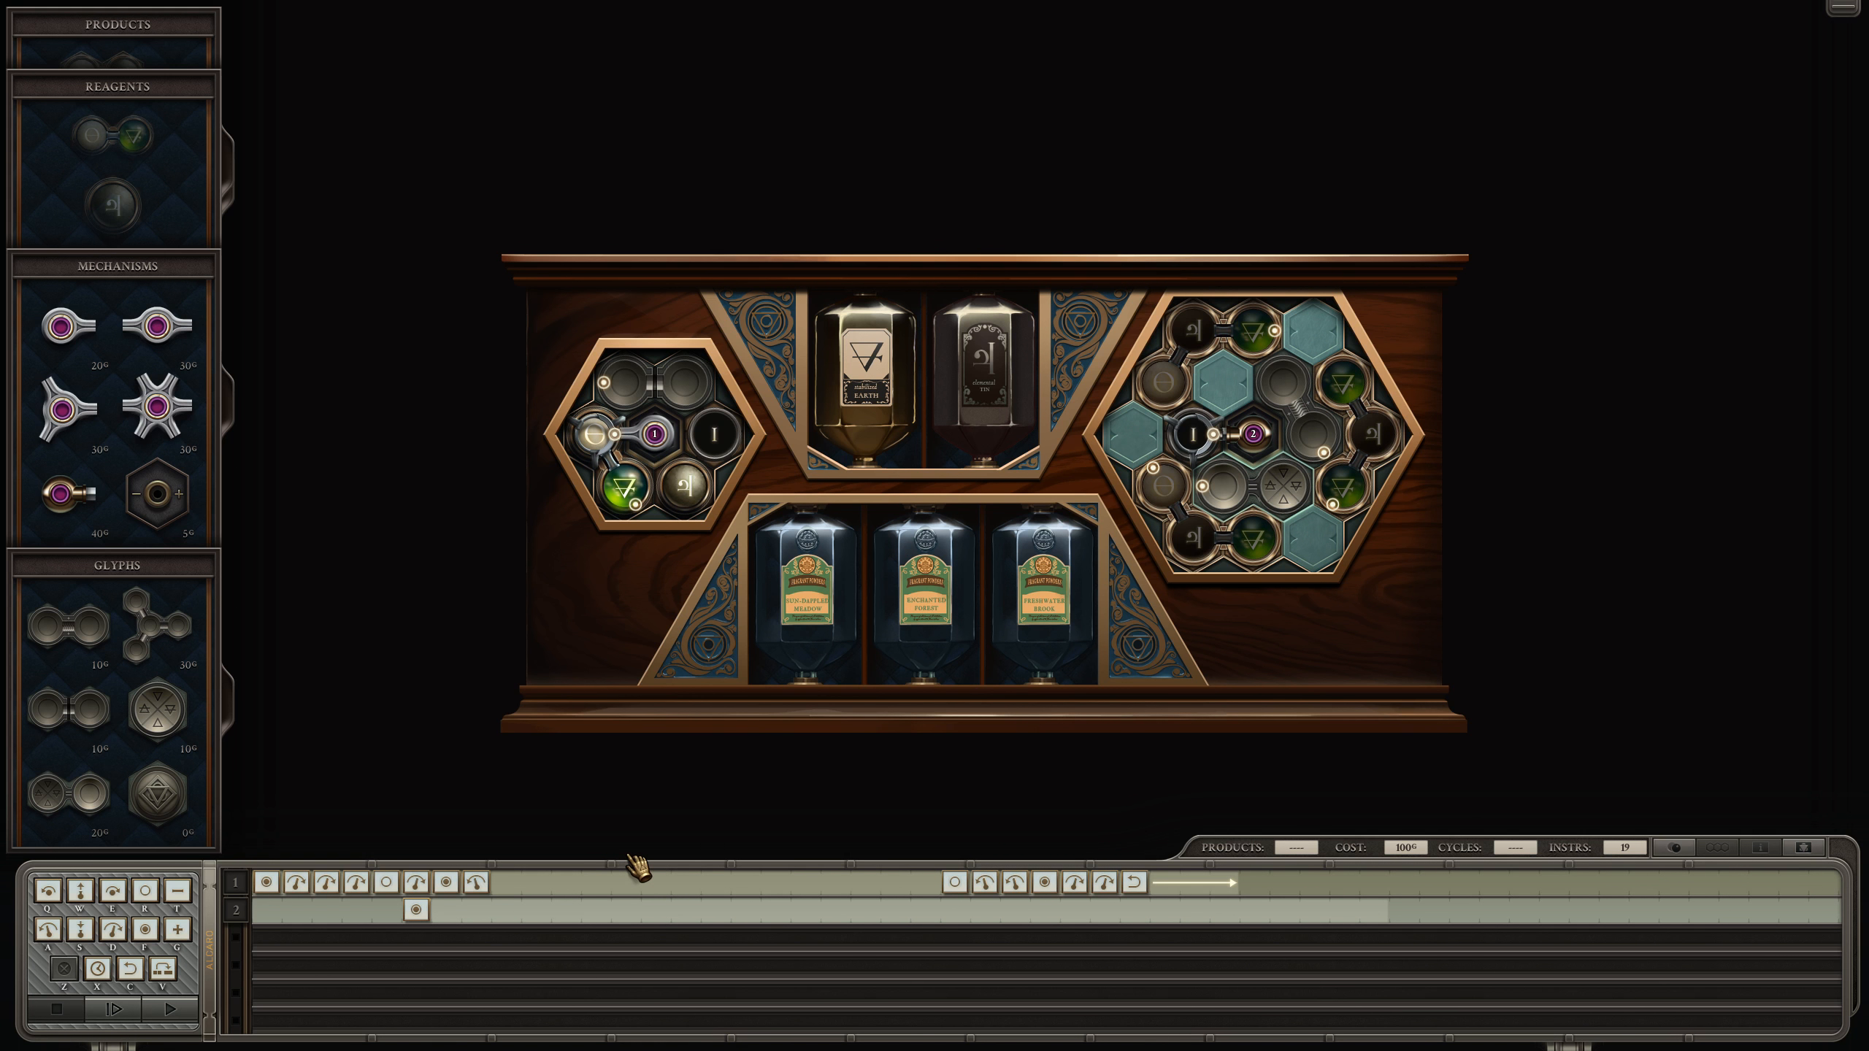
mouse_move(656, 793)
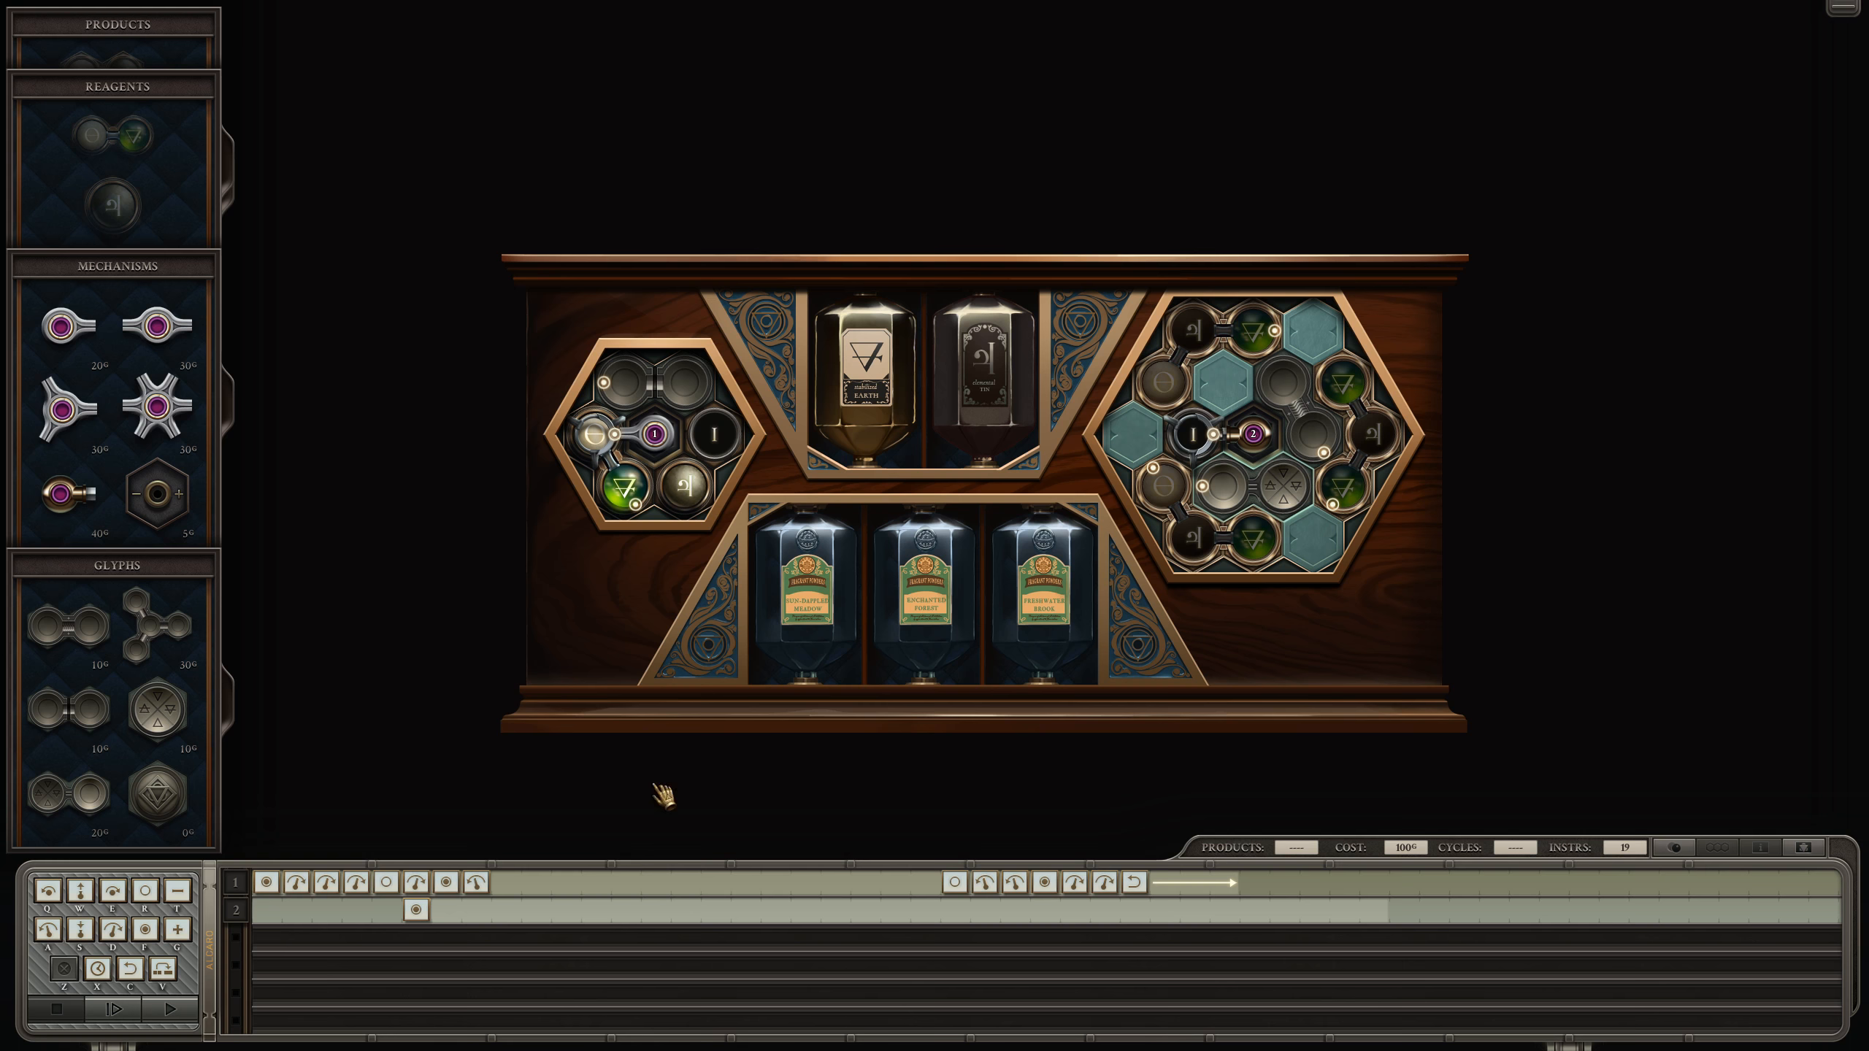
mouse_move(524, 912)
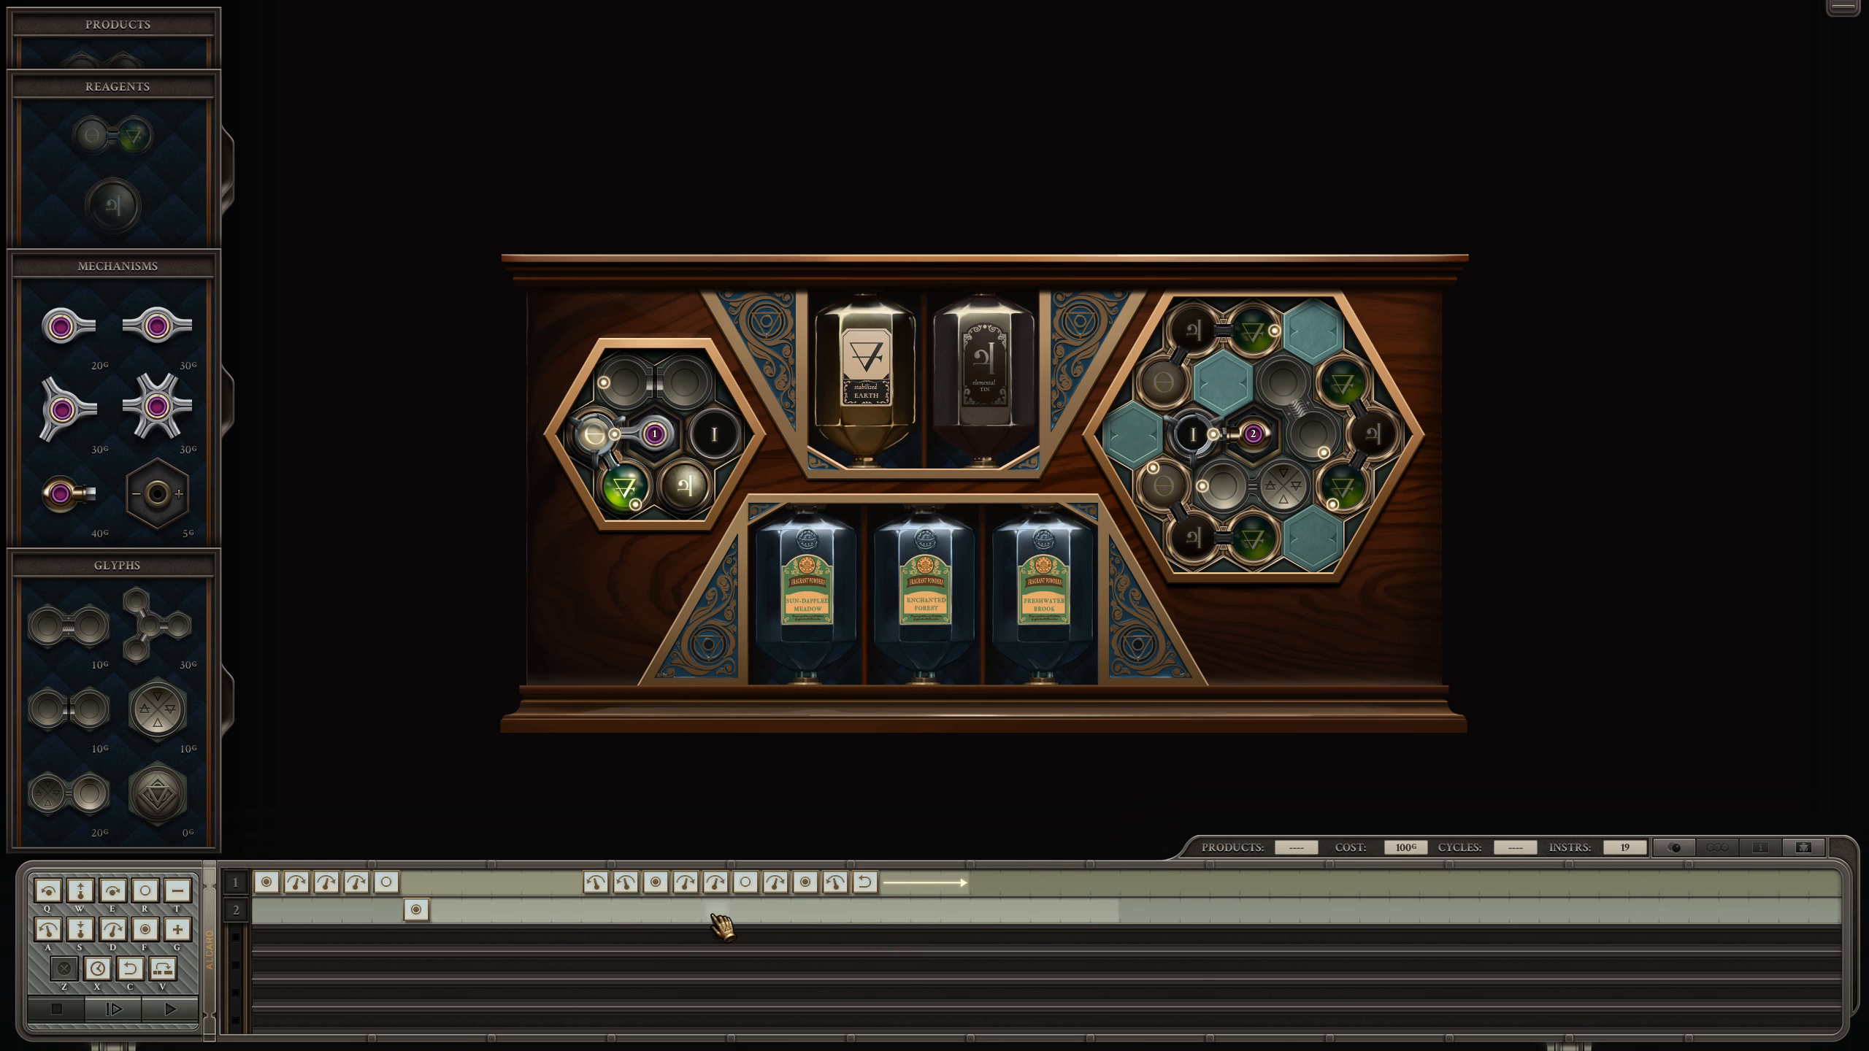
mouse_move(456, 920)
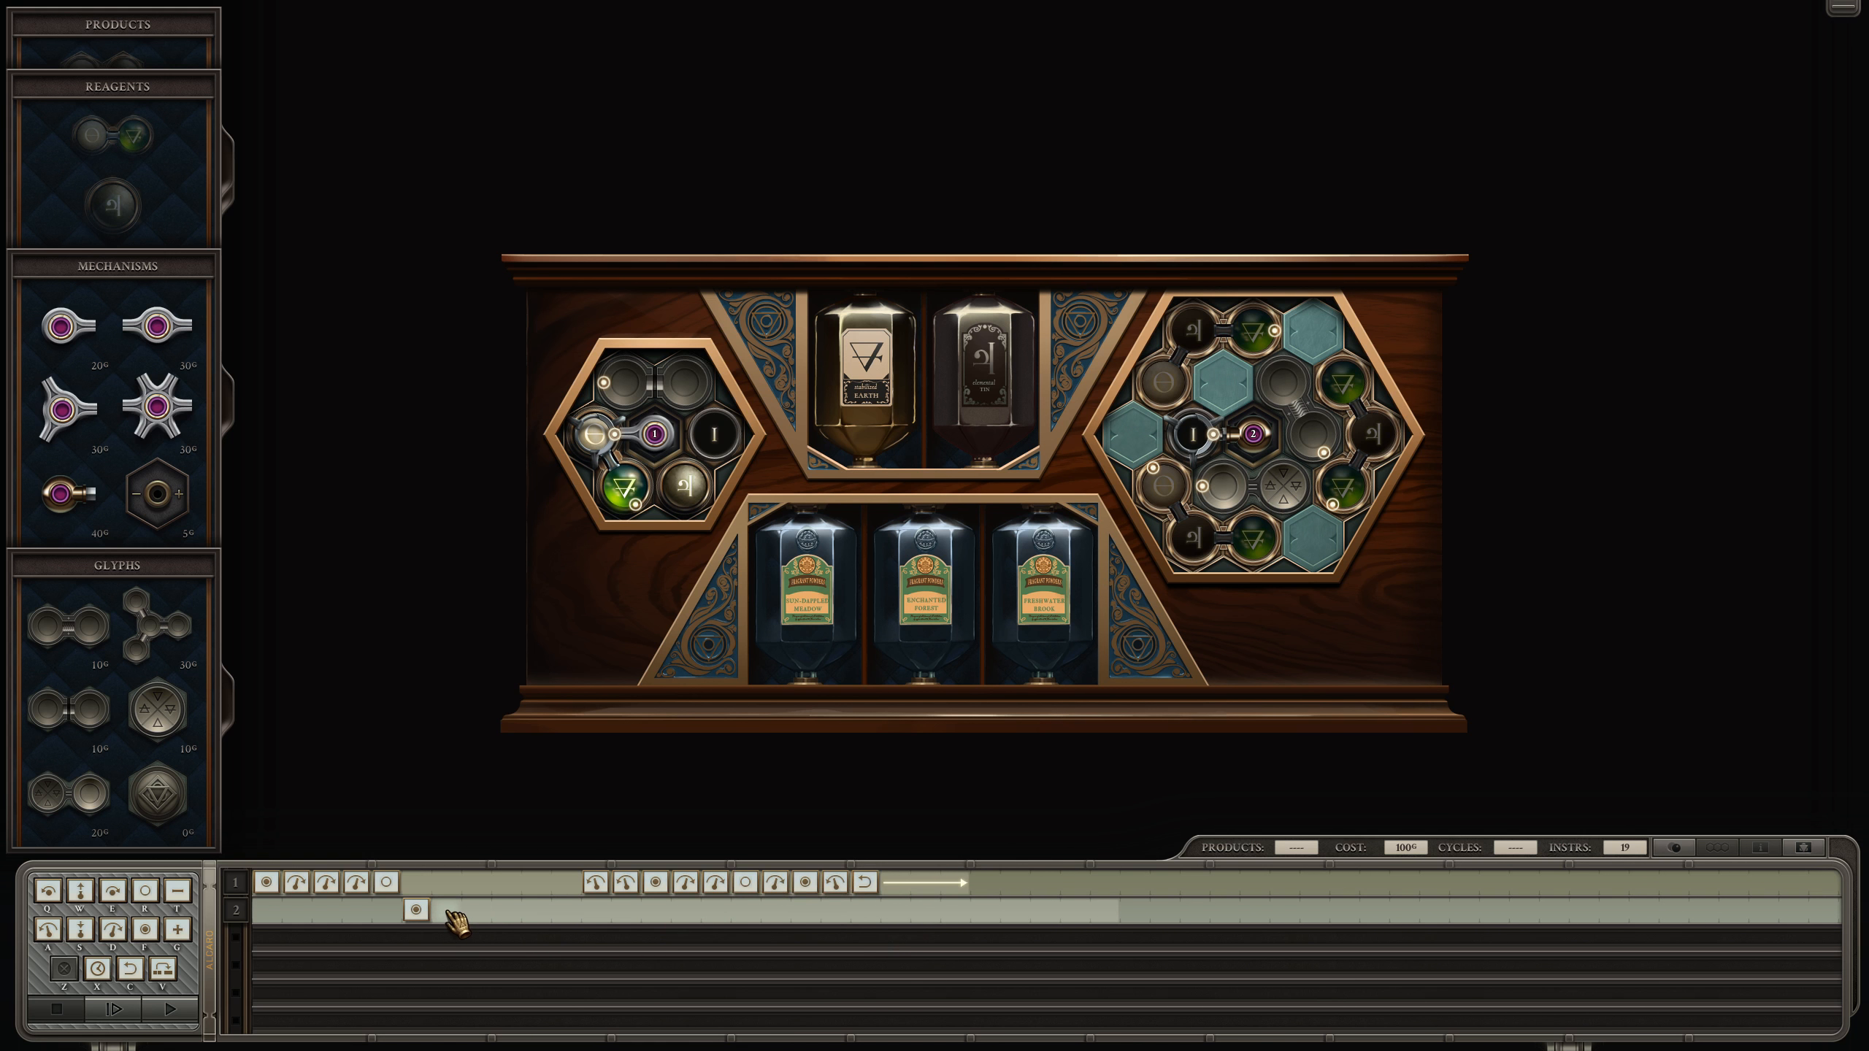
click(445, 910)
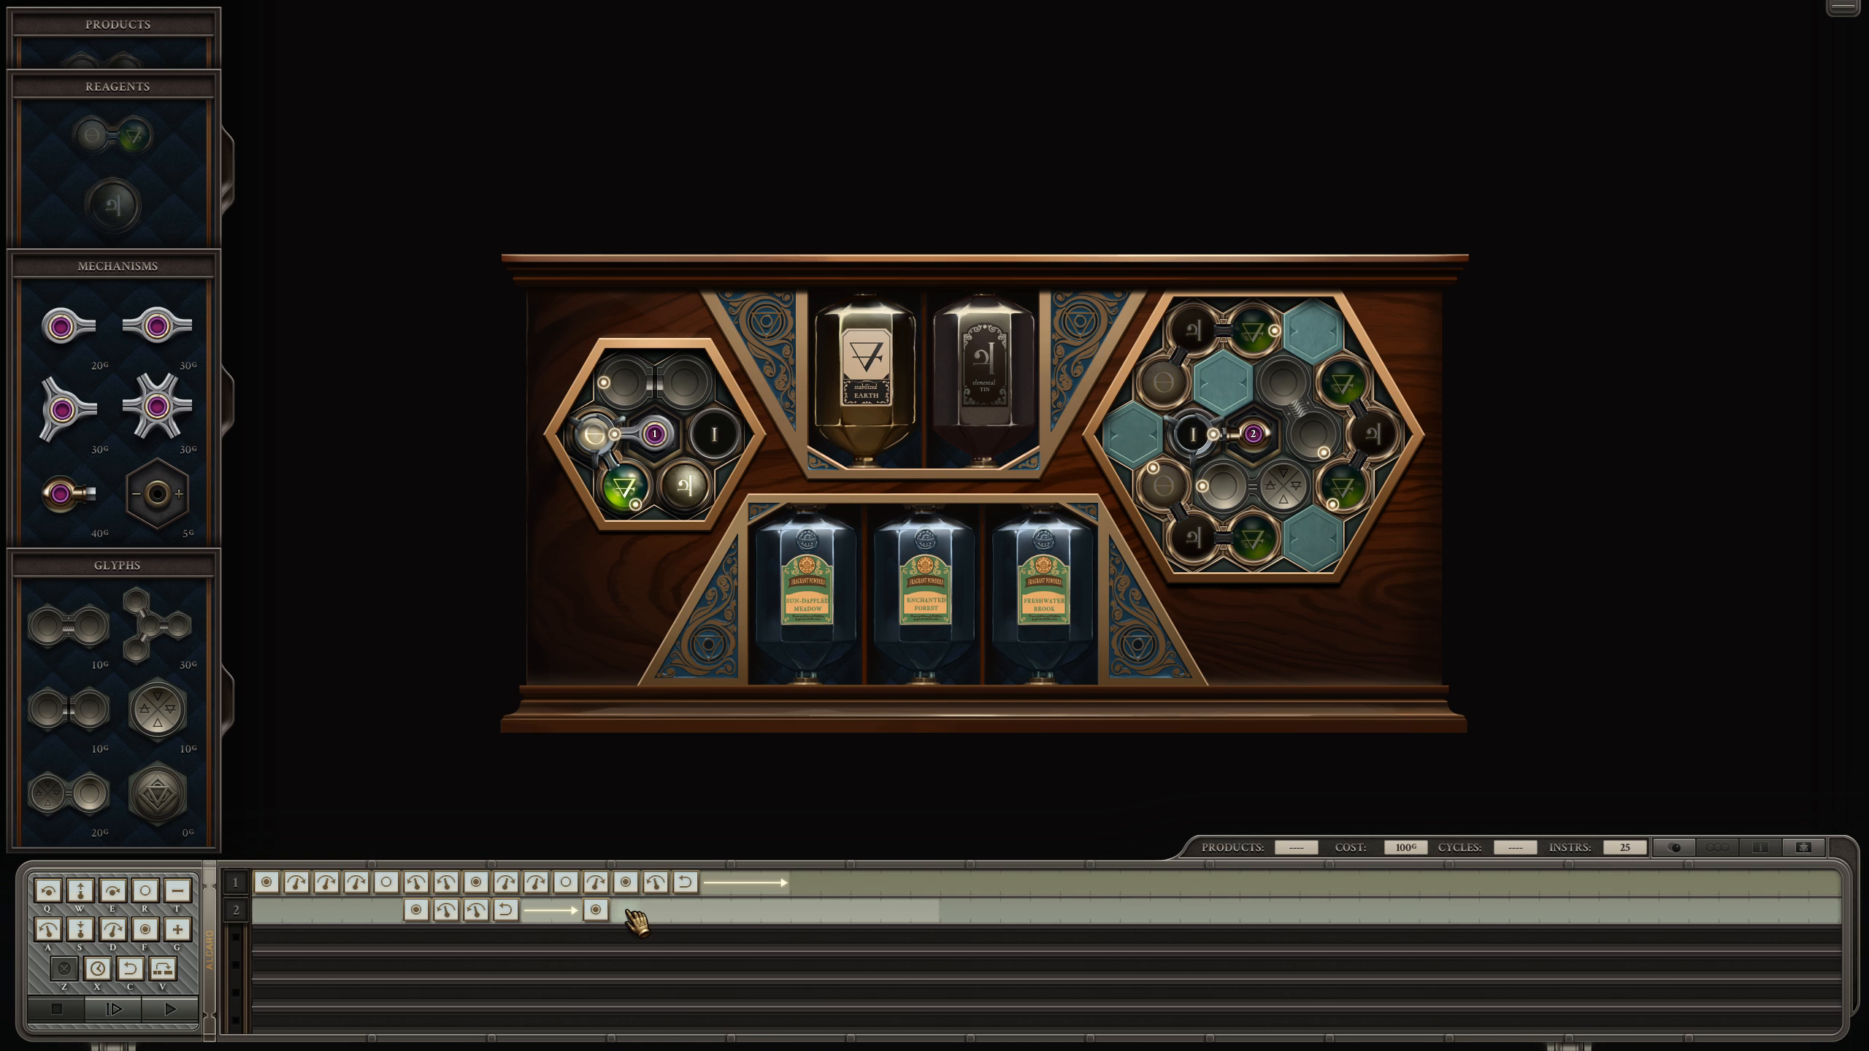
click(620, 910)
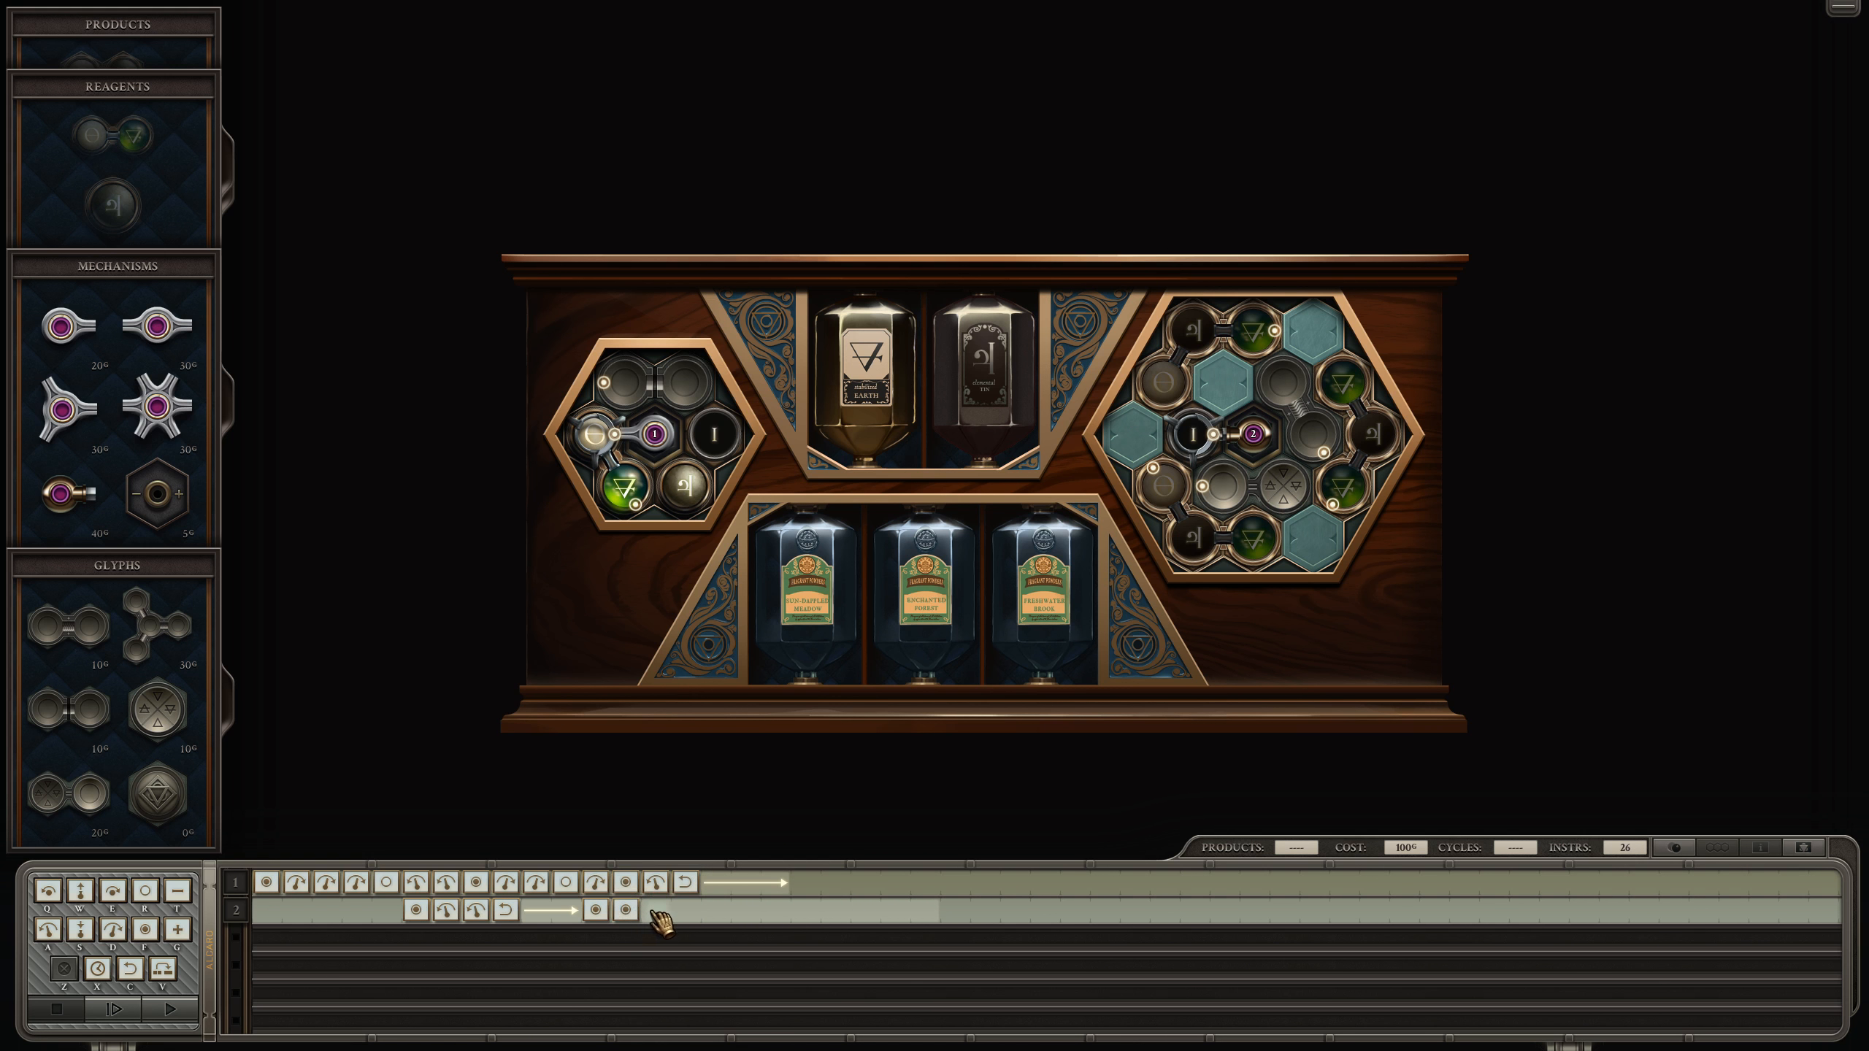
click(625, 909)
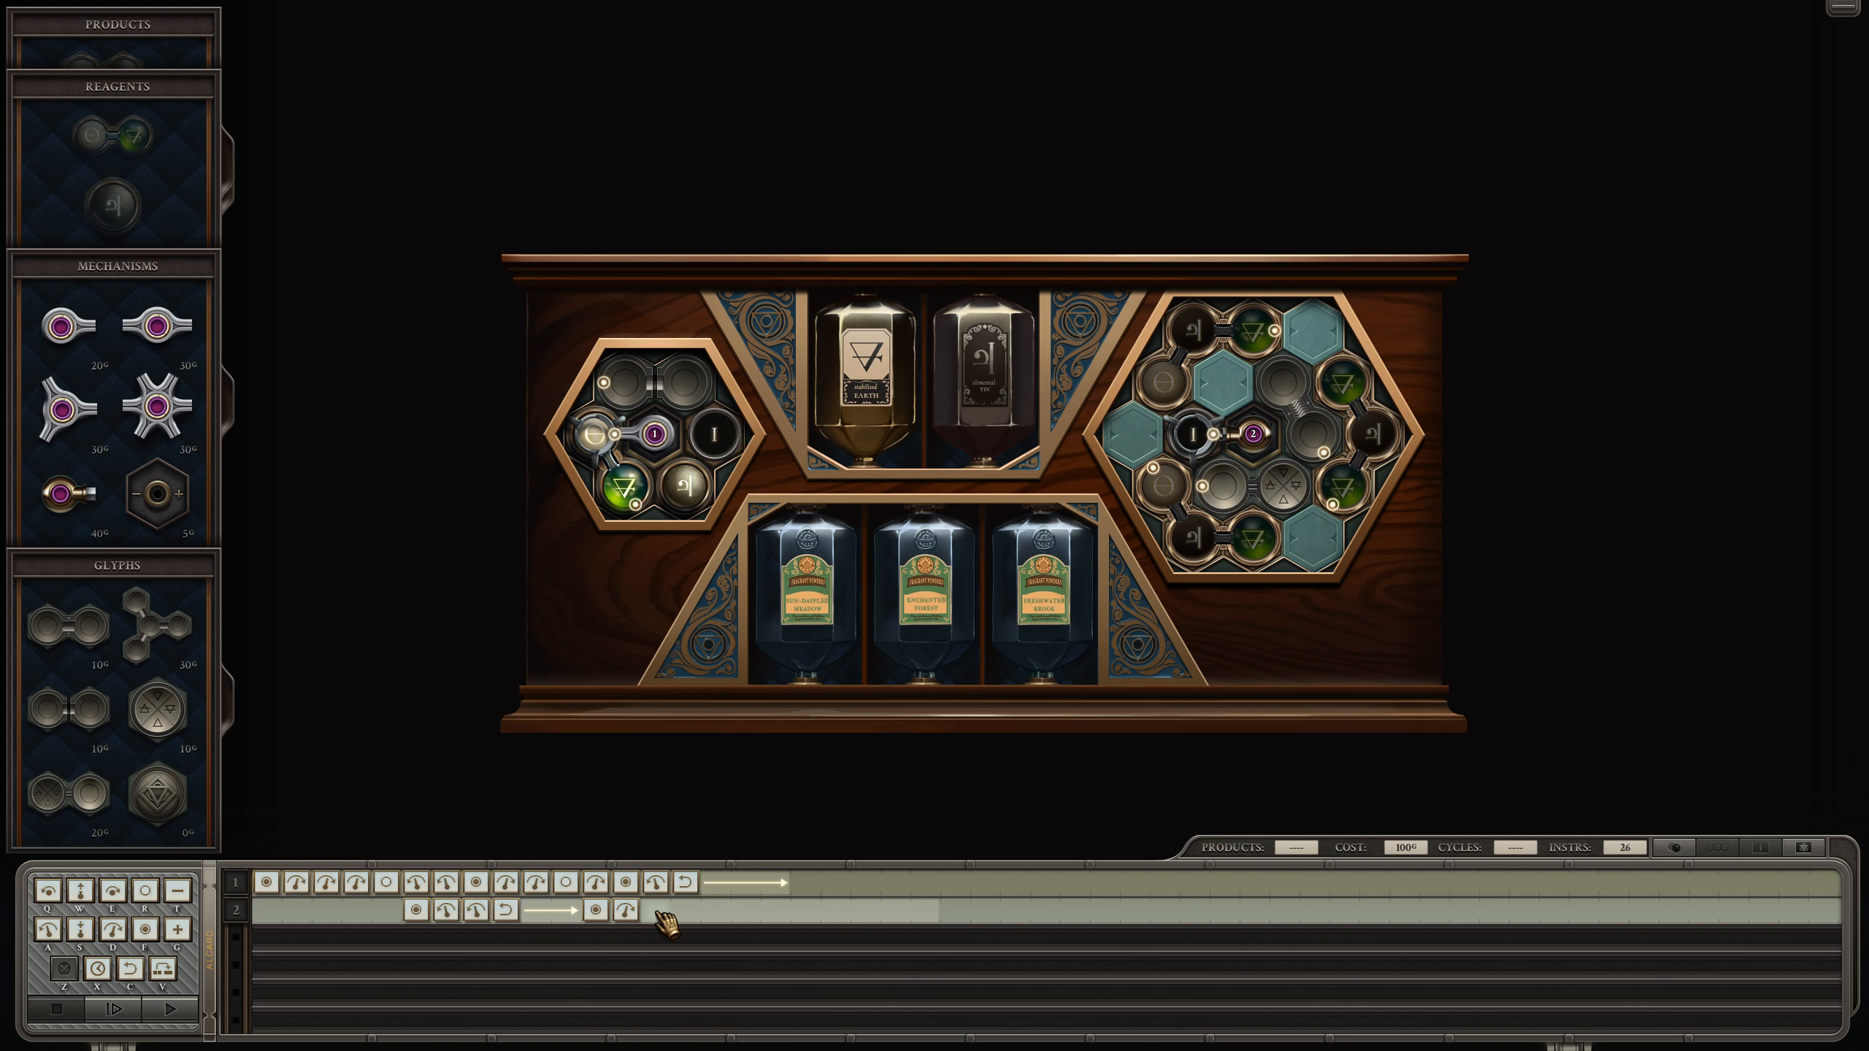
mouse_move(660, 922)
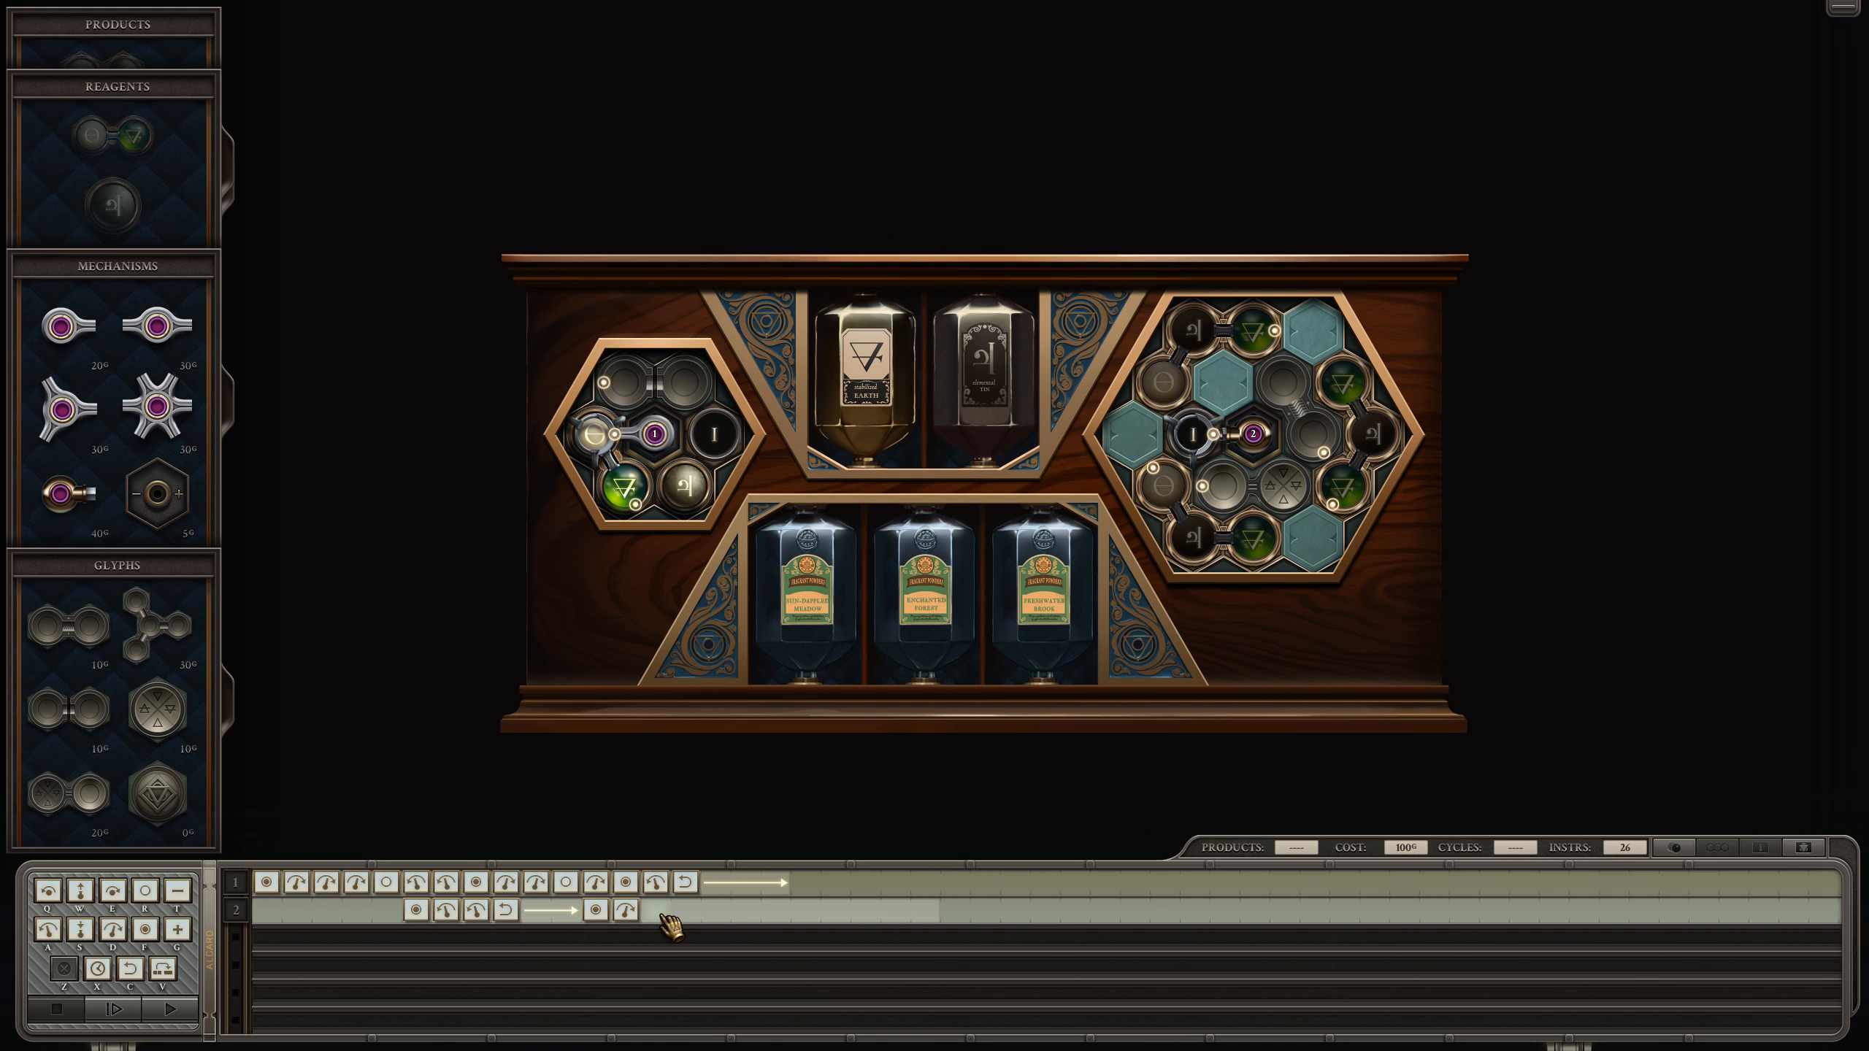
mouse_move(670, 927)
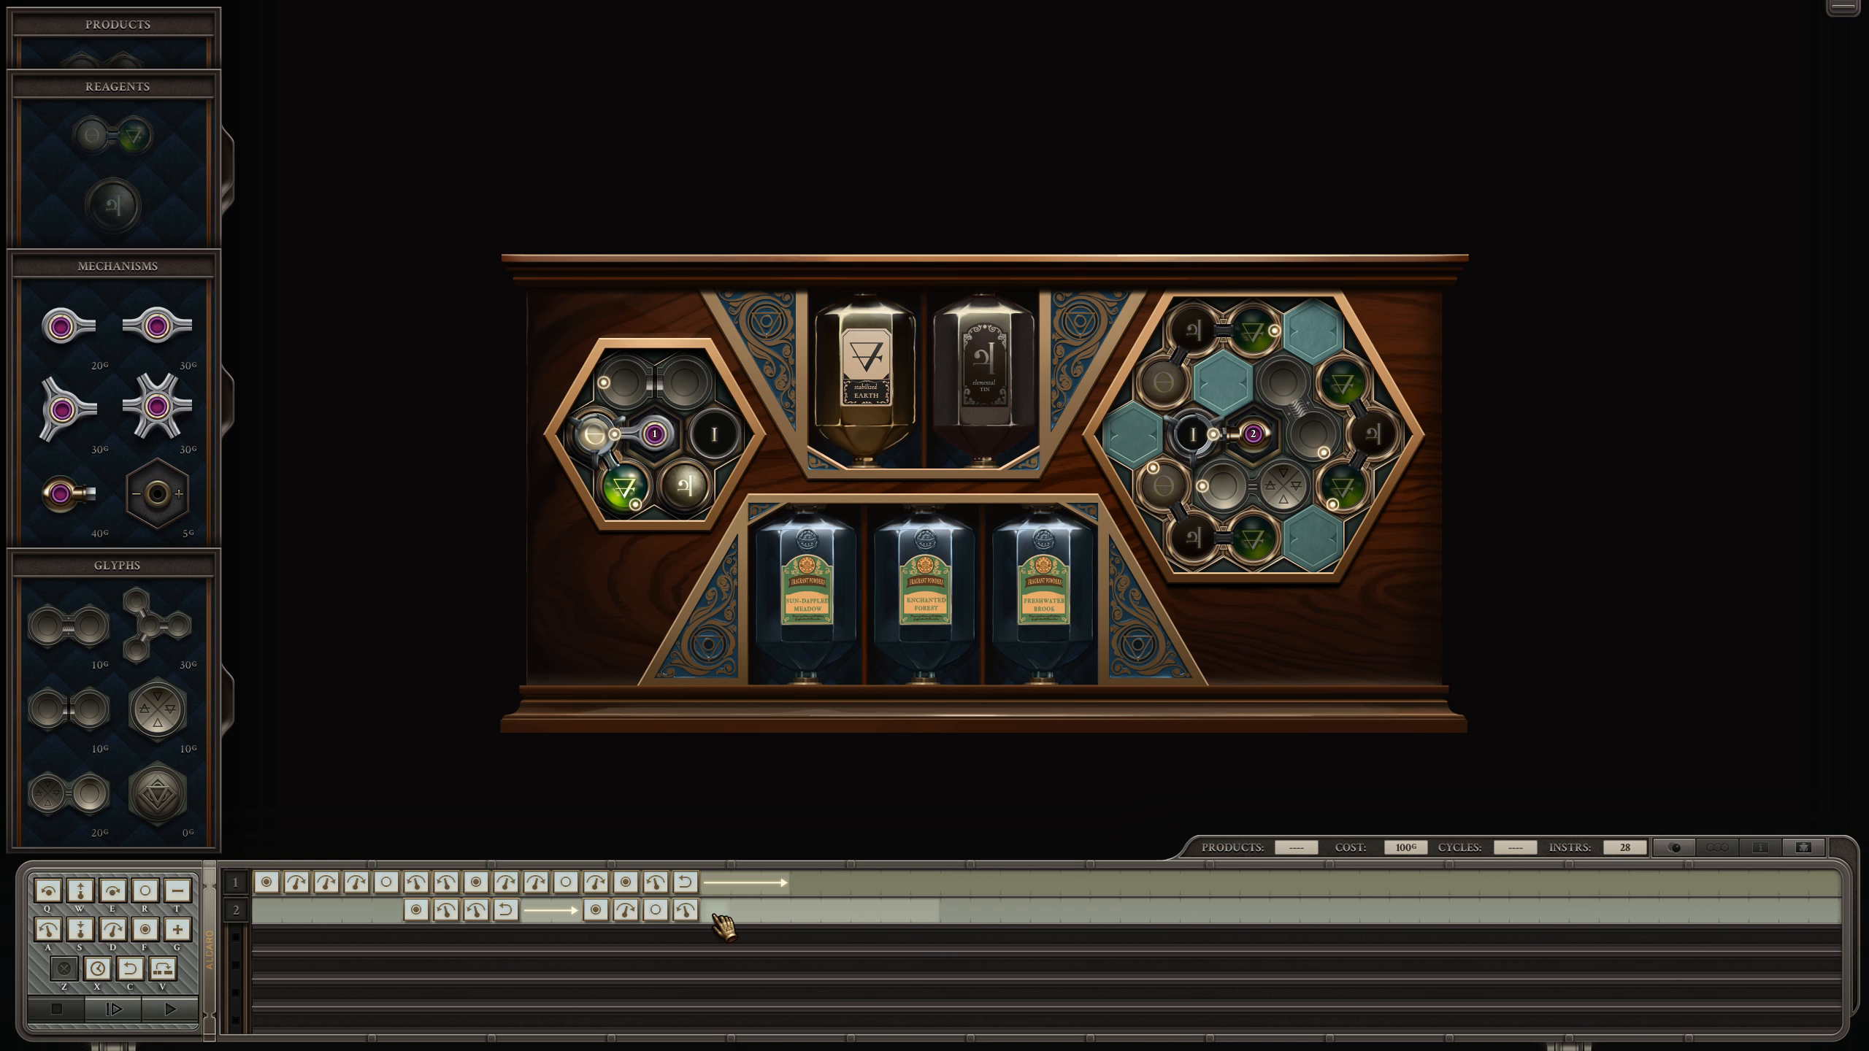
Step: Finish arm 2's grab-and-rotate sequence to reach 52 instructions and start a test run
click(715, 910)
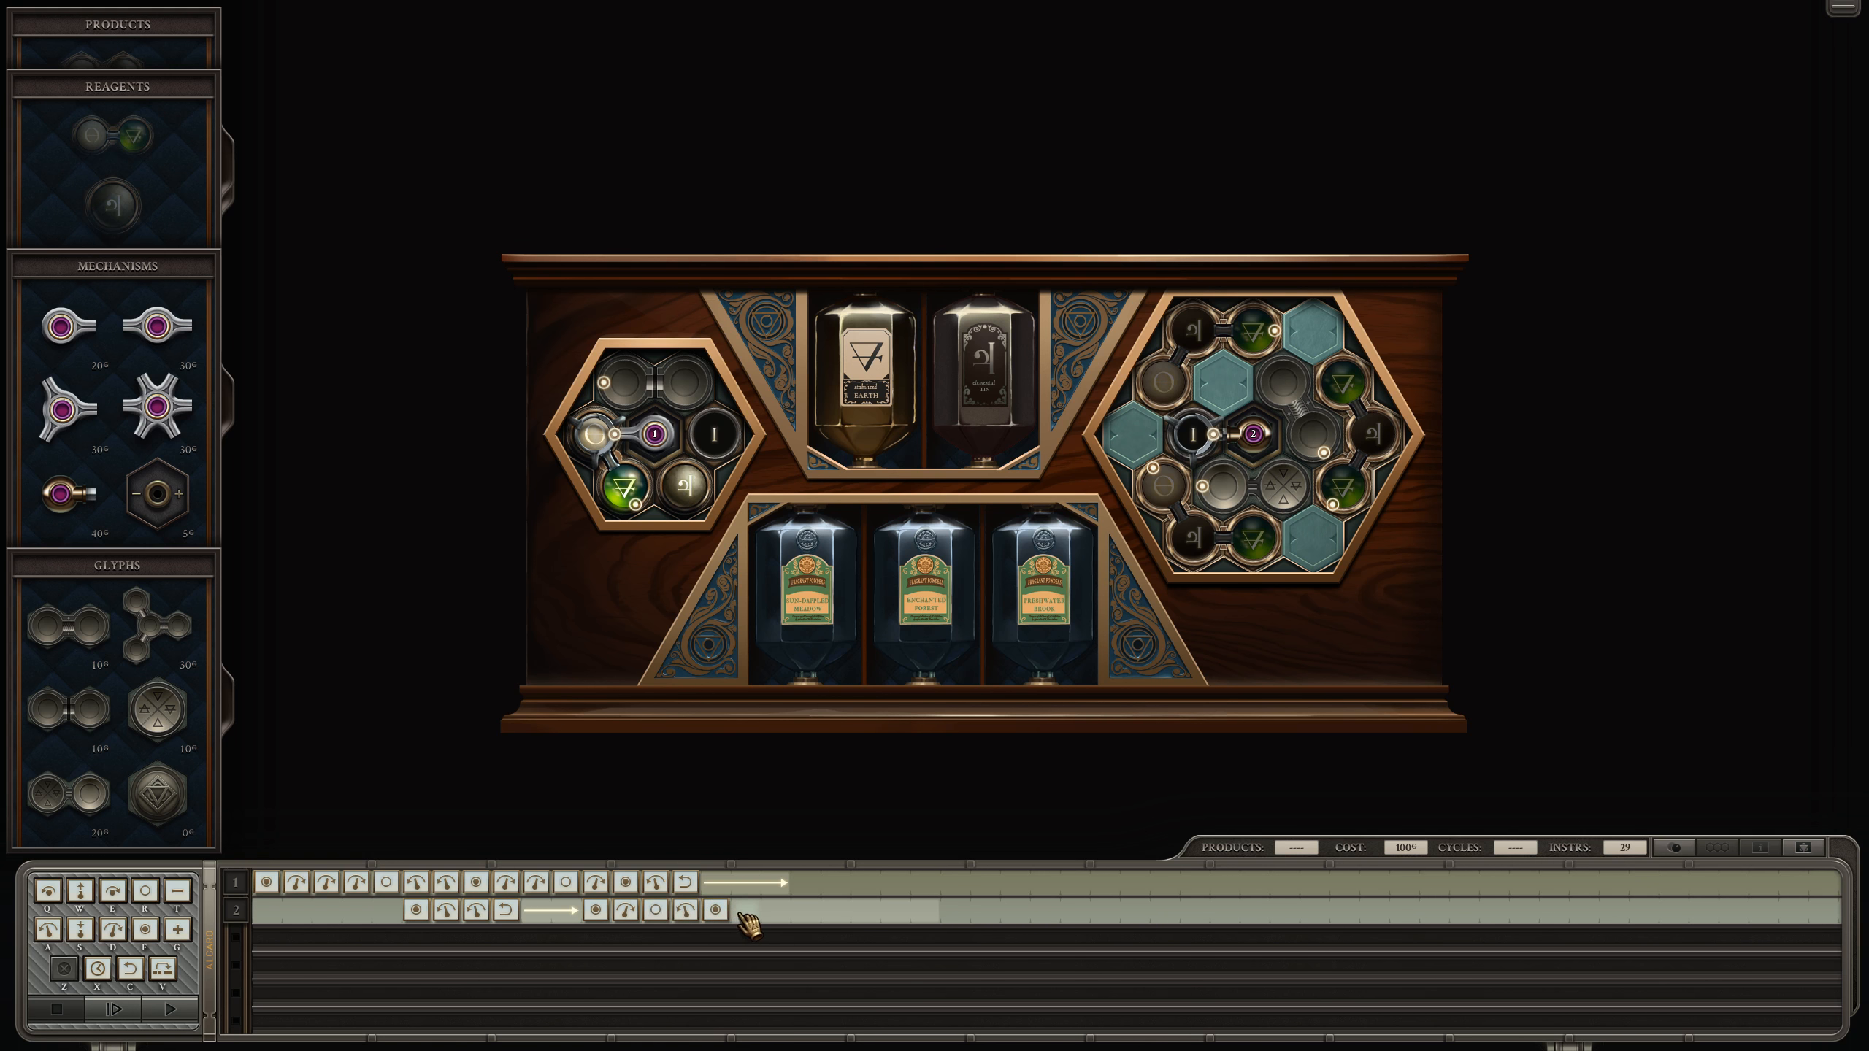
click(741, 912)
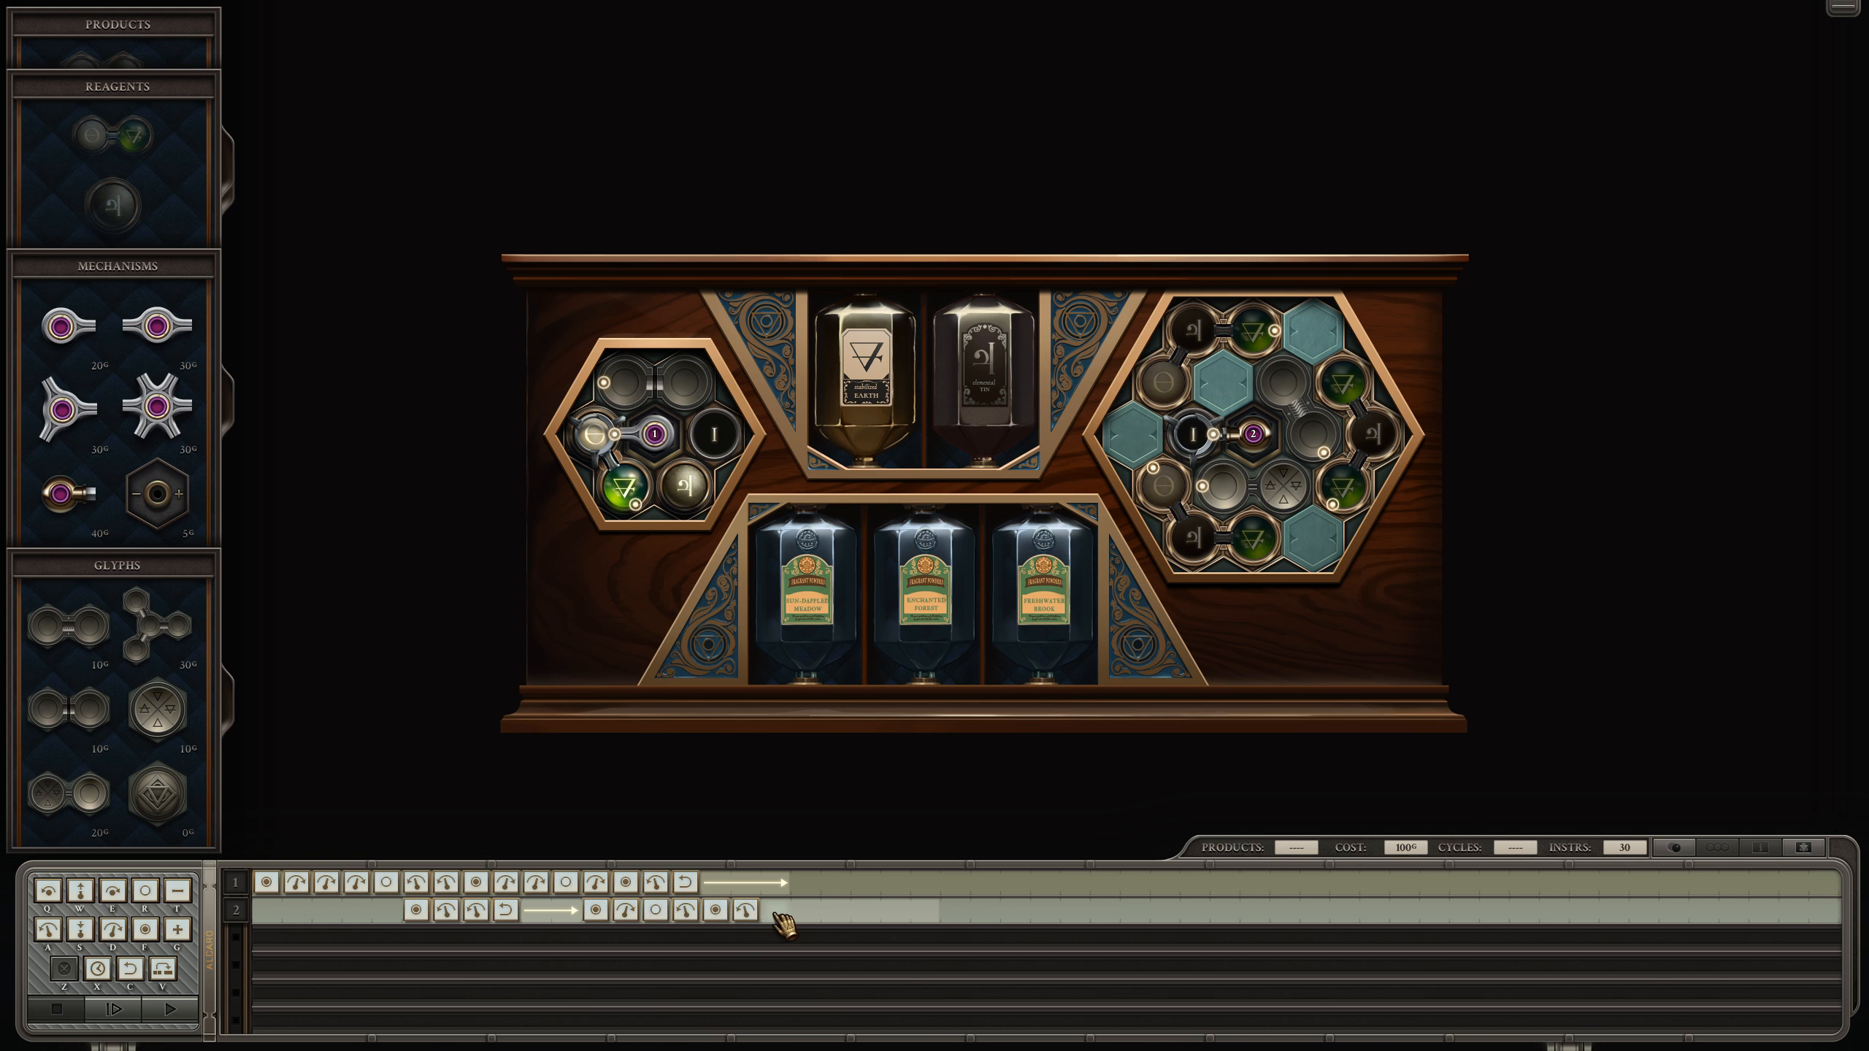
click(773, 910)
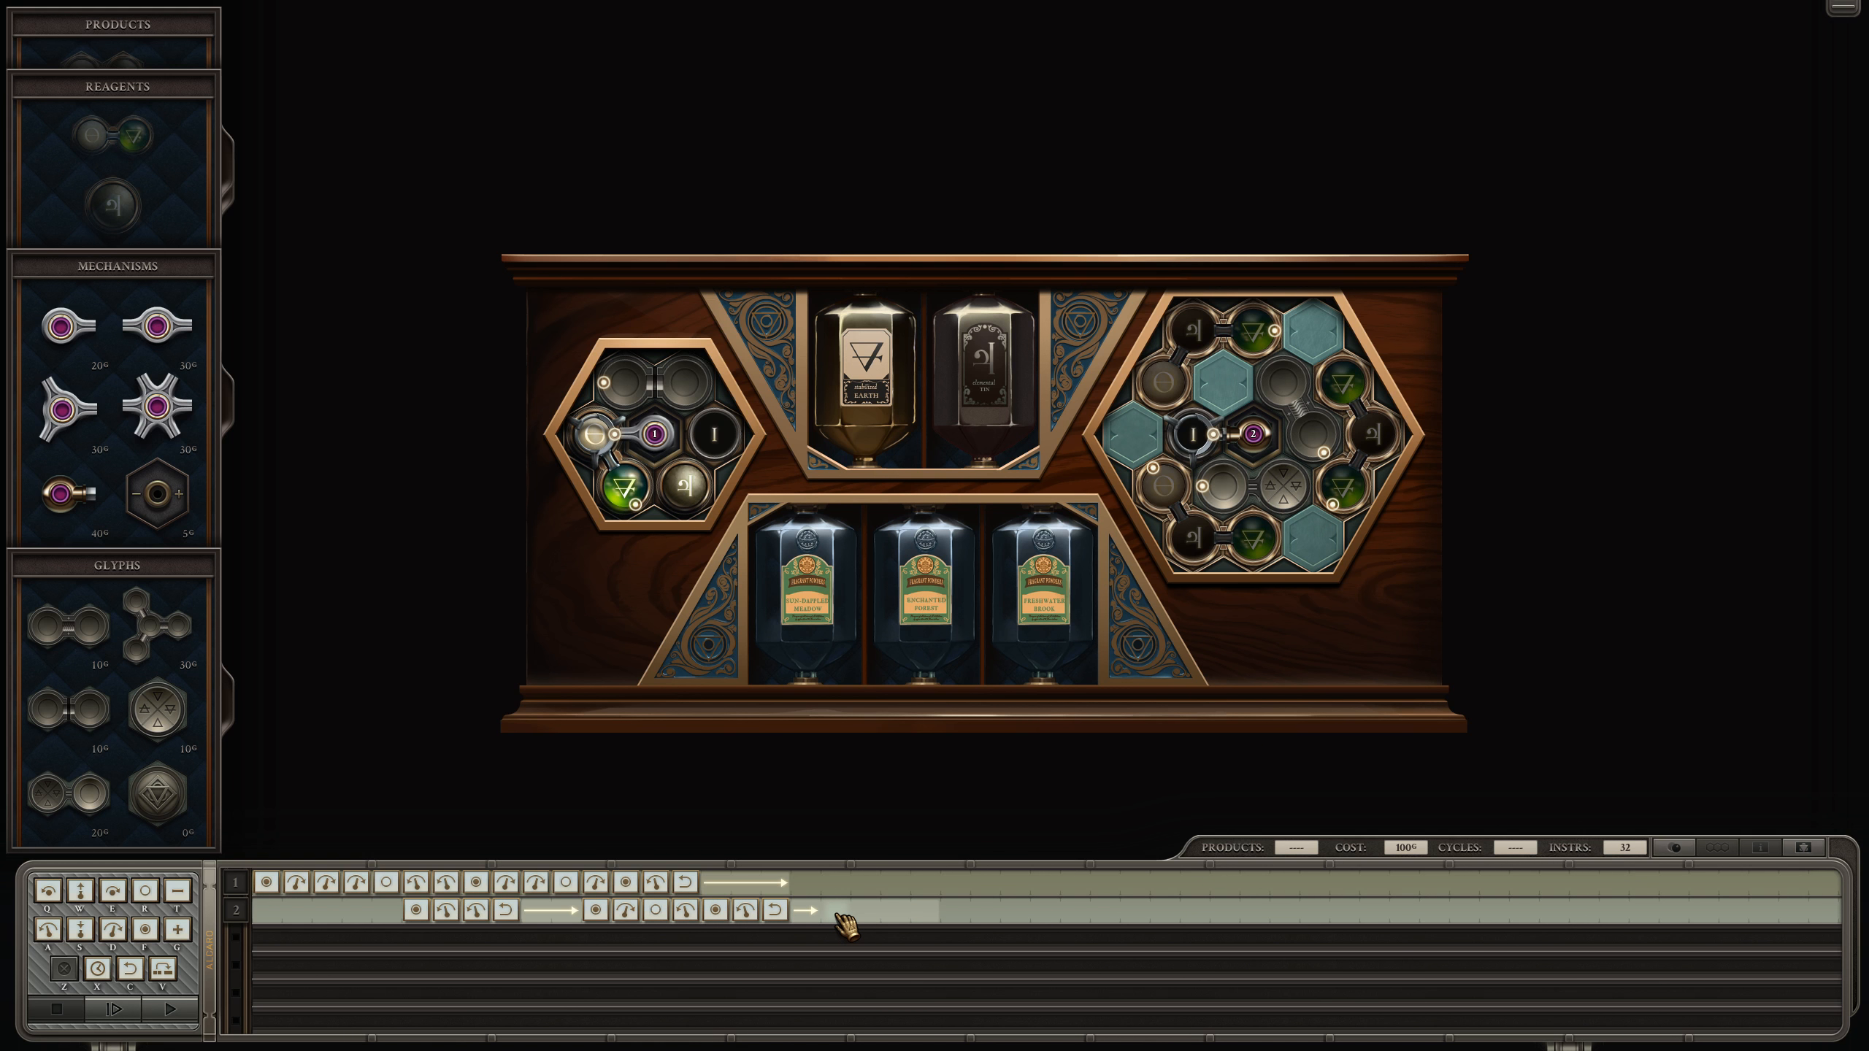
click(831, 911)
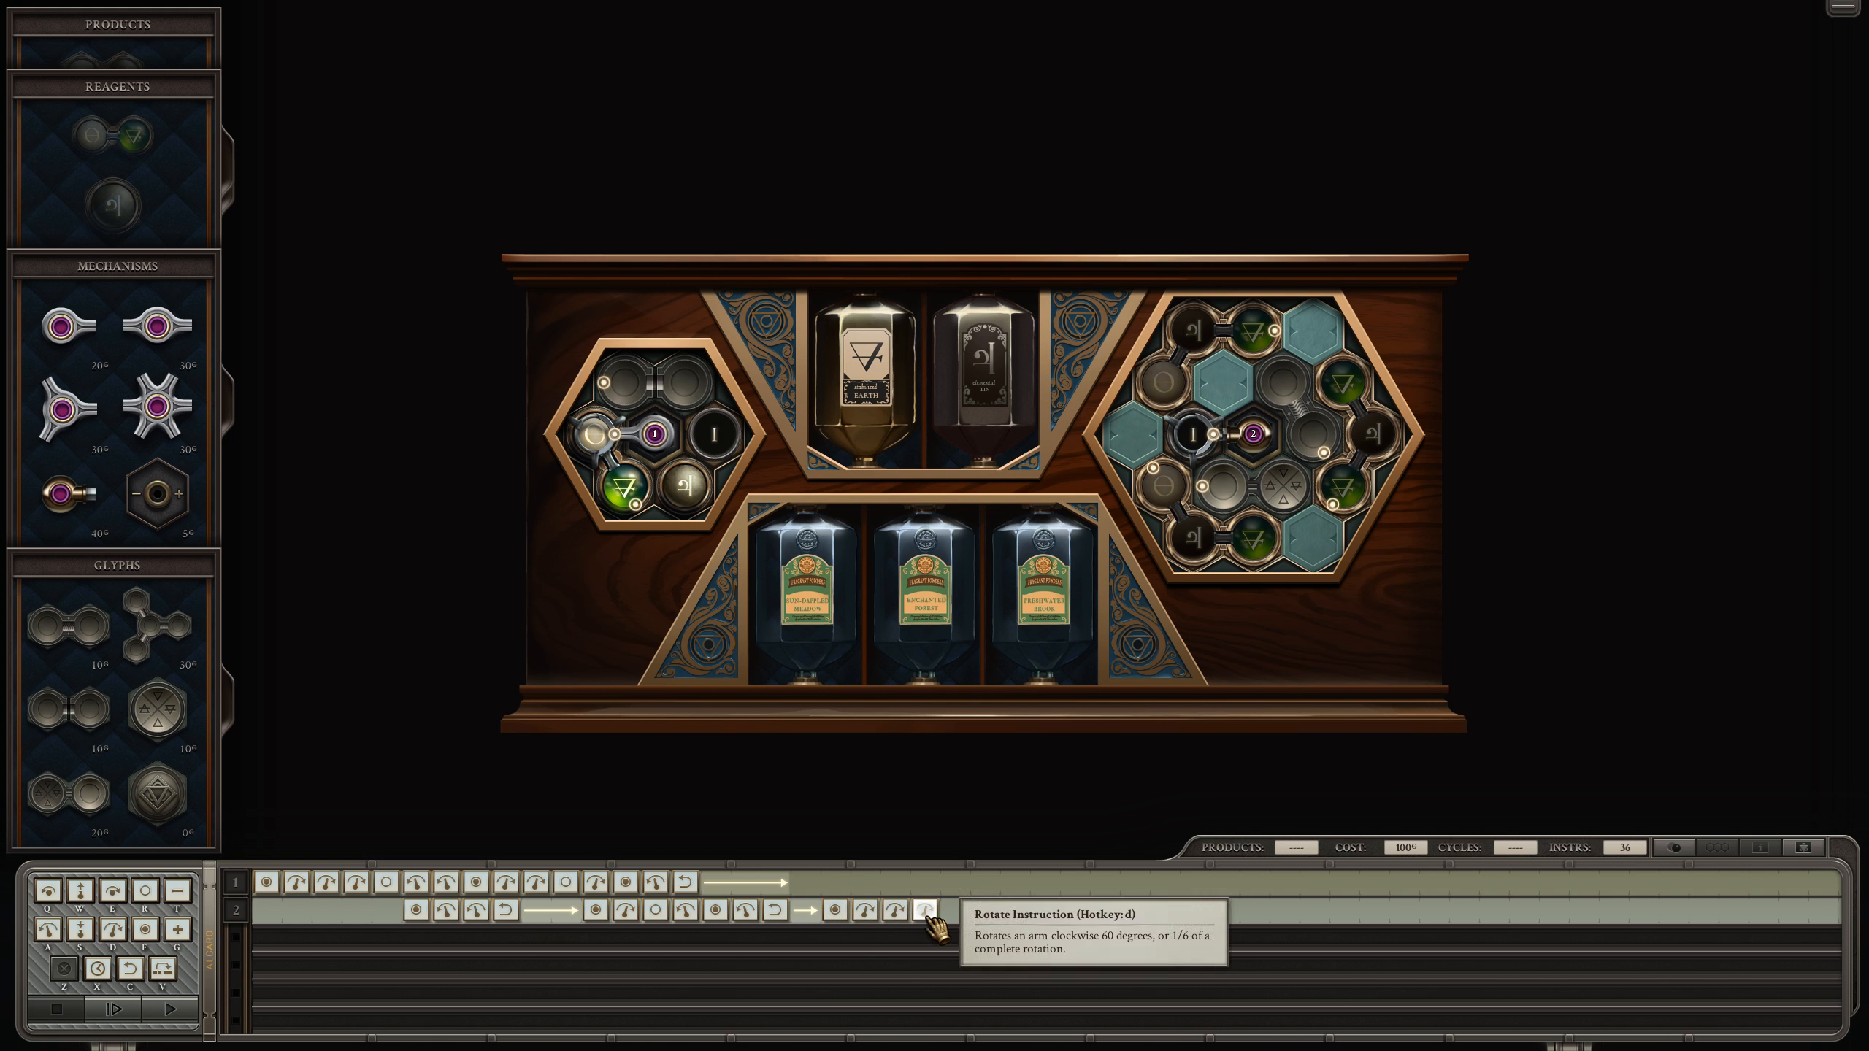
click(927, 910)
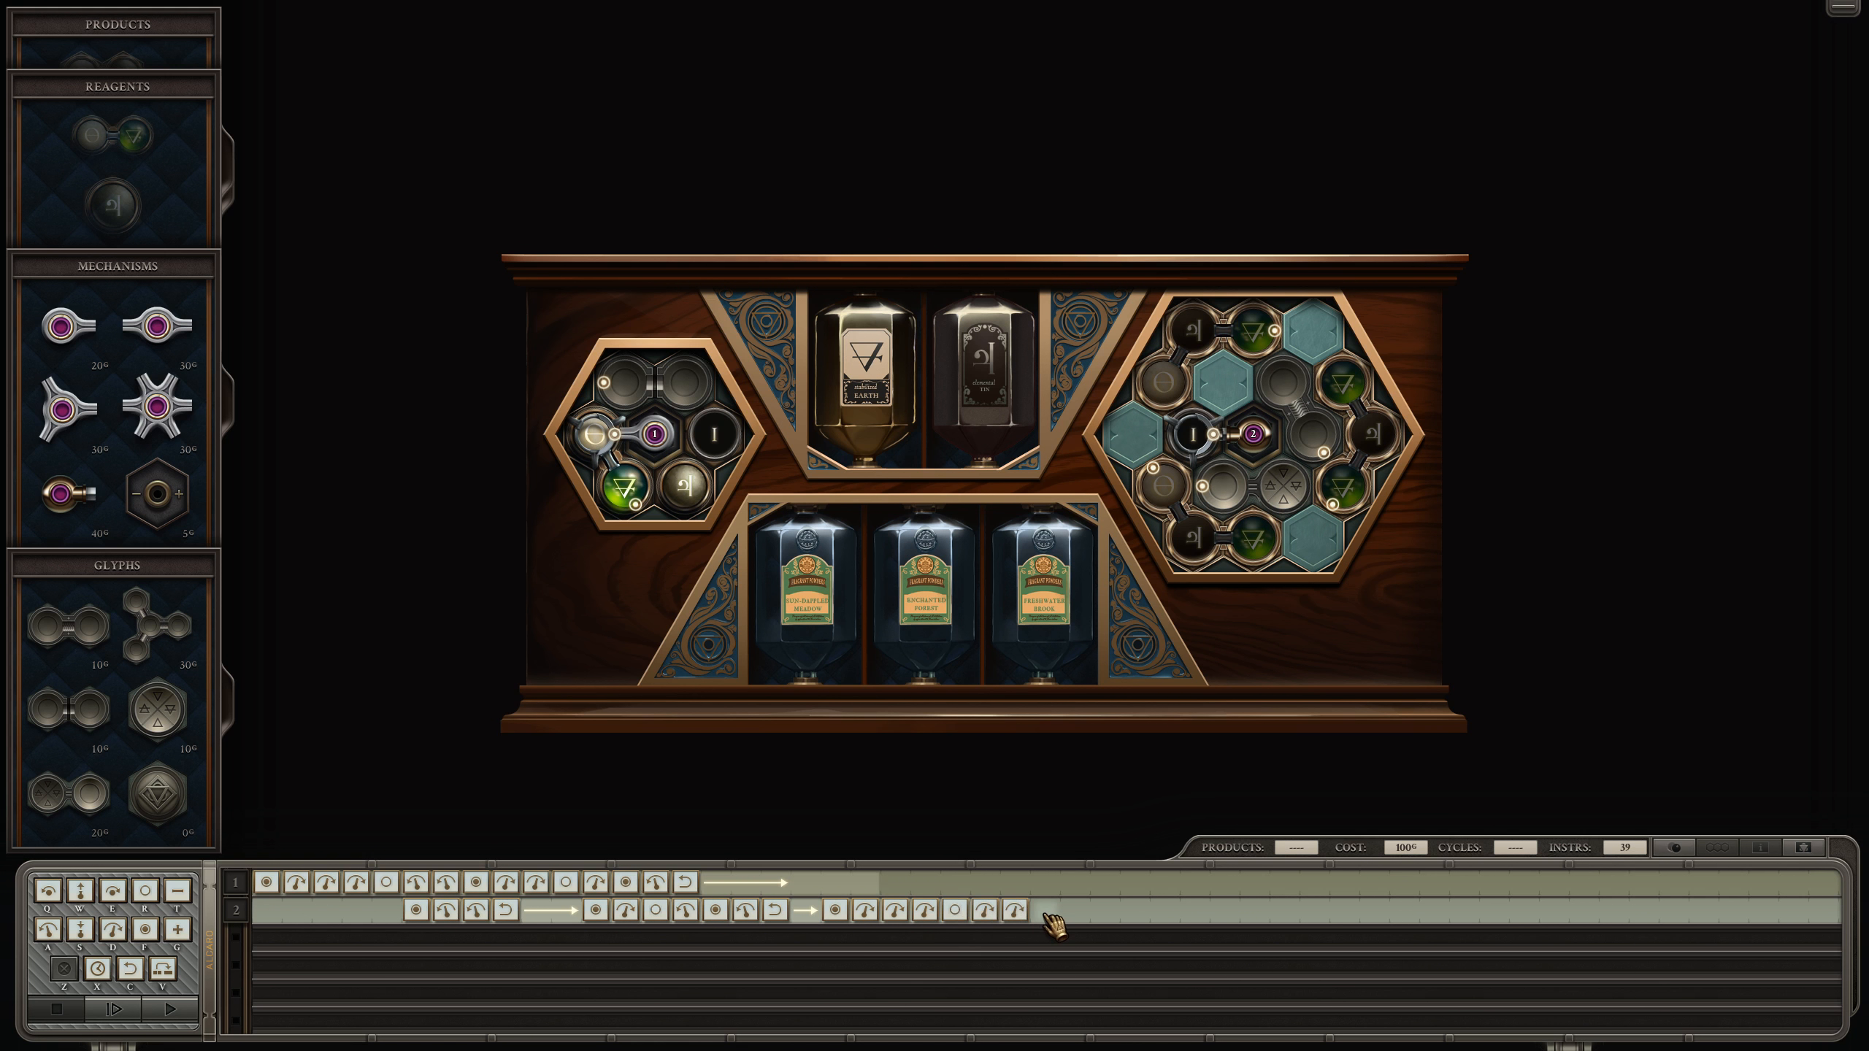
click(1046, 910)
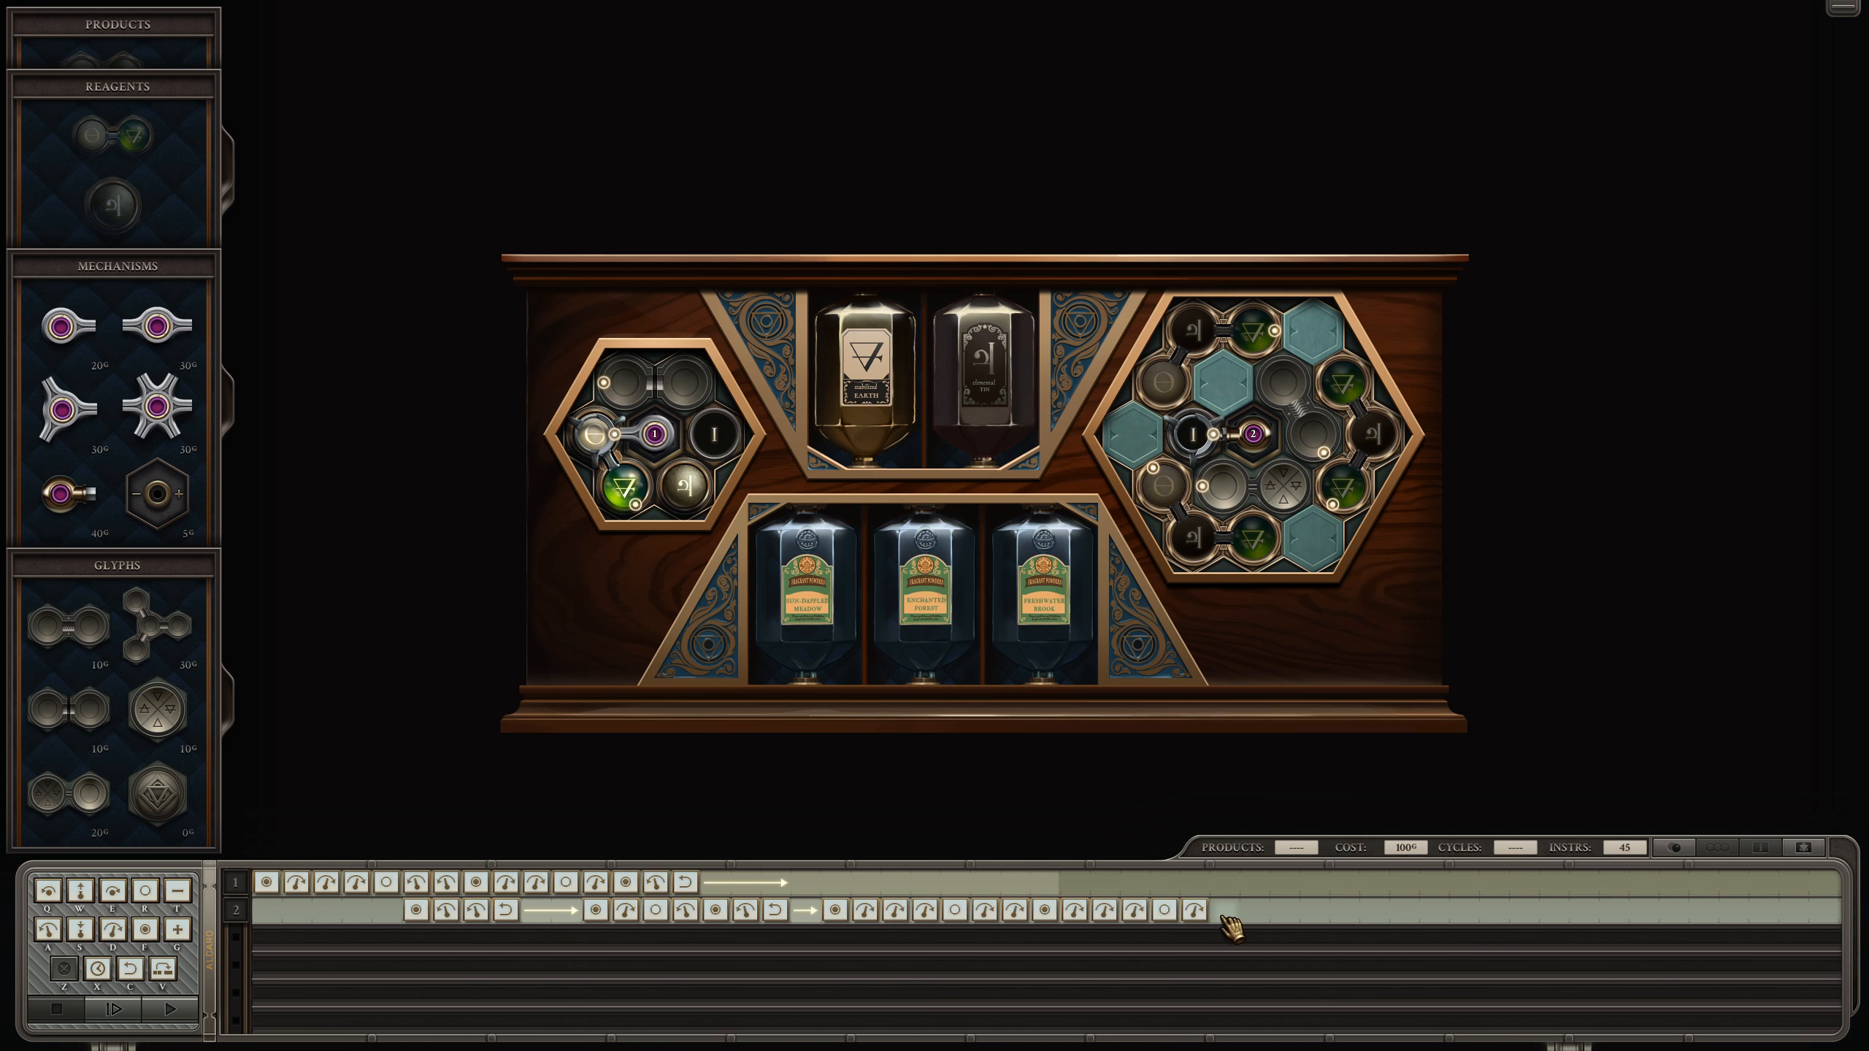
click(1221, 909)
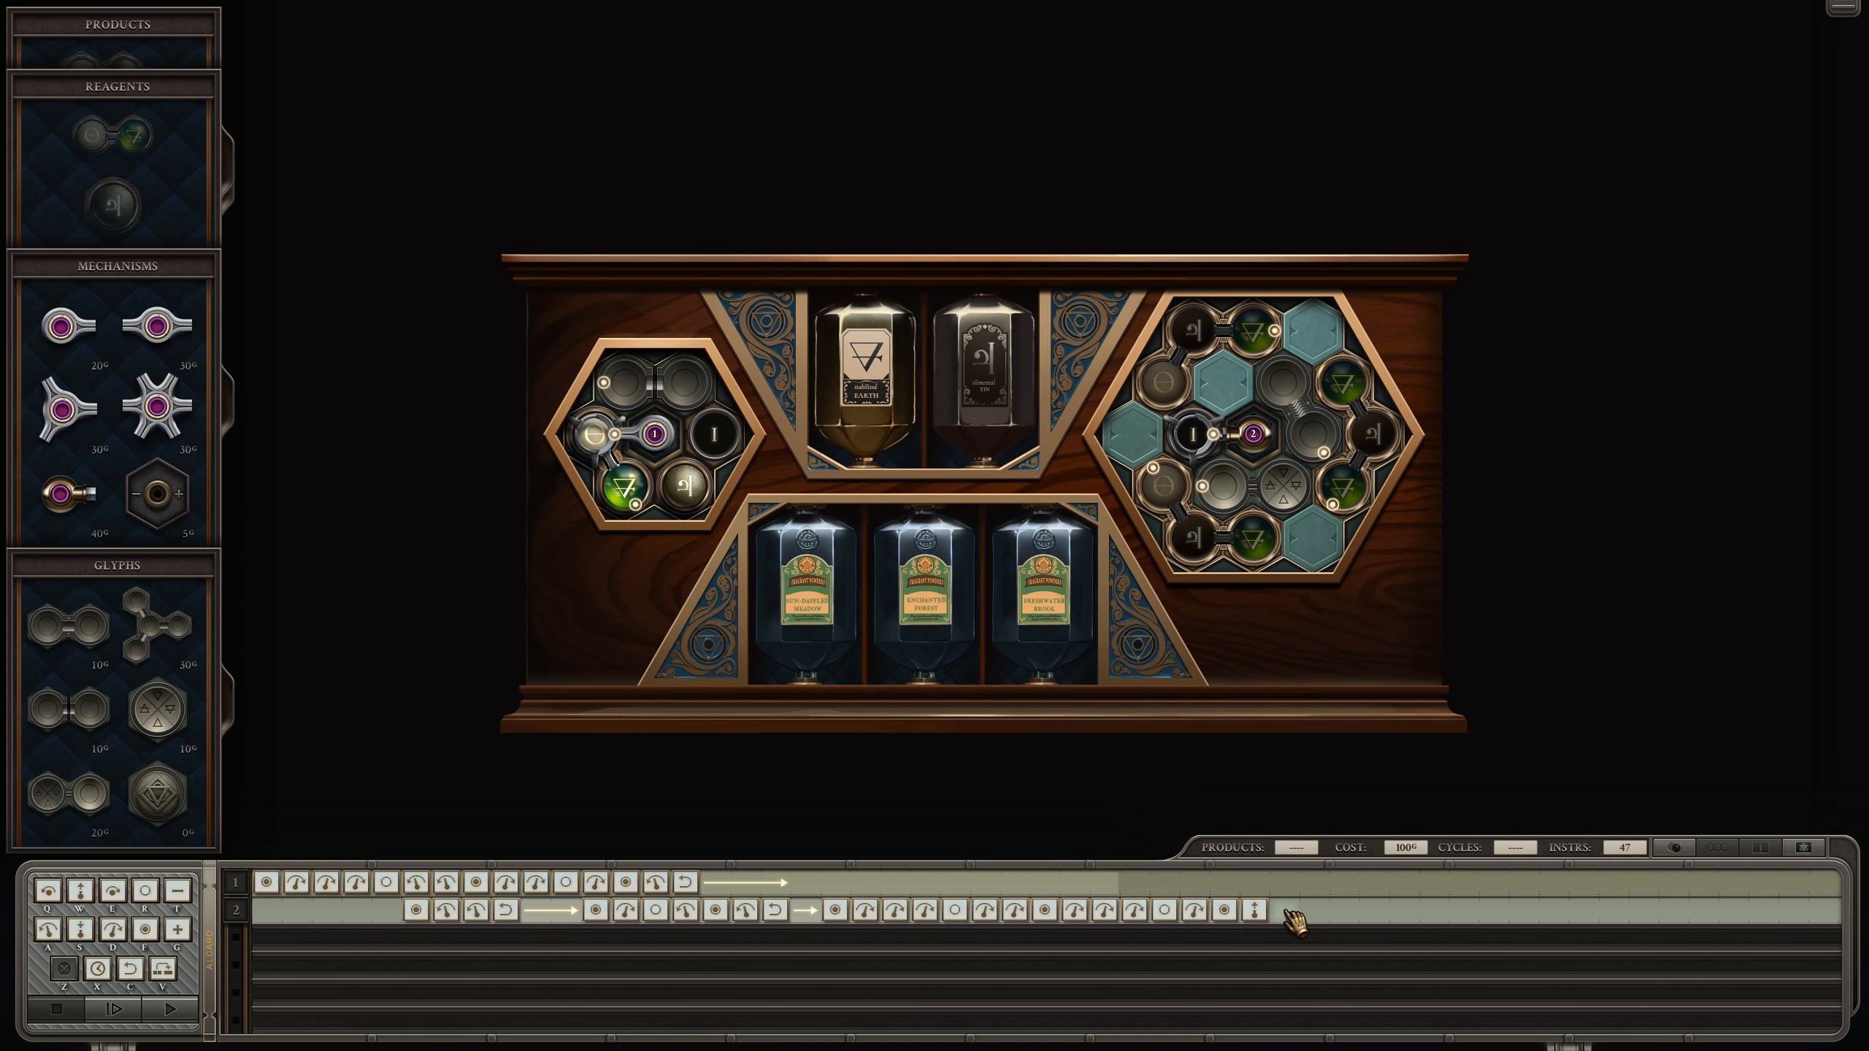
click(117, 1008)
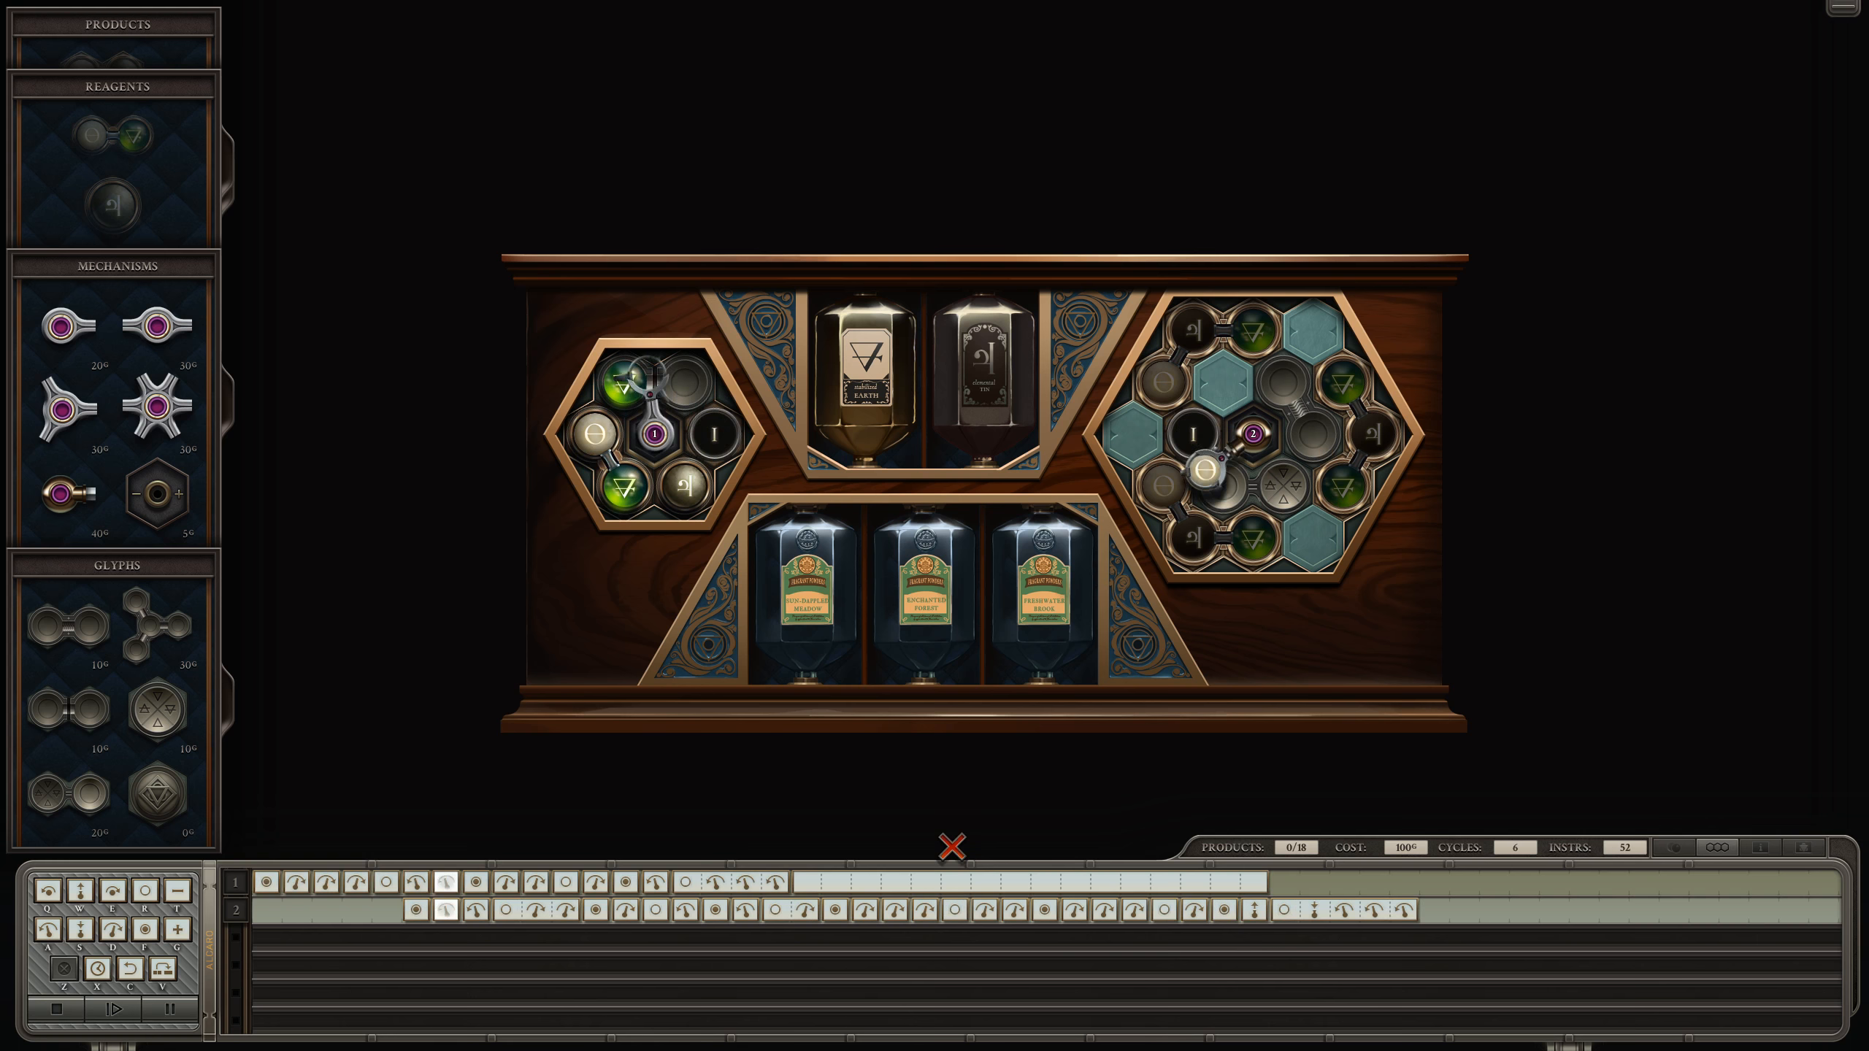
Step: Clear the collision error, re-run the corrected 54-instruction program, then stop back to editing
click(132, 1010)
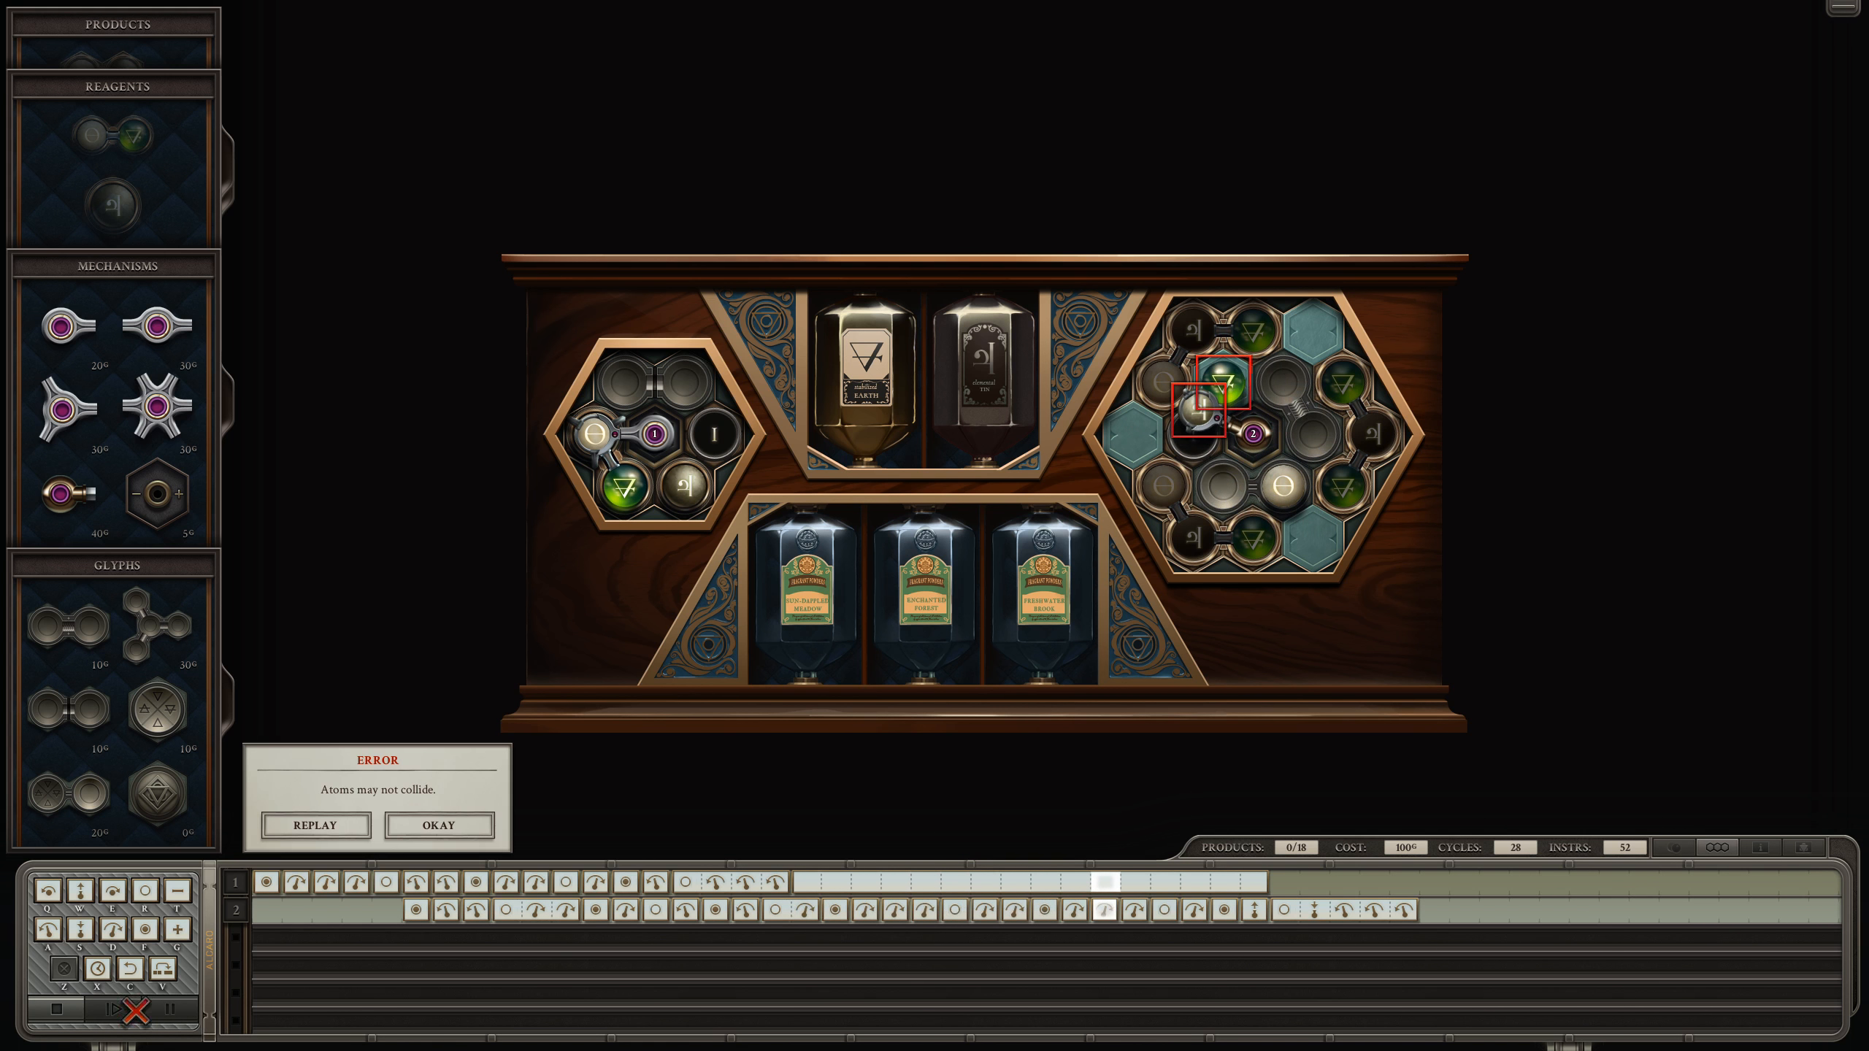
click(438, 825)
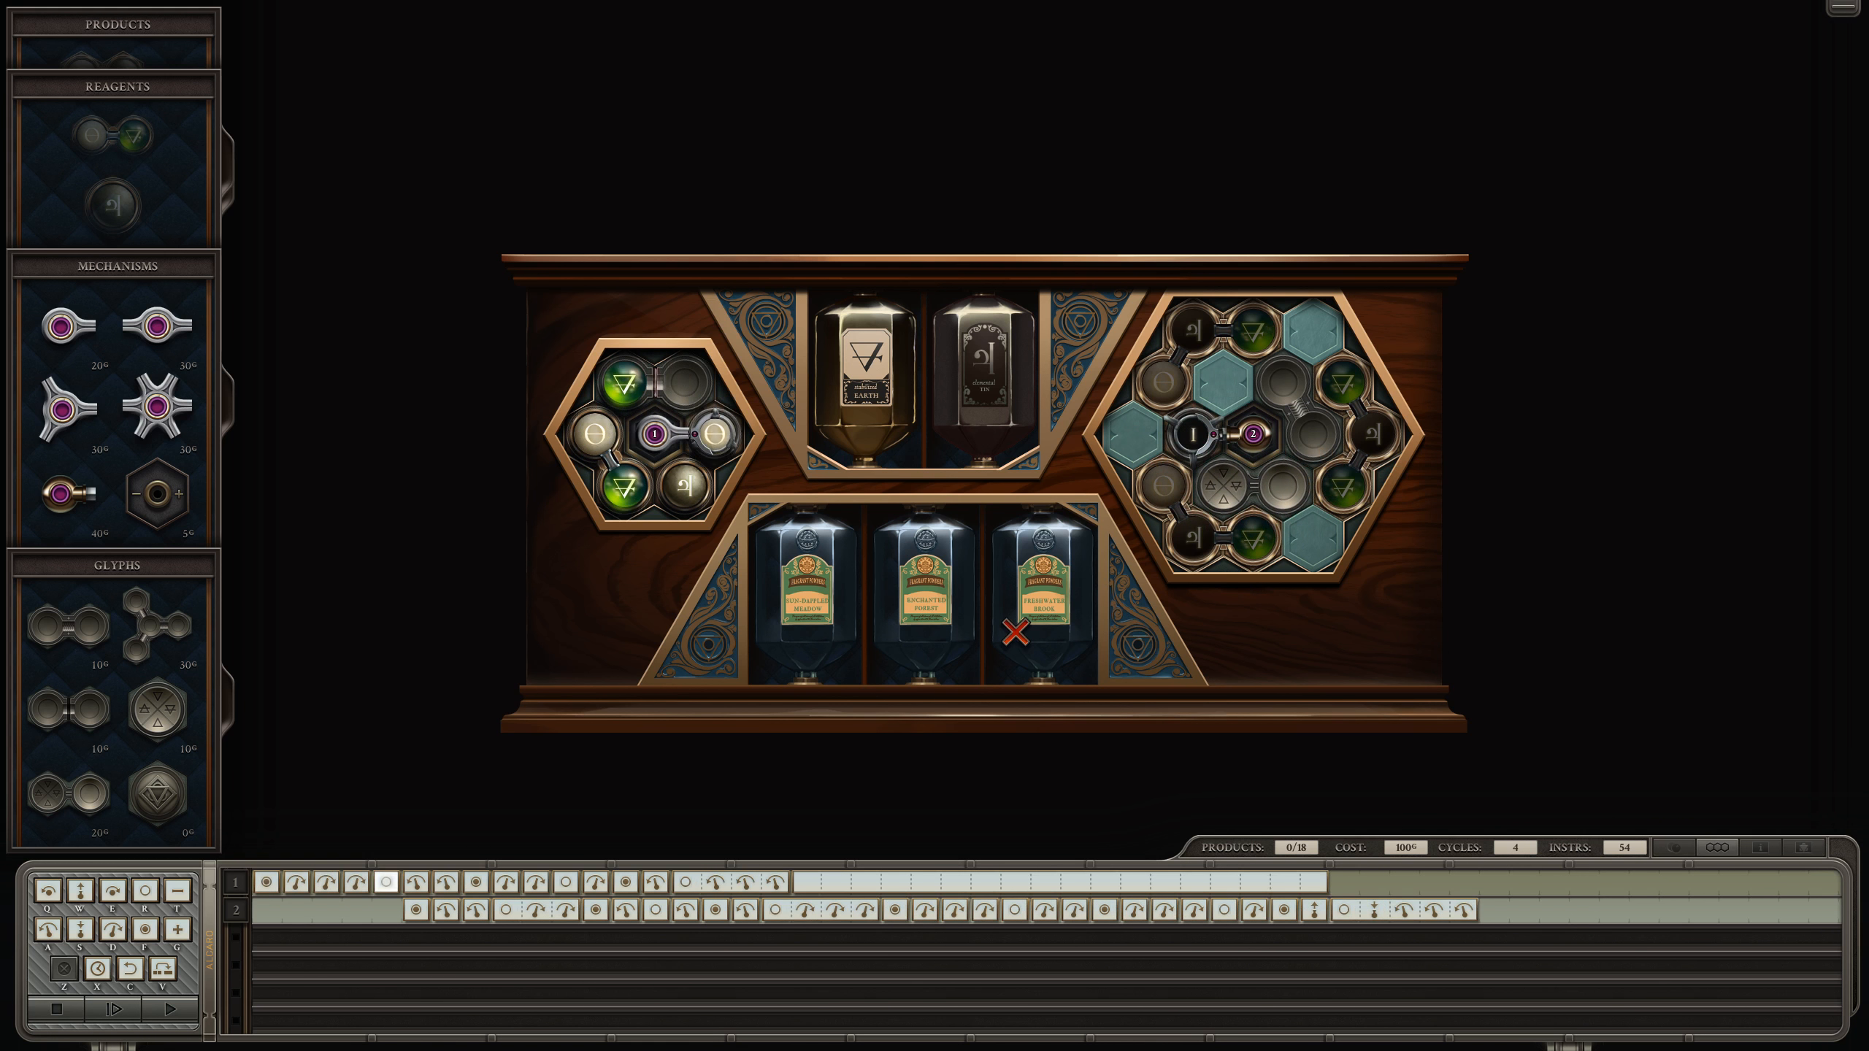
click(132, 1008)
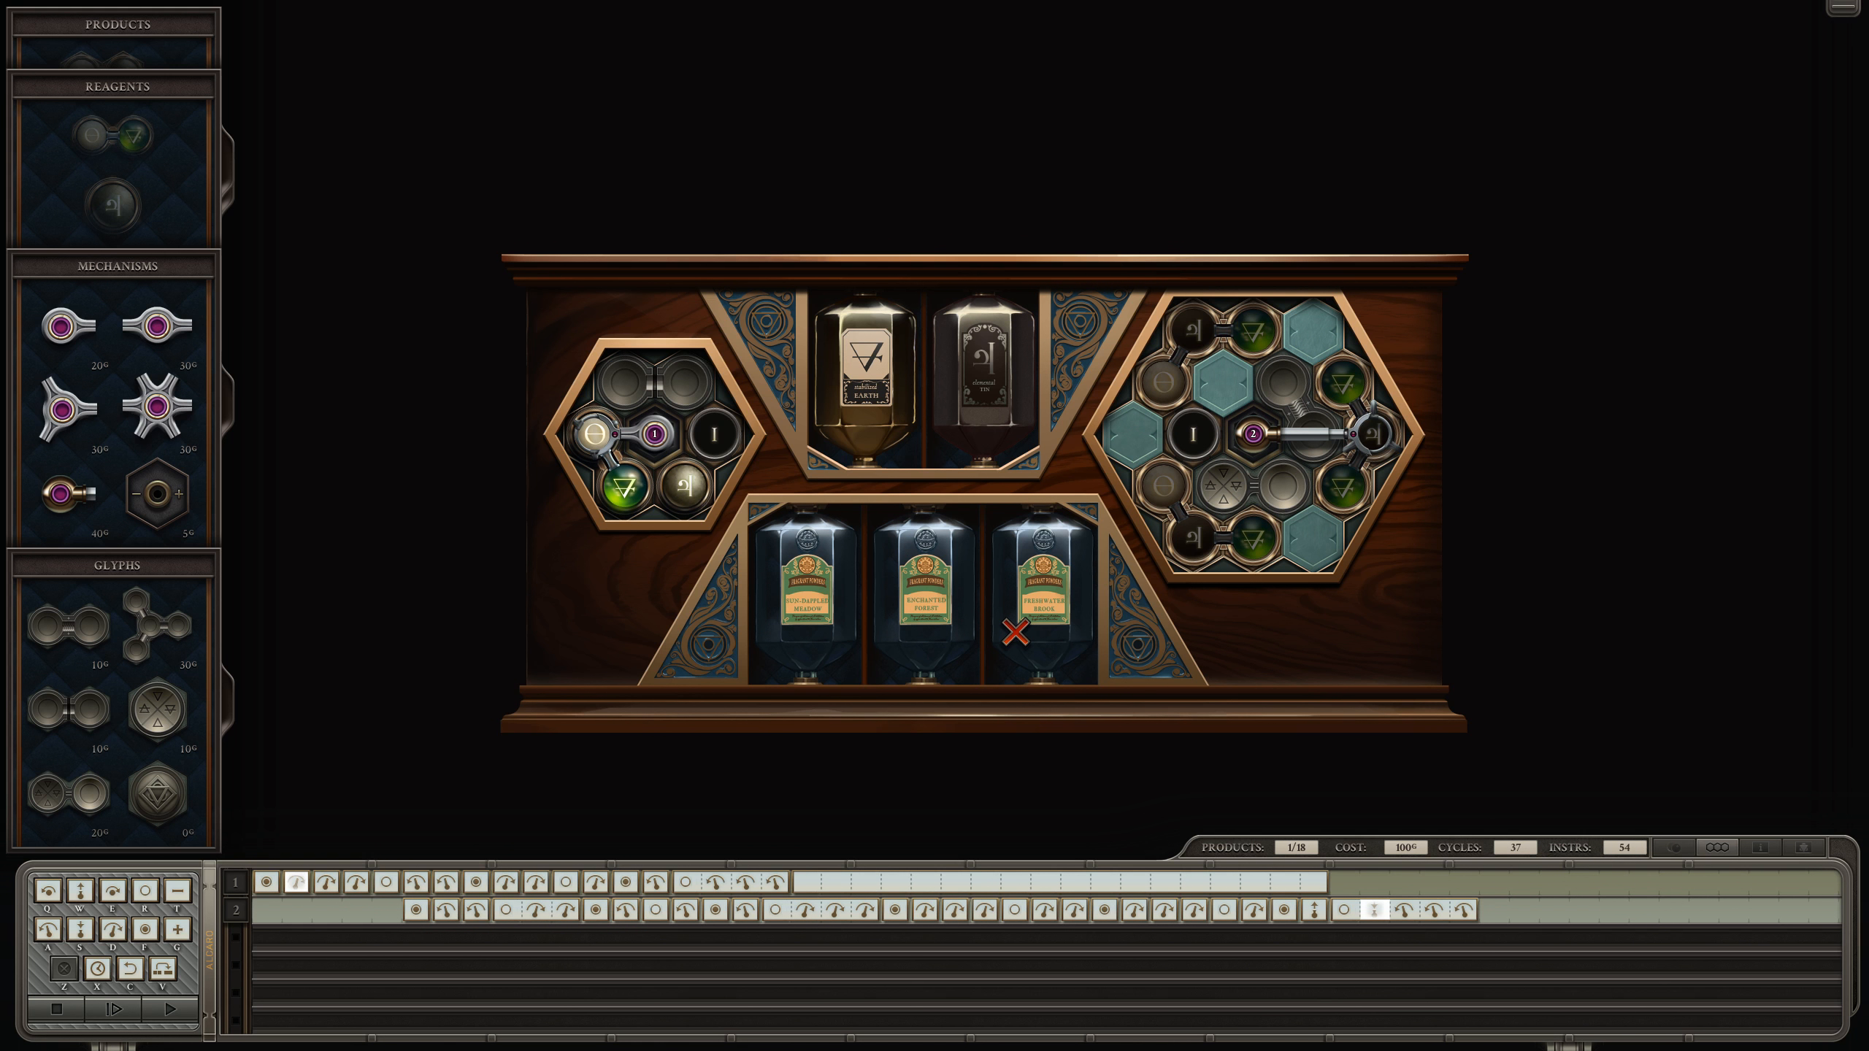
mouse_move(593, 715)
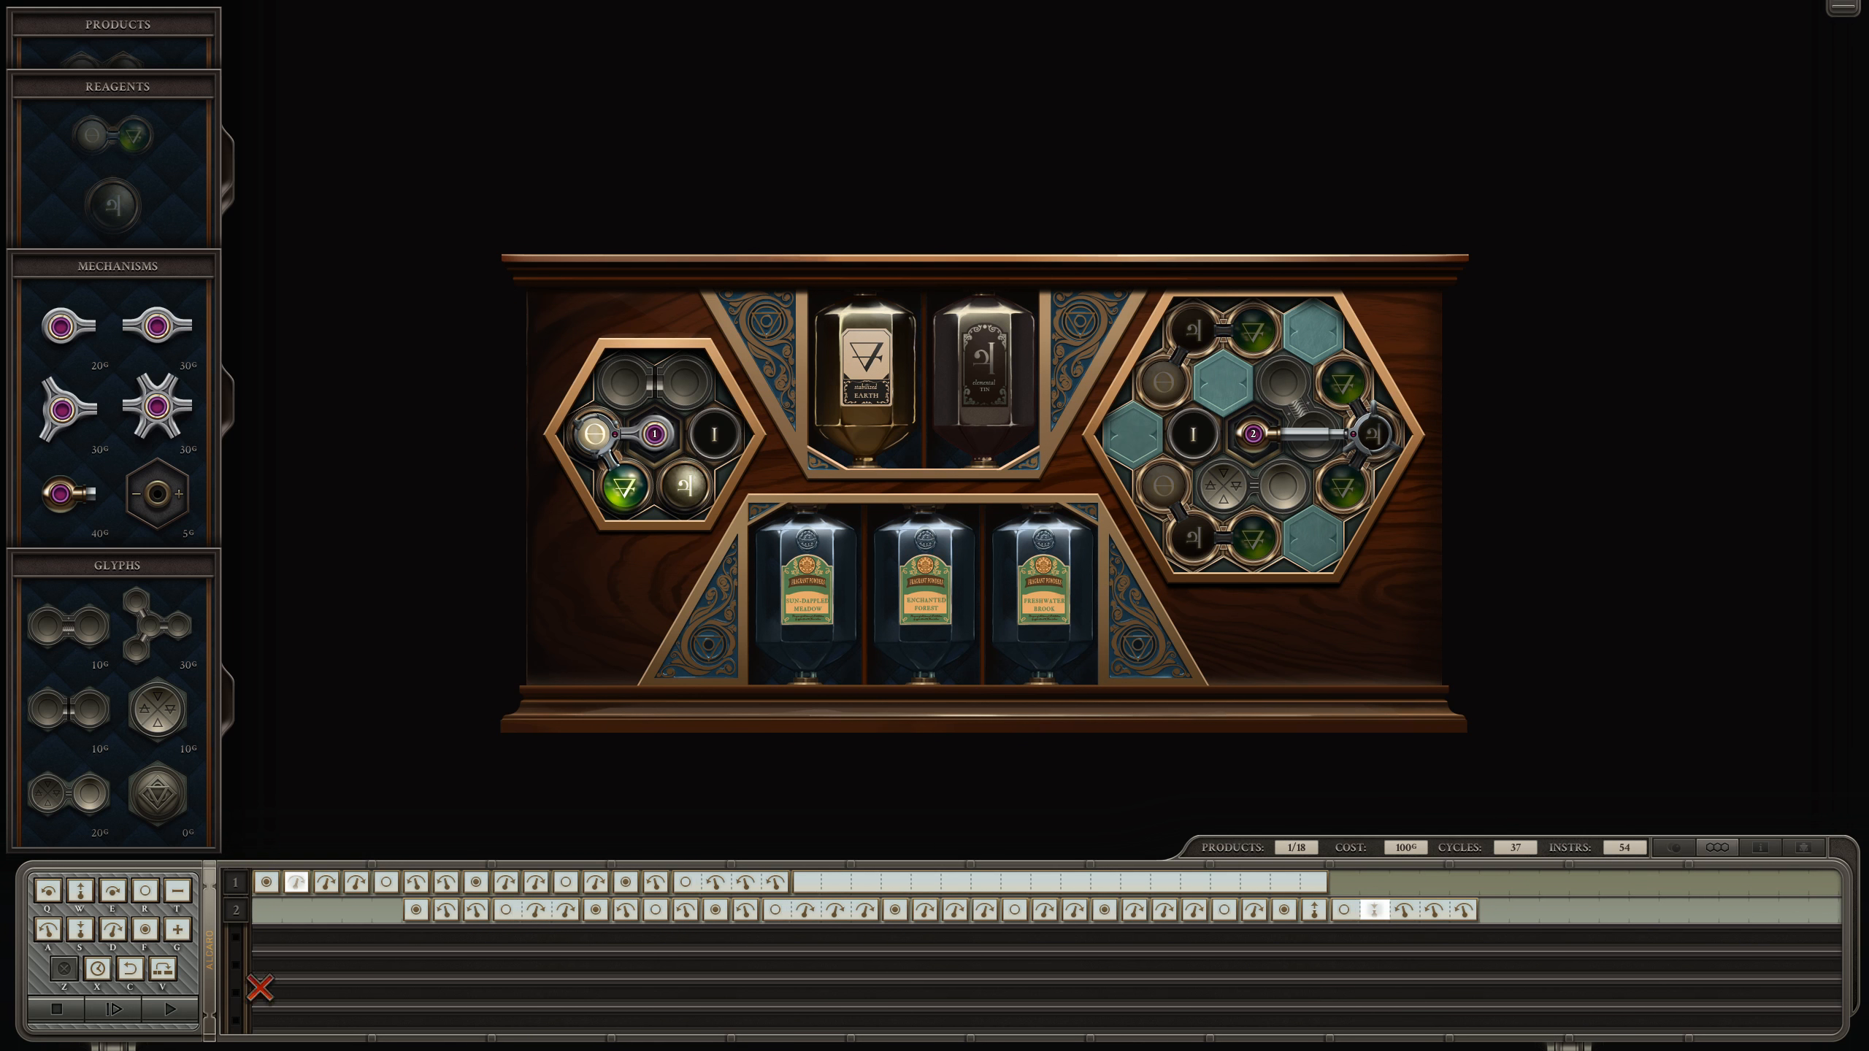
click(128, 1008)
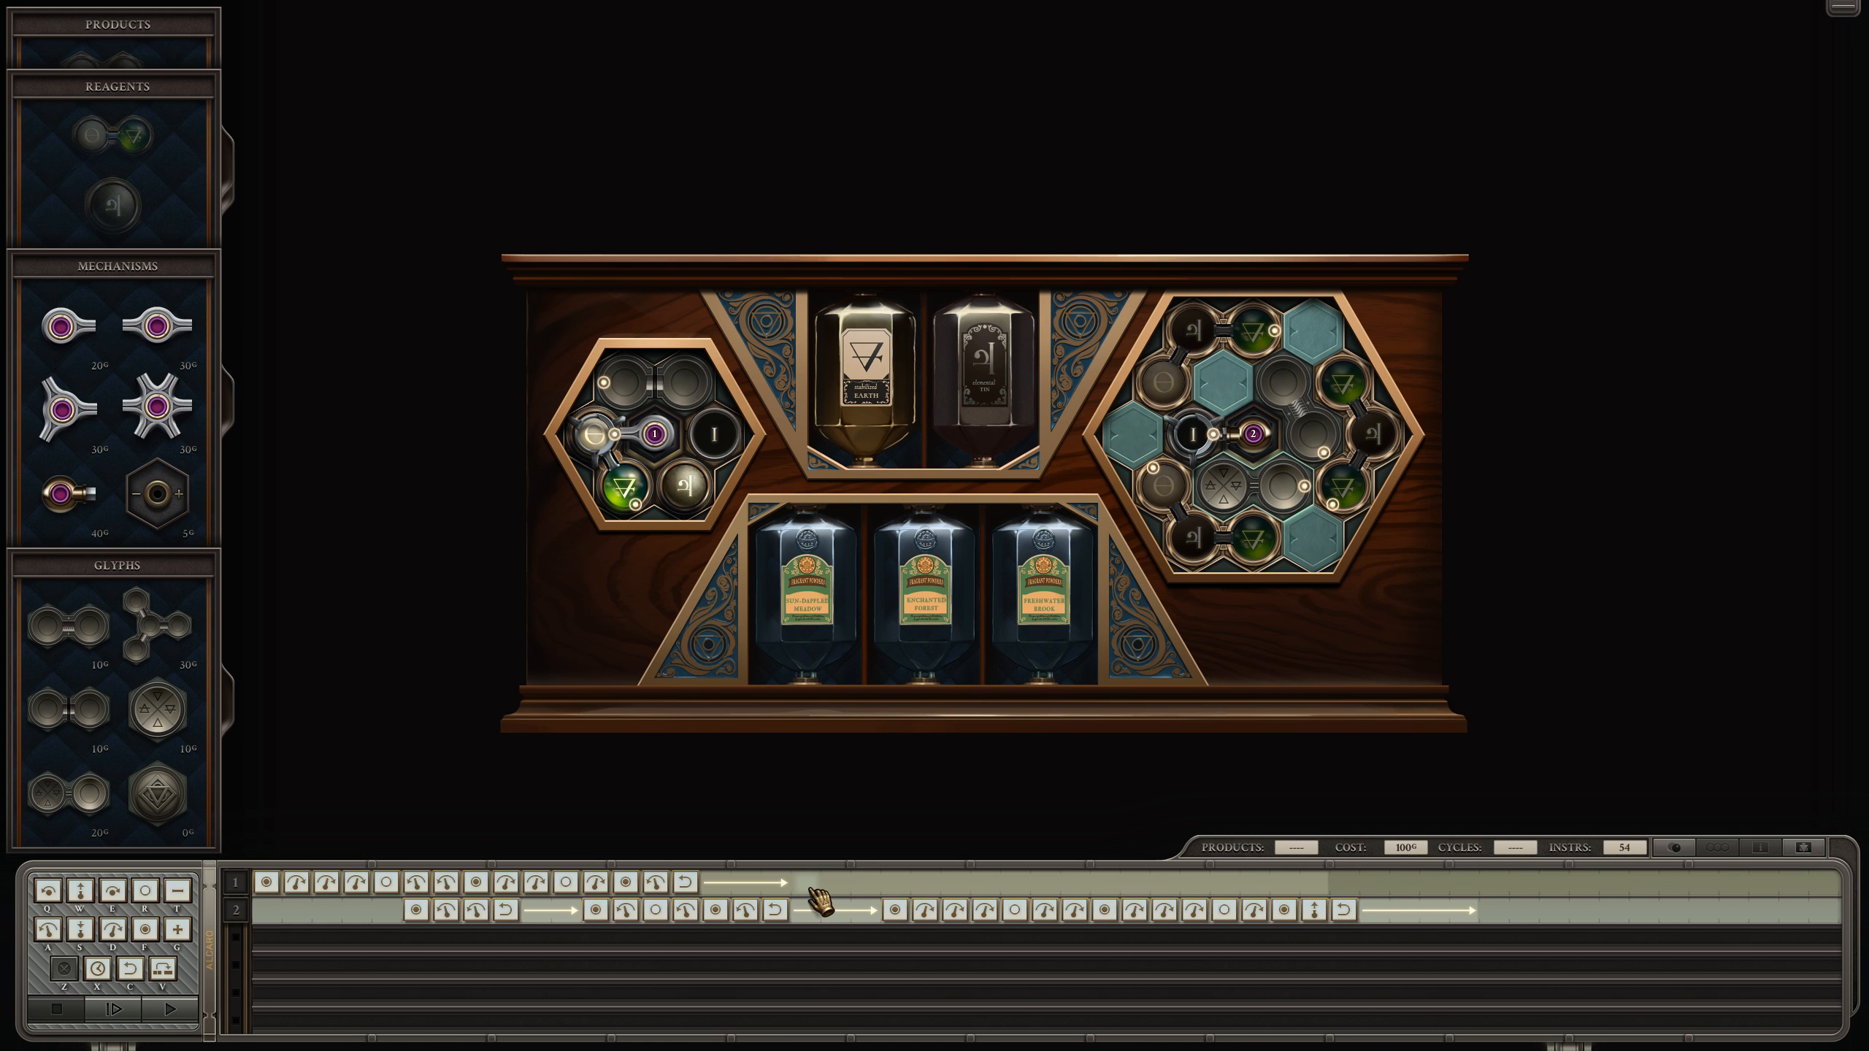
Step: Run a quick test of the machine and stop it
click(132, 1008)
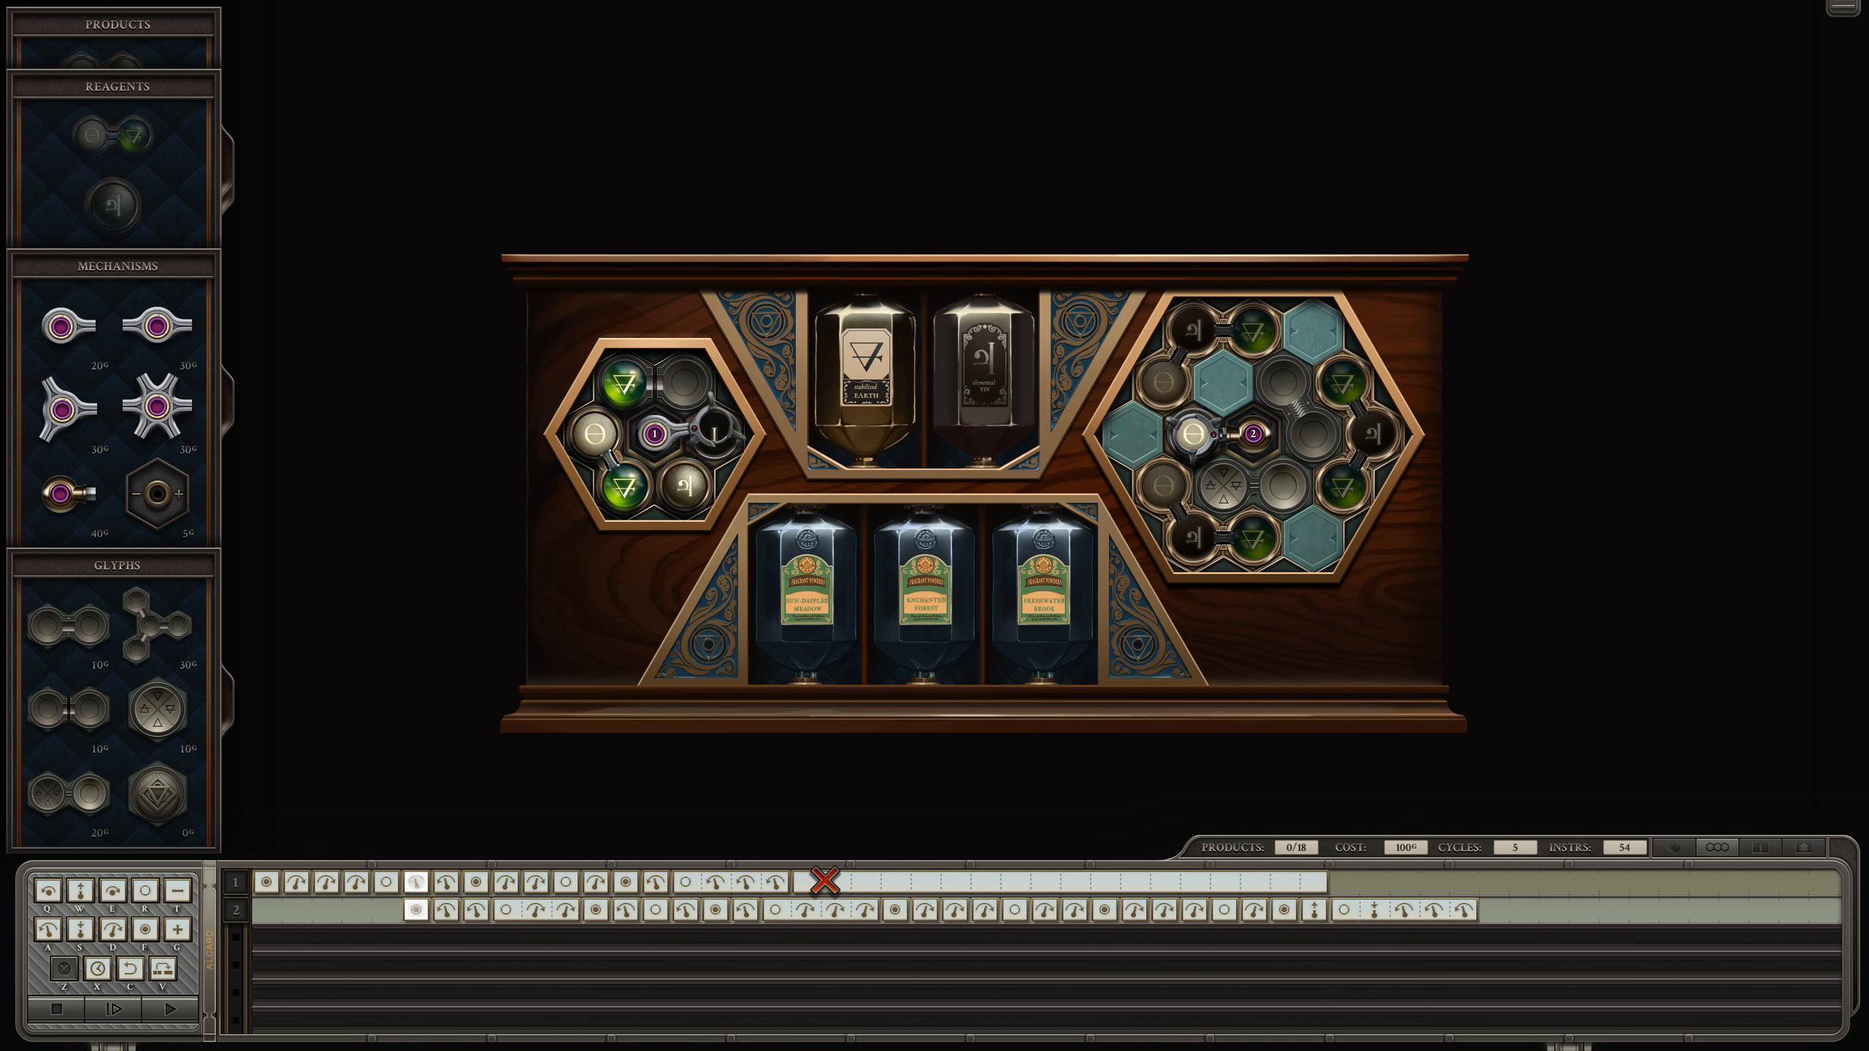
click(164, 1007)
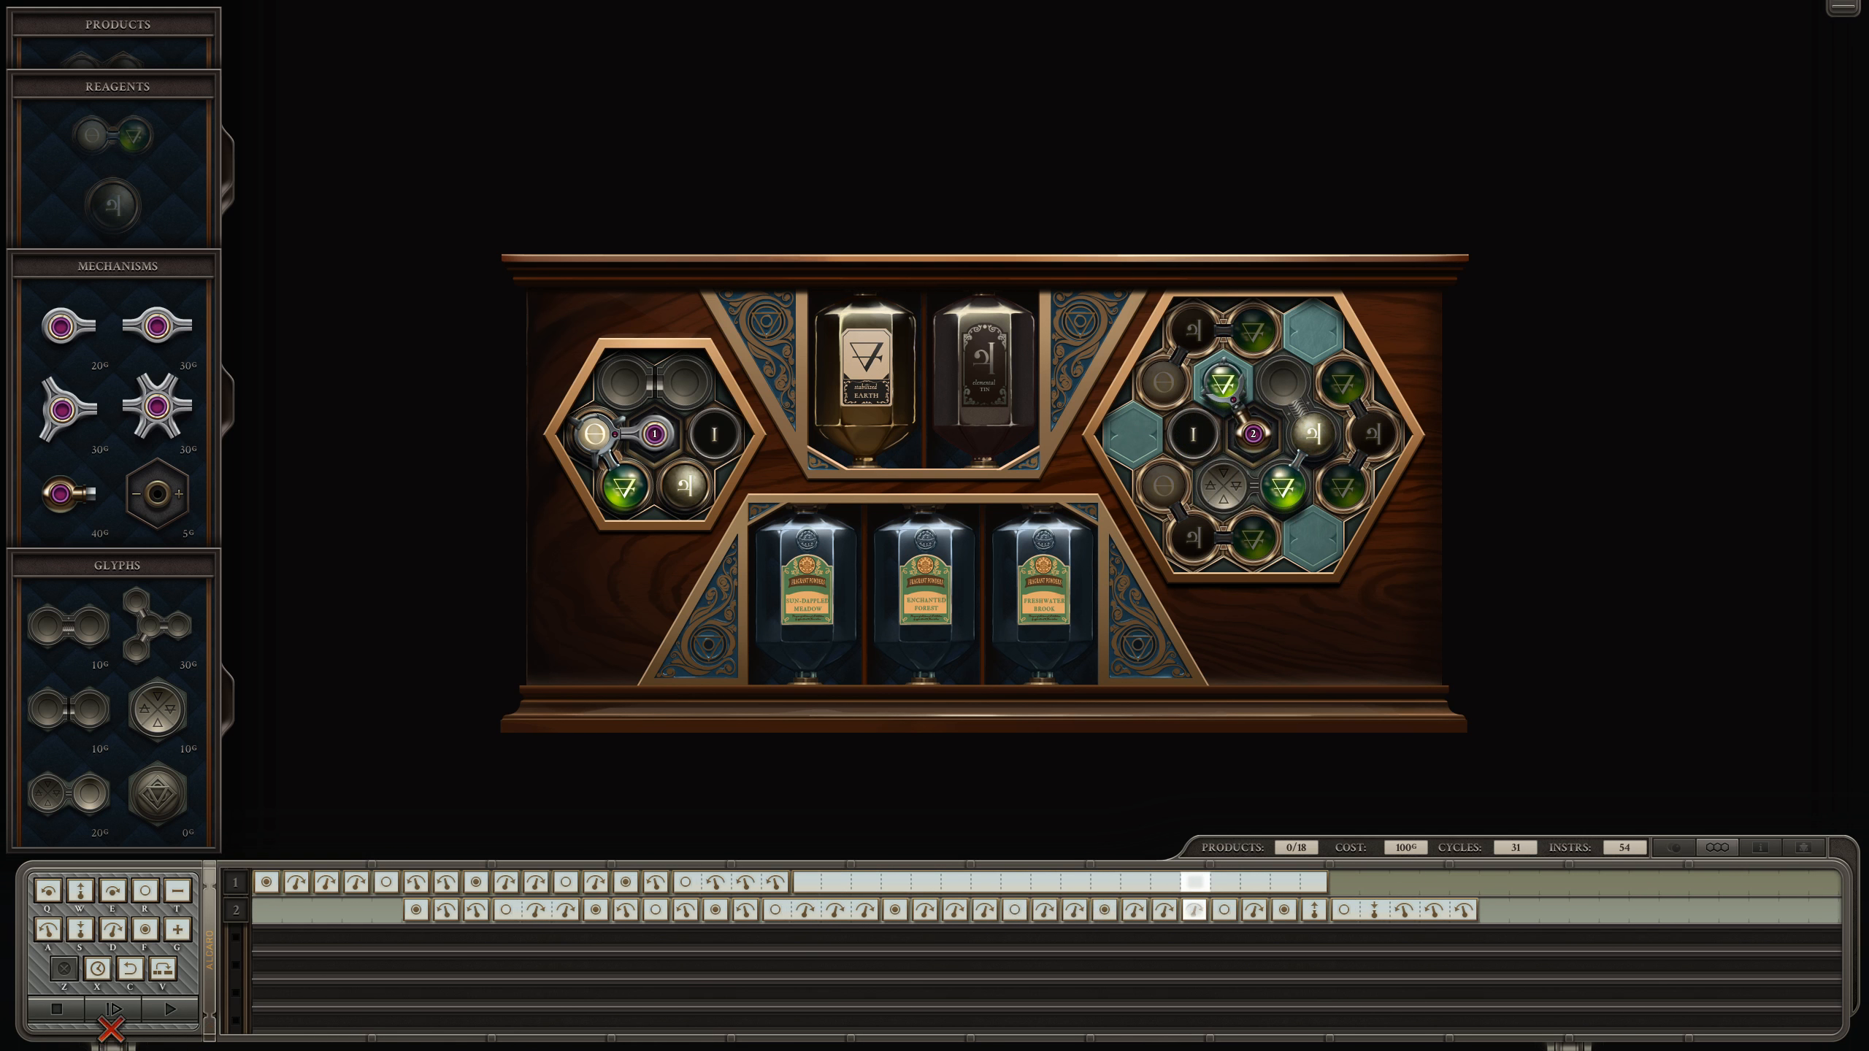
click(110, 1008)
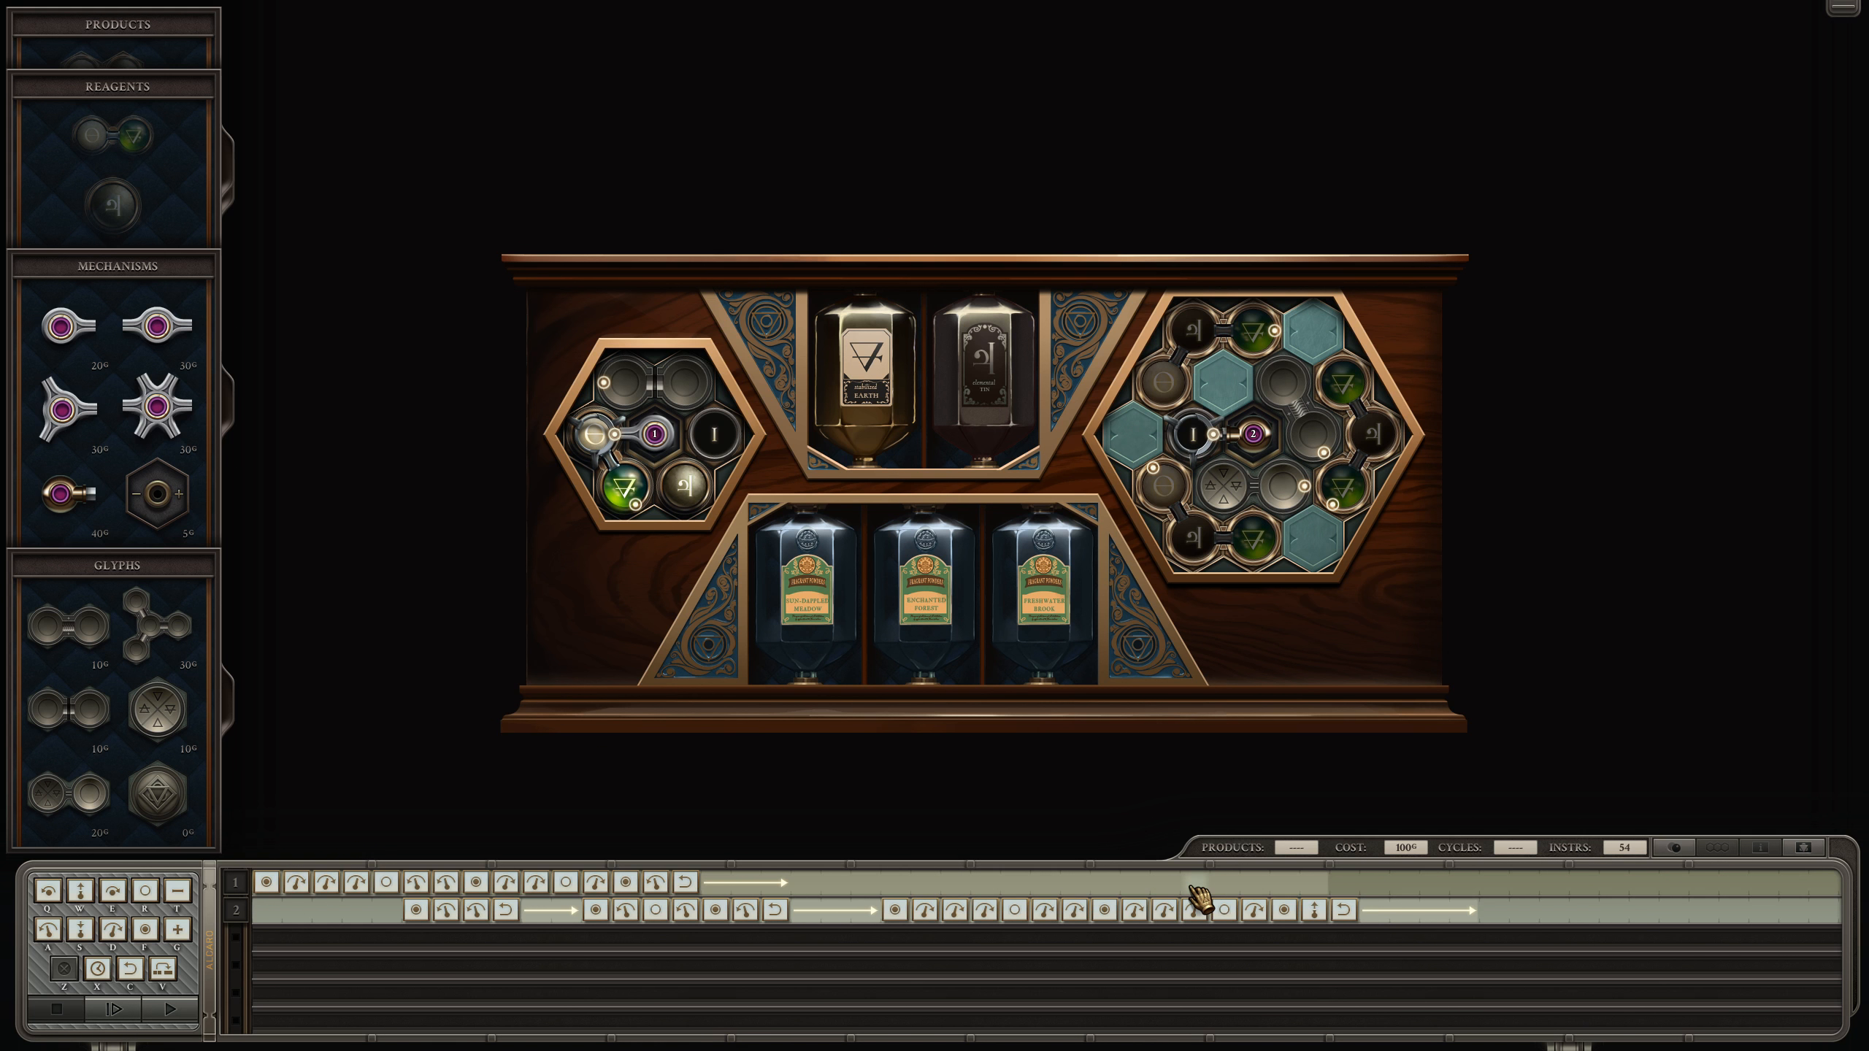
Step: Add a later block of arm 1 instructions reaching 66 total, test it and stop
click(1192, 882)
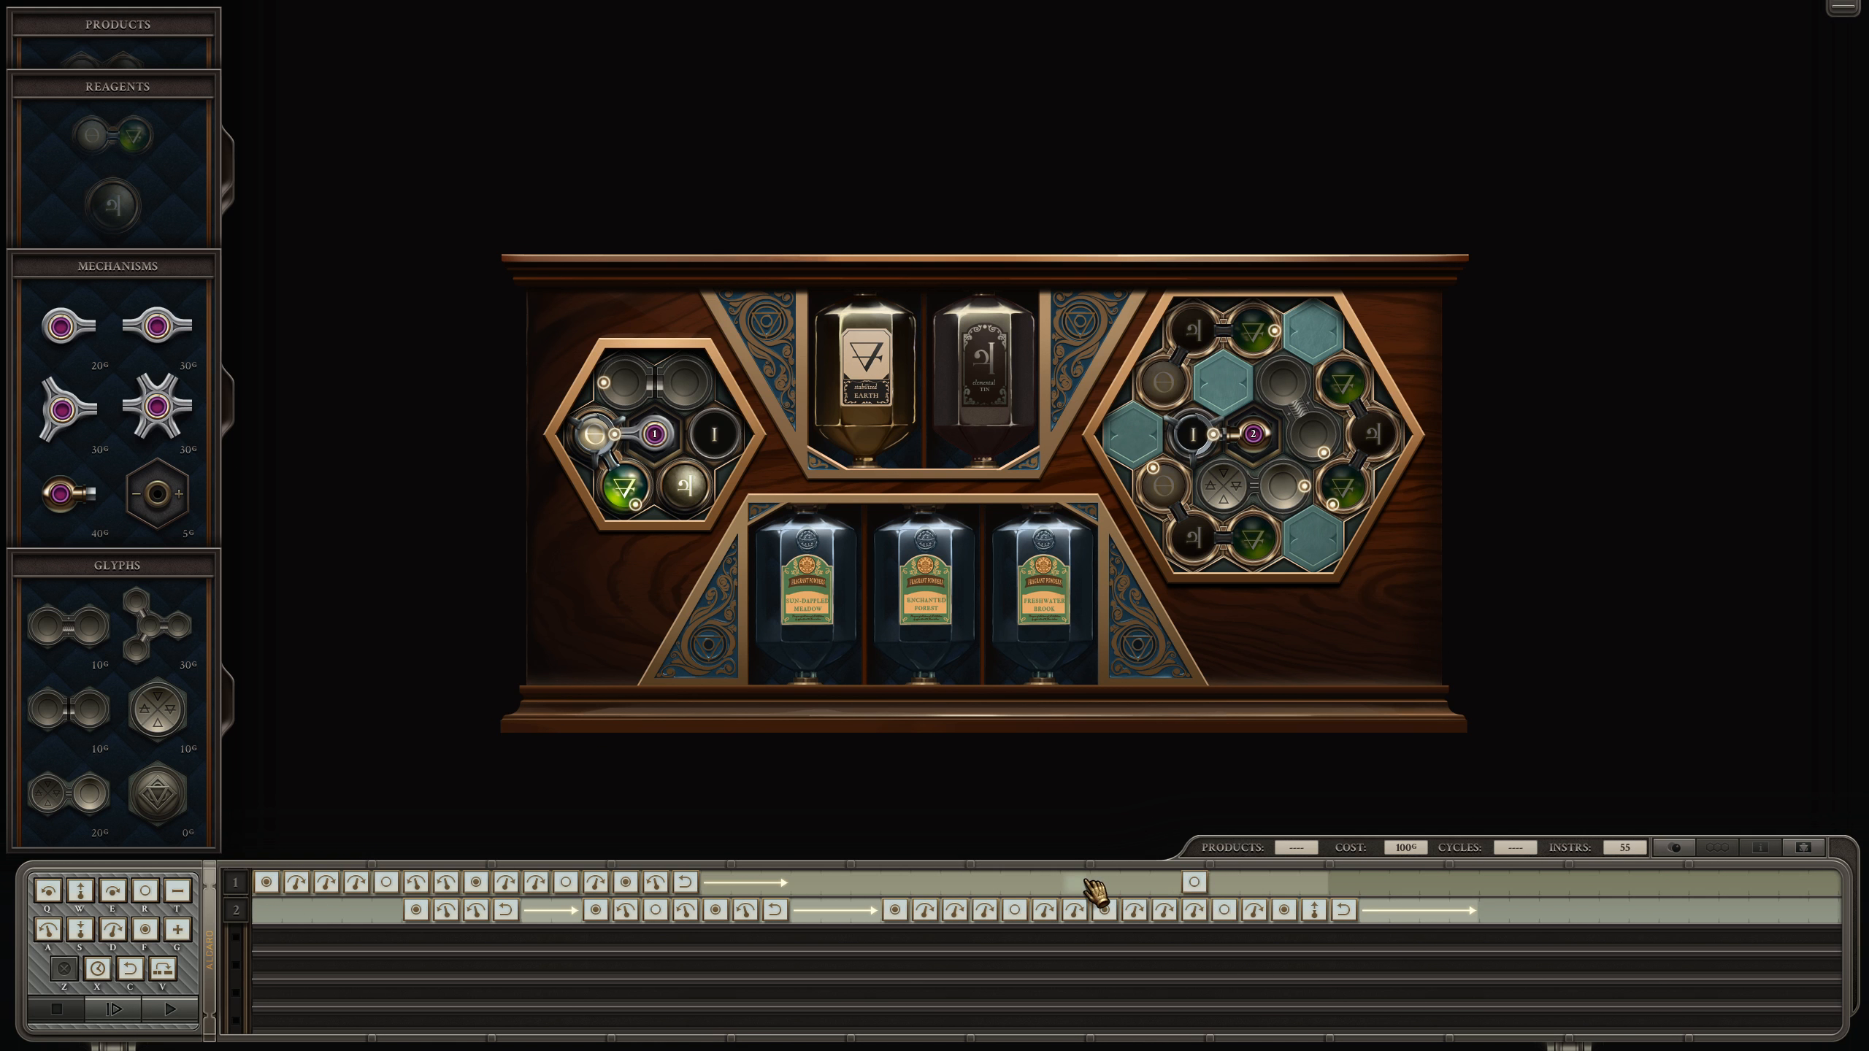
click(1097, 882)
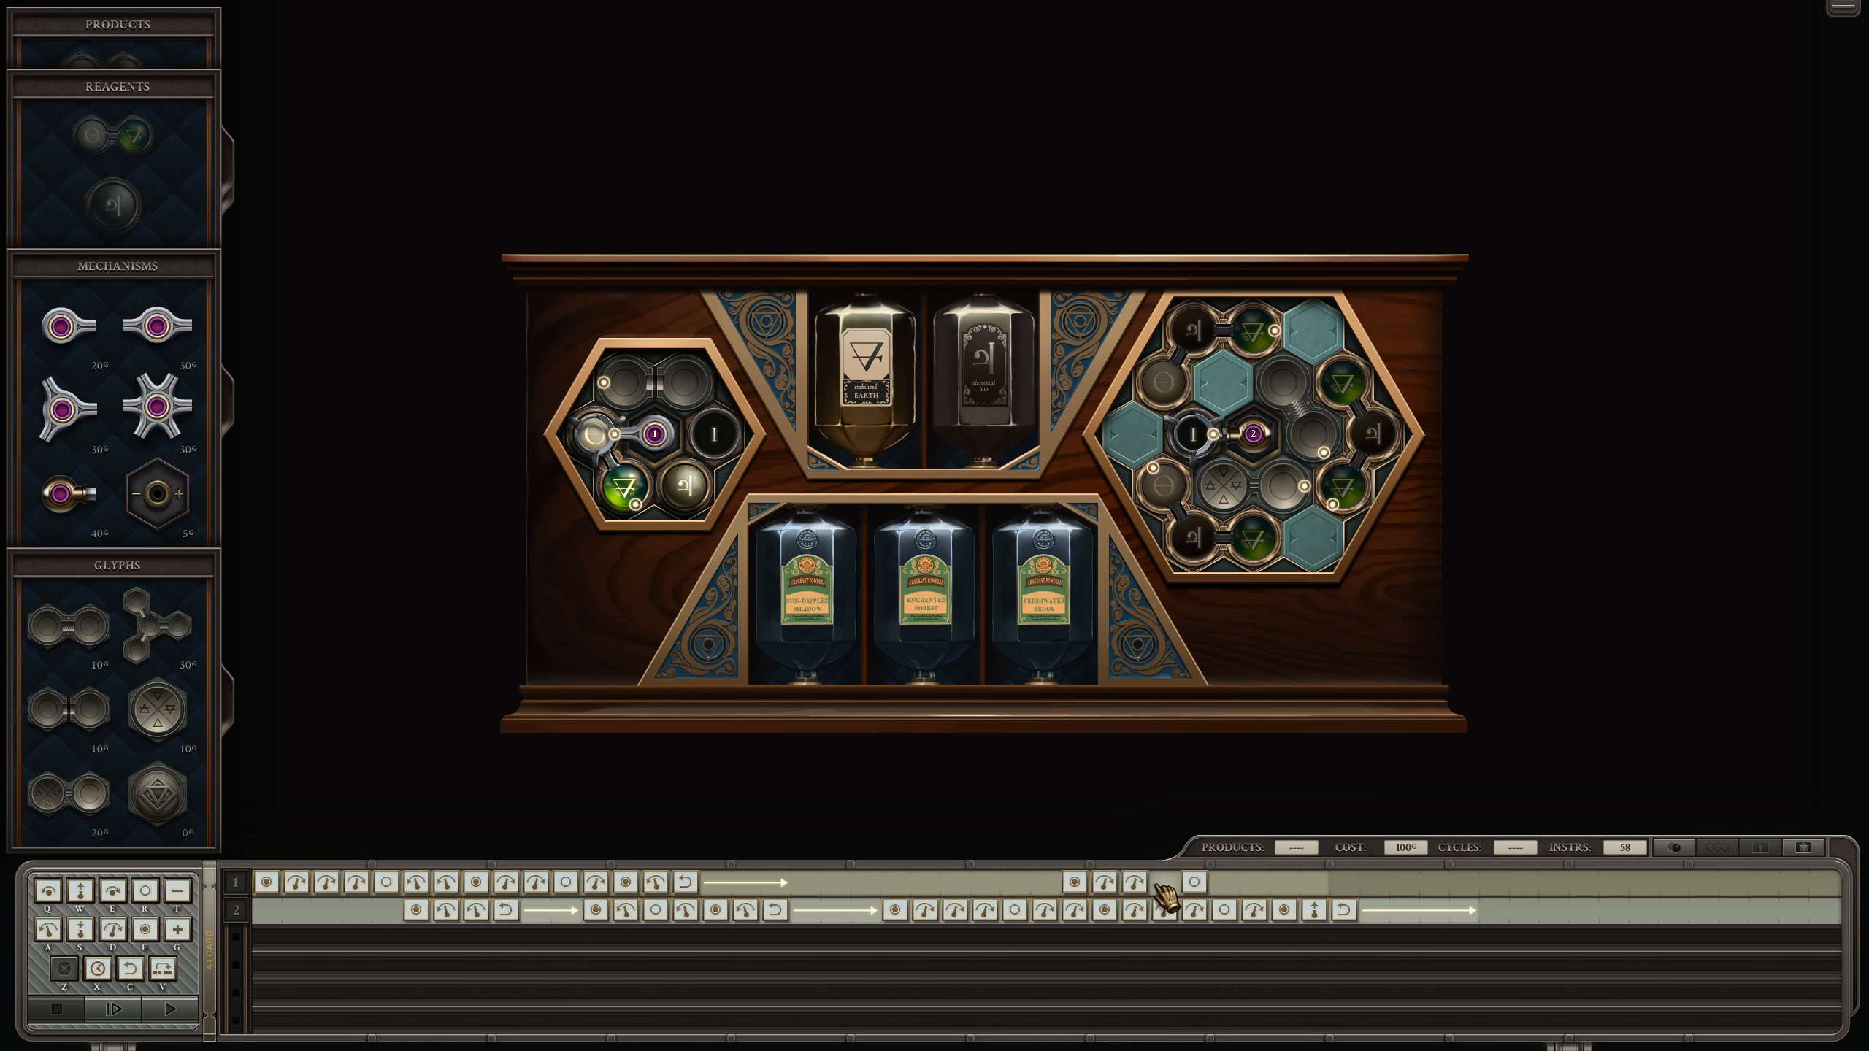
click(132, 1008)
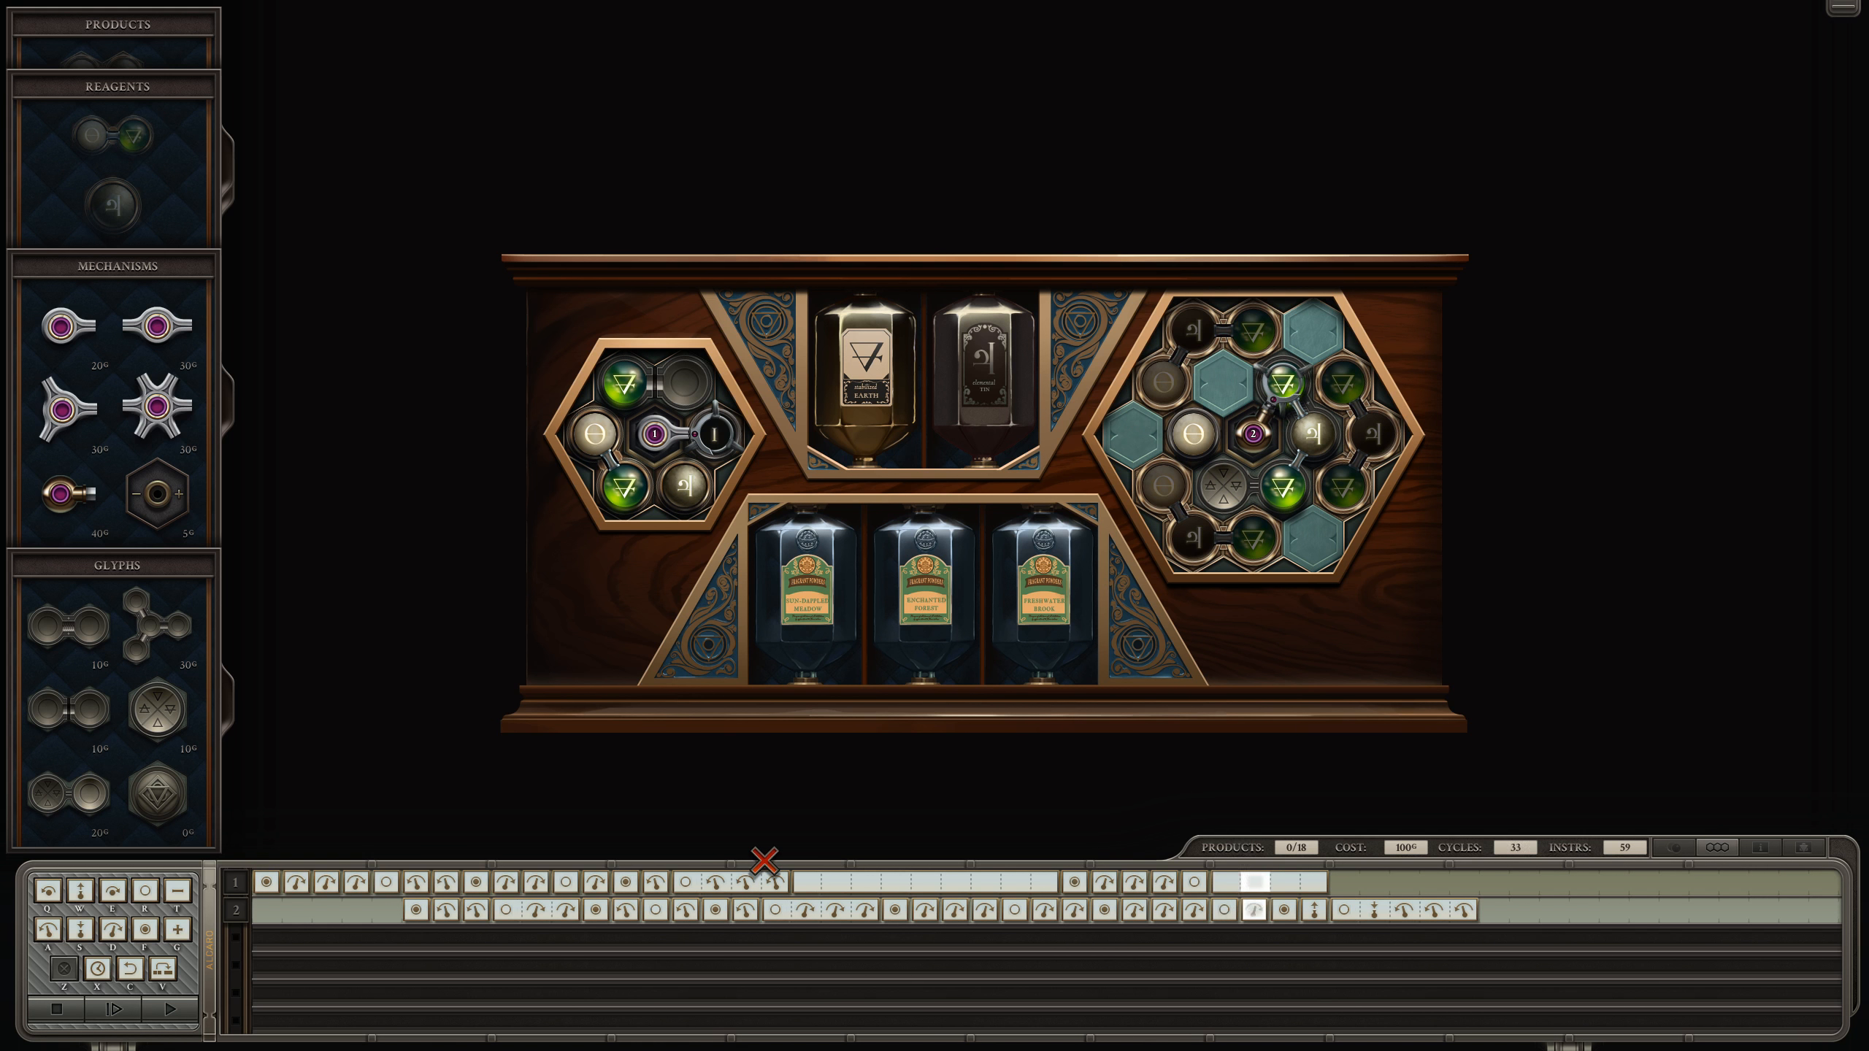
click(56, 1010)
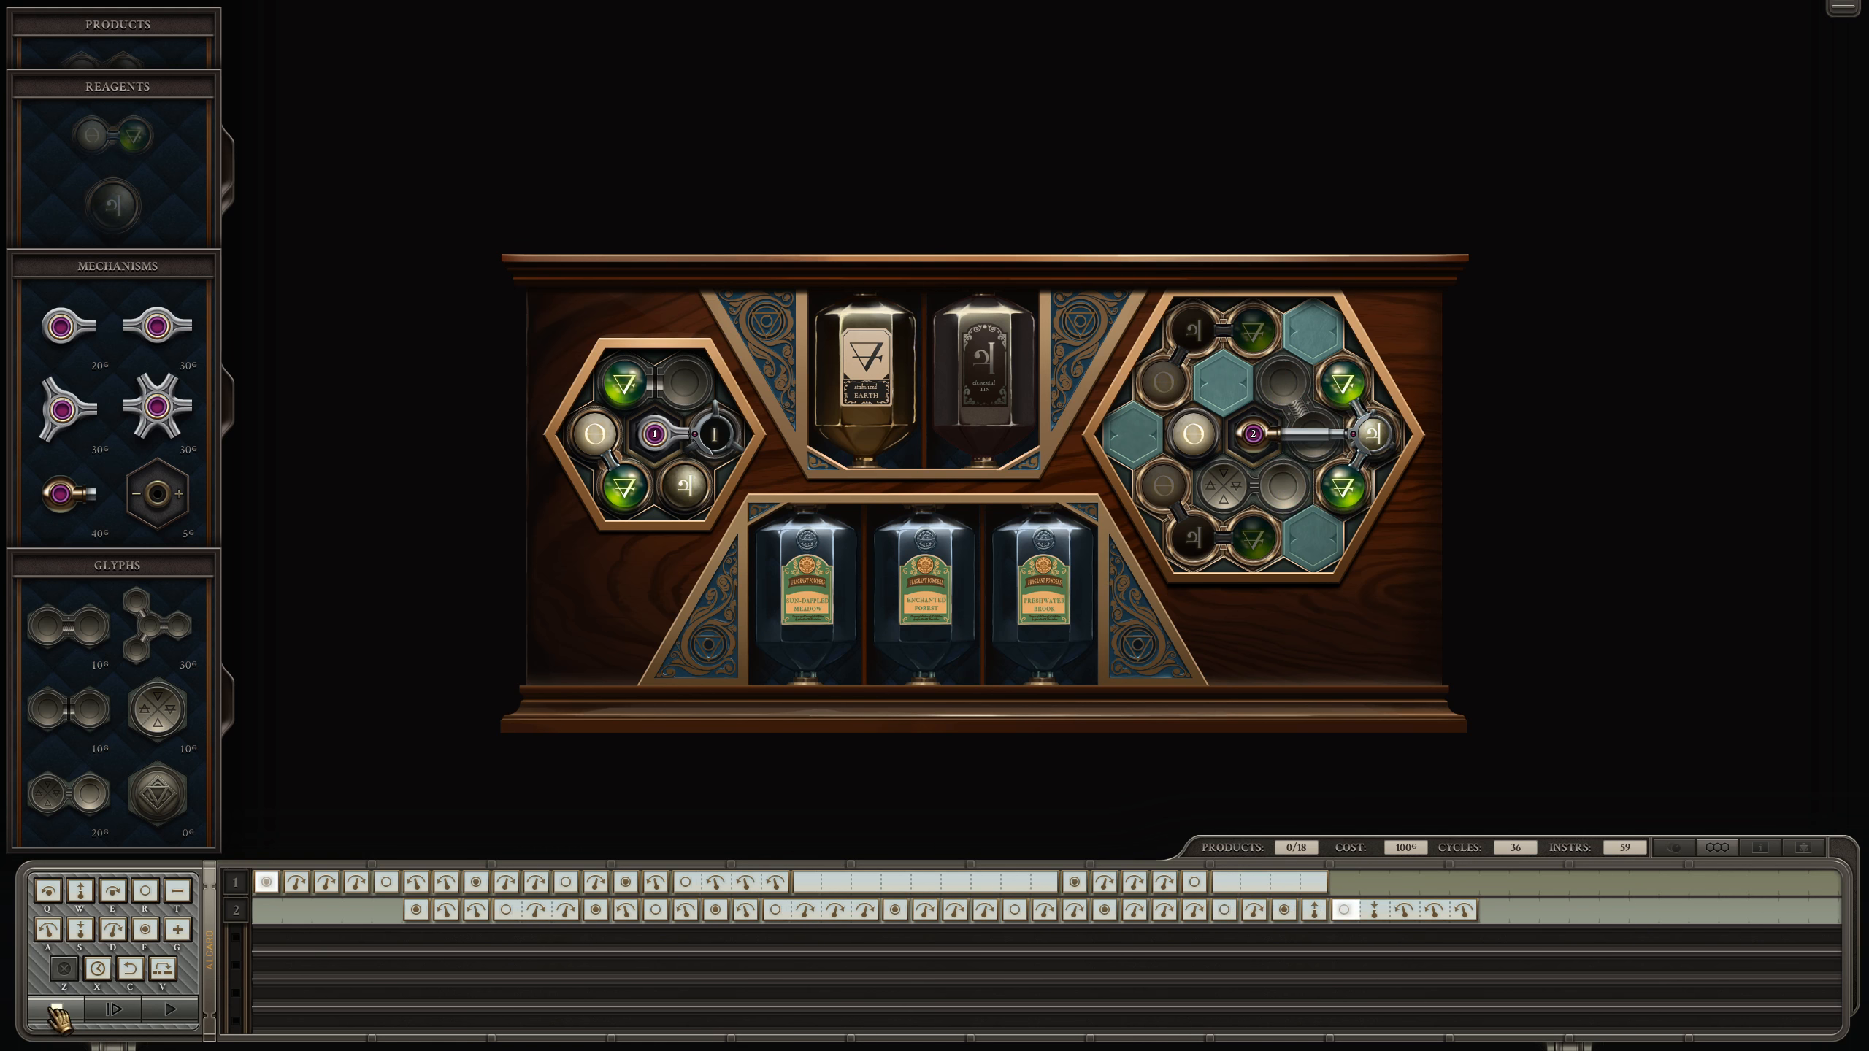
click(173, 1009)
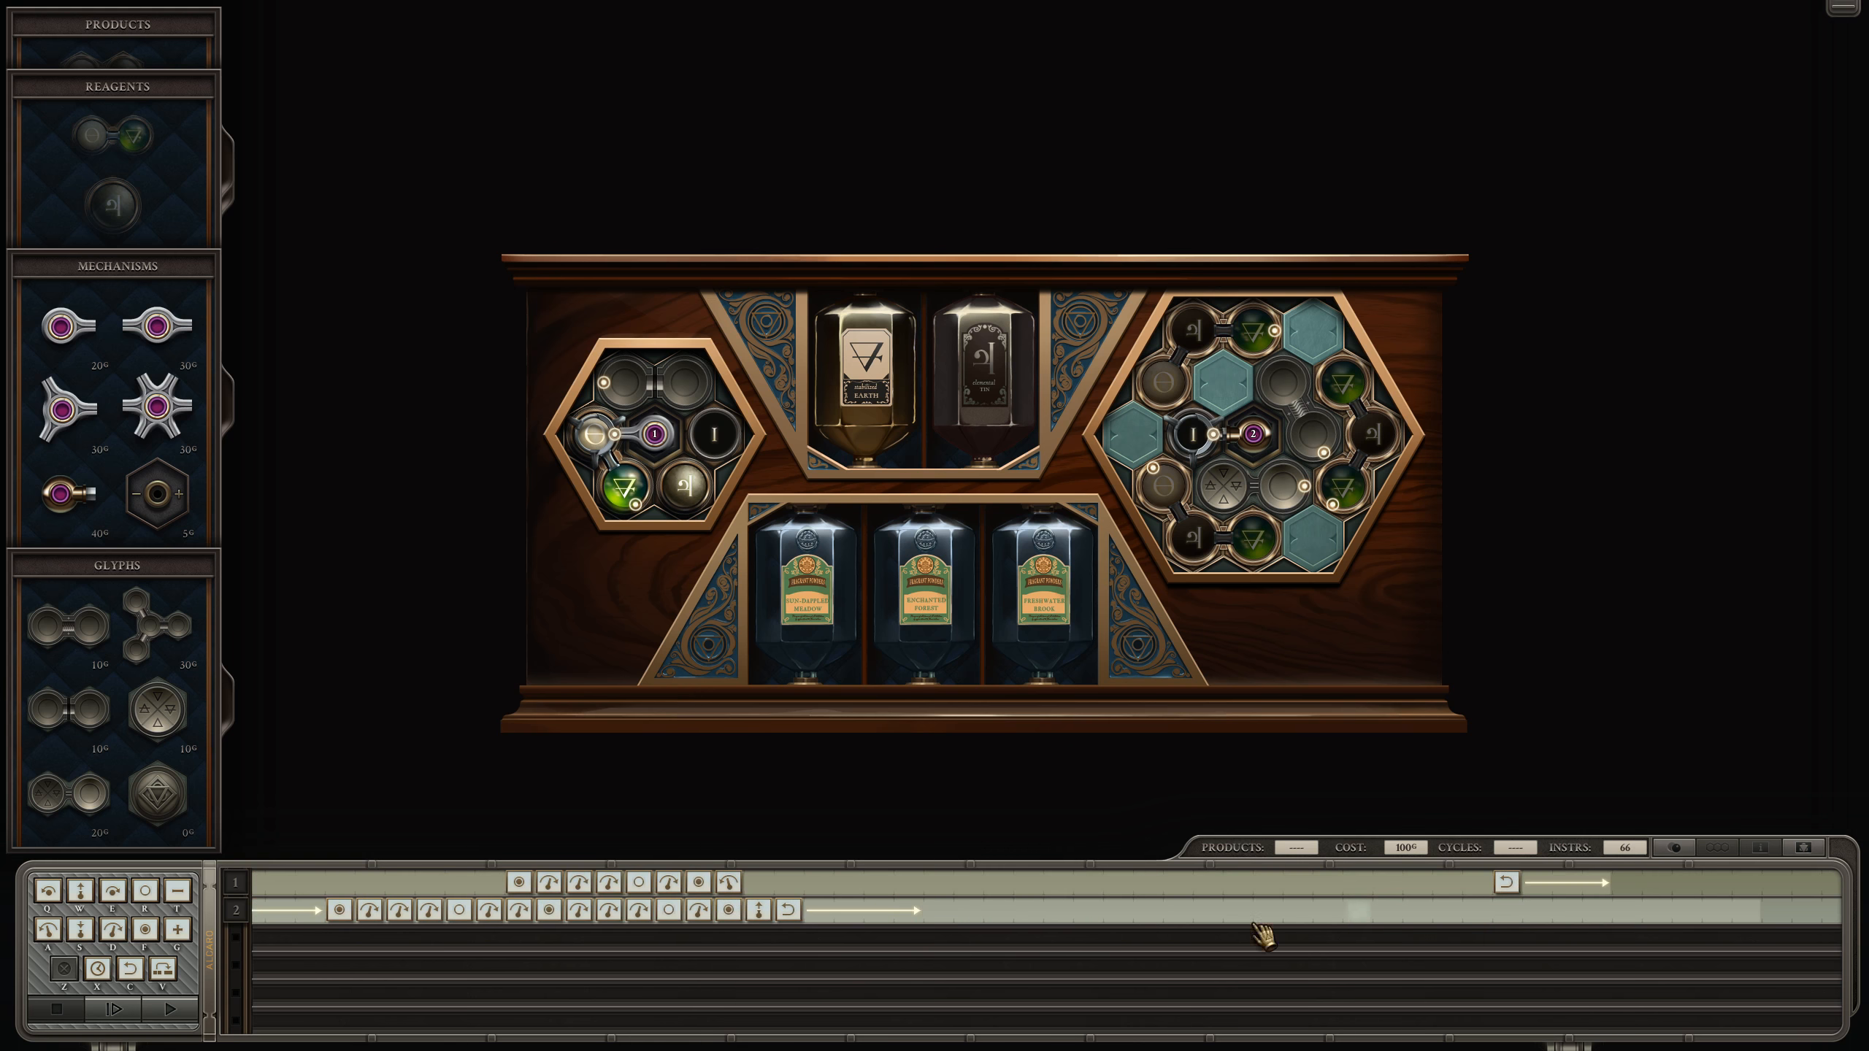
Step: Add arm 2's final grab-rotate block with a repeat, reaching 74 instructions, and start a test run
click(129, 1008)
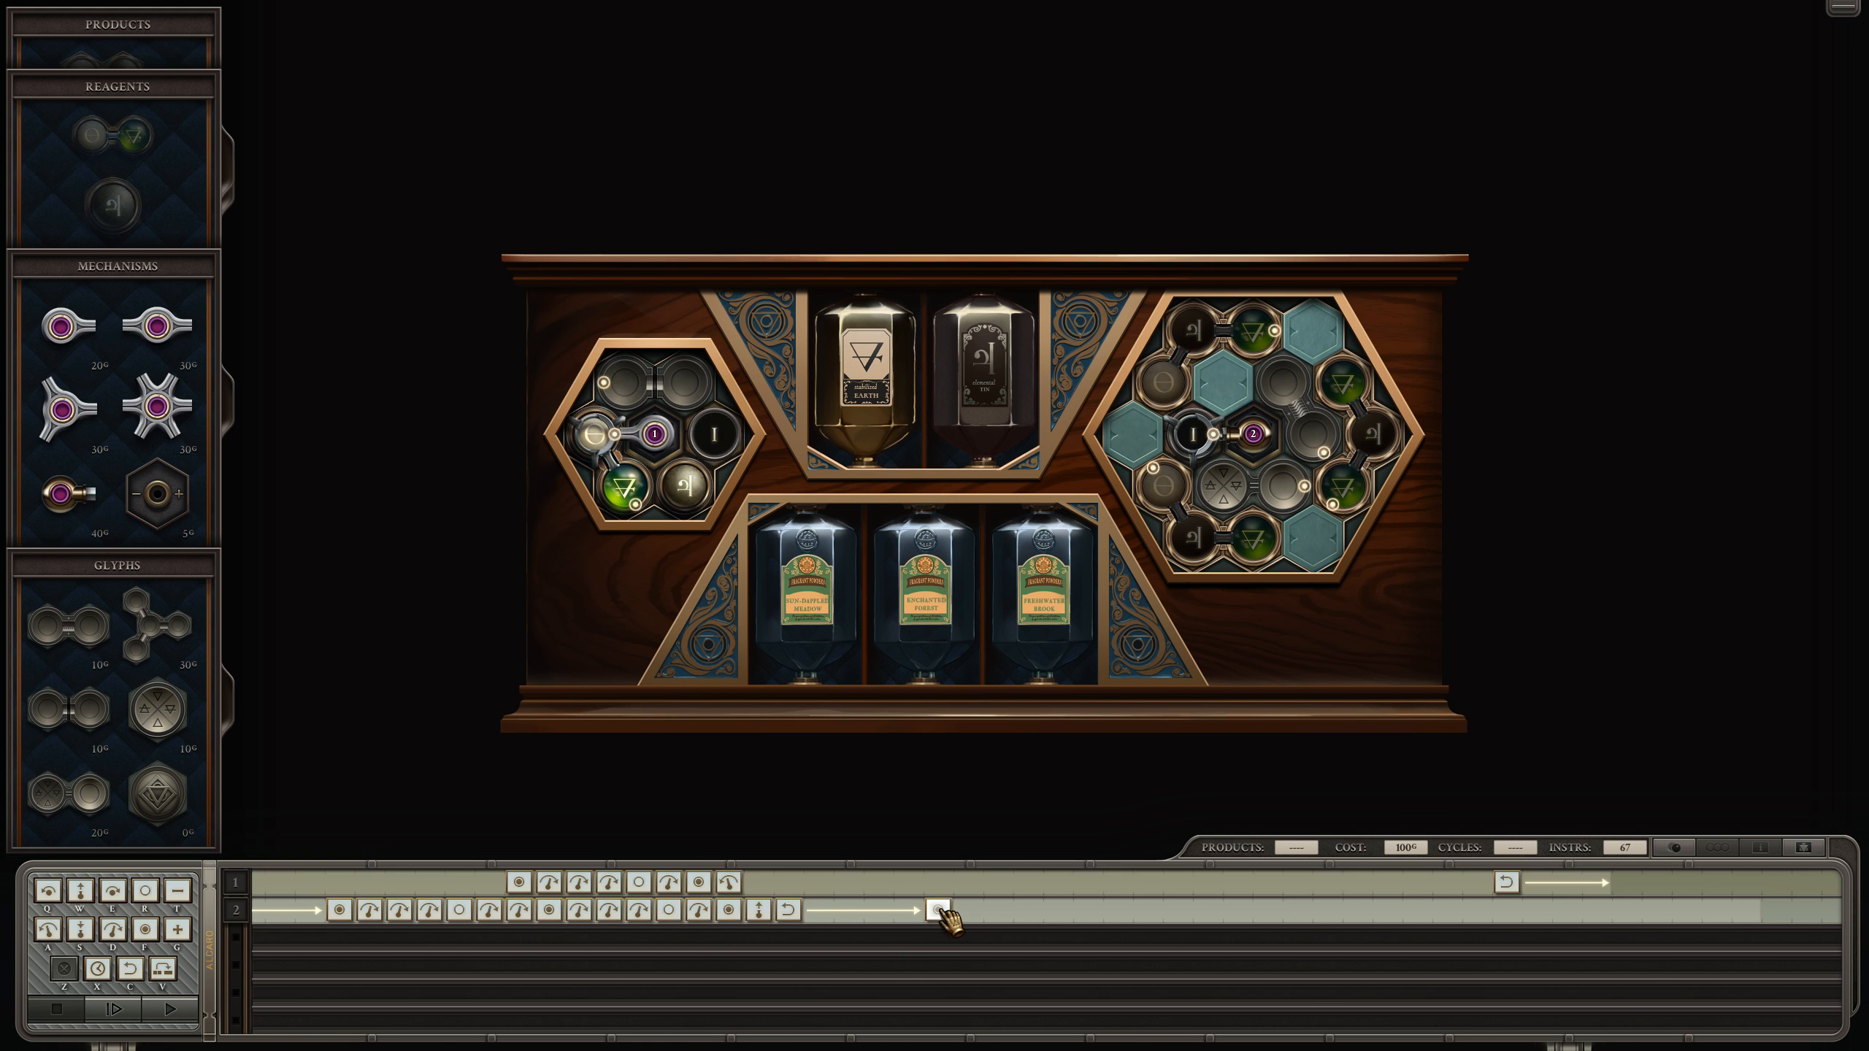
mouse_move(936, 912)
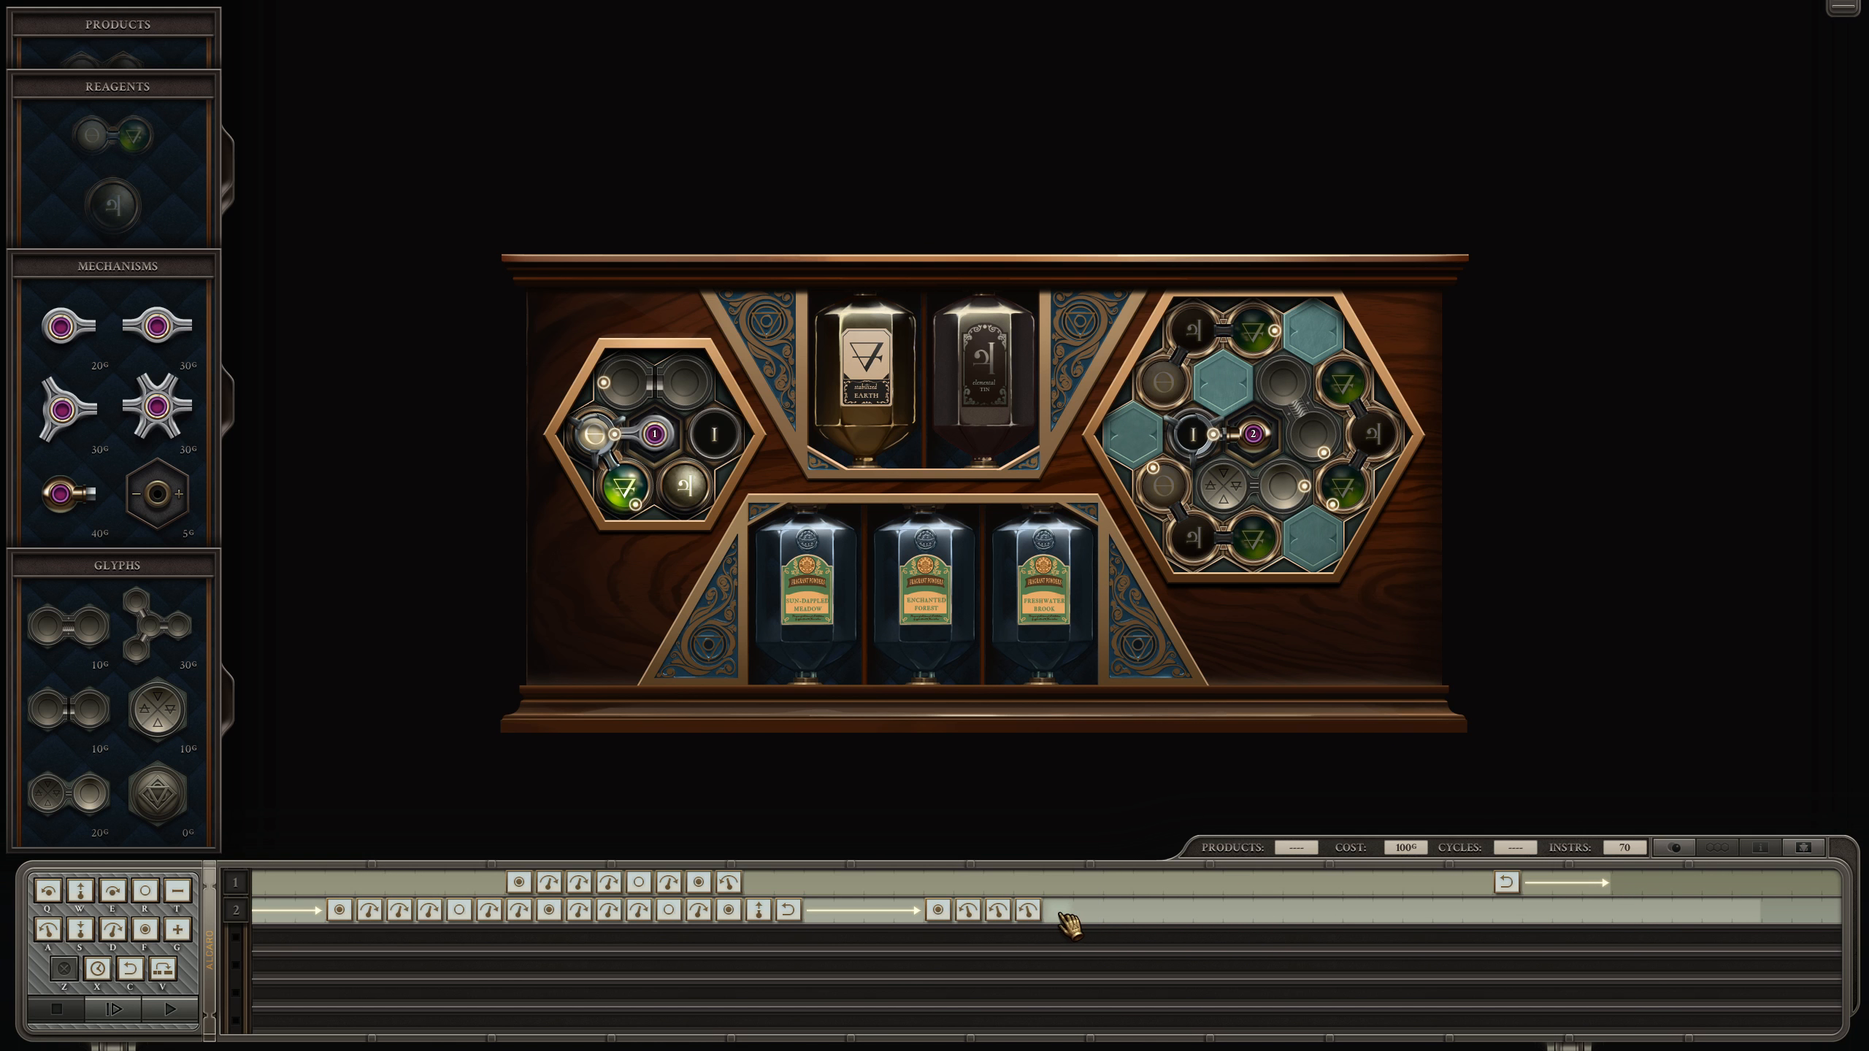
click(1054, 910)
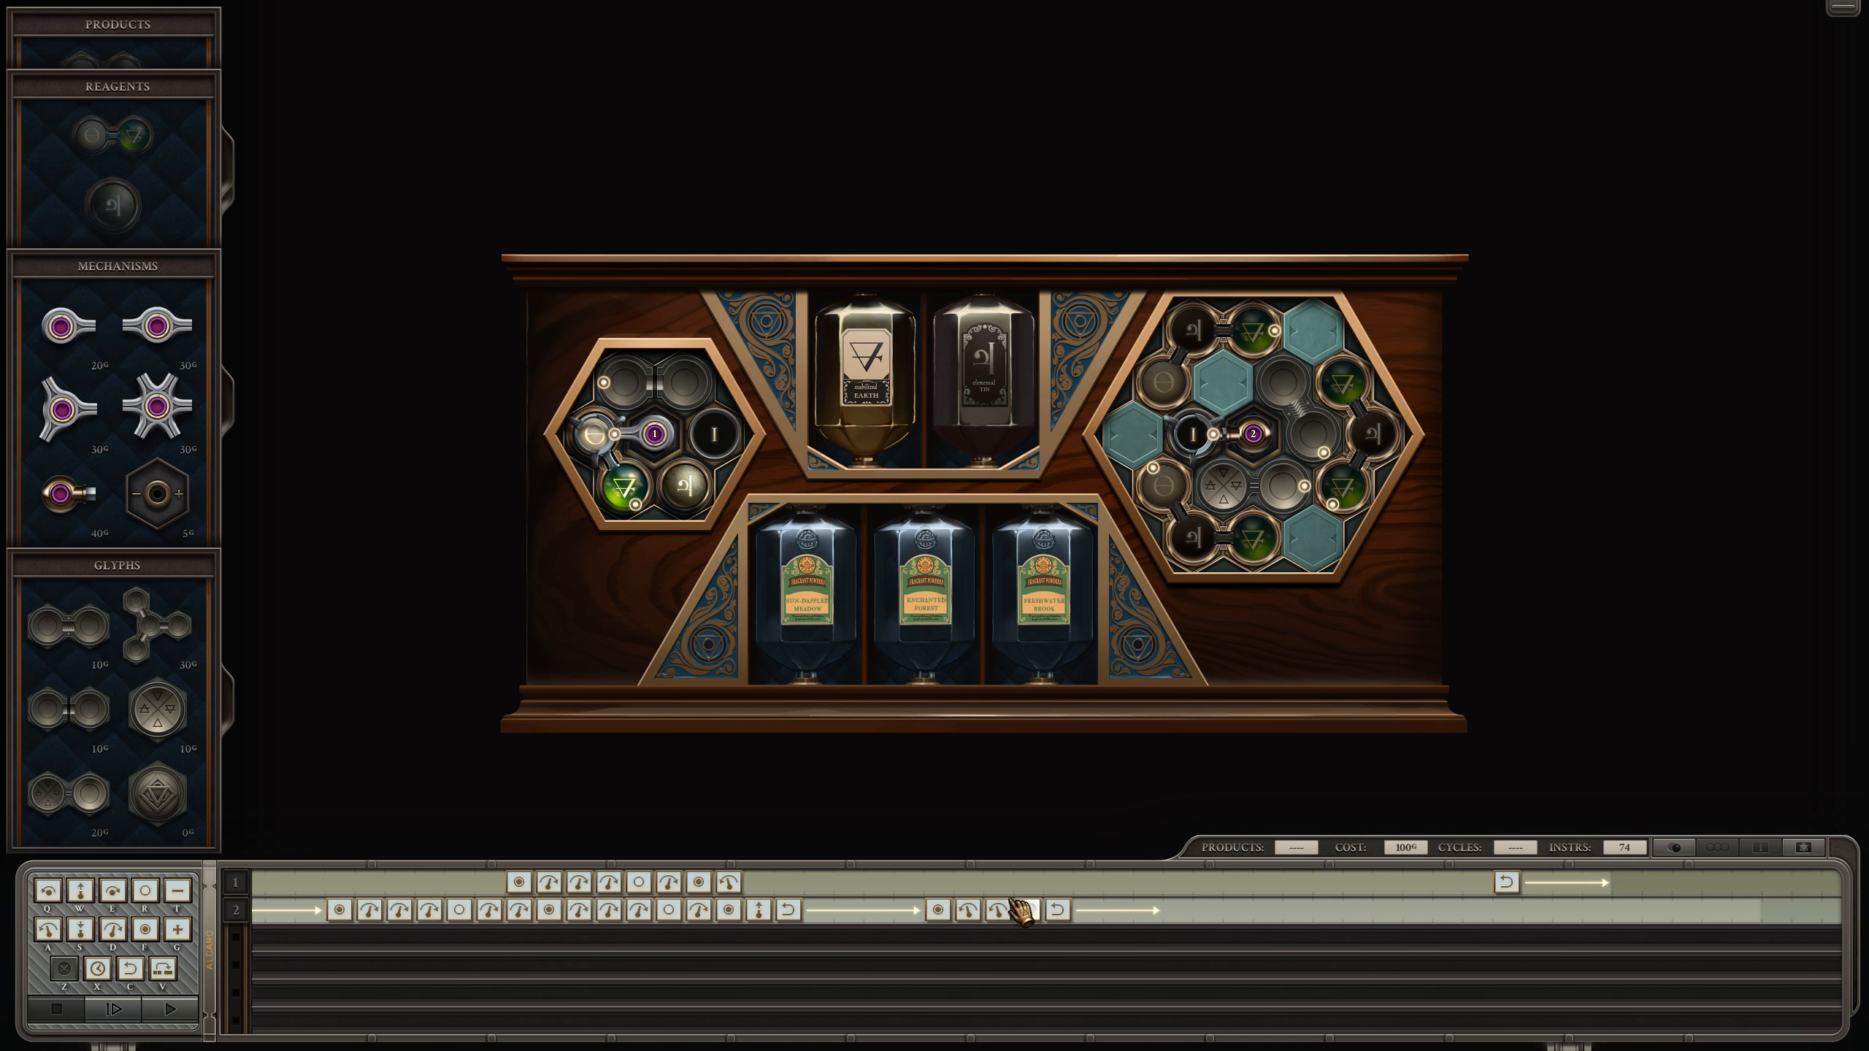
mouse_move(1059, 894)
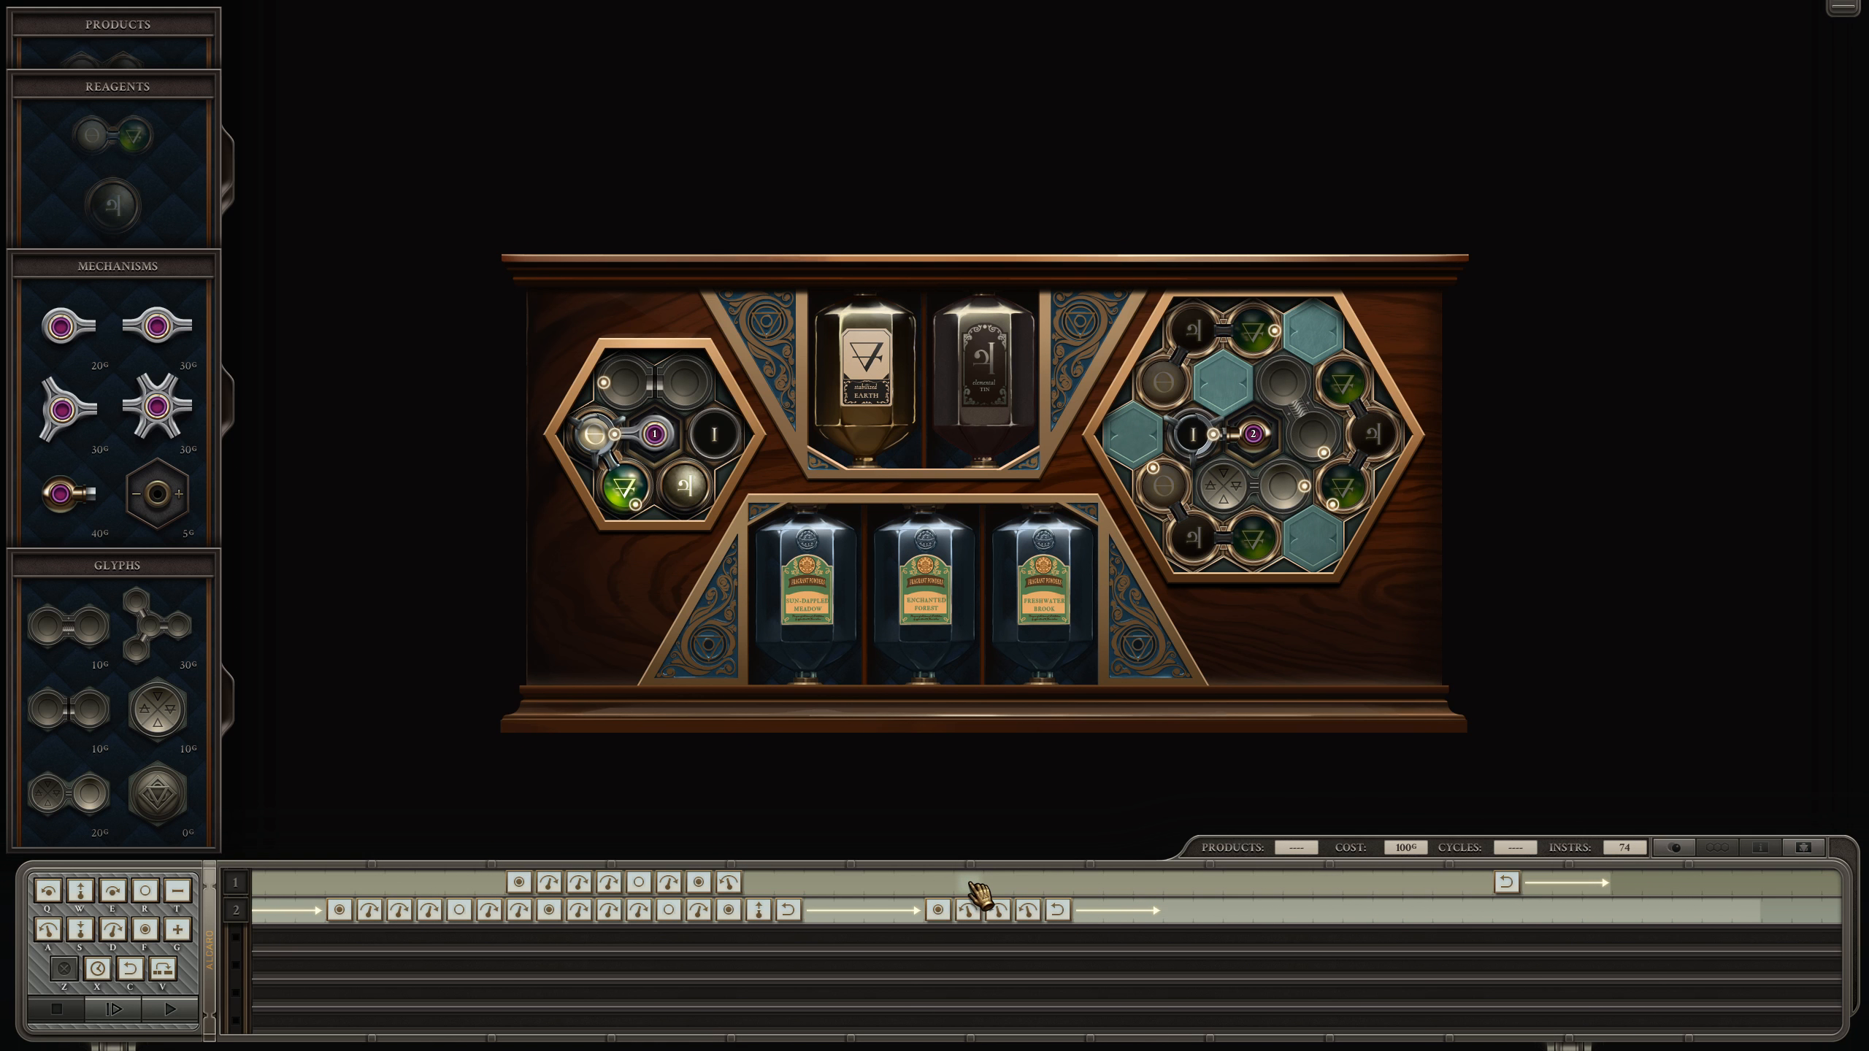
click(119, 1007)
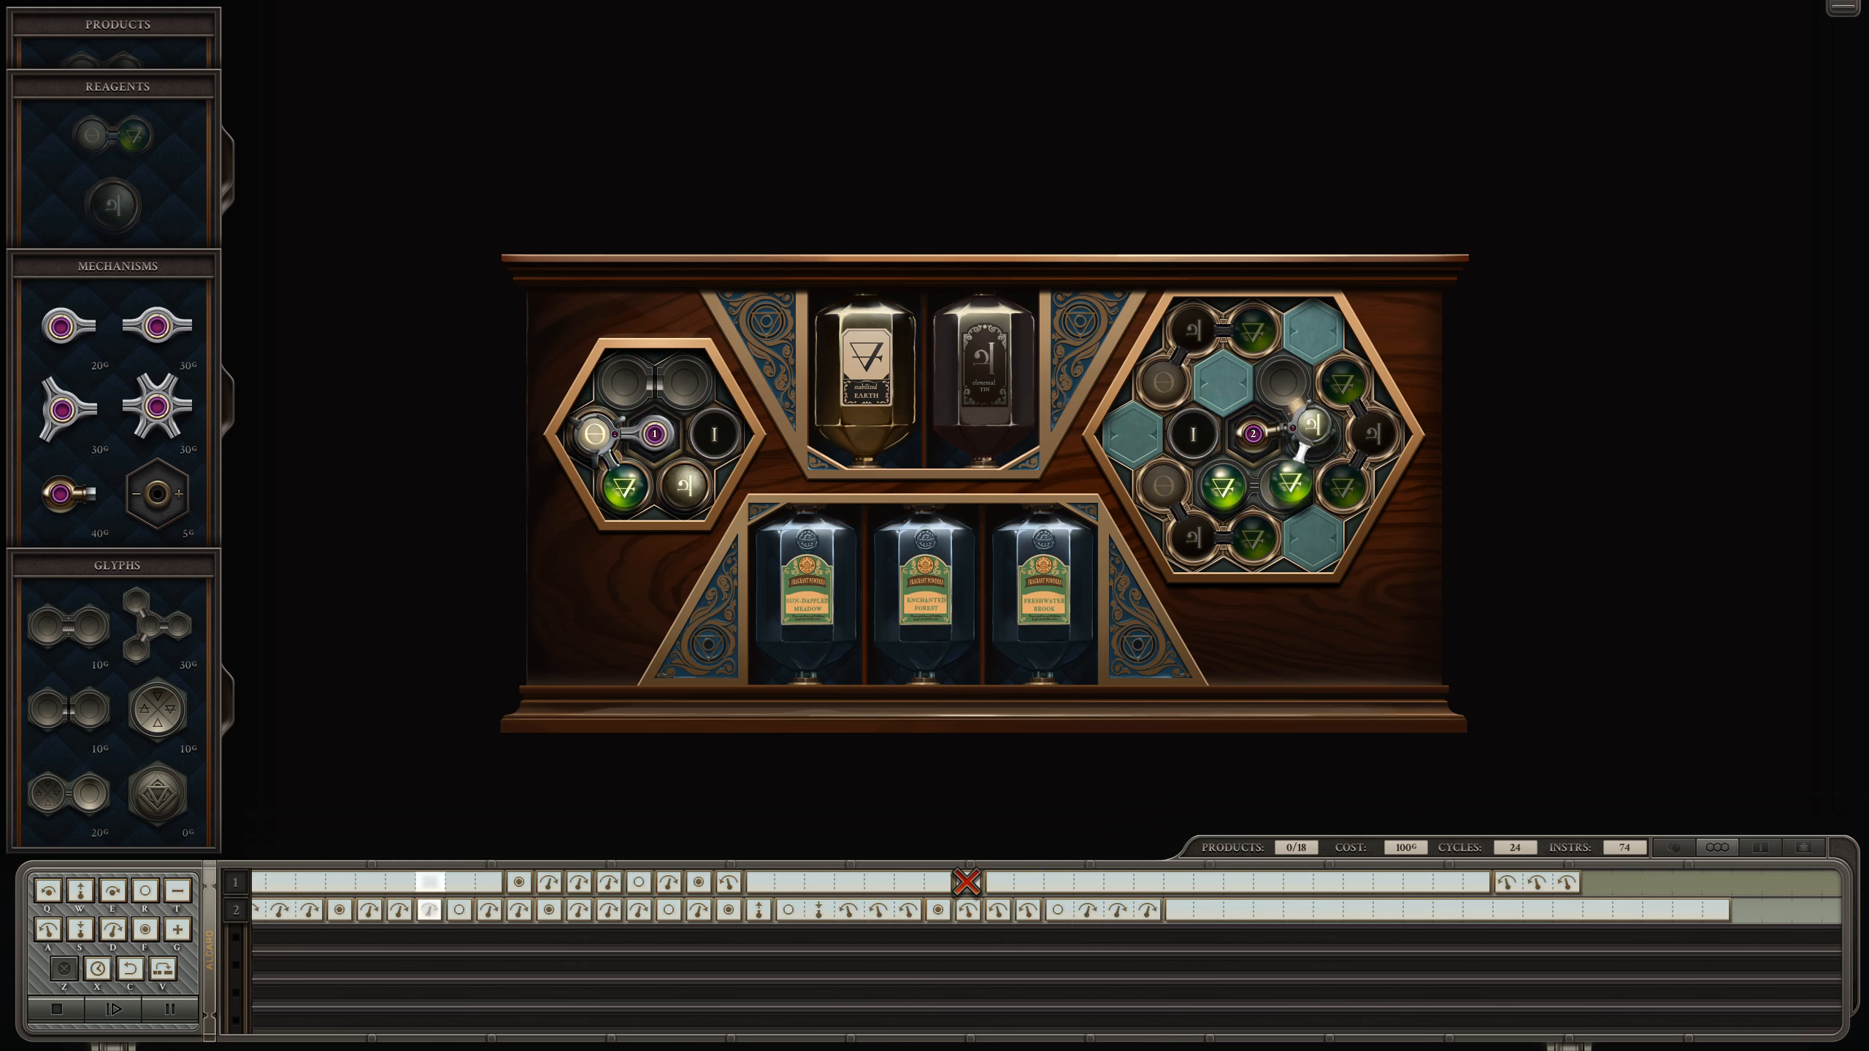
Step: Clear the collision error, add rotations to both arms, move arm 1's repeat earlier, and re-run
click(112, 1008)
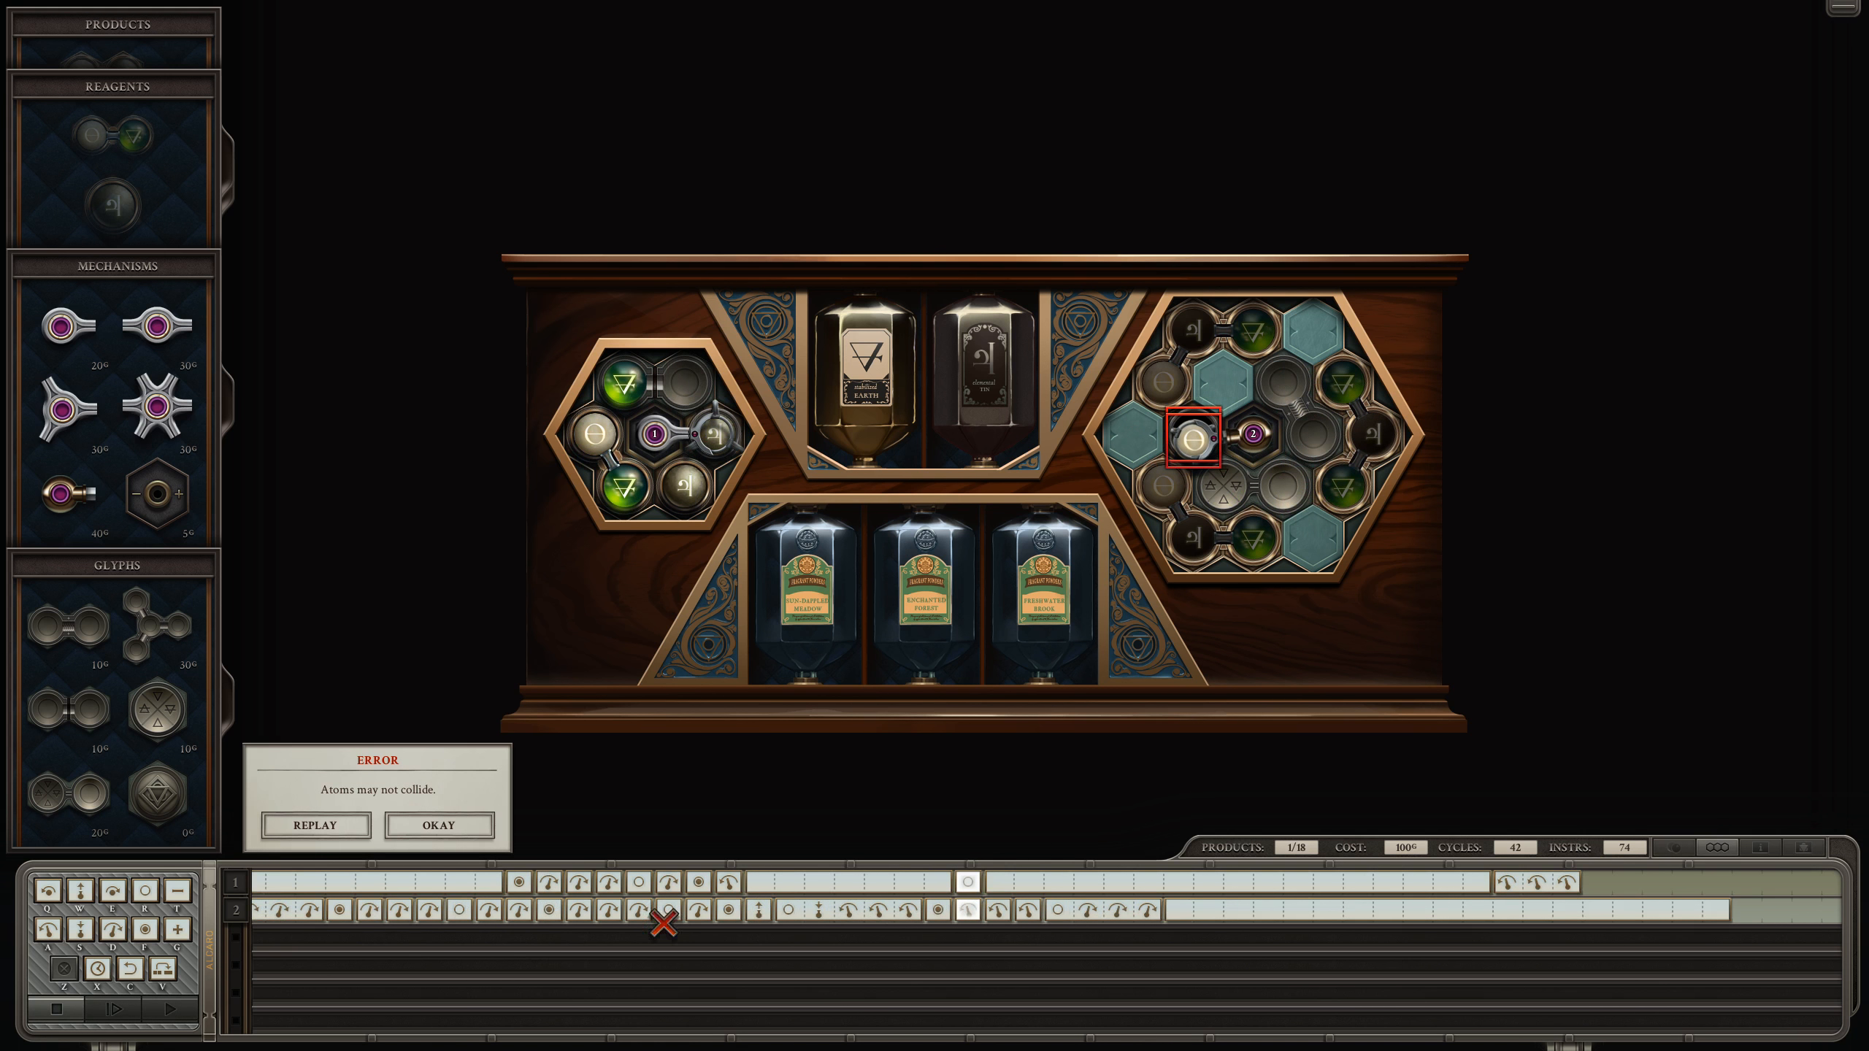
click(439, 825)
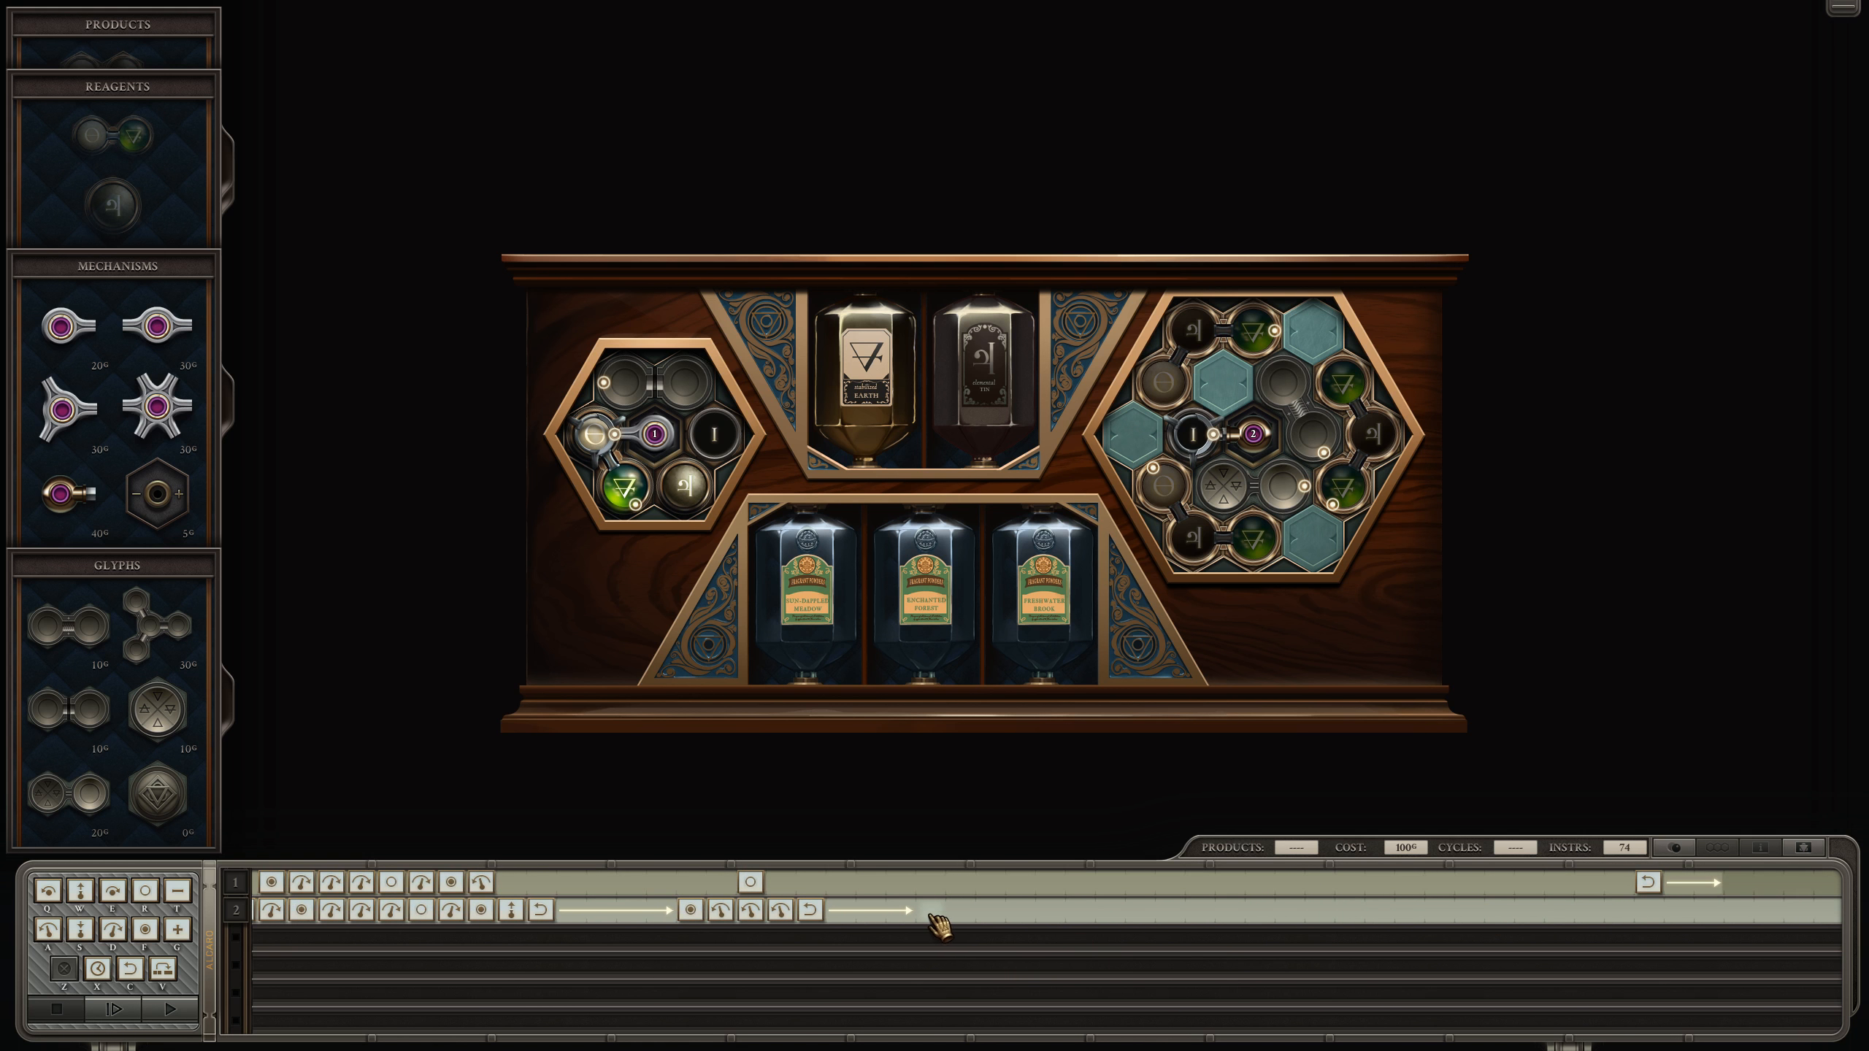
click(931, 910)
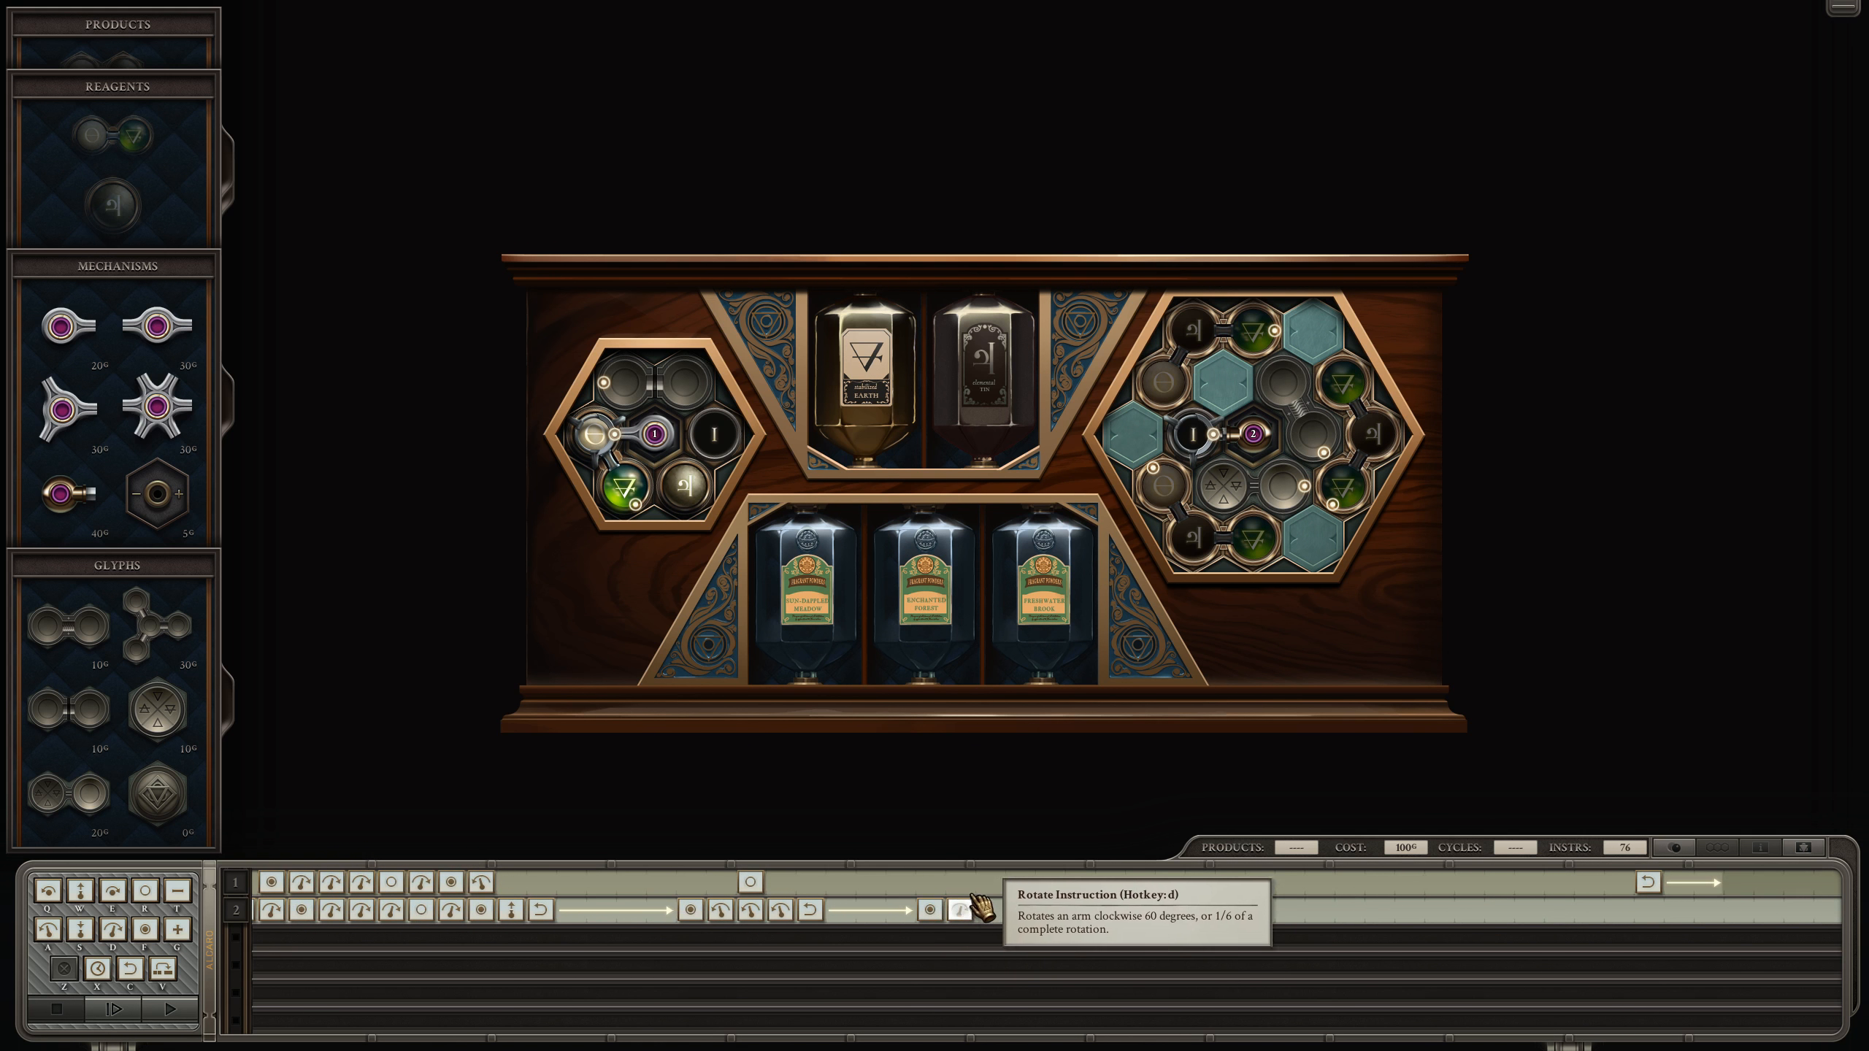
mouse_move(989, 908)
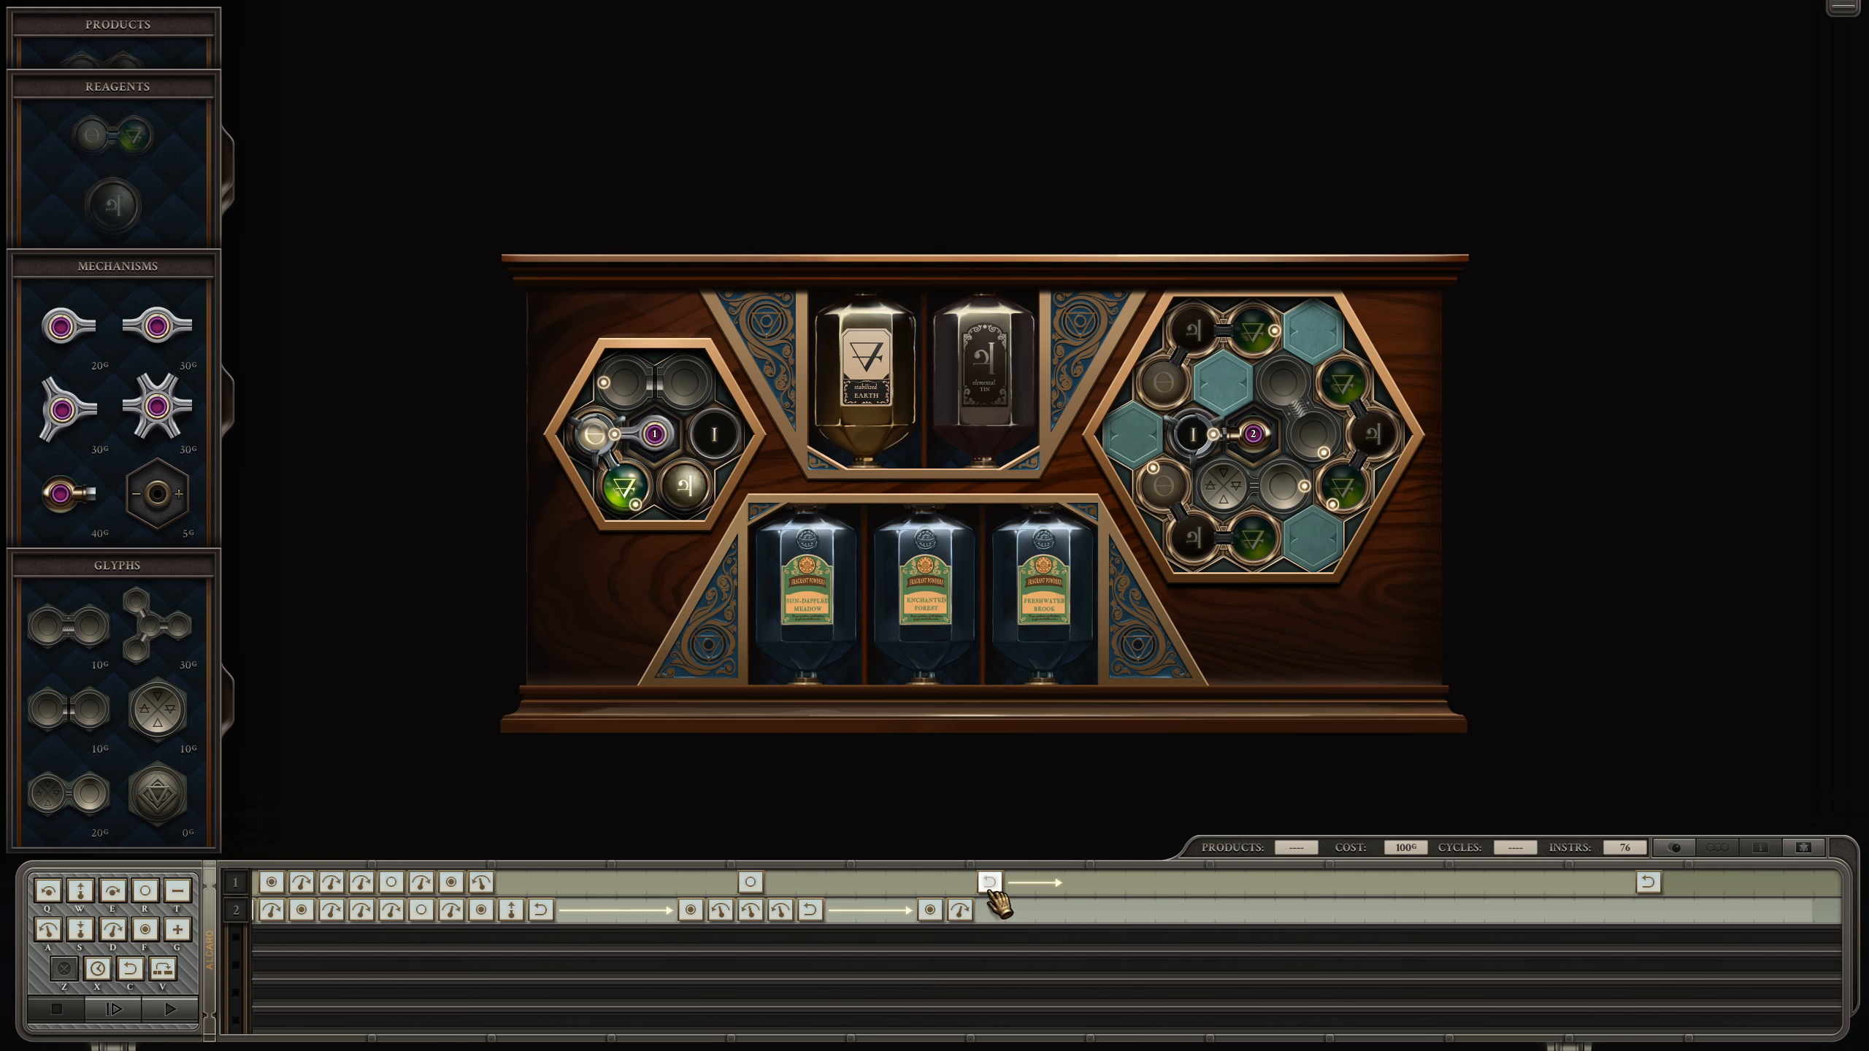
click(987, 882)
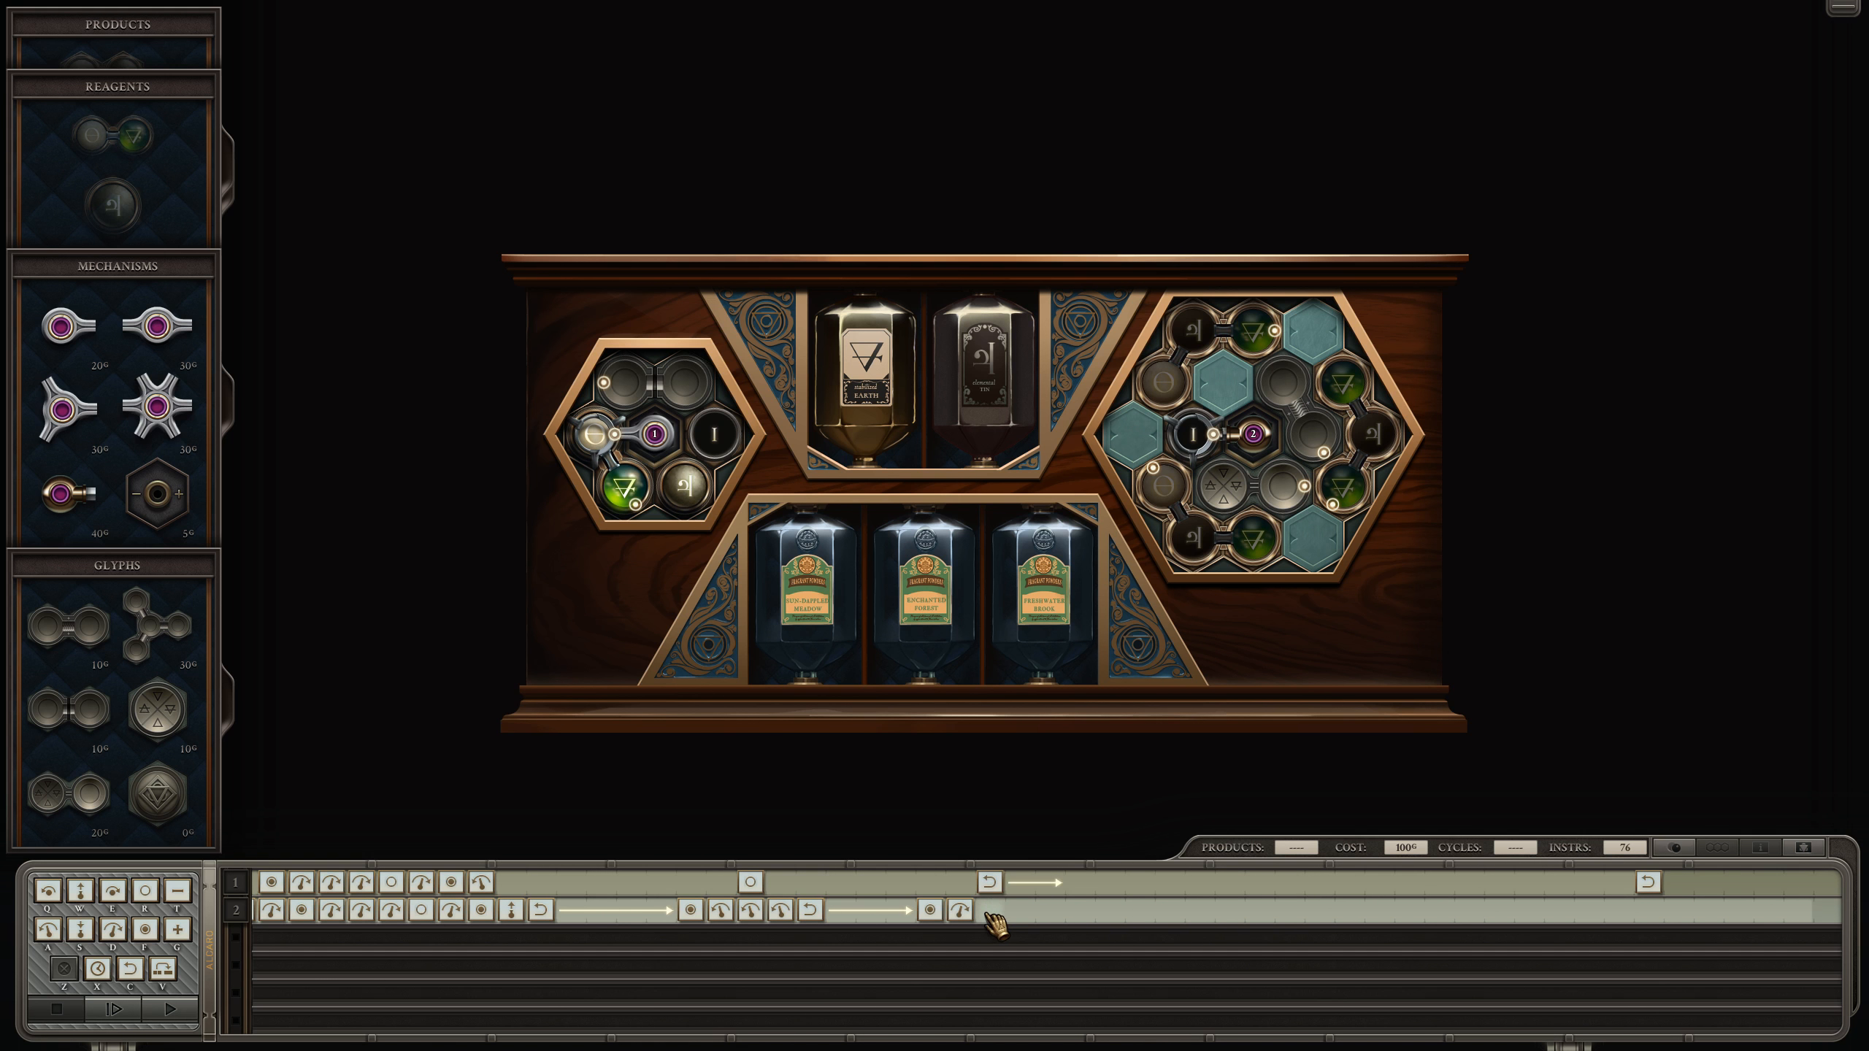
mouse_move(995, 923)
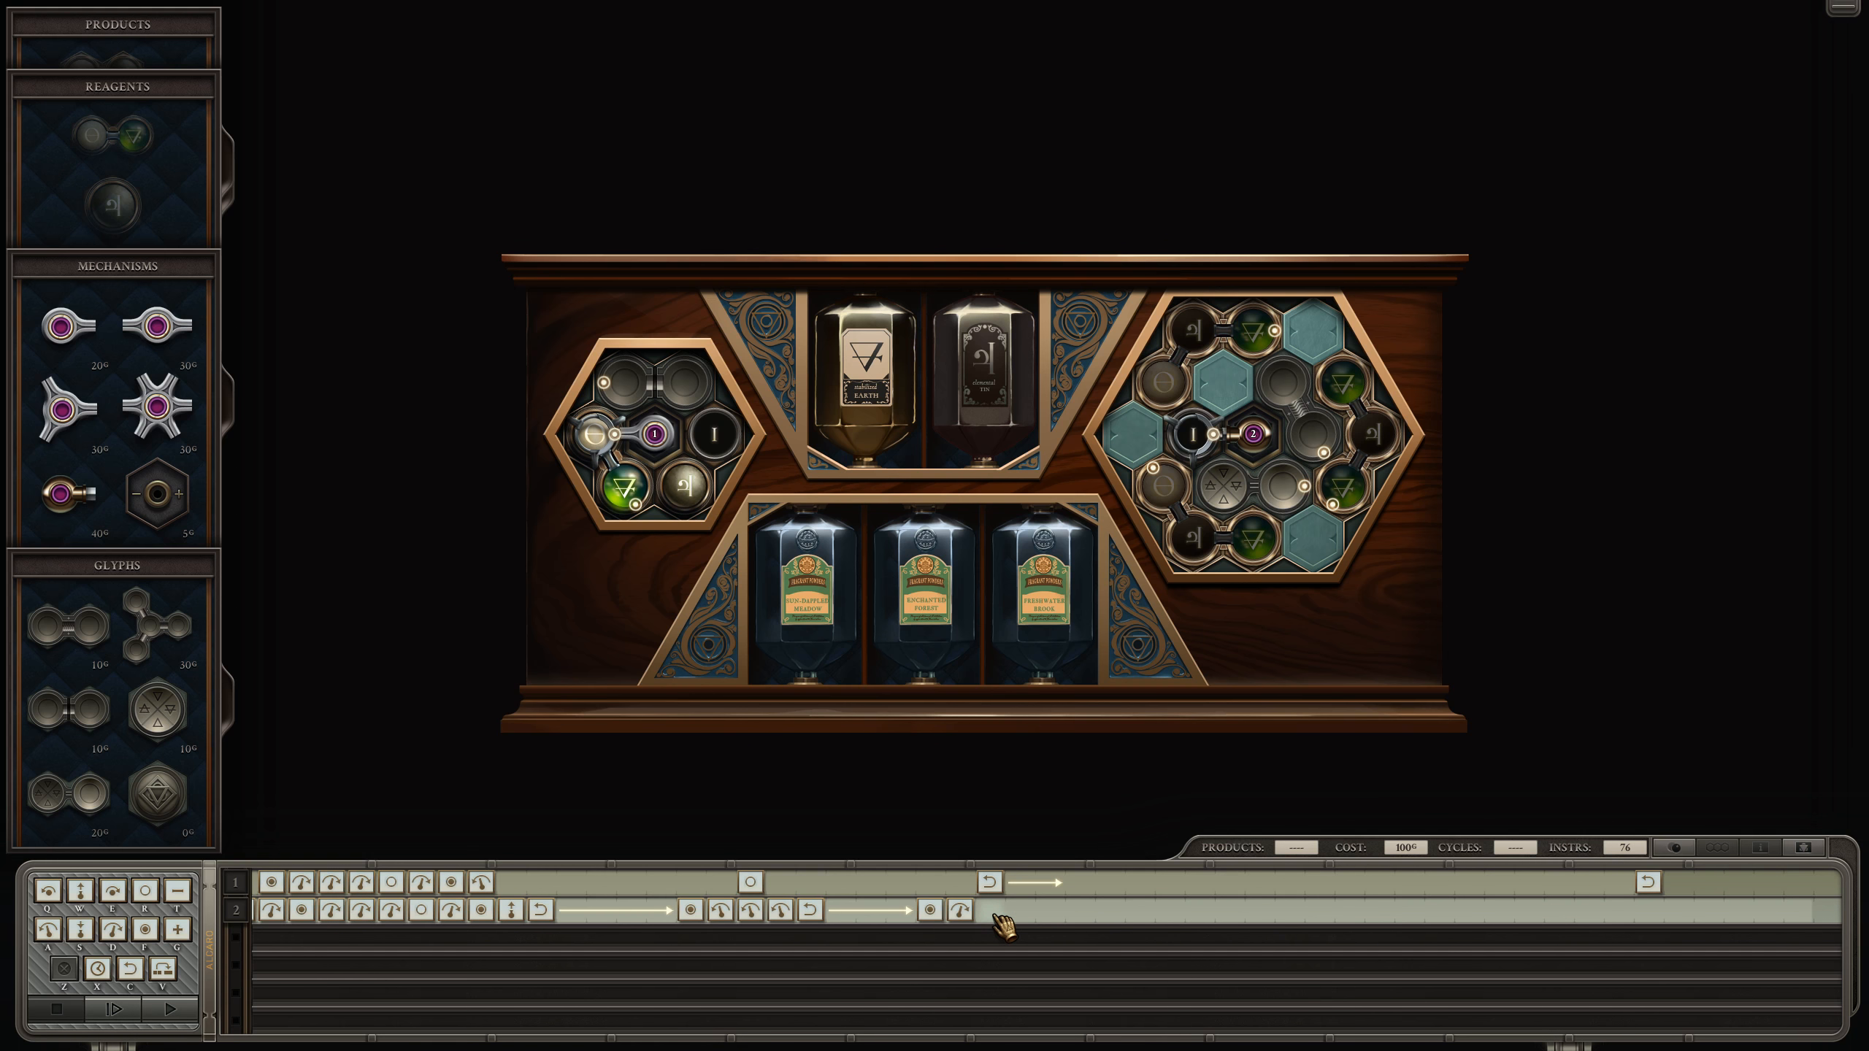
click(1017, 910)
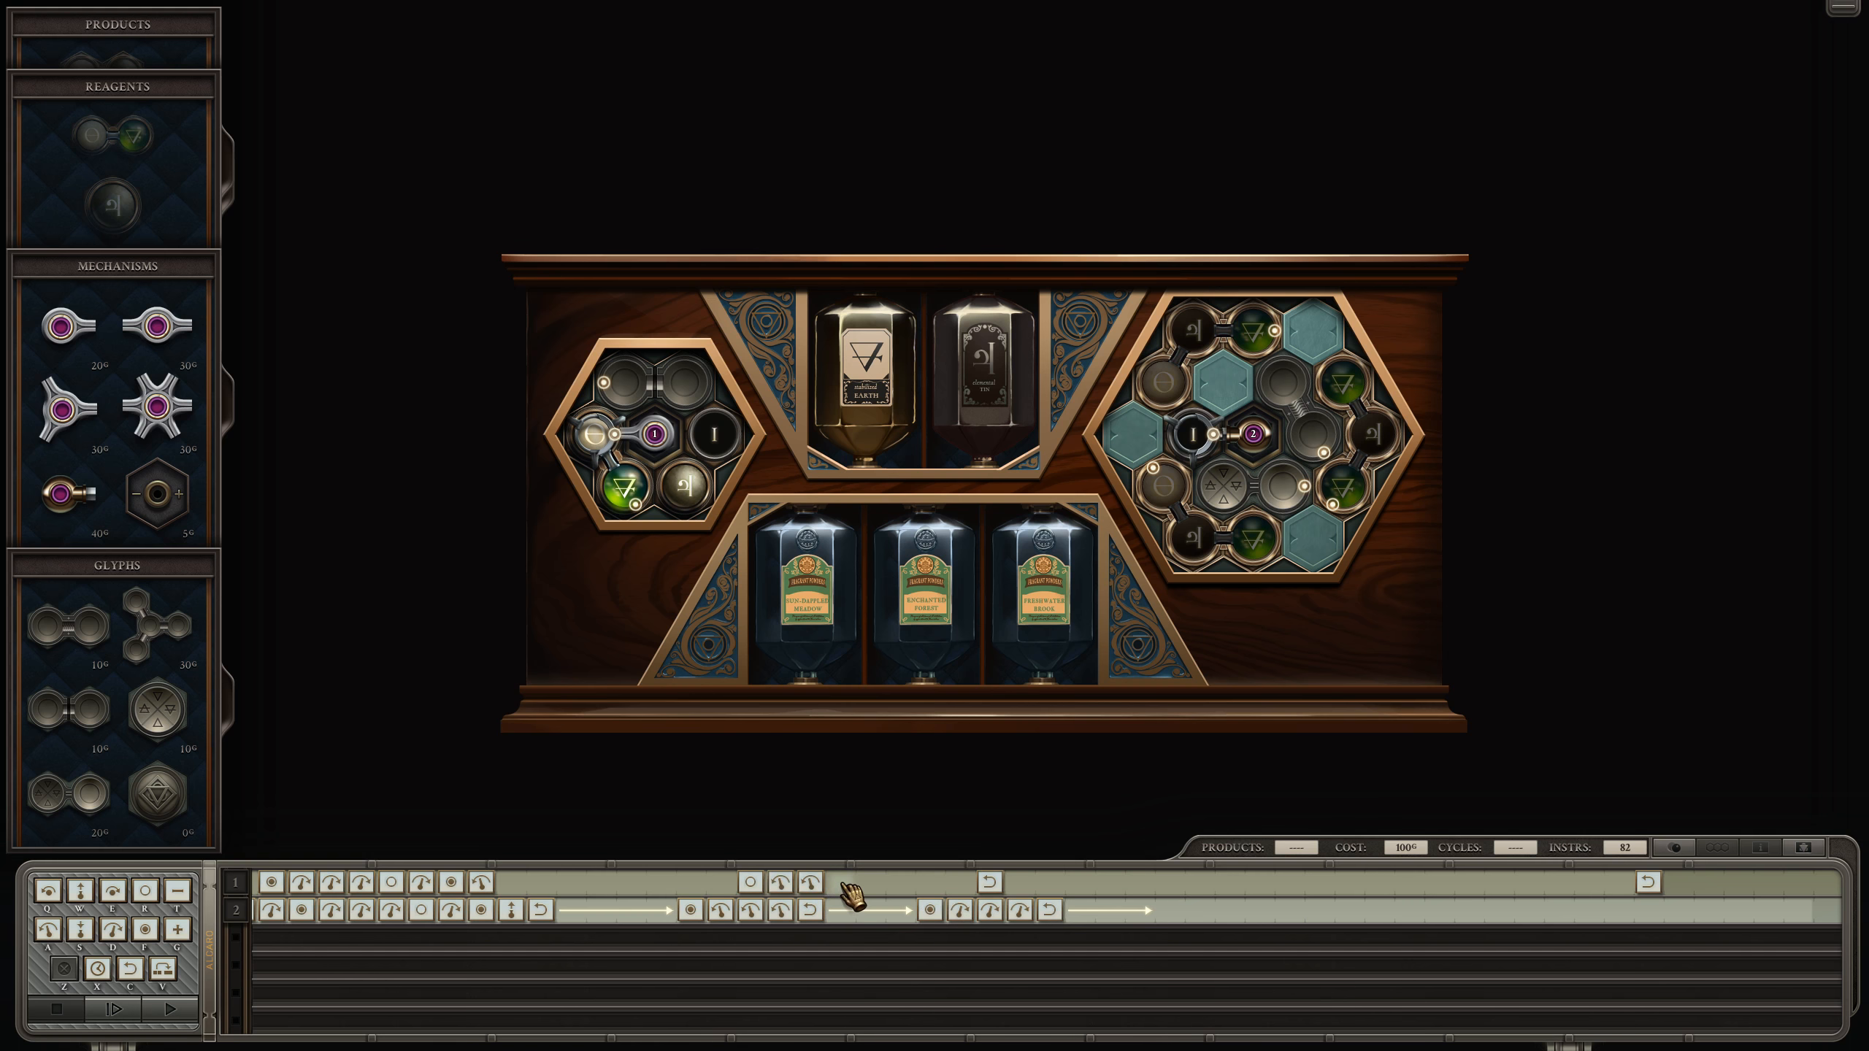
click(111, 1007)
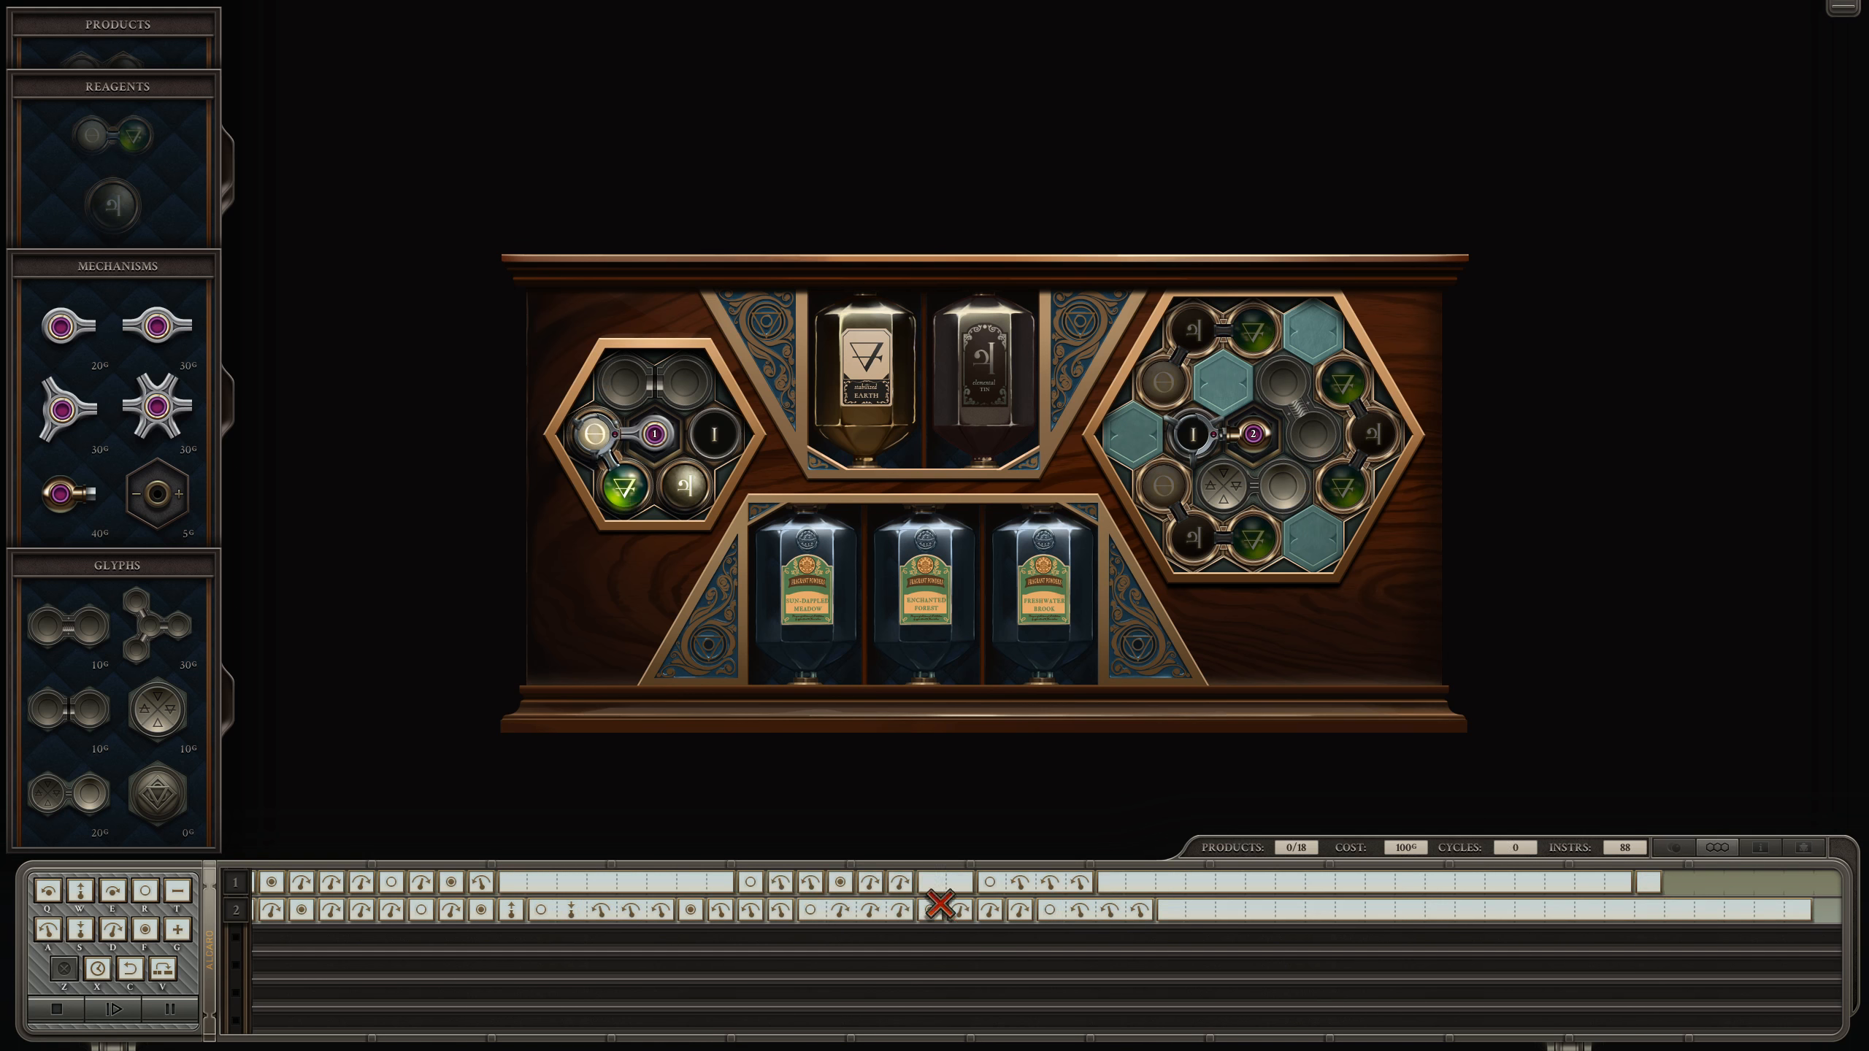
Step: Stop the run and add rotate and grab instructions to arm 2, reaching 100 instructions
click(127, 1008)
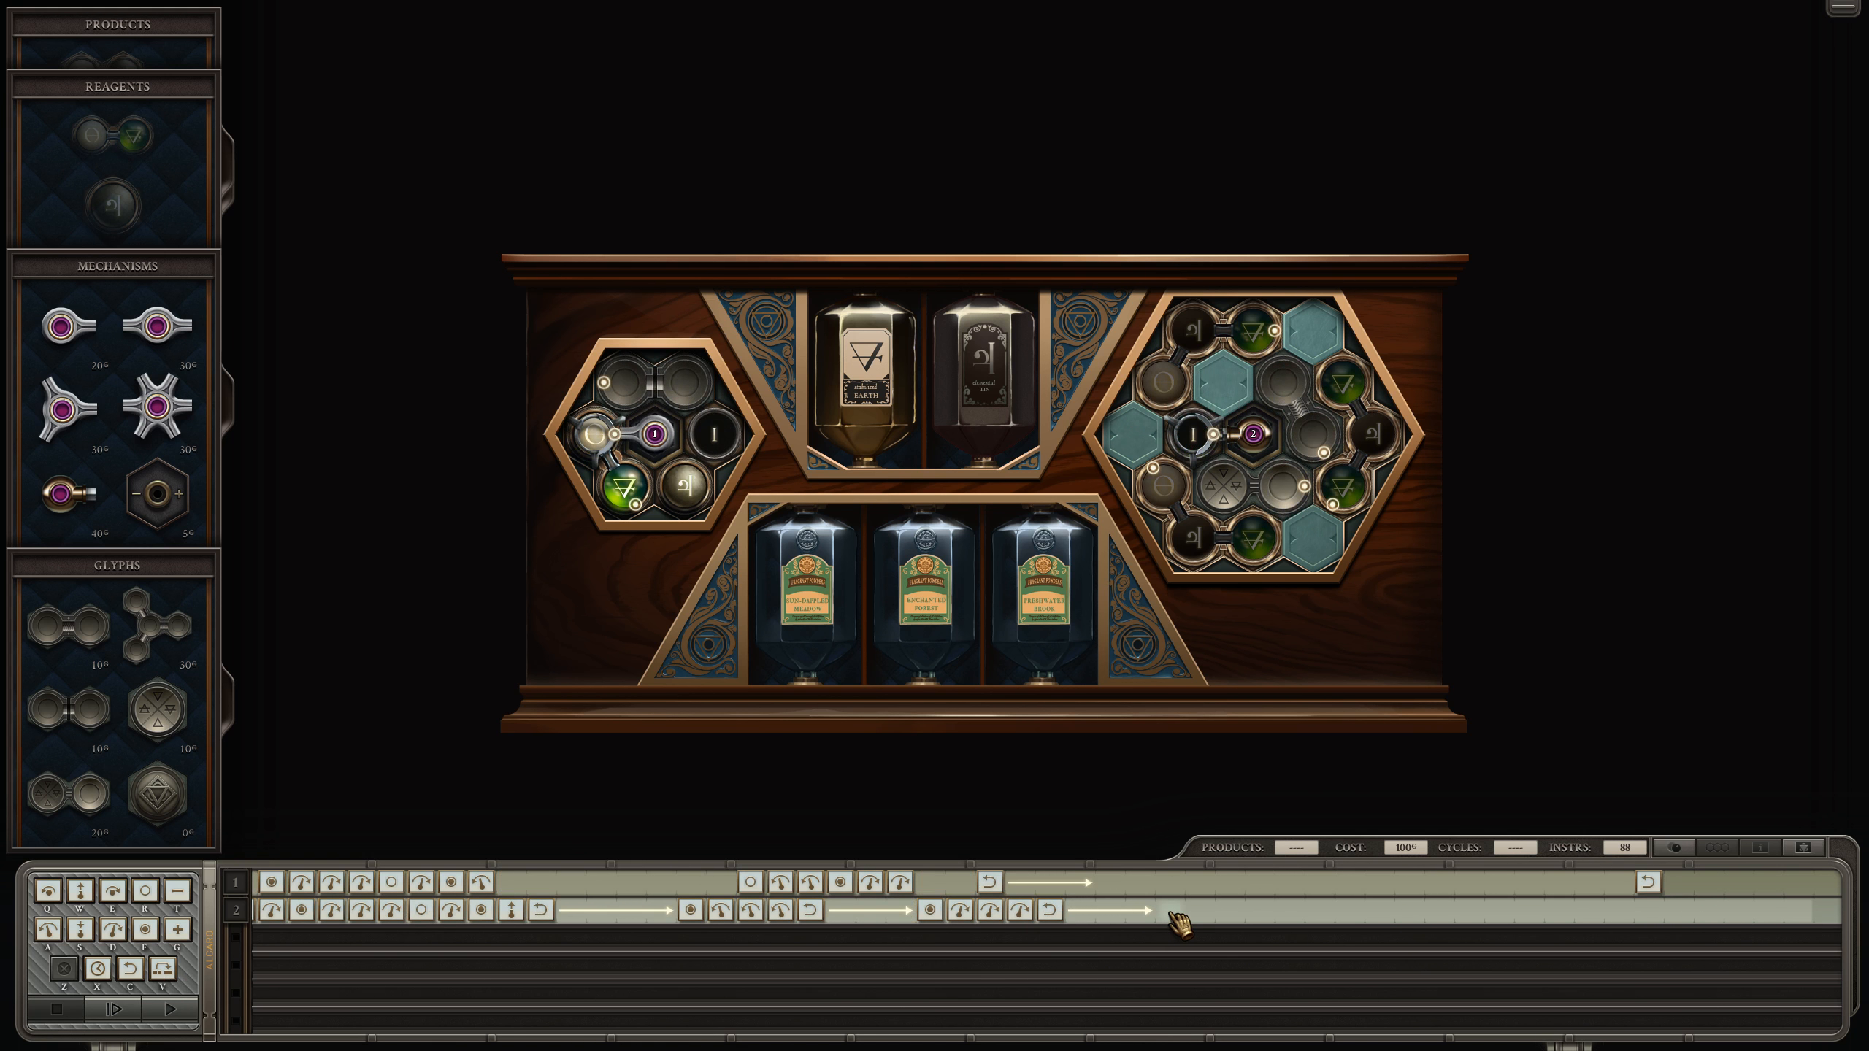
click(1174, 911)
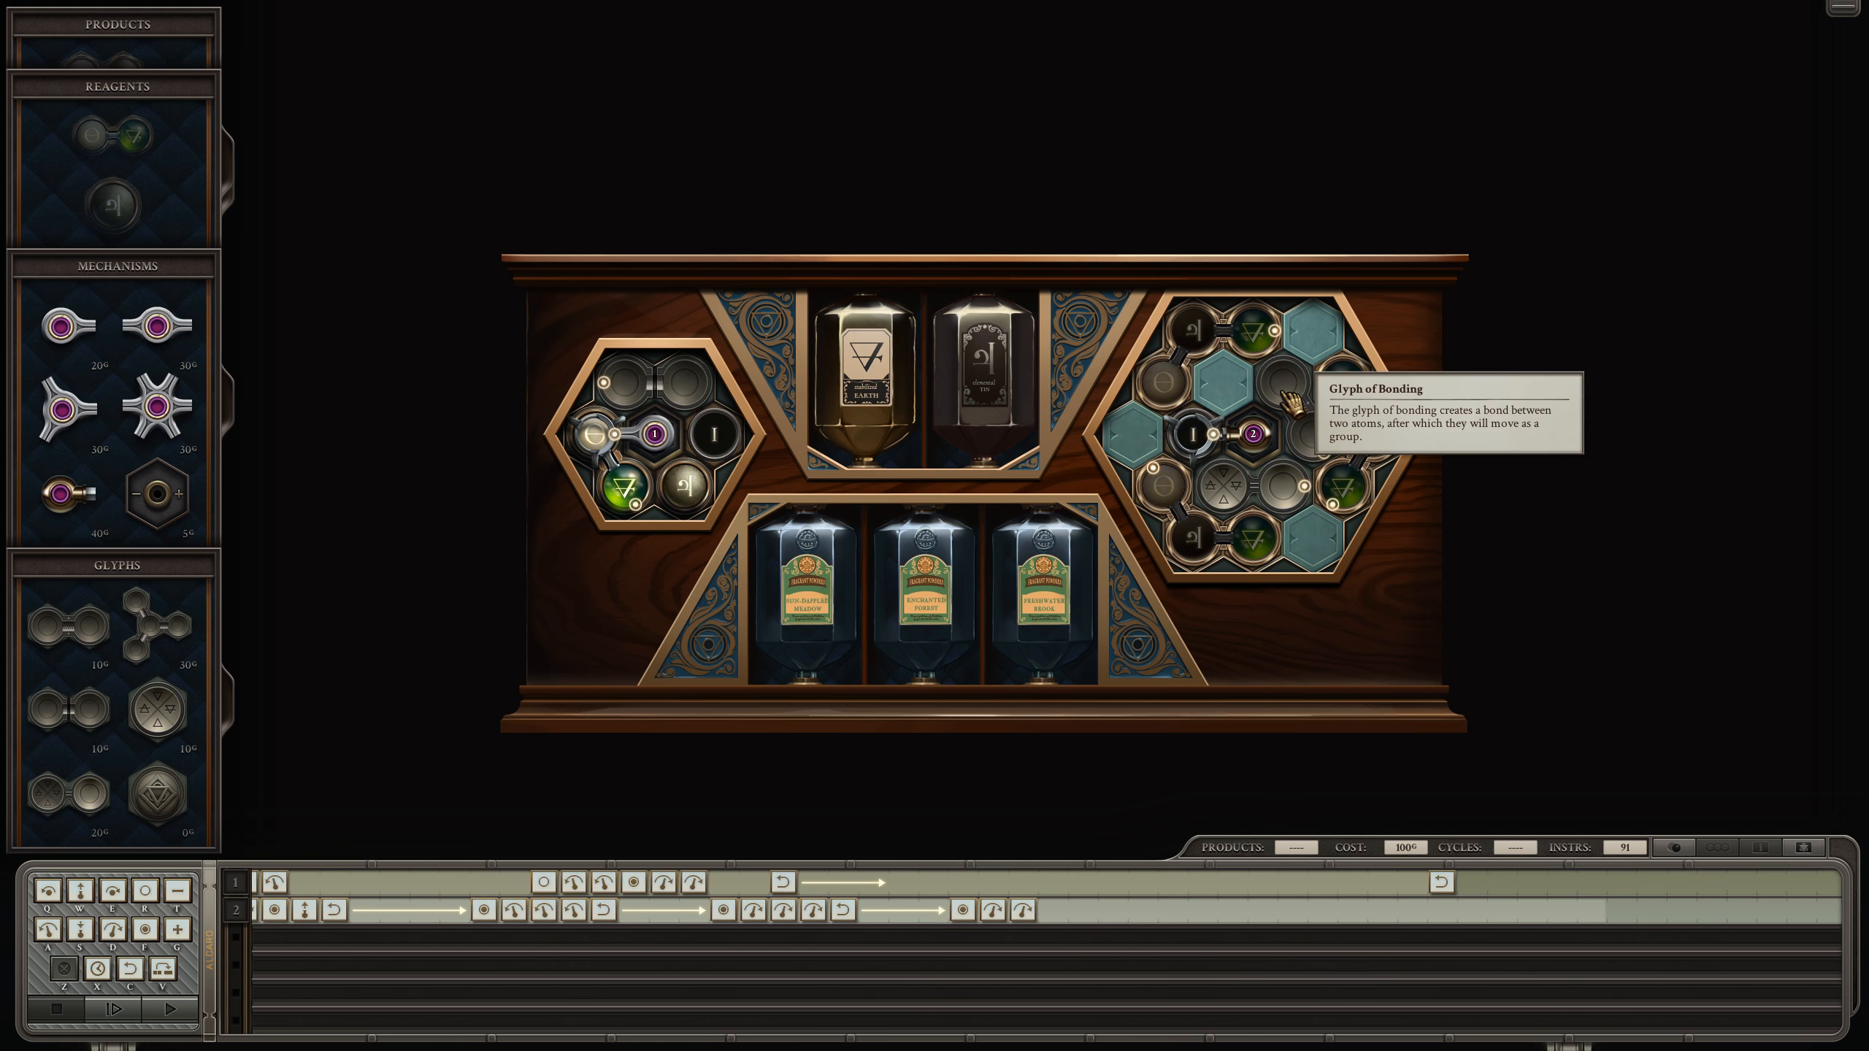
mouse_move(1127, 533)
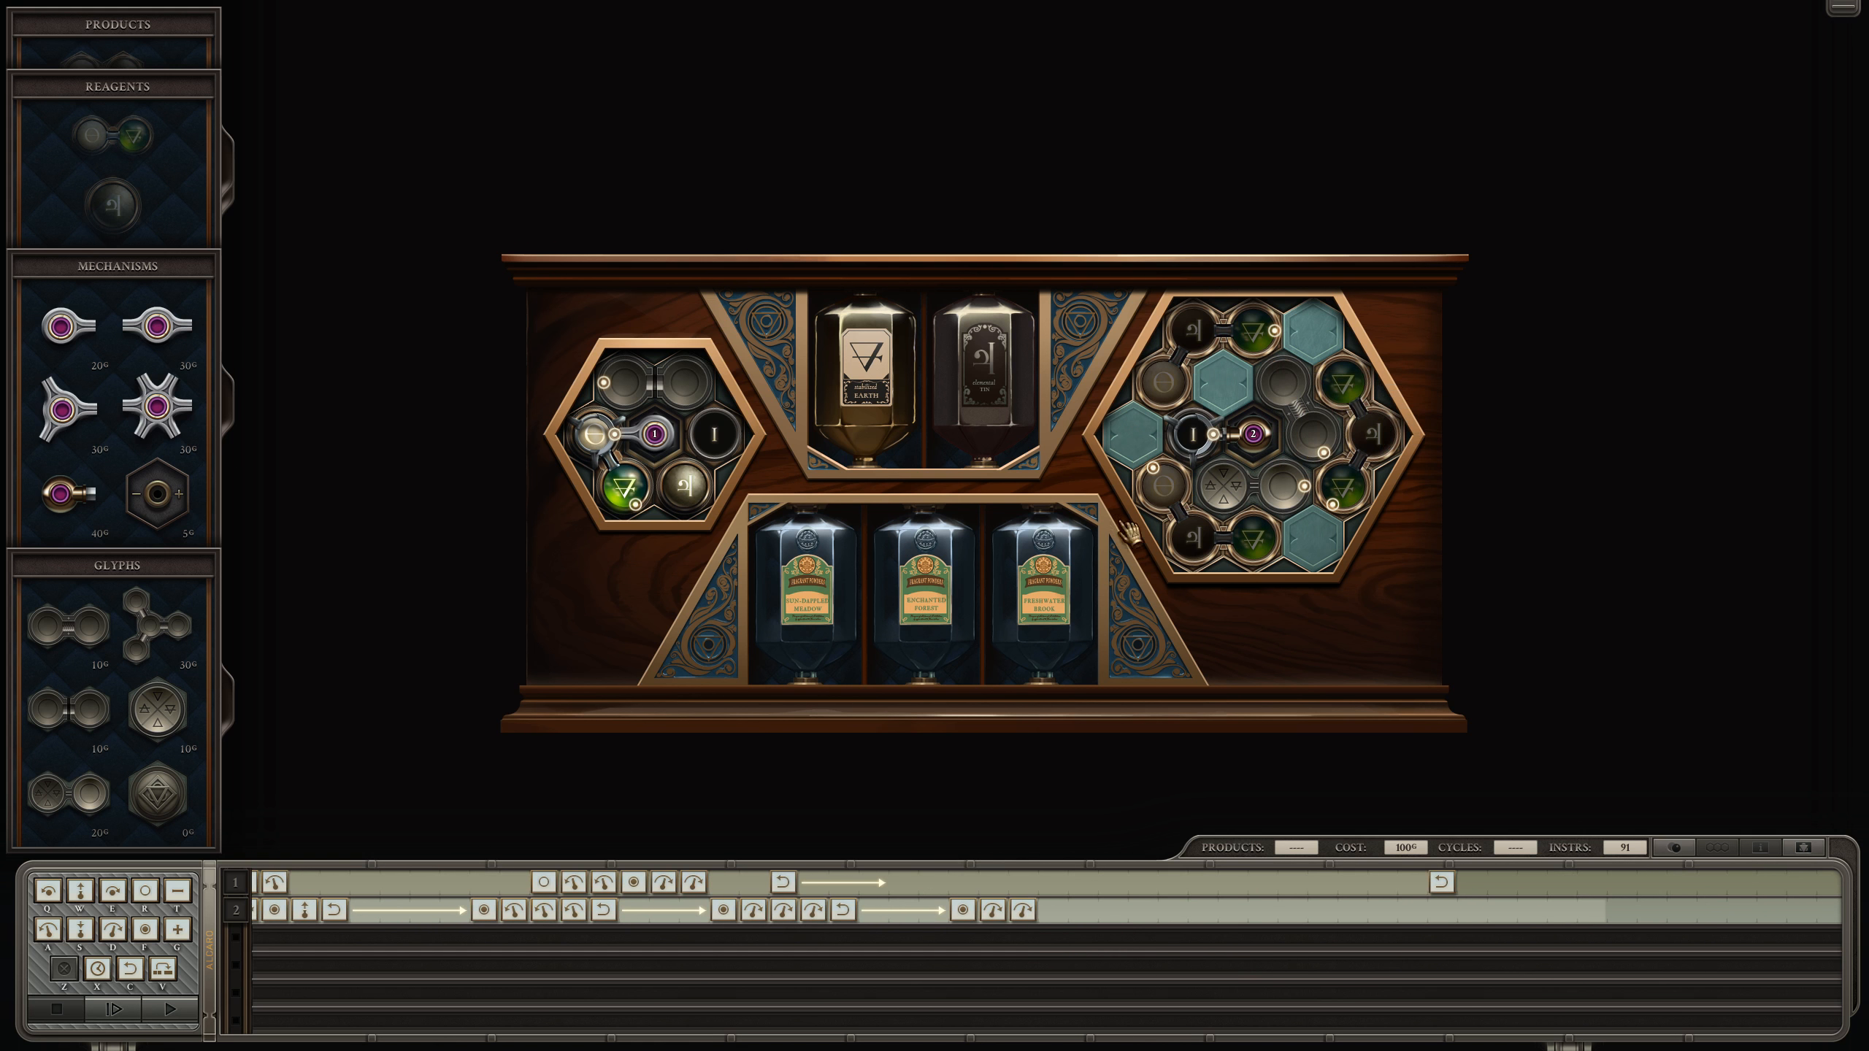
mouse_move(1058, 927)
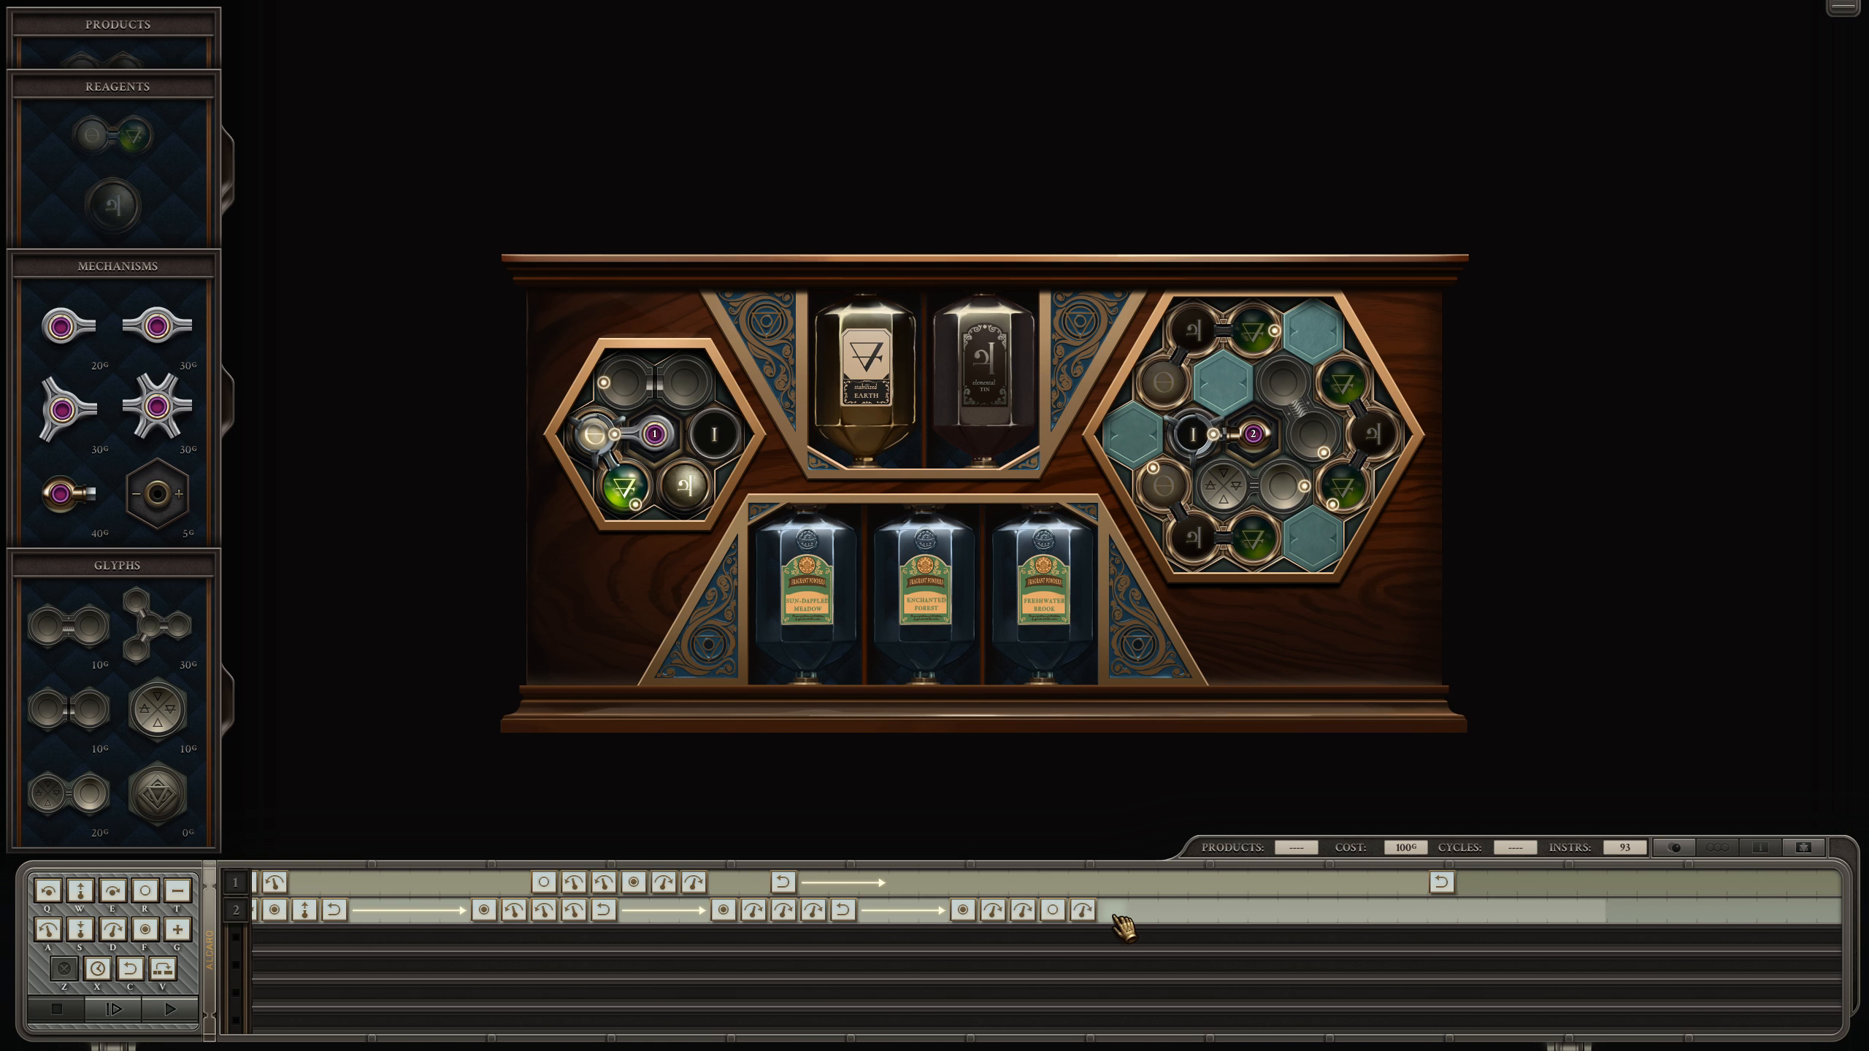
click(1115, 910)
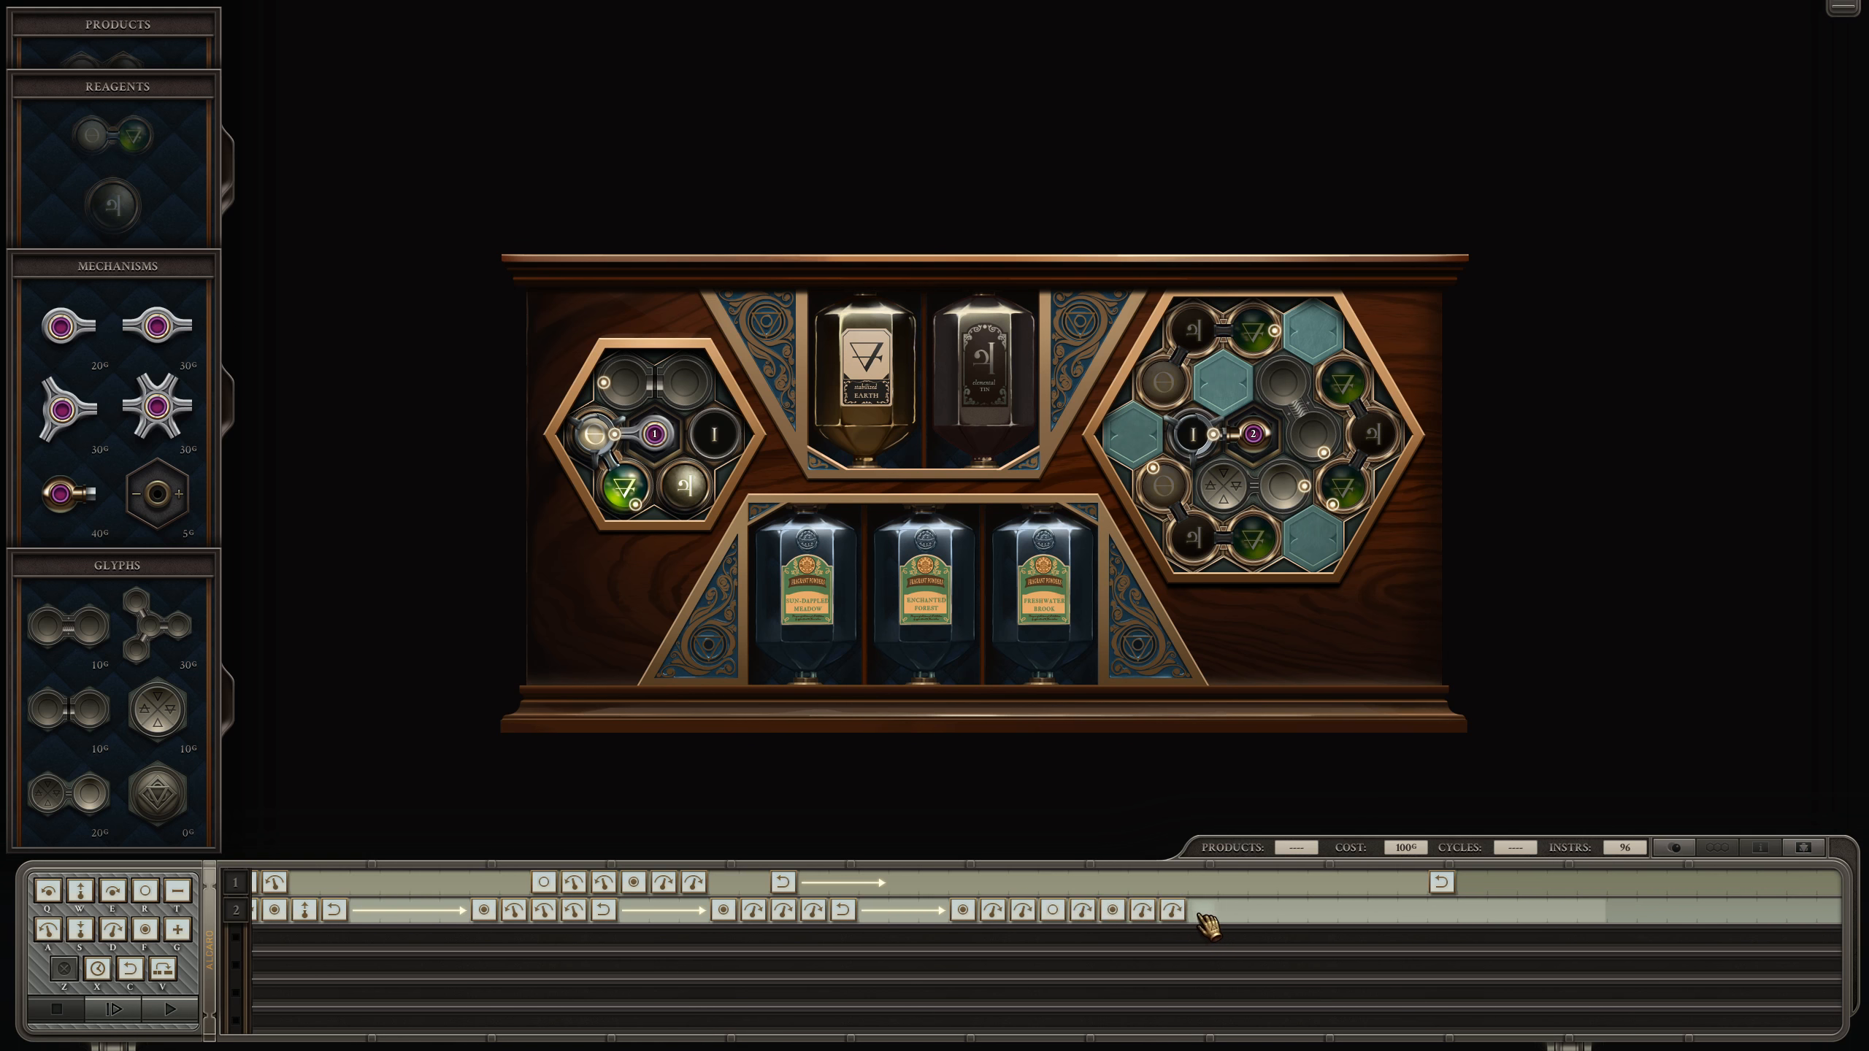
Step: Test-run the machine at speed until it delivers one of 18 products, then stop
click(119, 1007)
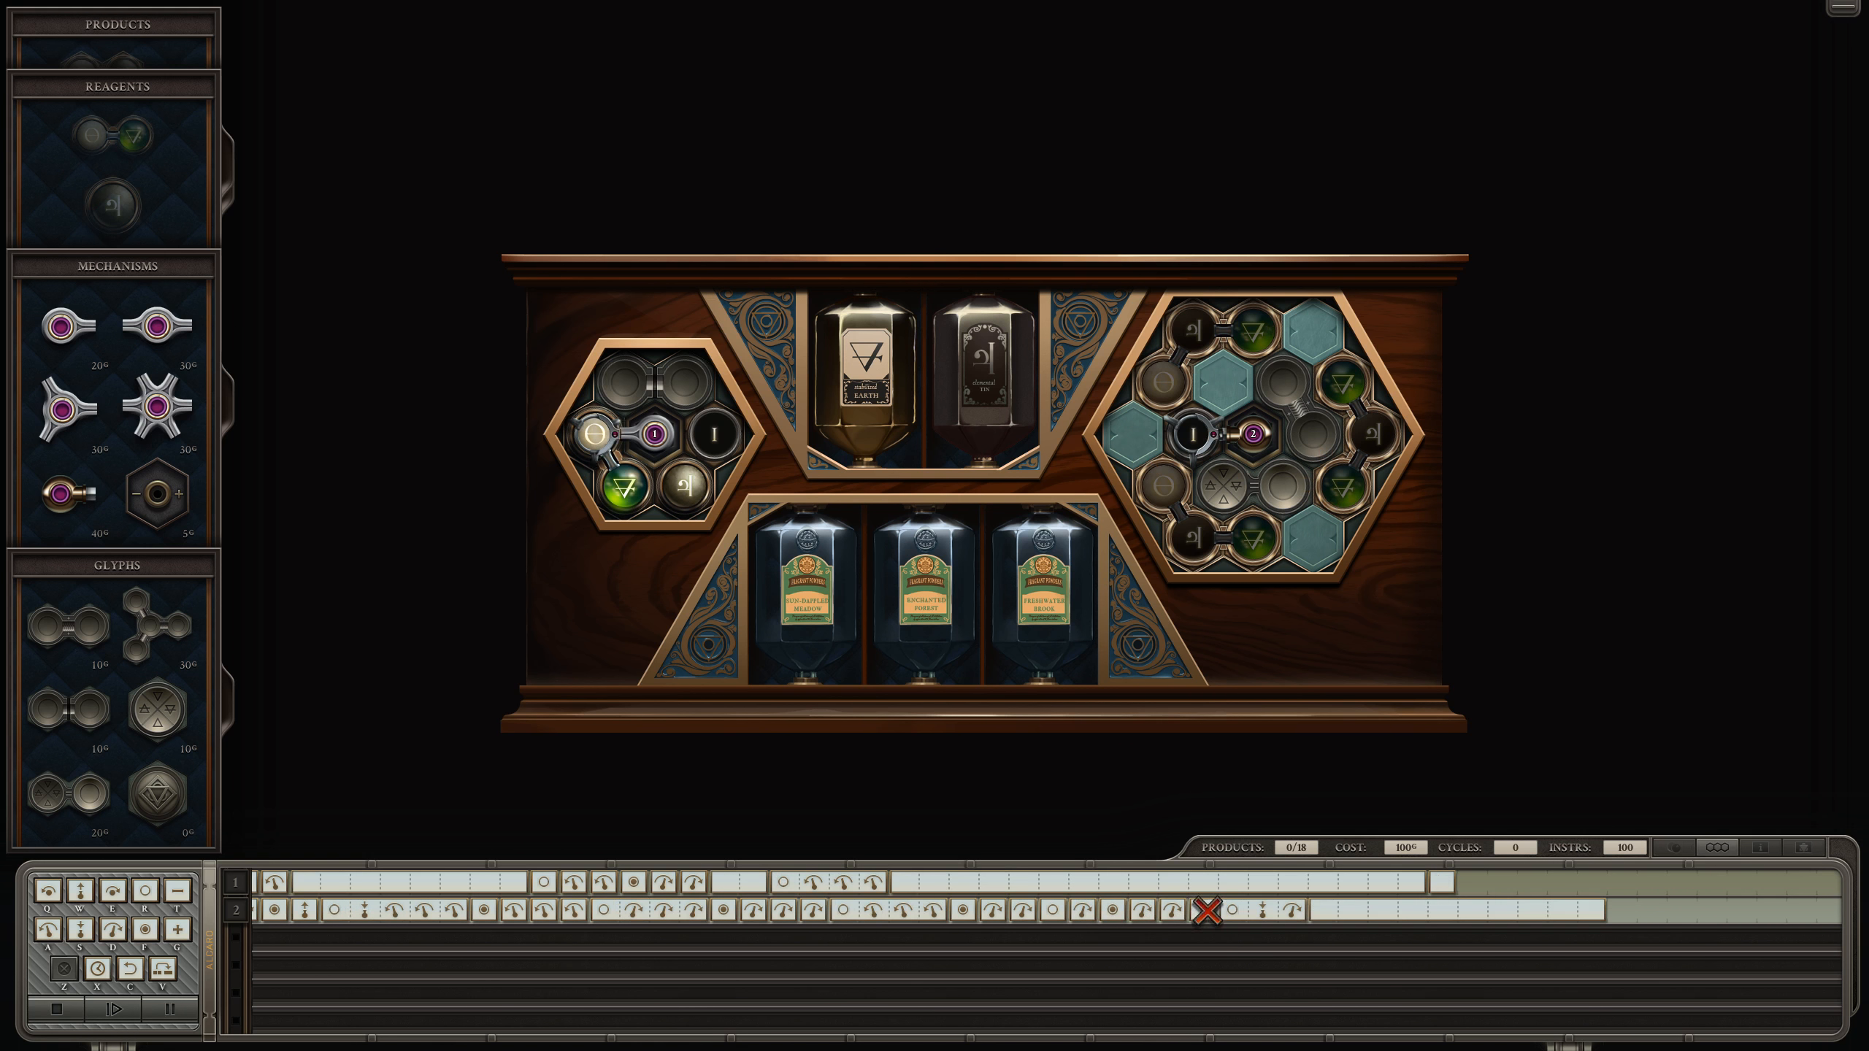
click(124, 1010)
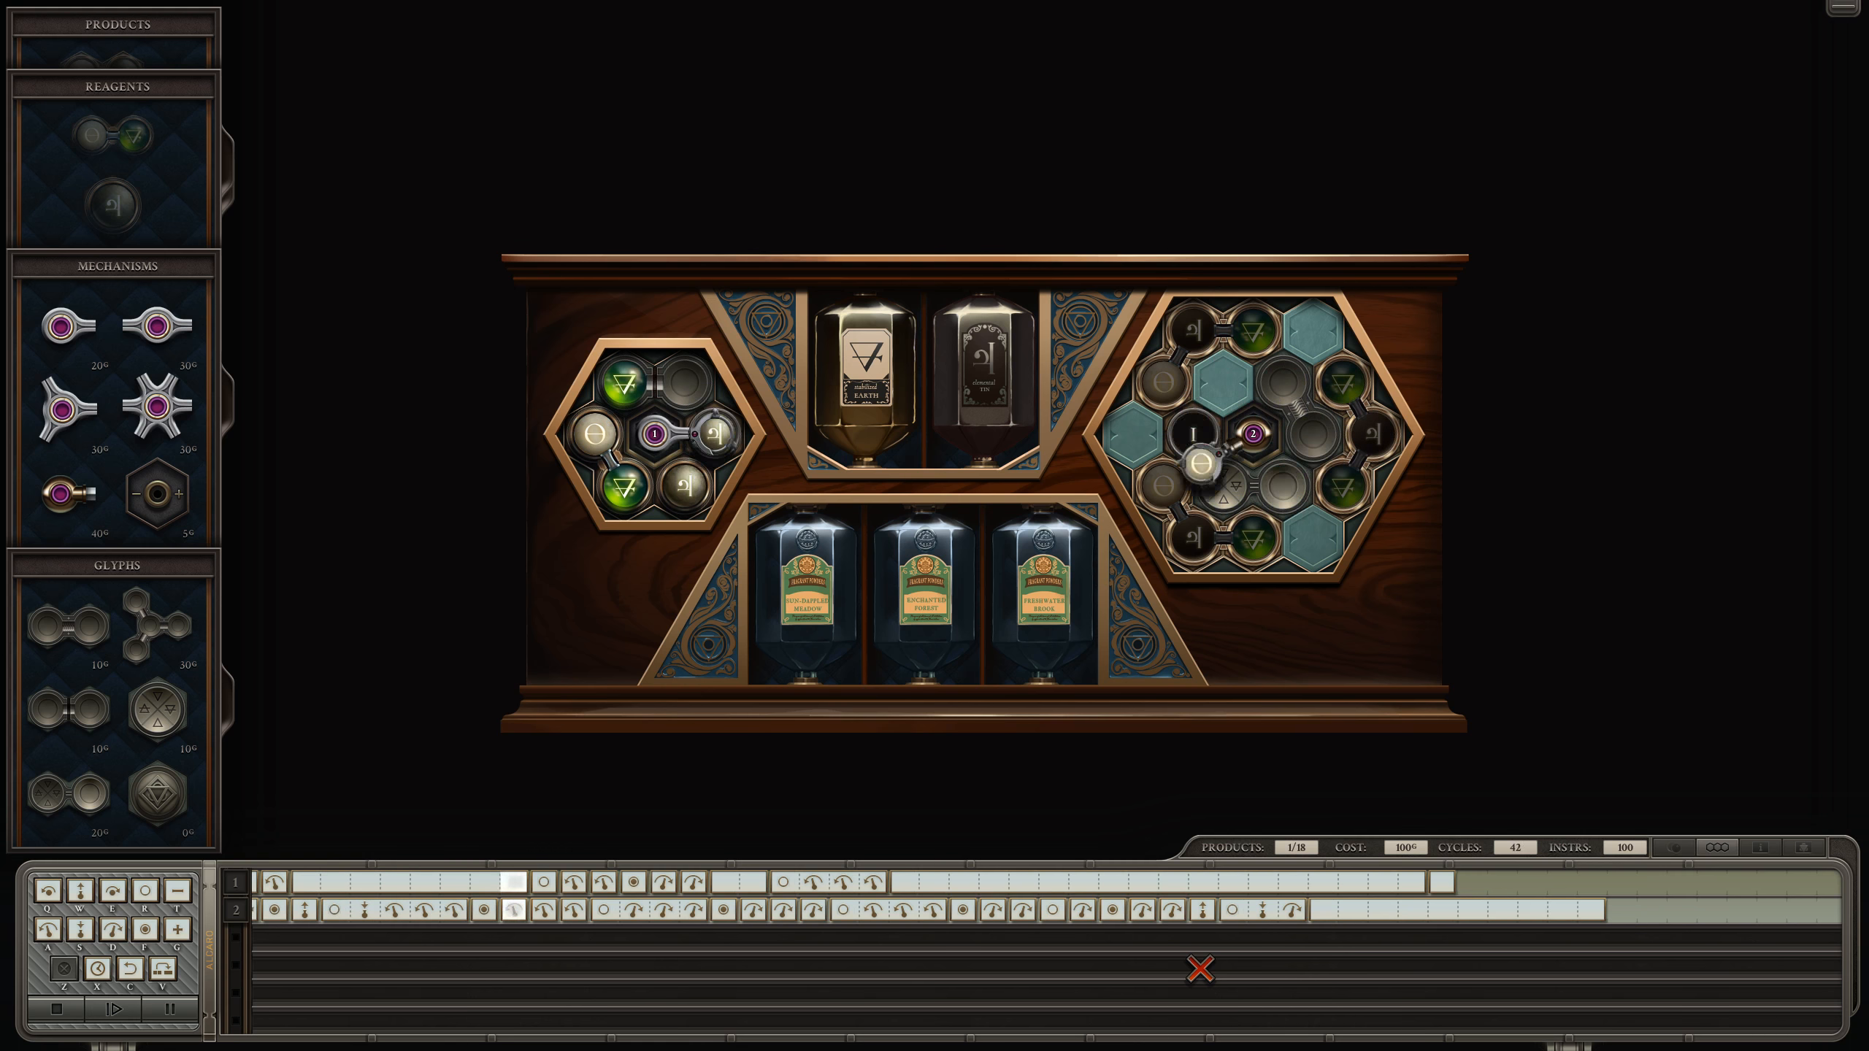
click(134, 1008)
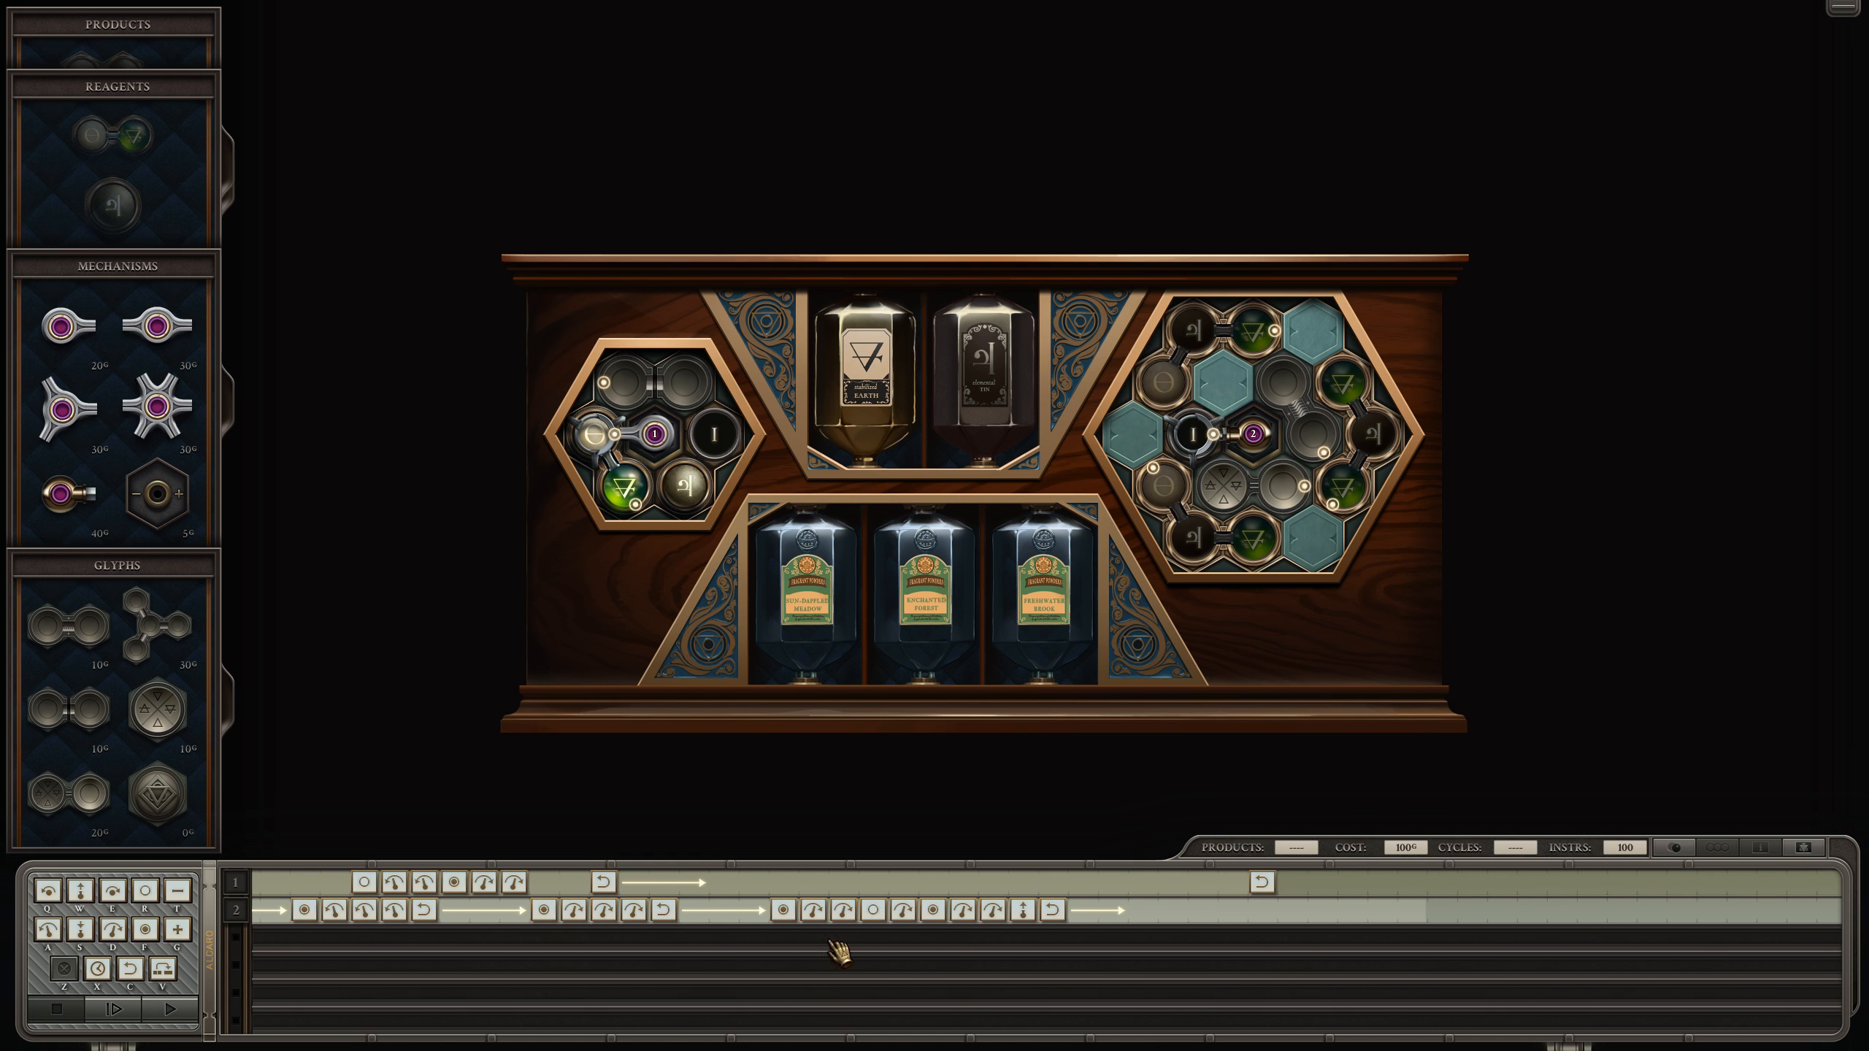
mouse_move(907, 893)
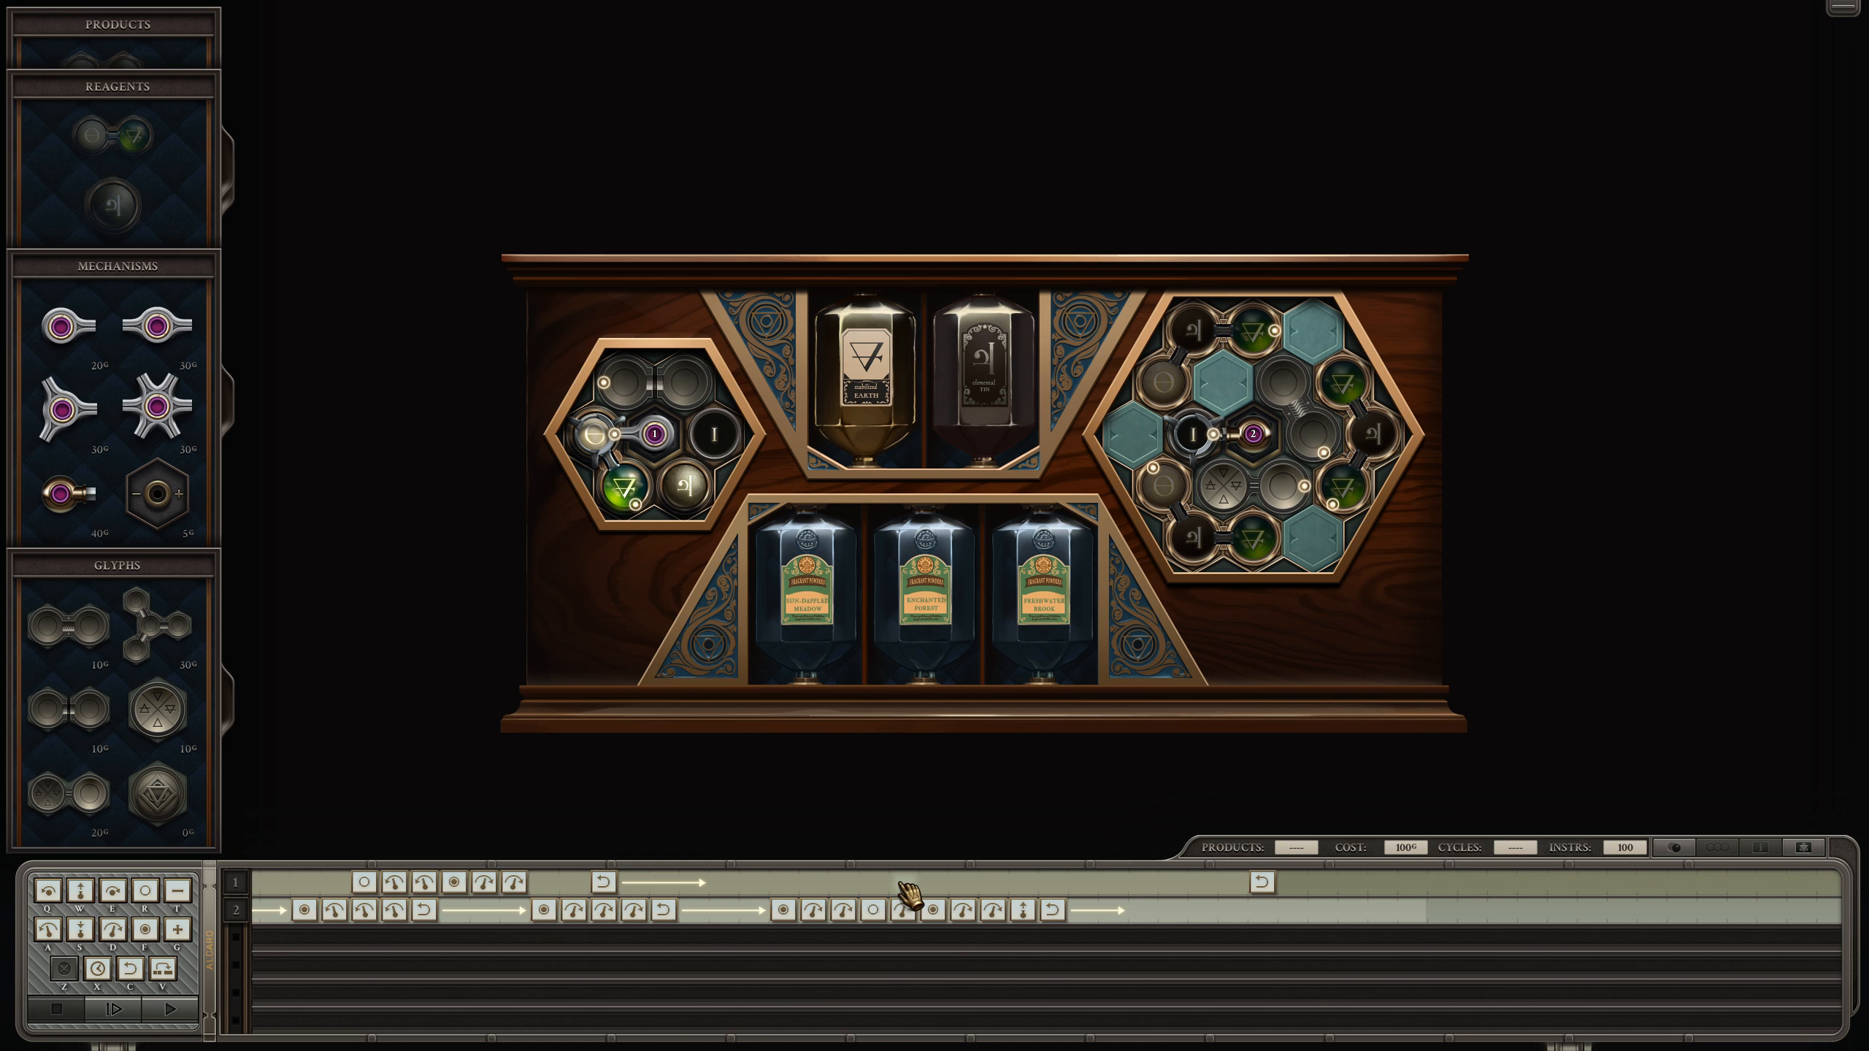
mouse_move(1082, 895)
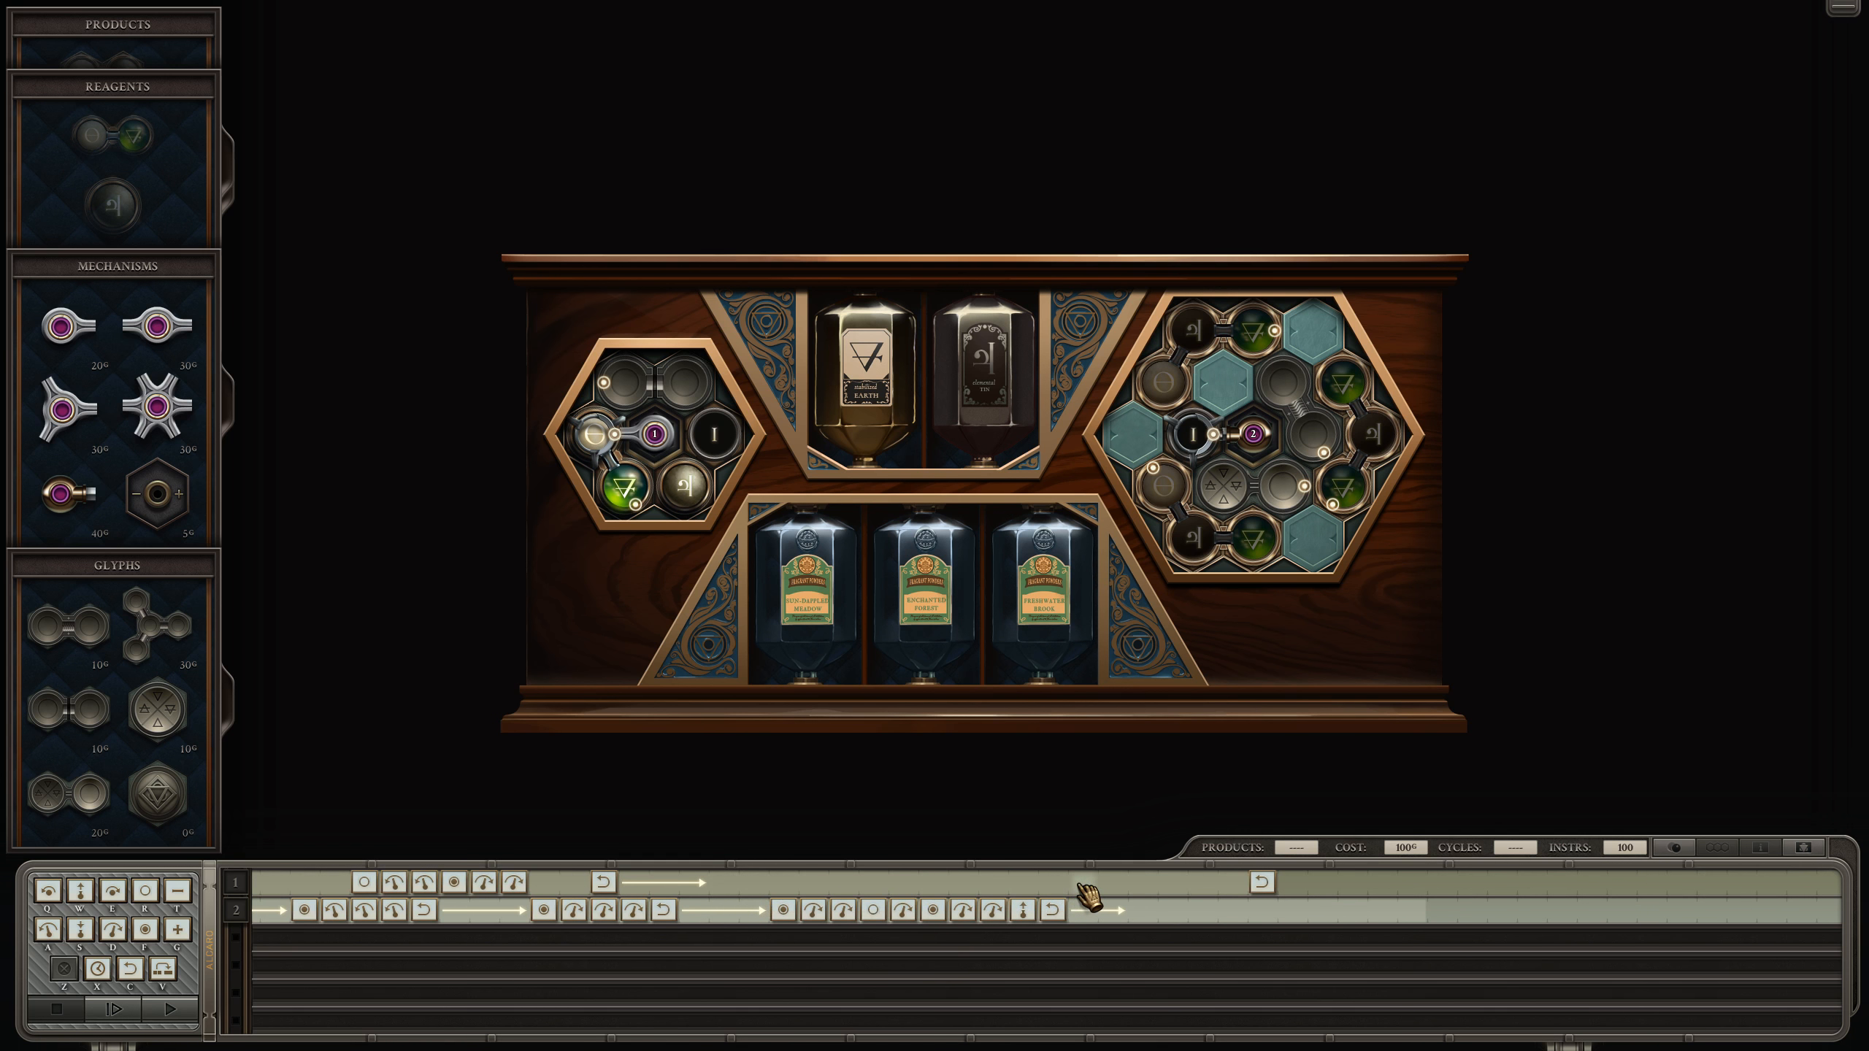
Step: Add and rearrange instructions on arm 1's timeline to 108 total and start a test run
click(1079, 882)
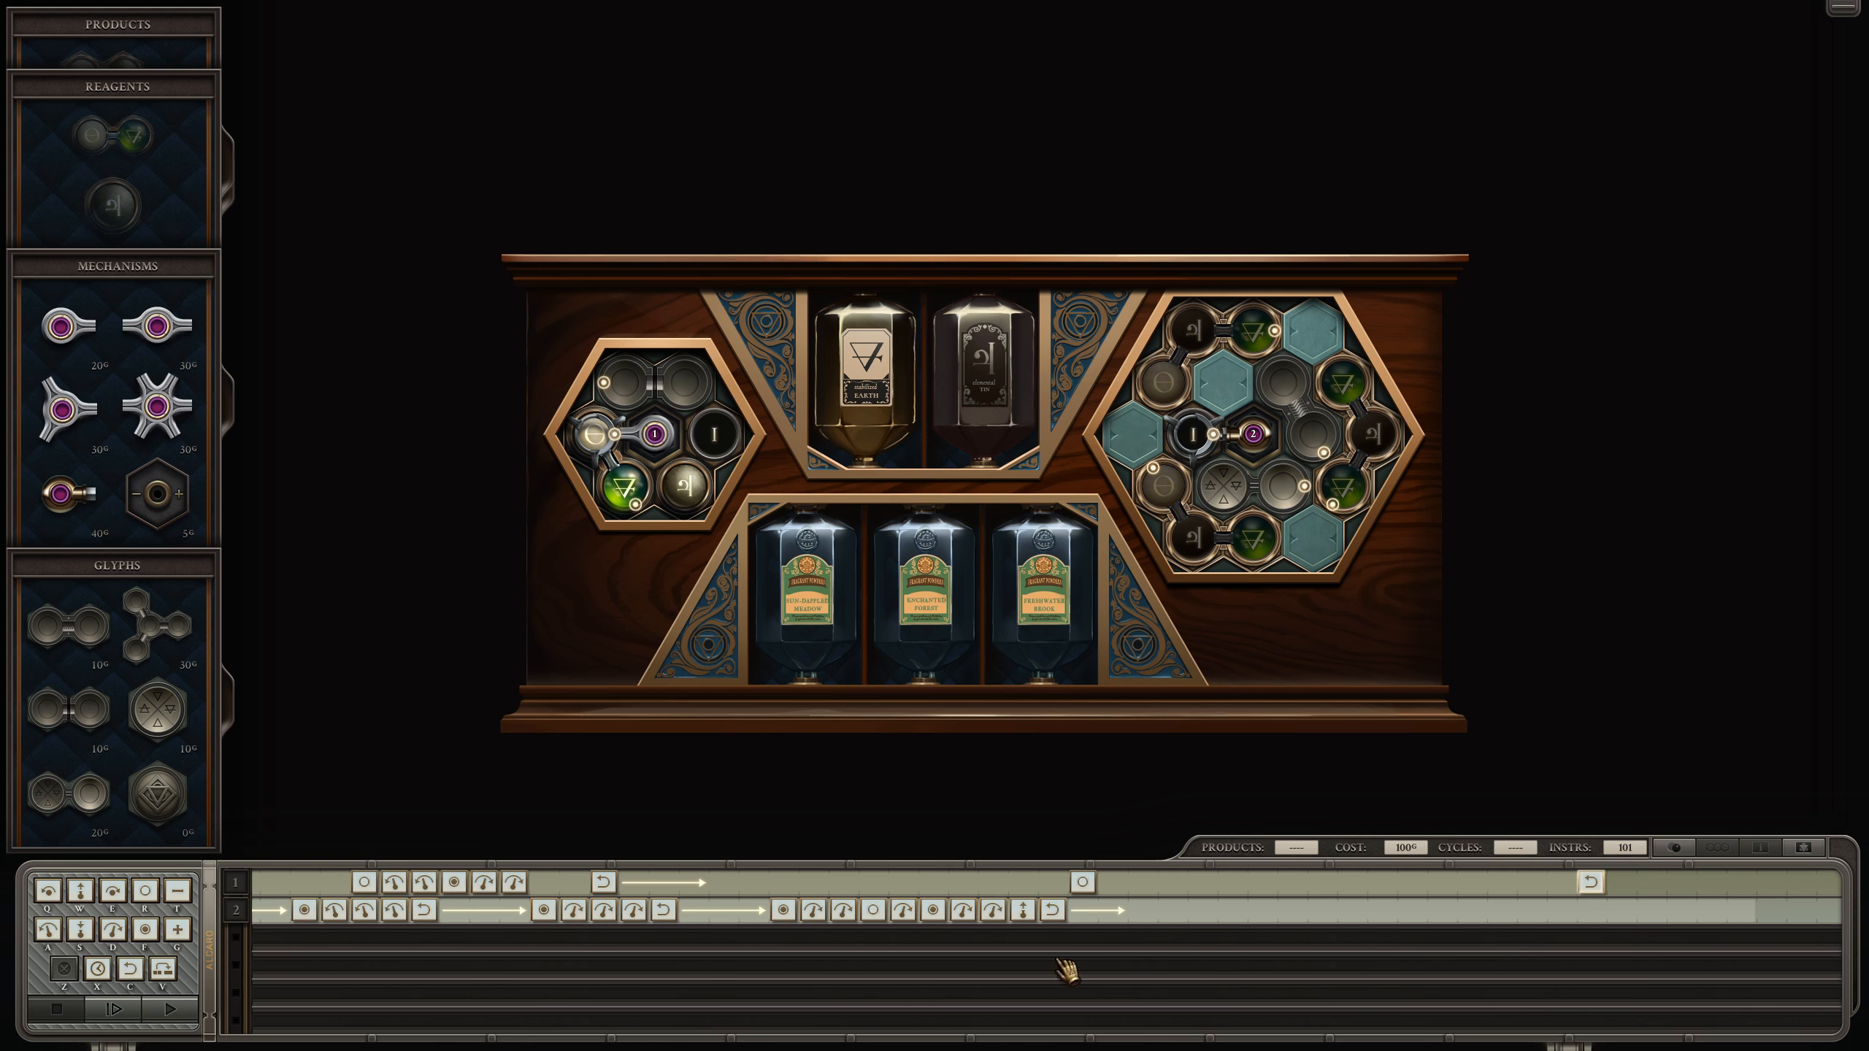
mouse_move(936, 891)
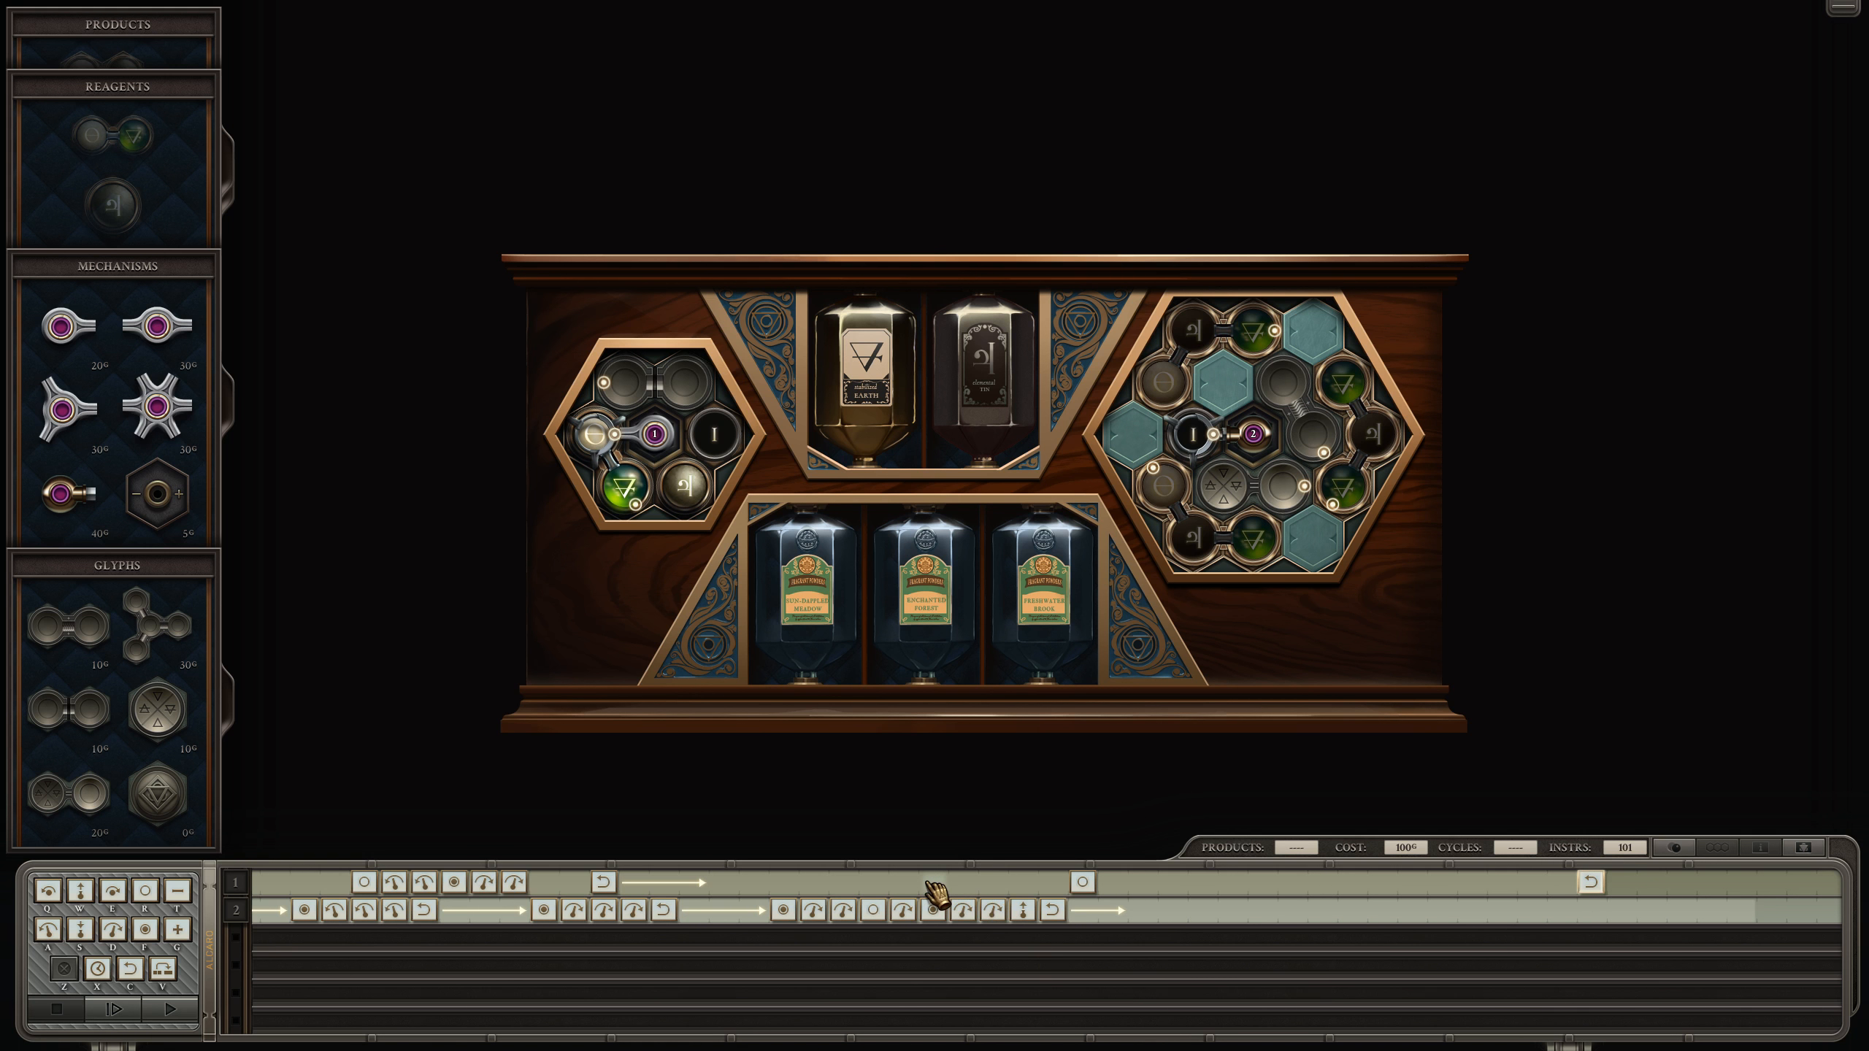
click(932, 882)
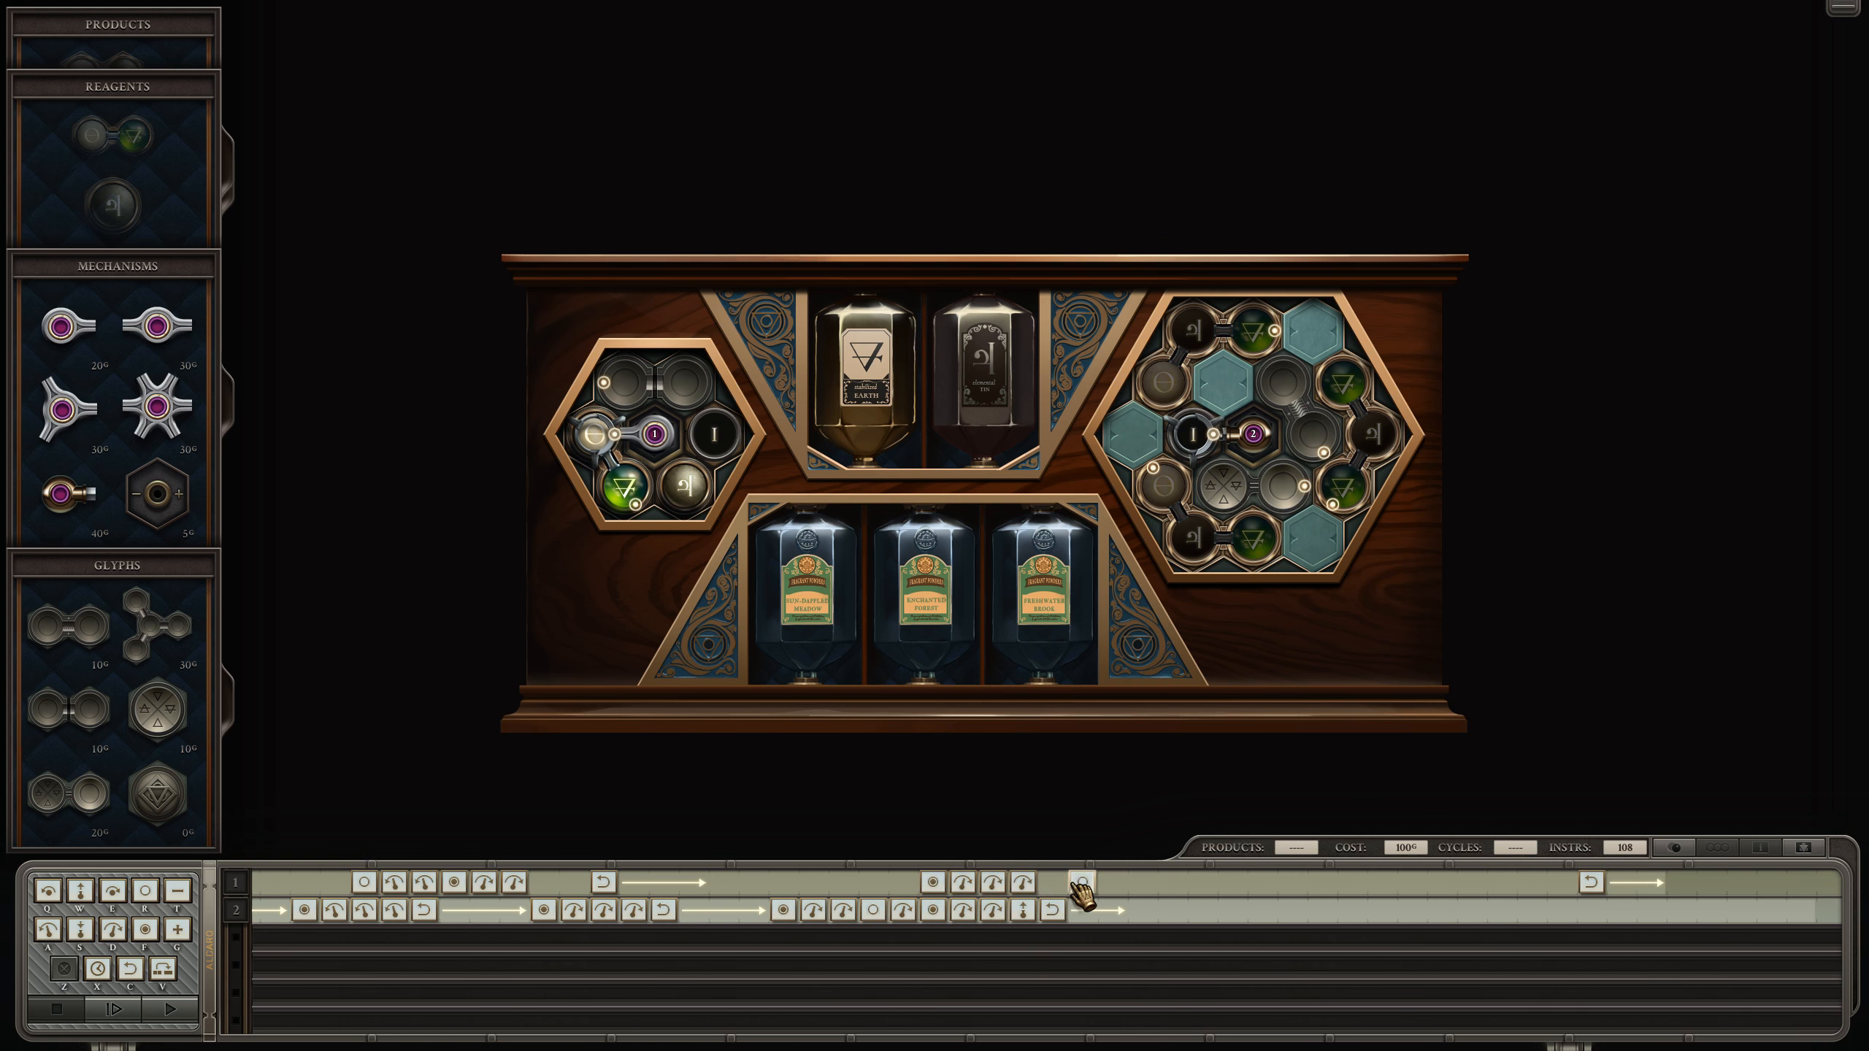
click(1074, 884)
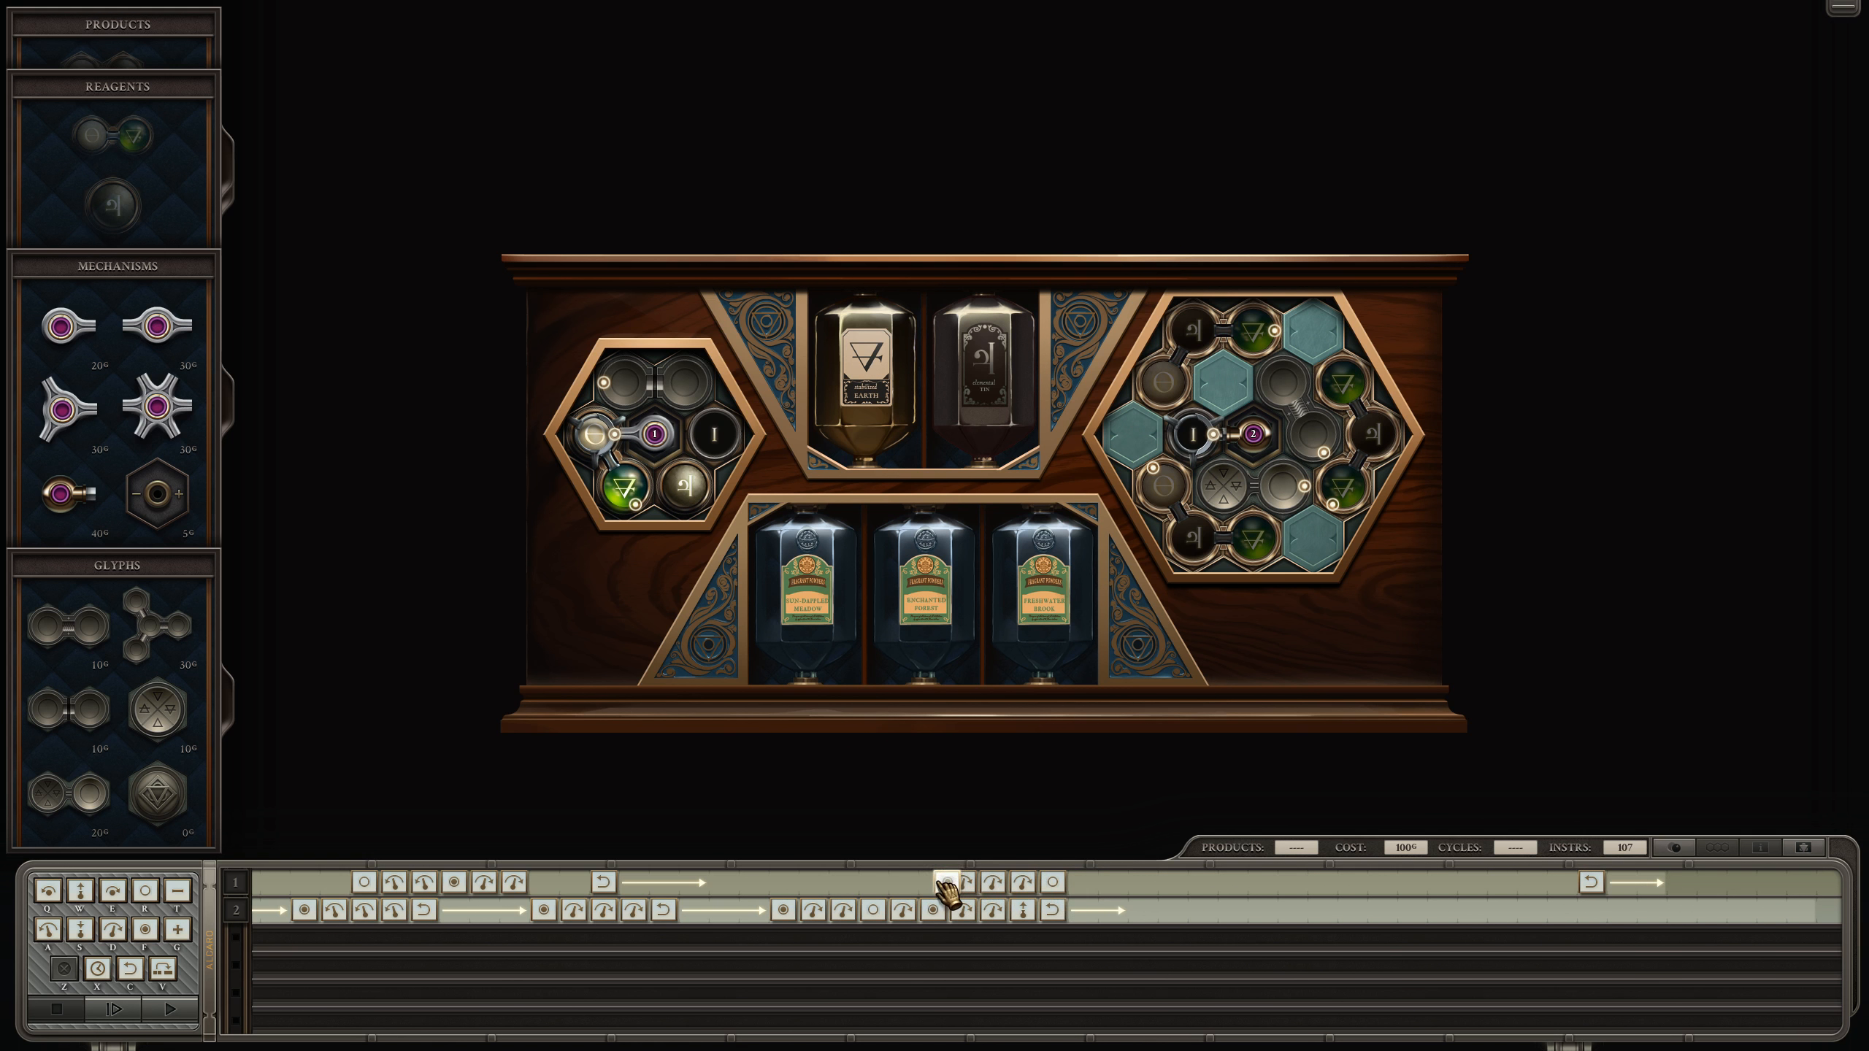
click(944, 882)
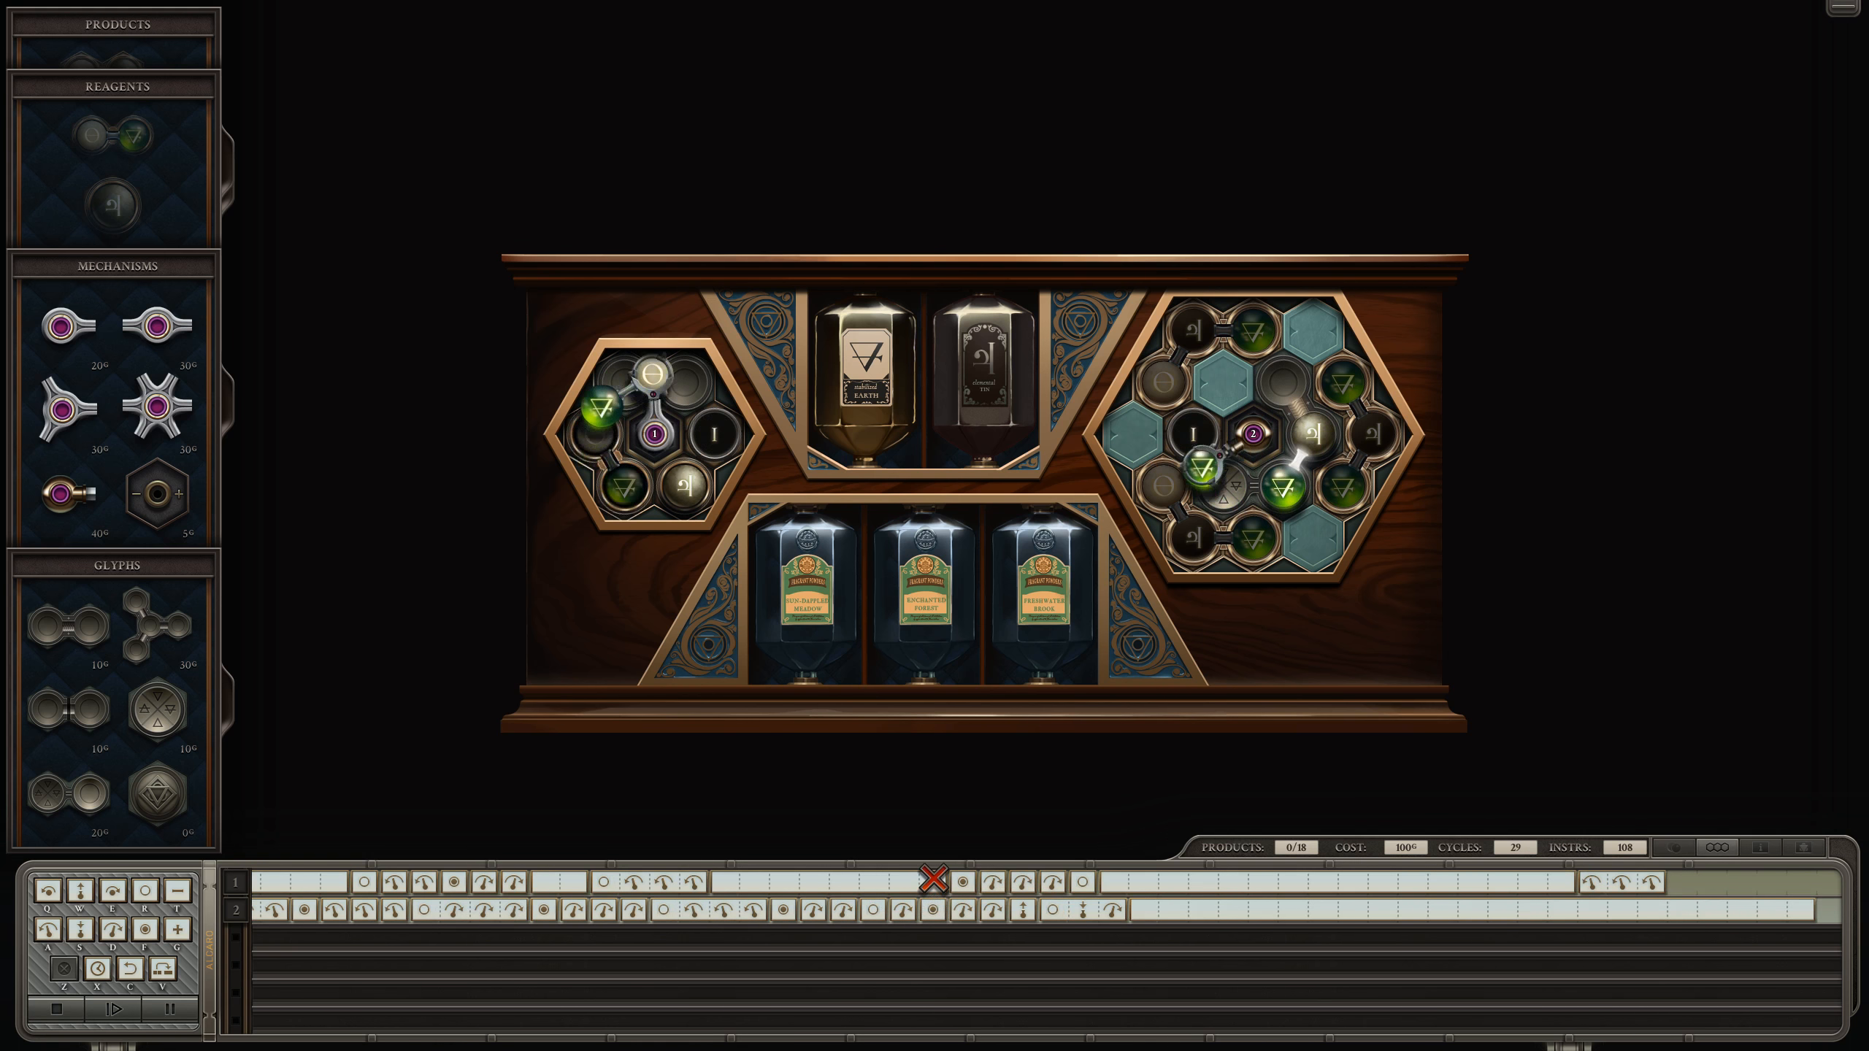
Step: Restart the 108-instruction test run and let it deliver 2 of 18 products
click(132, 1009)
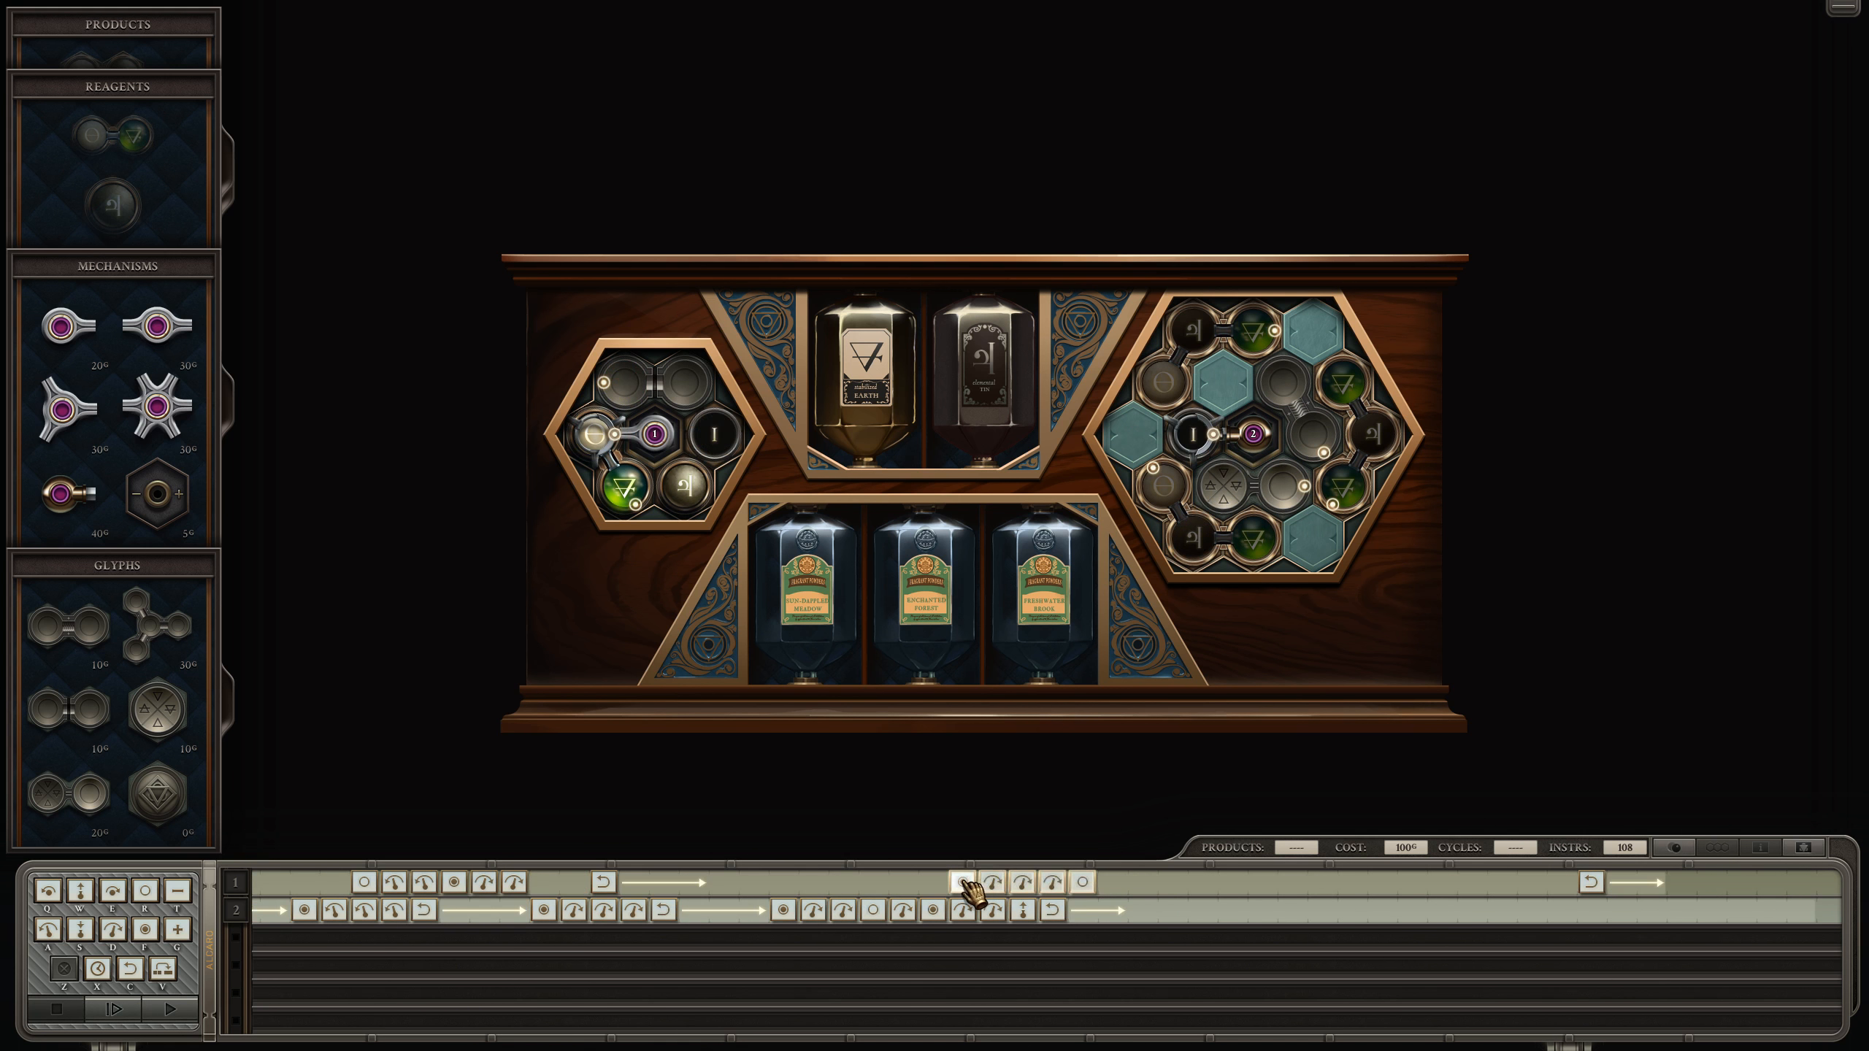
click(119, 1008)
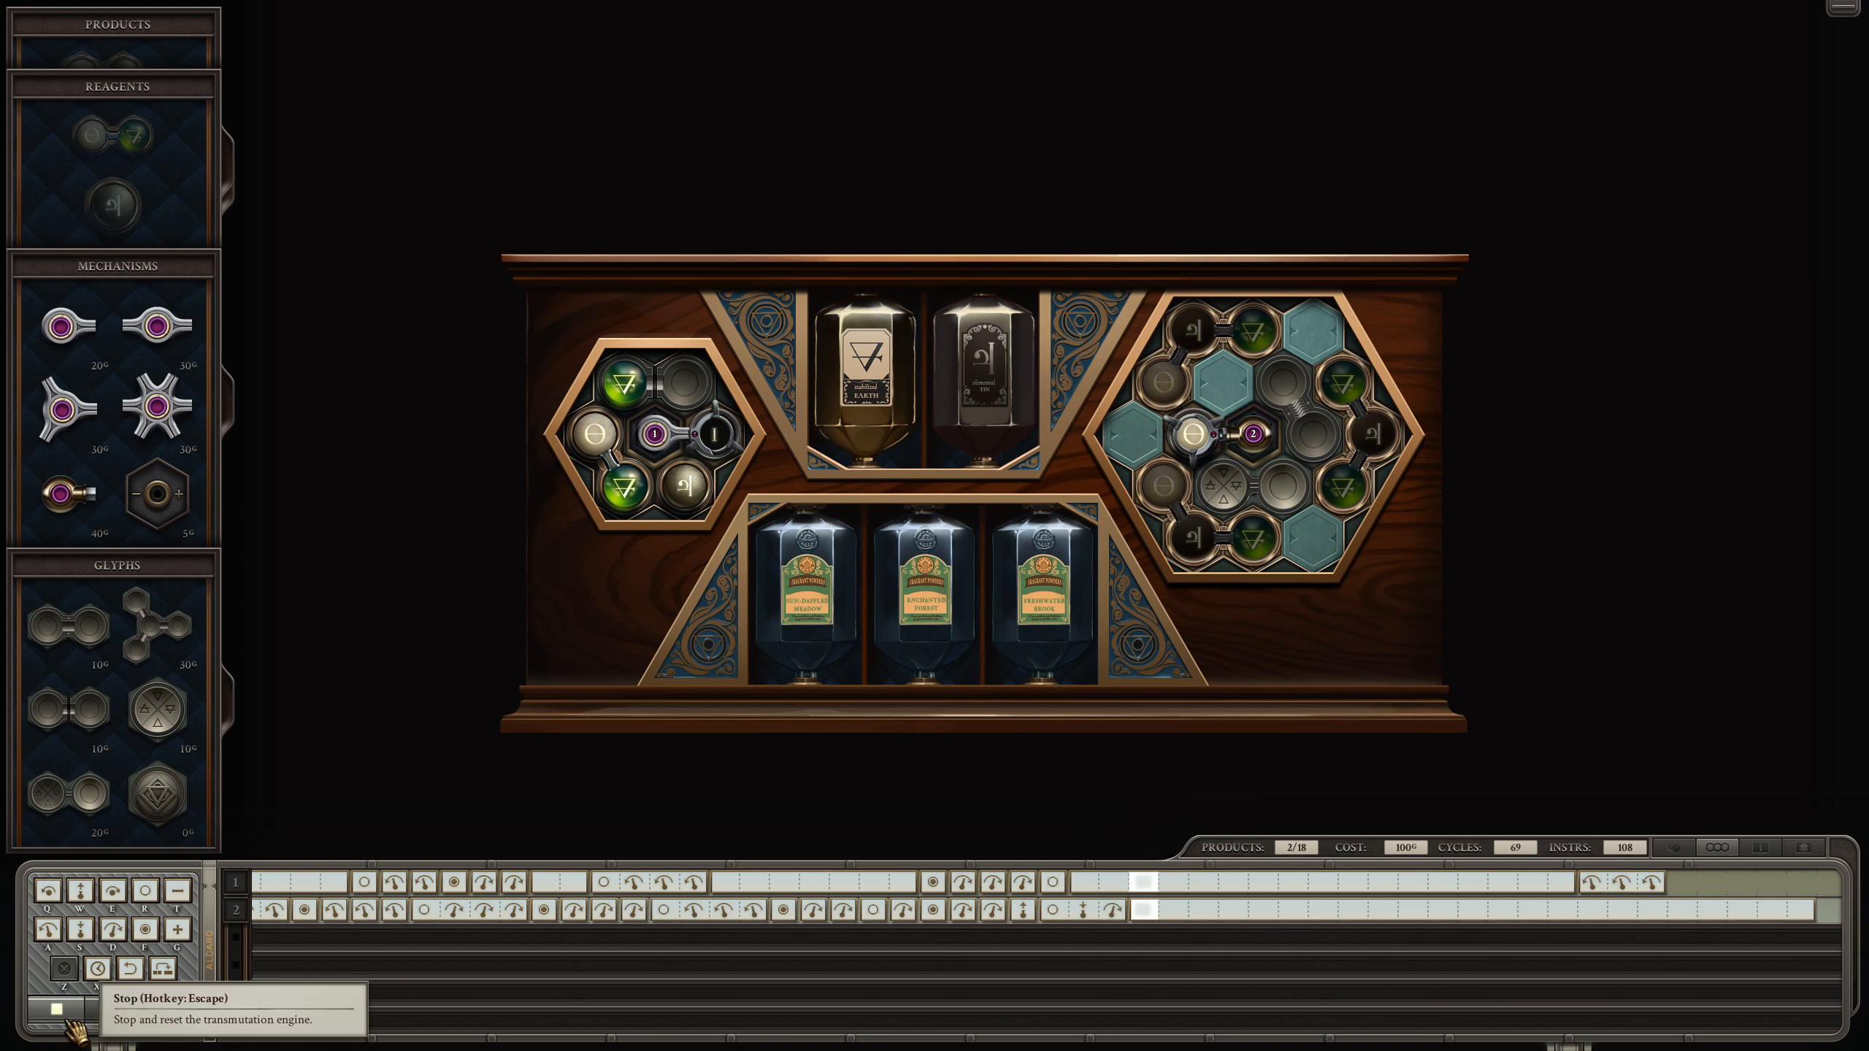
Step: Stop and reset the run, then add a grab instruction to arm 2's timeline
click(61, 1008)
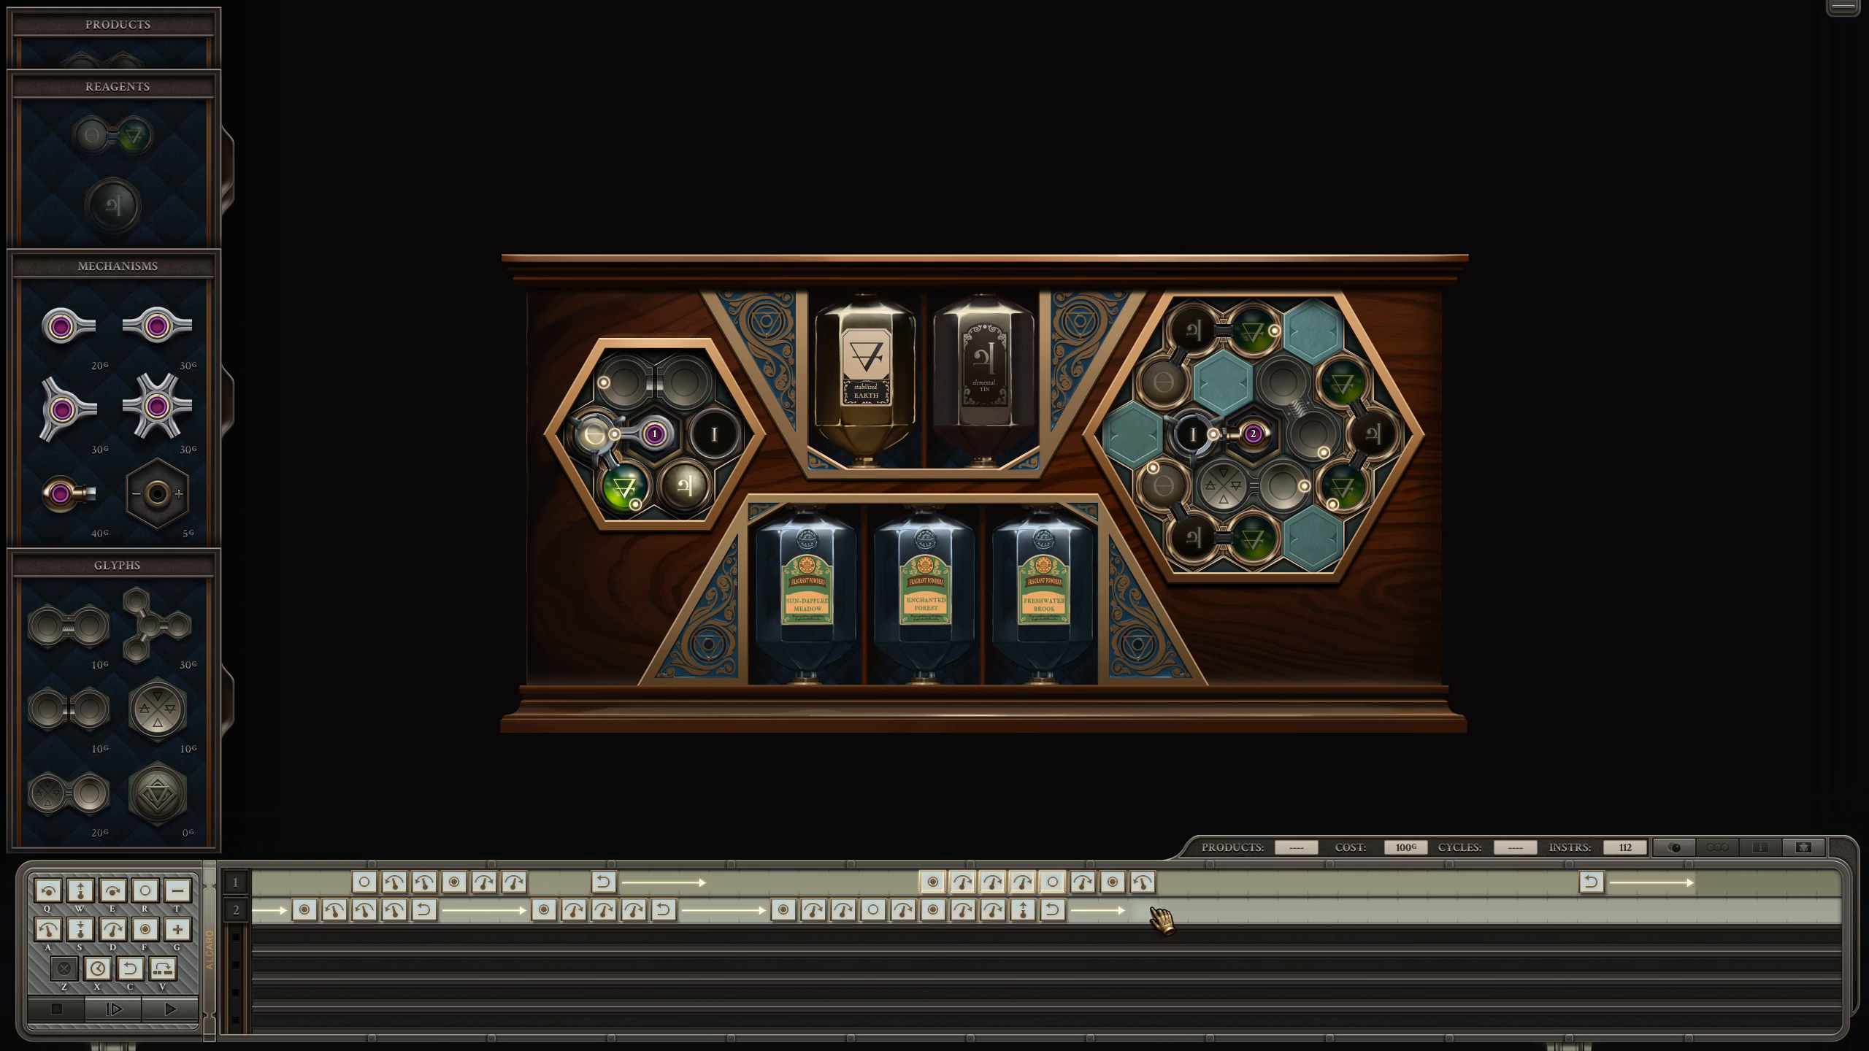
click(1144, 910)
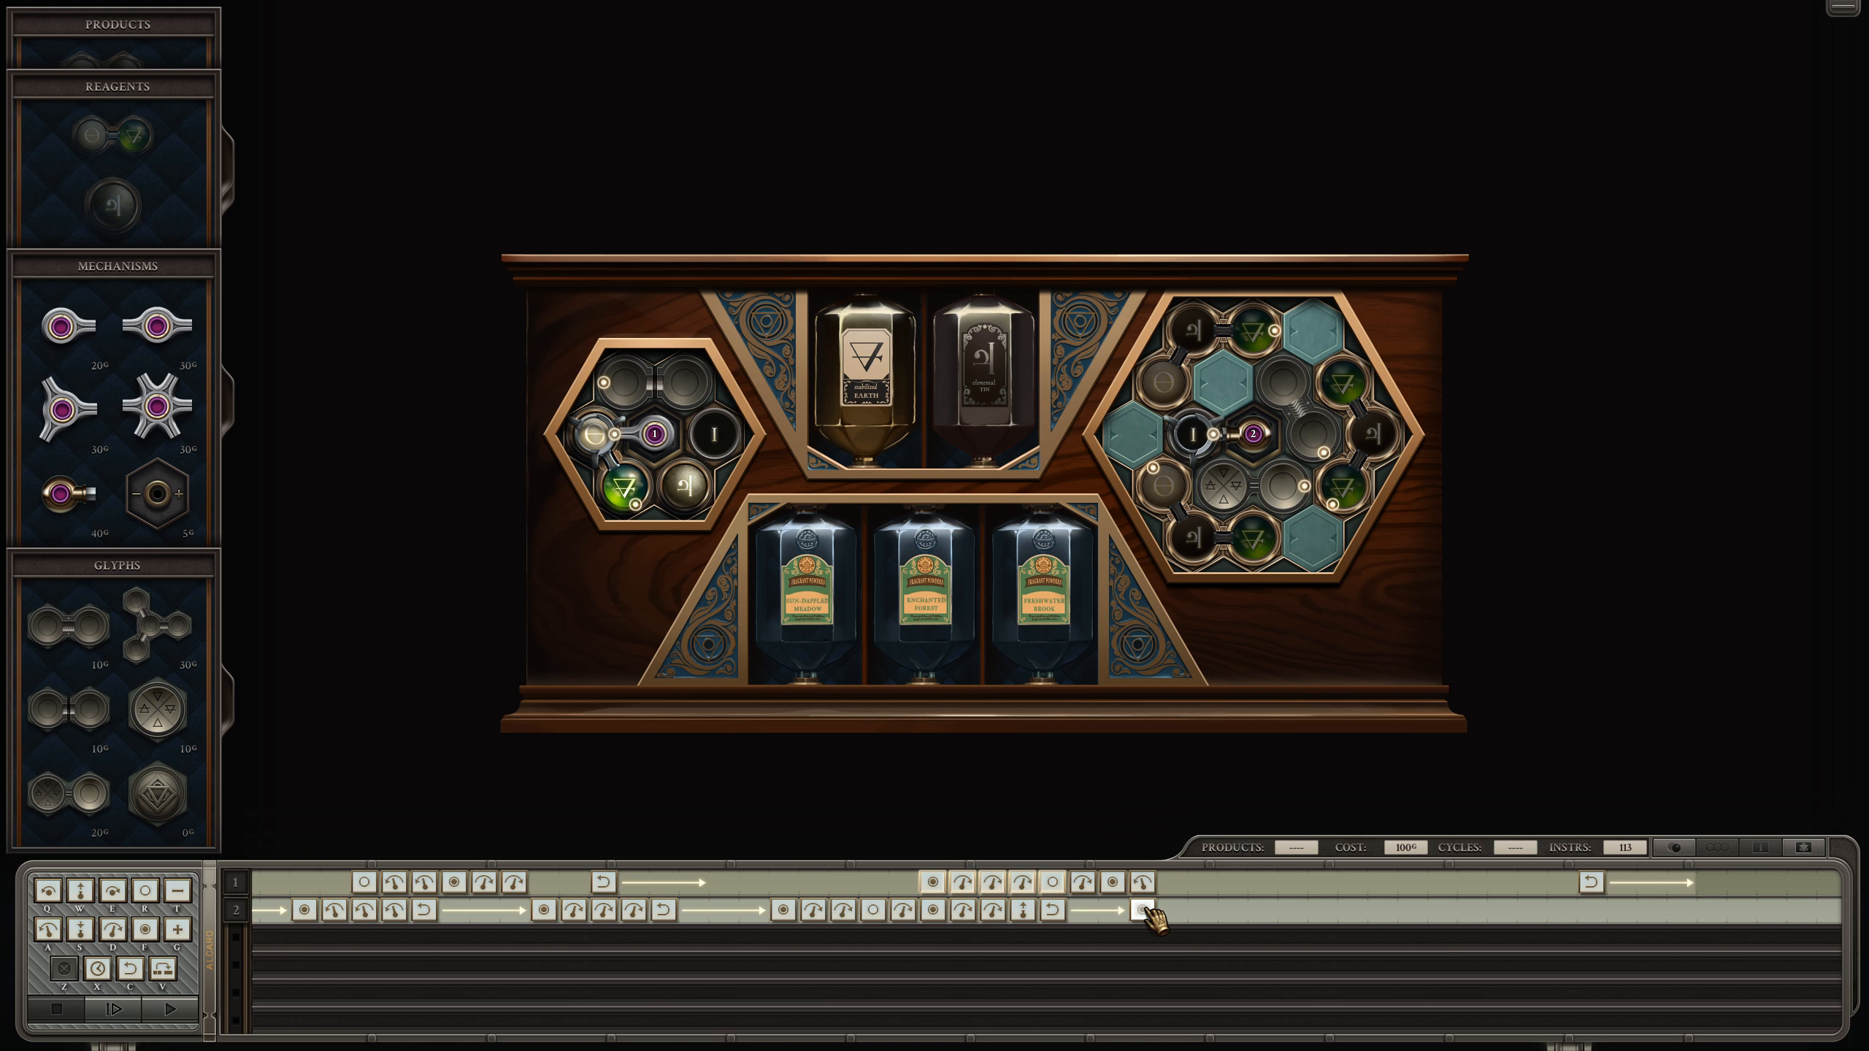
mouse_move(1141, 884)
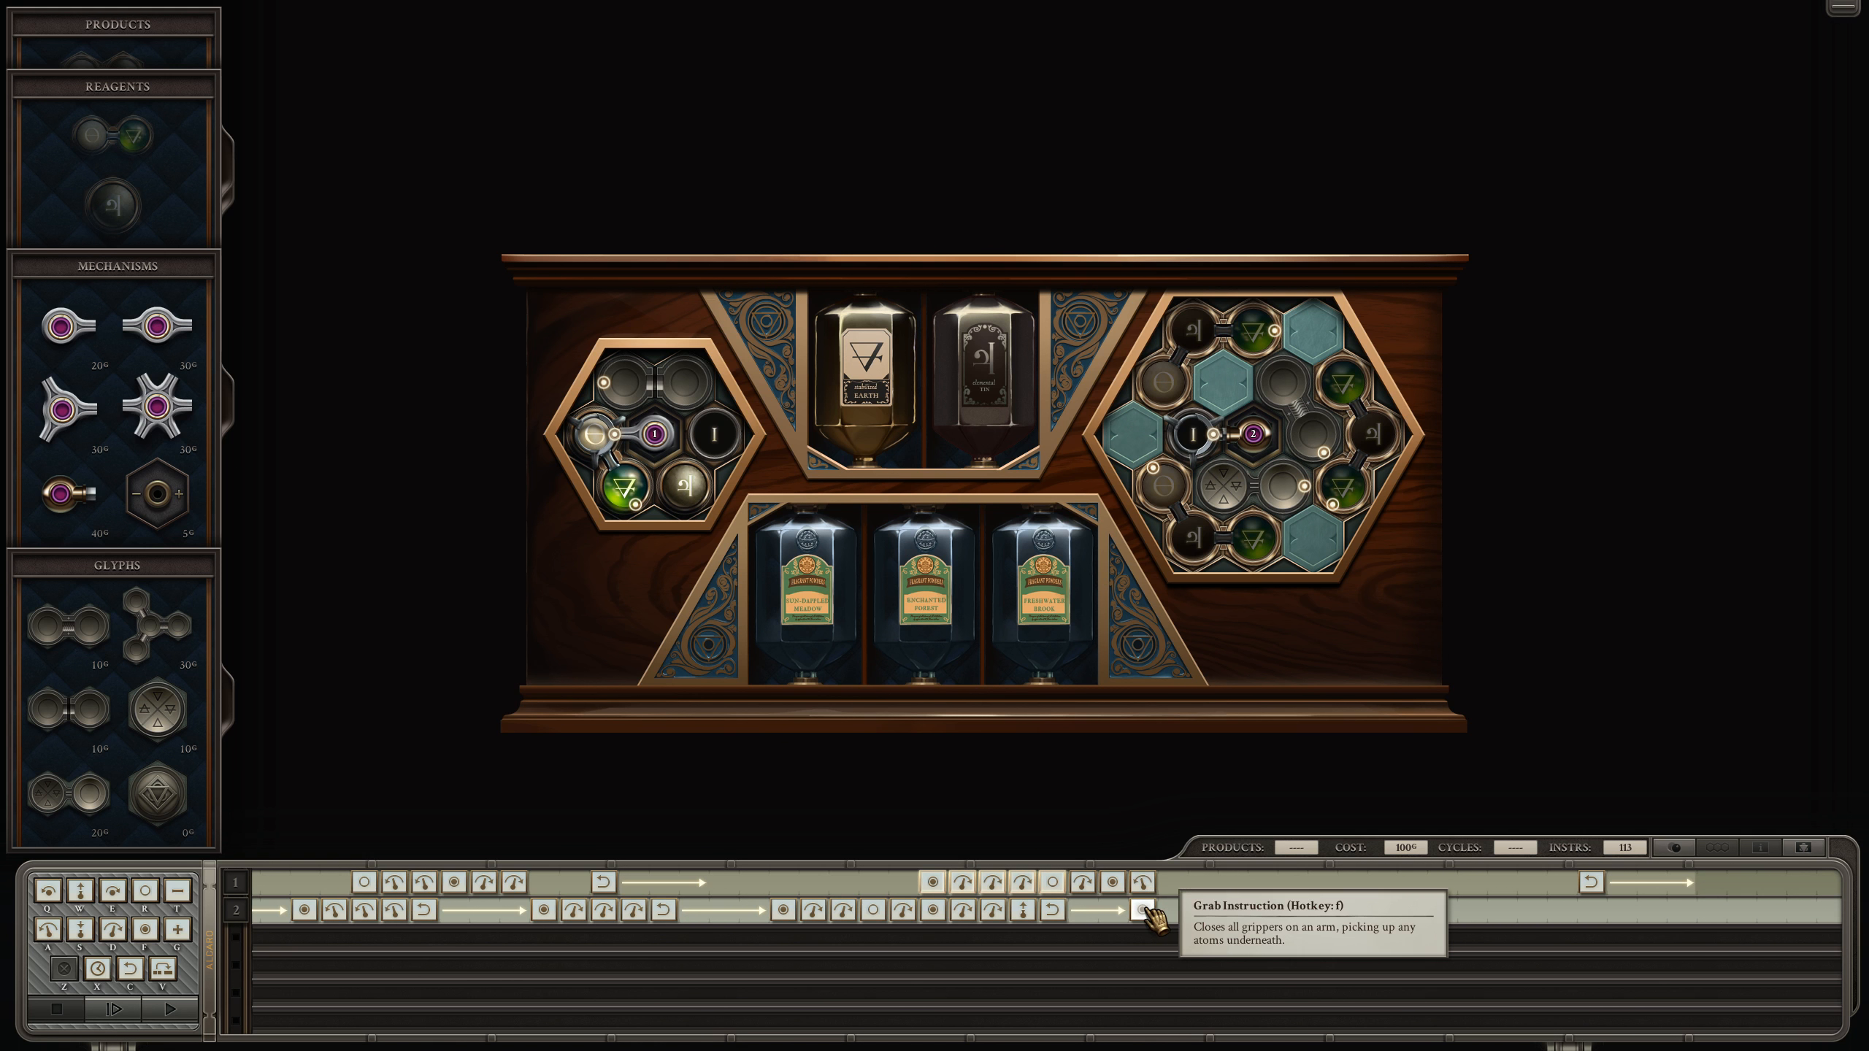
mouse_move(1180, 919)
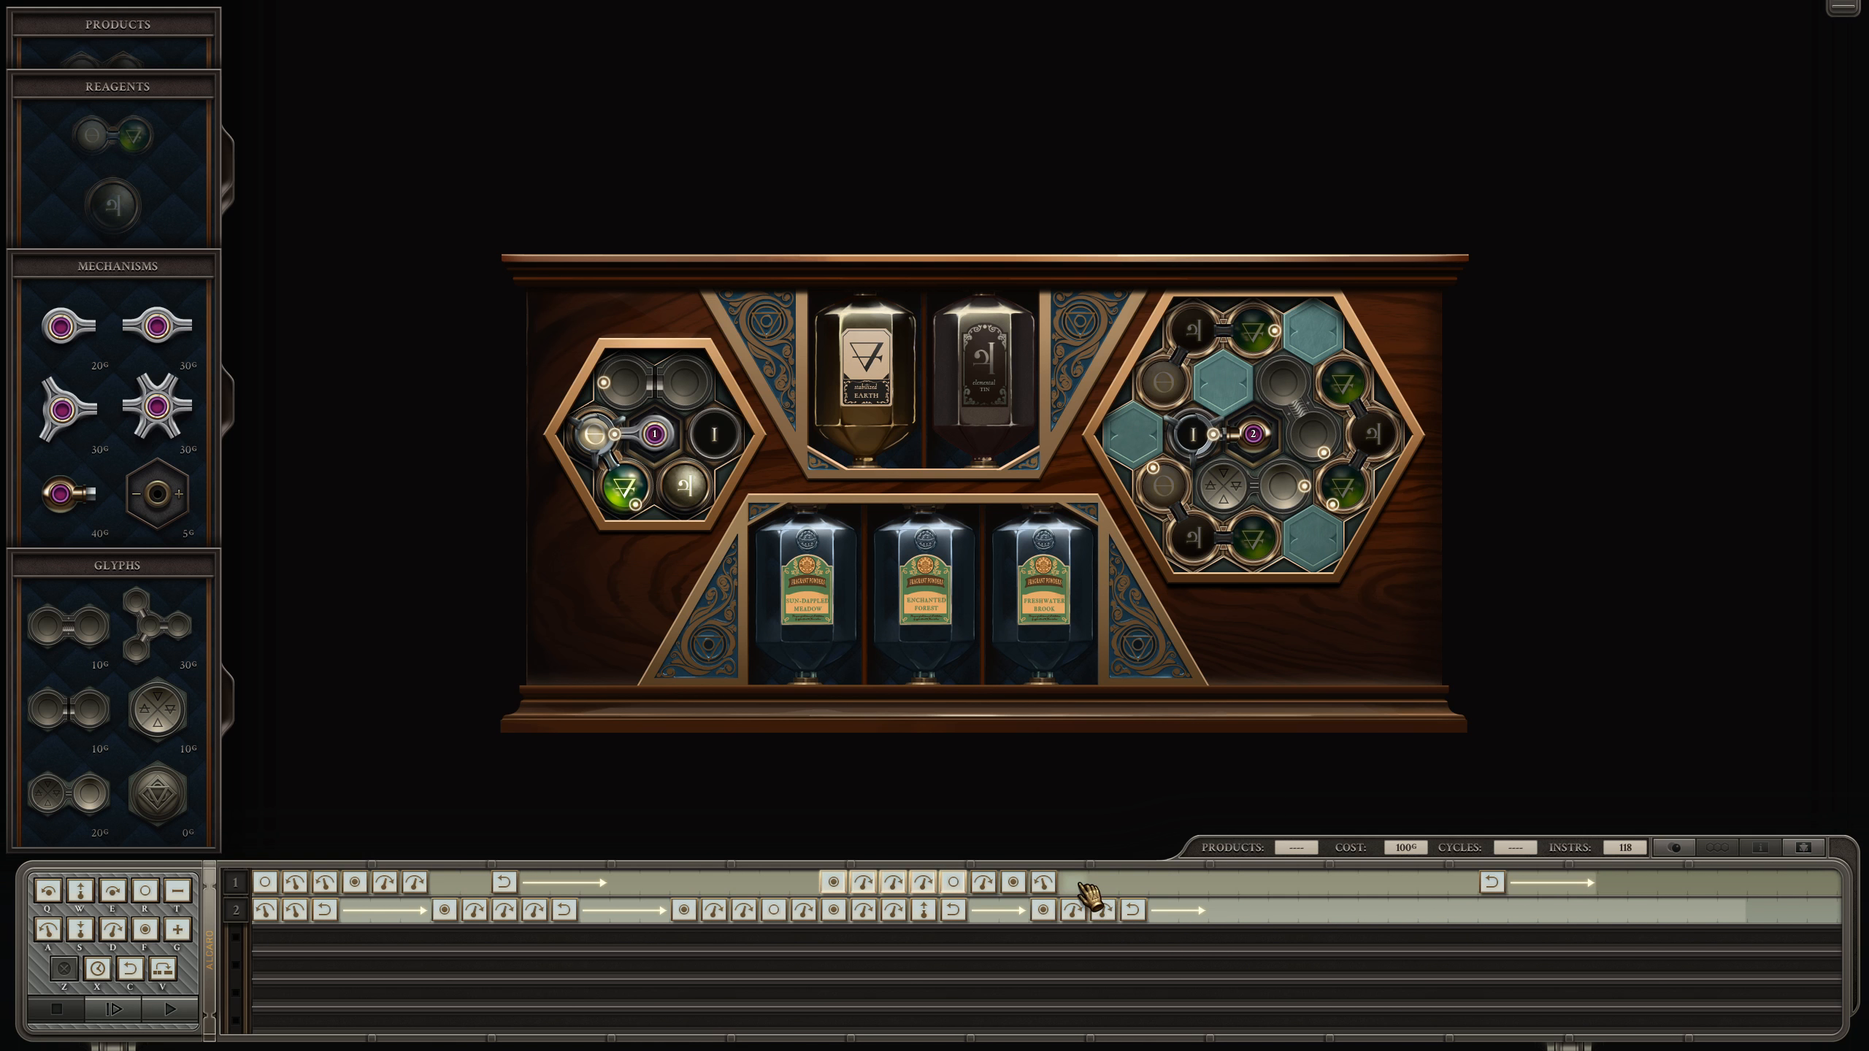
mouse_move(1085, 896)
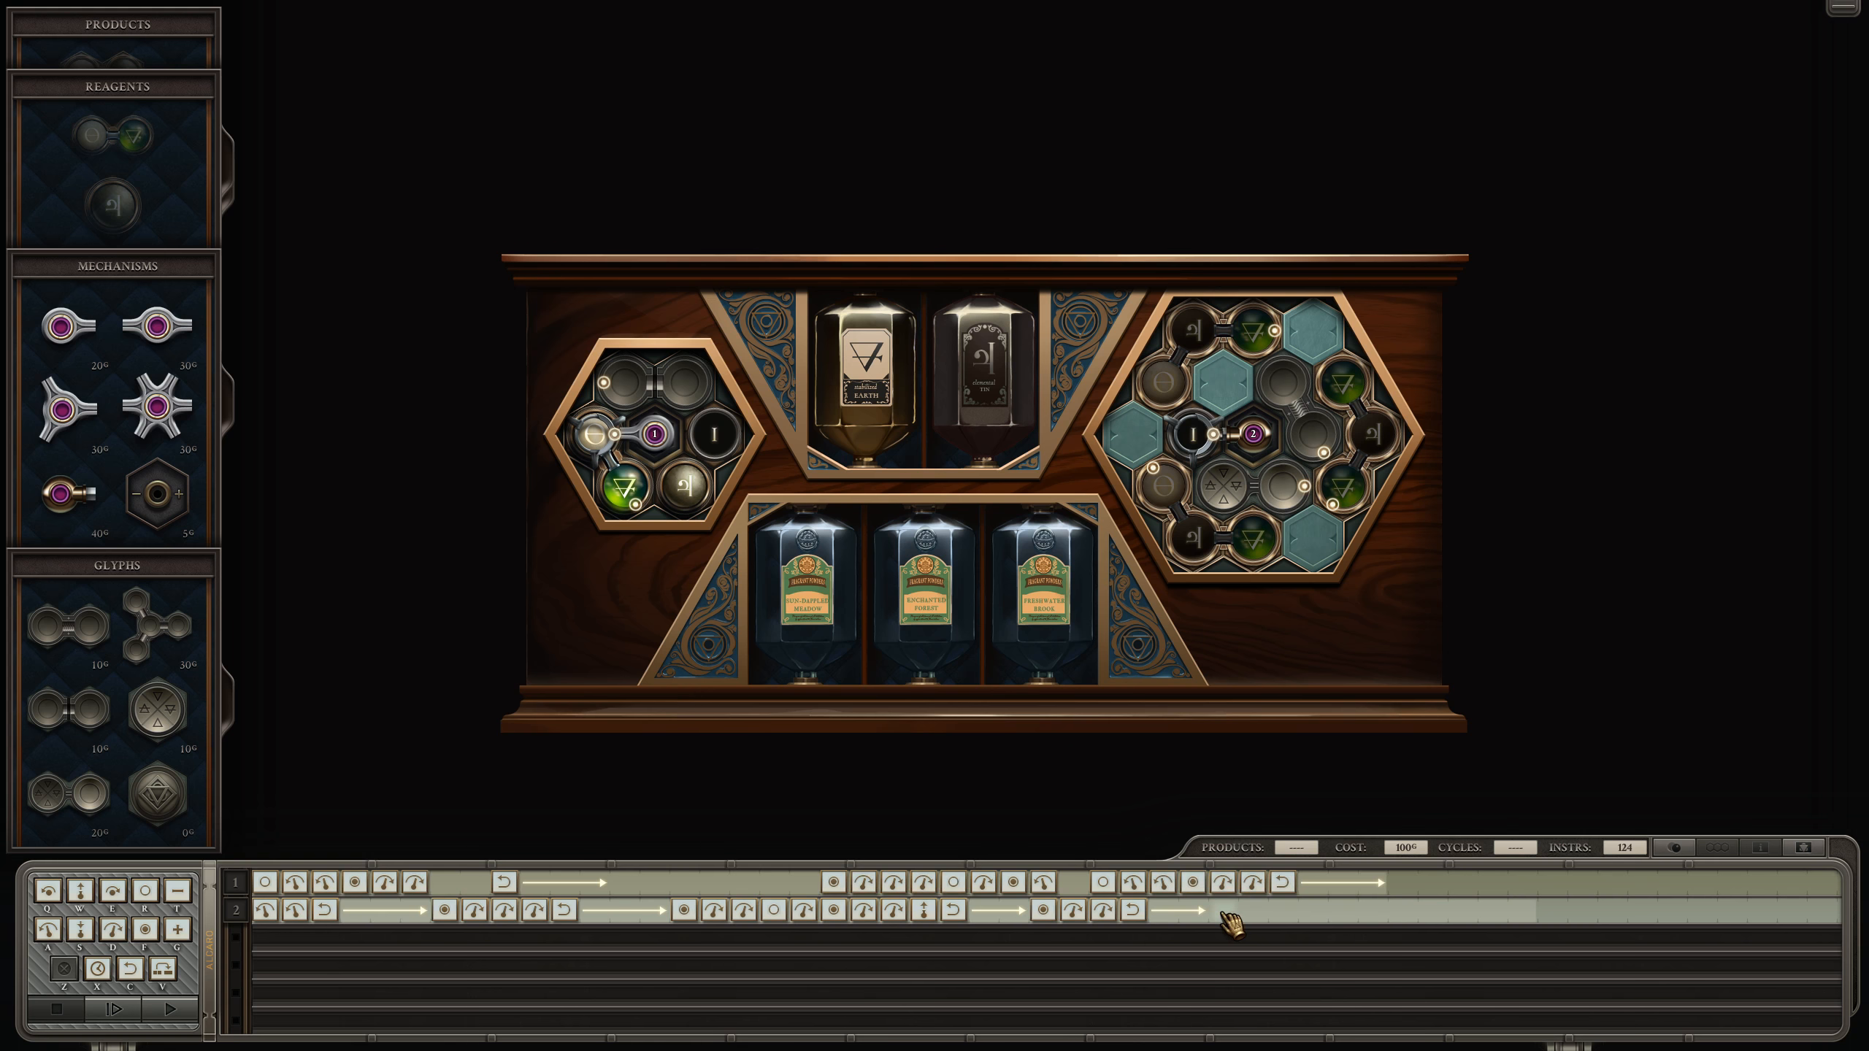
Step: Run a quick test of the current machine and stop it again
click(119, 1009)
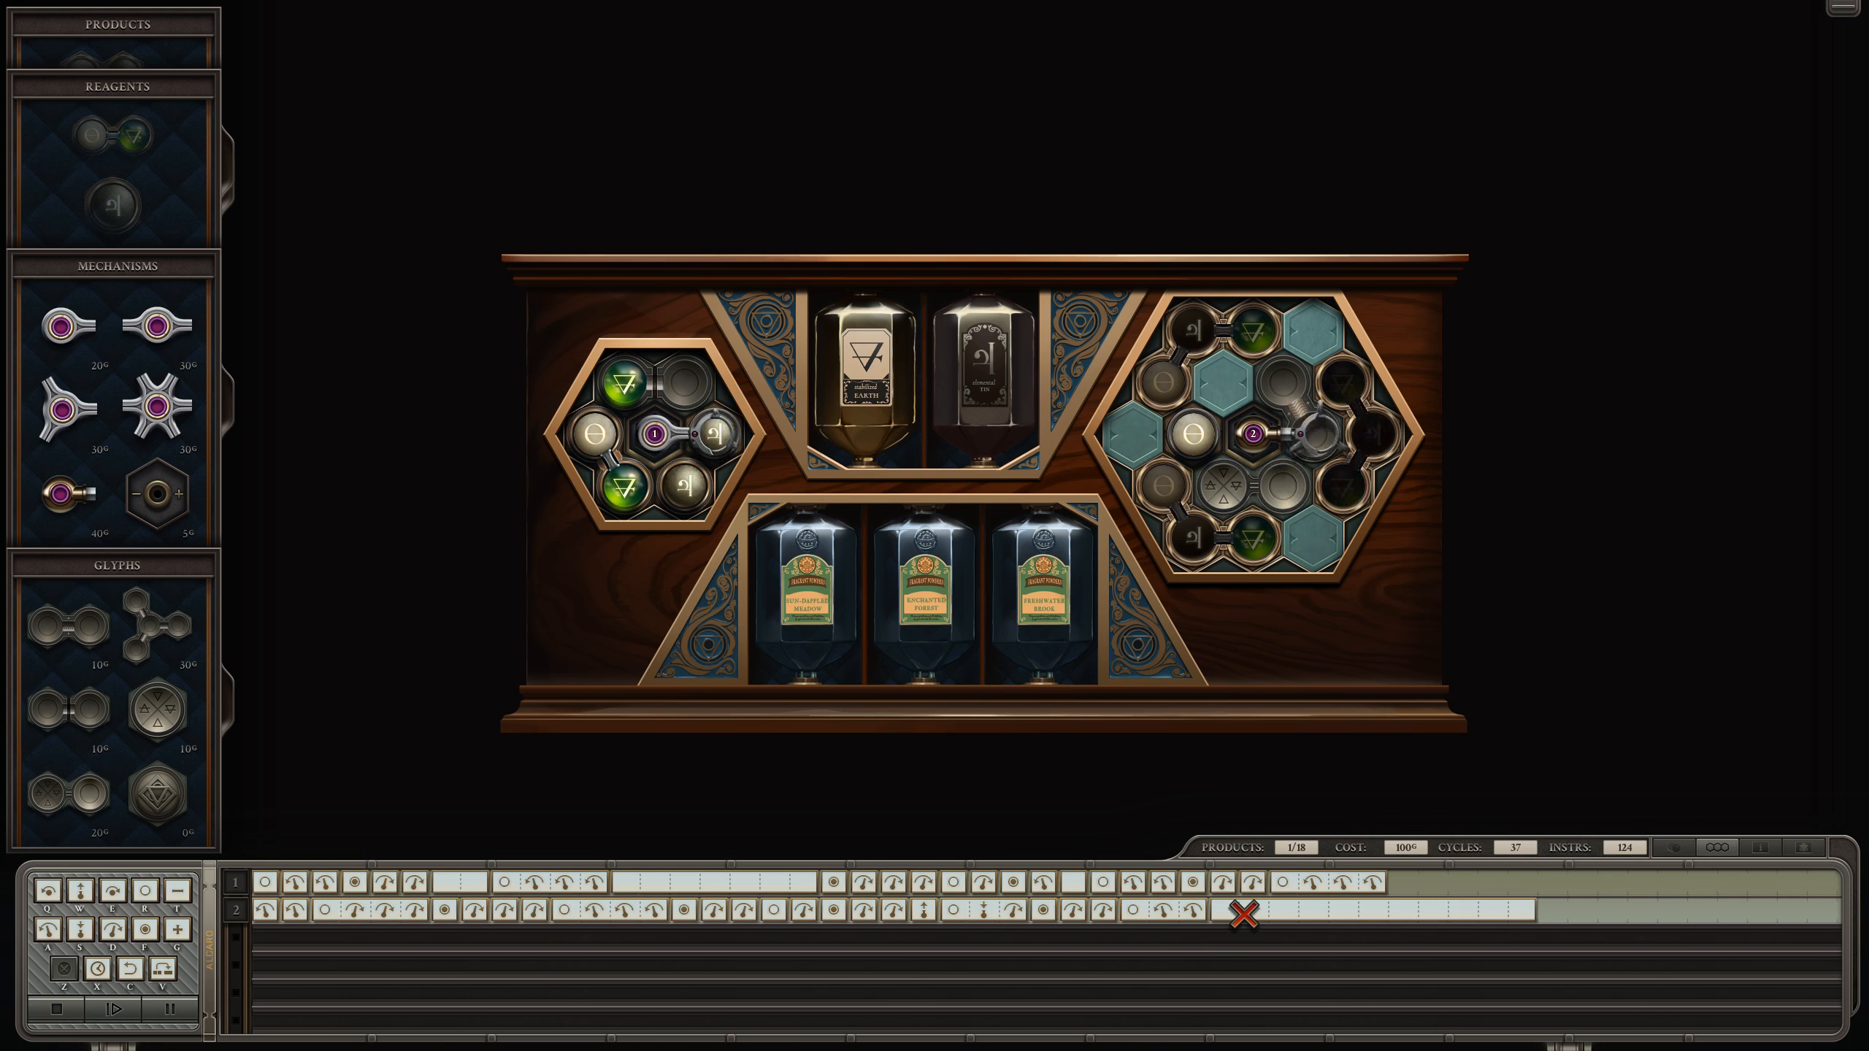
click(132, 1009)
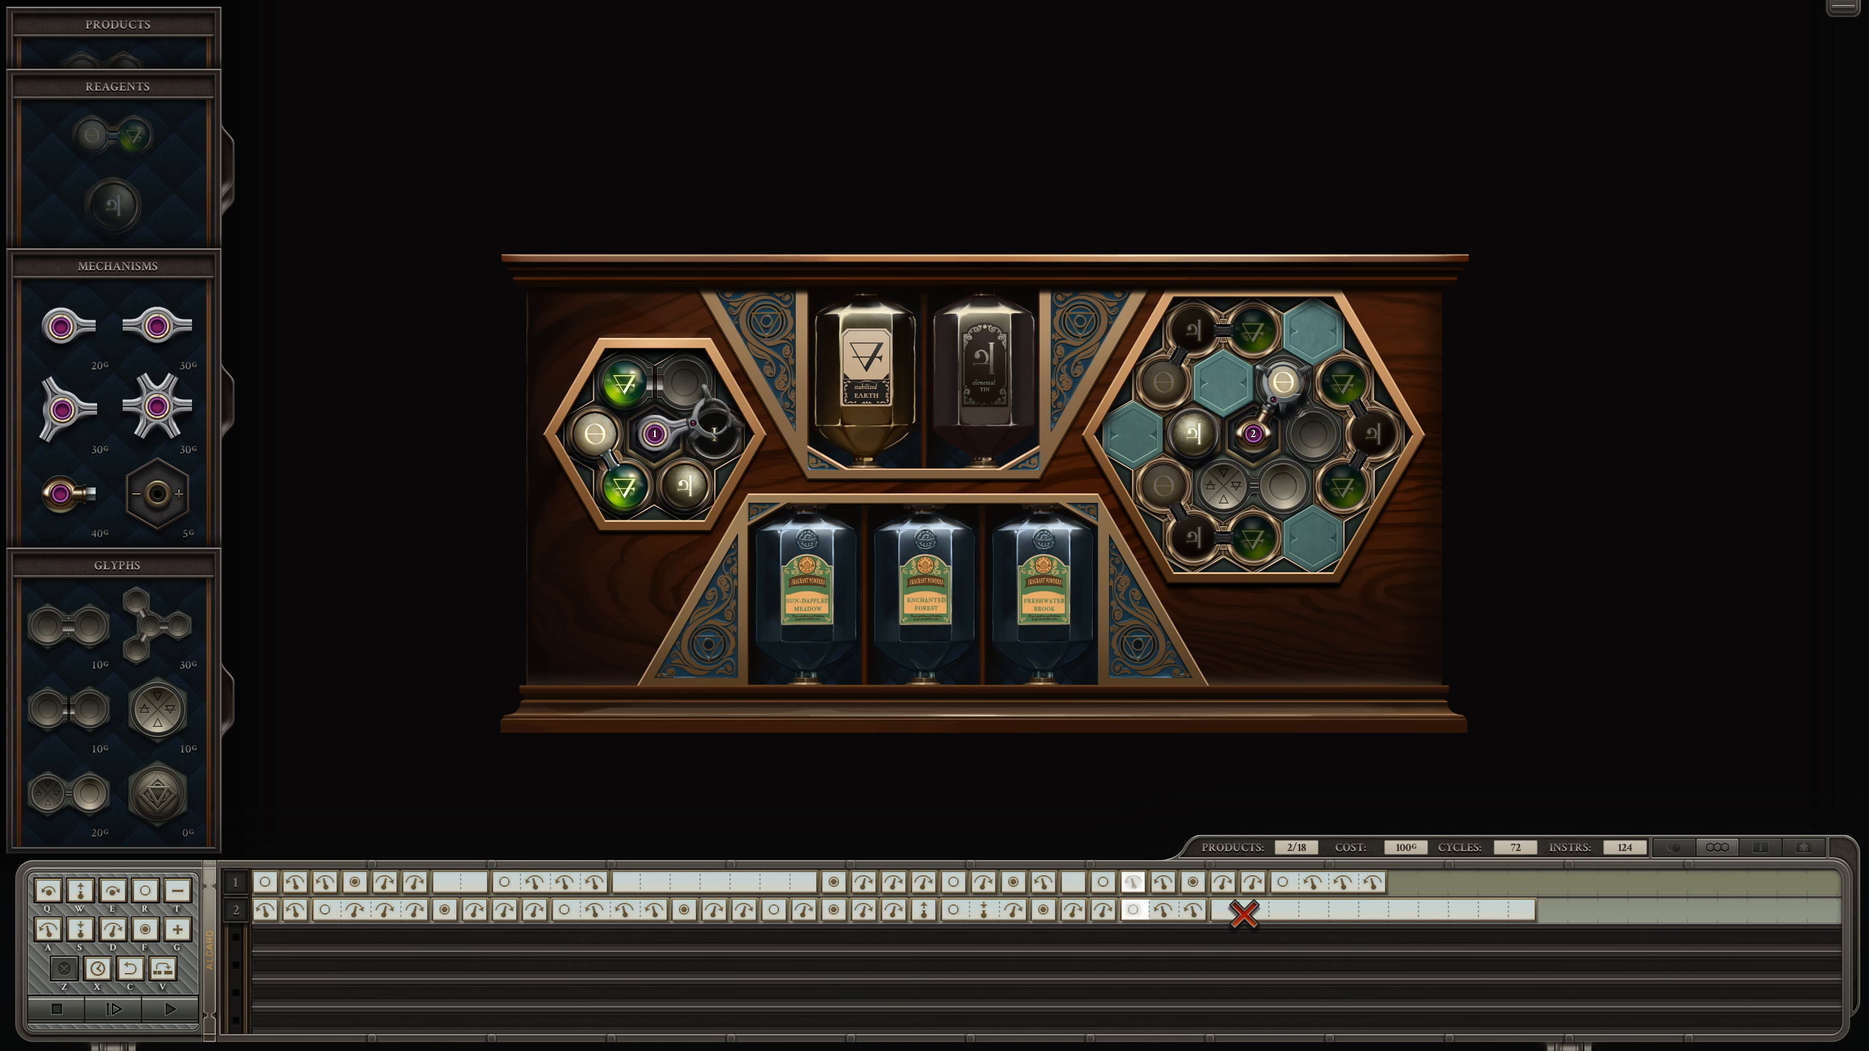
click(64, 1007)
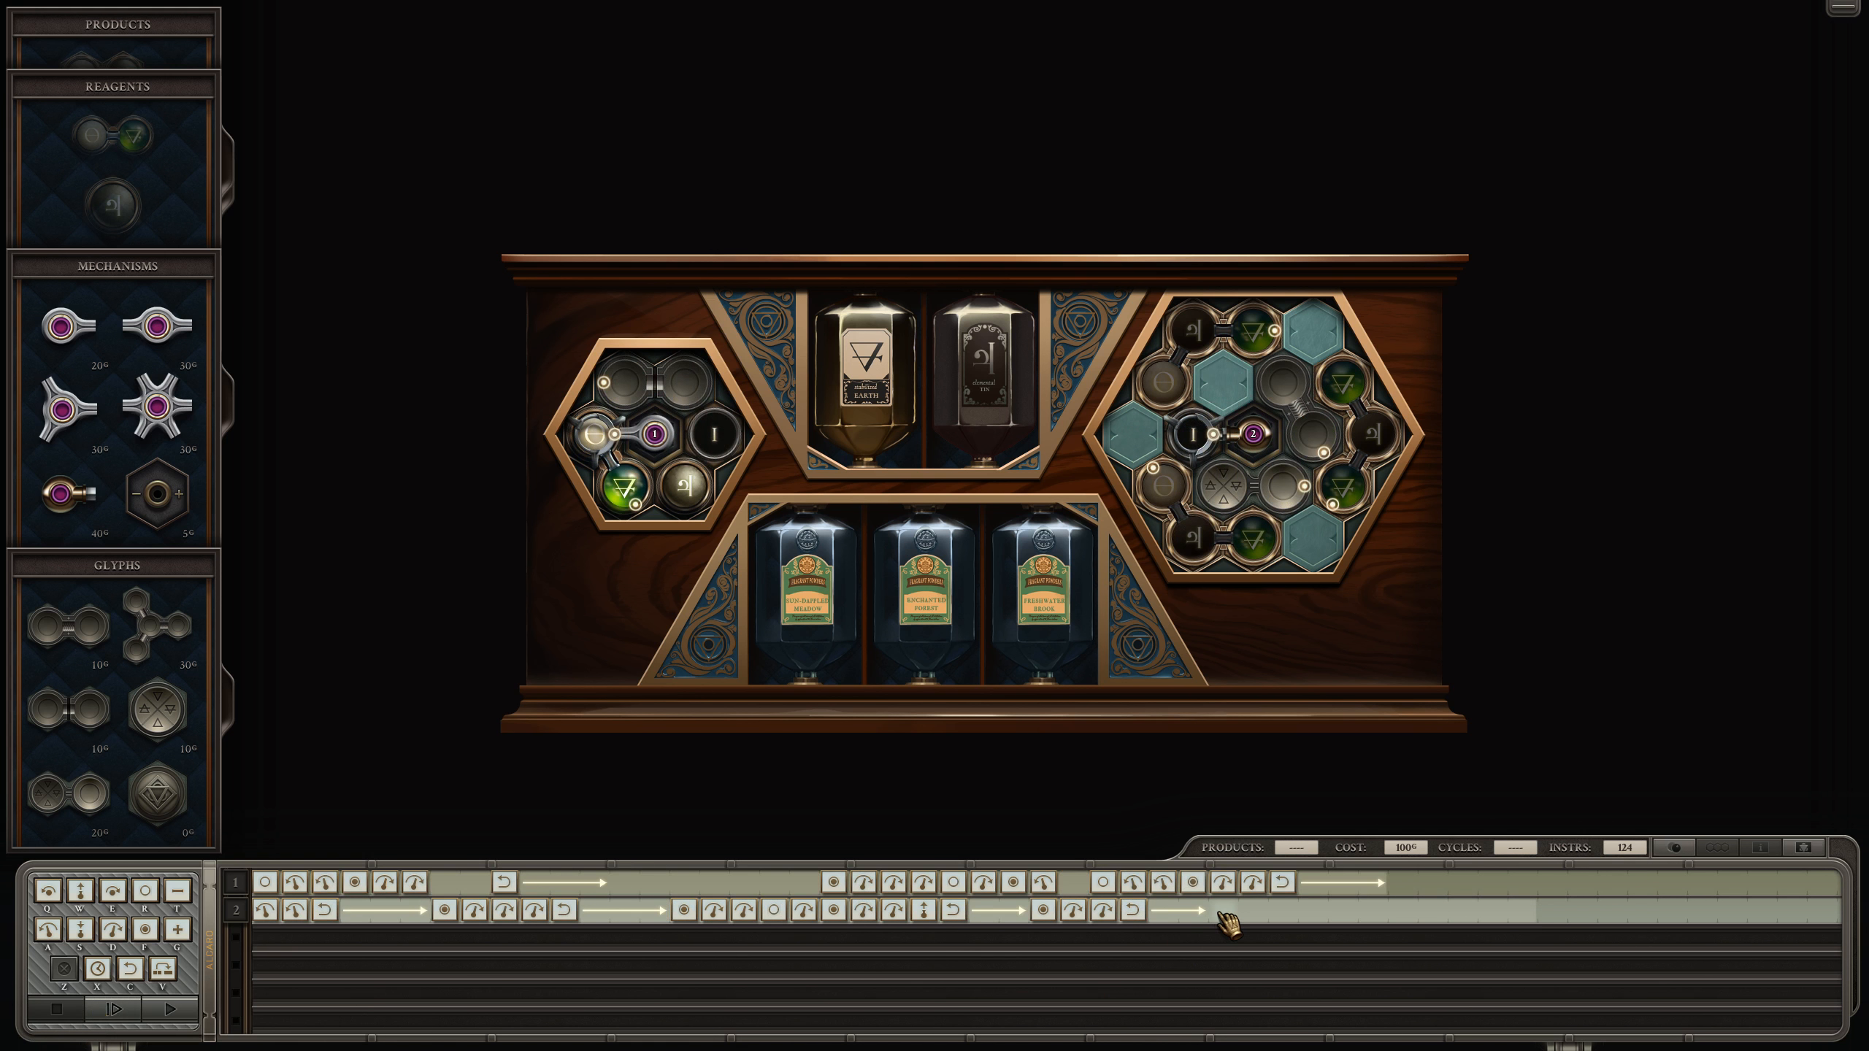
Step: Add the remaining instructions to the end of arm 2's track, reaching 142, and start a run
click(1220, 910)
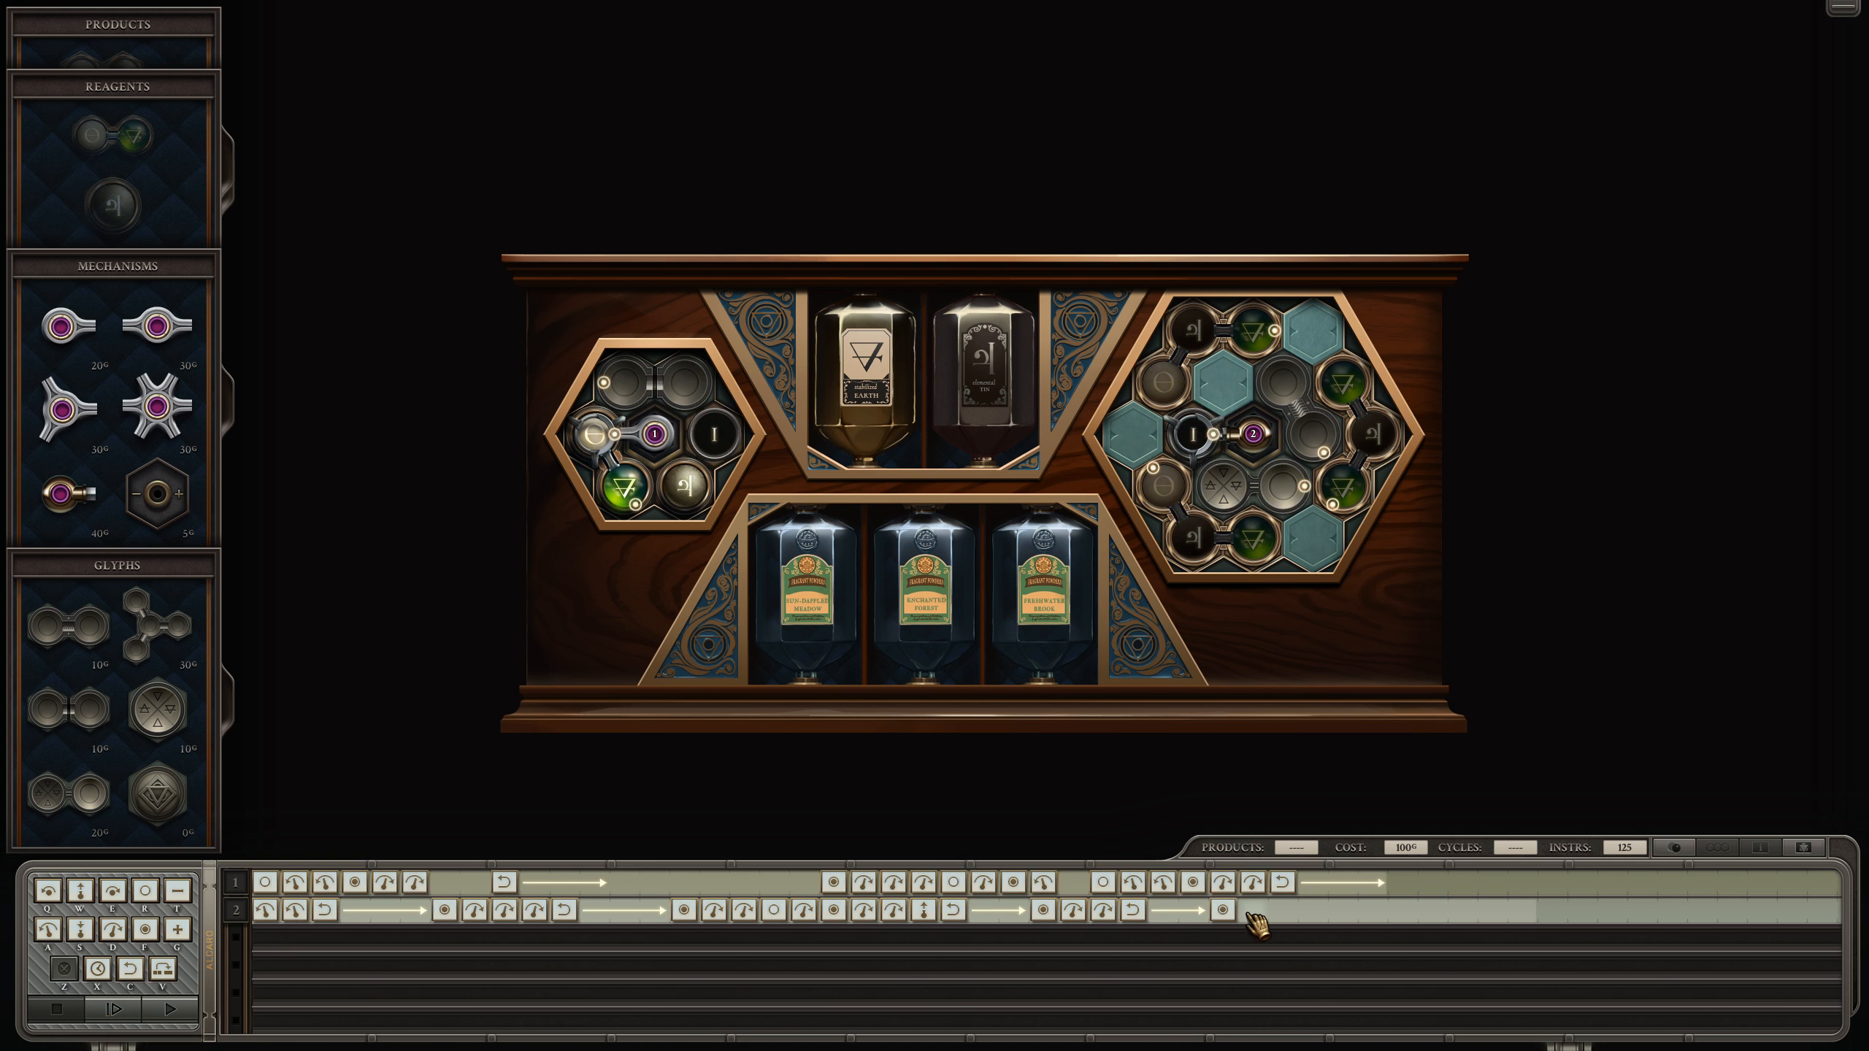
click(1314, 918)
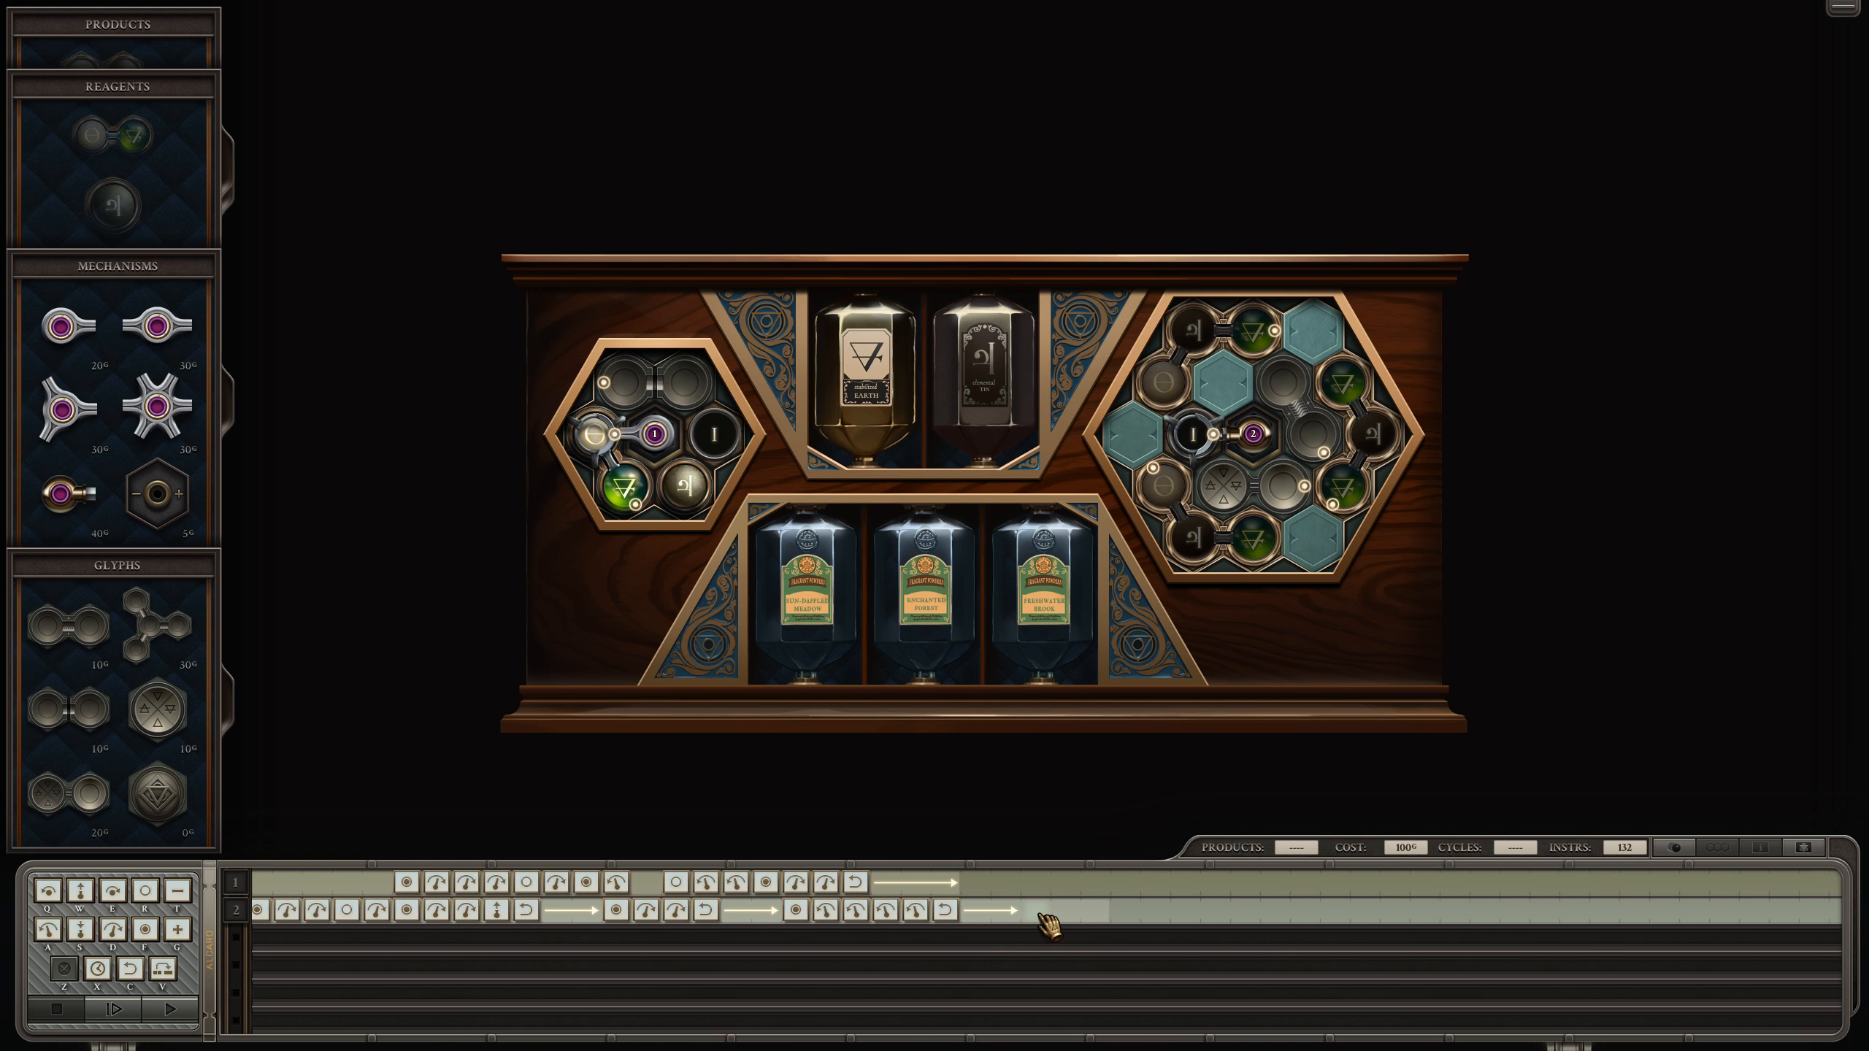
click(1034, 909)
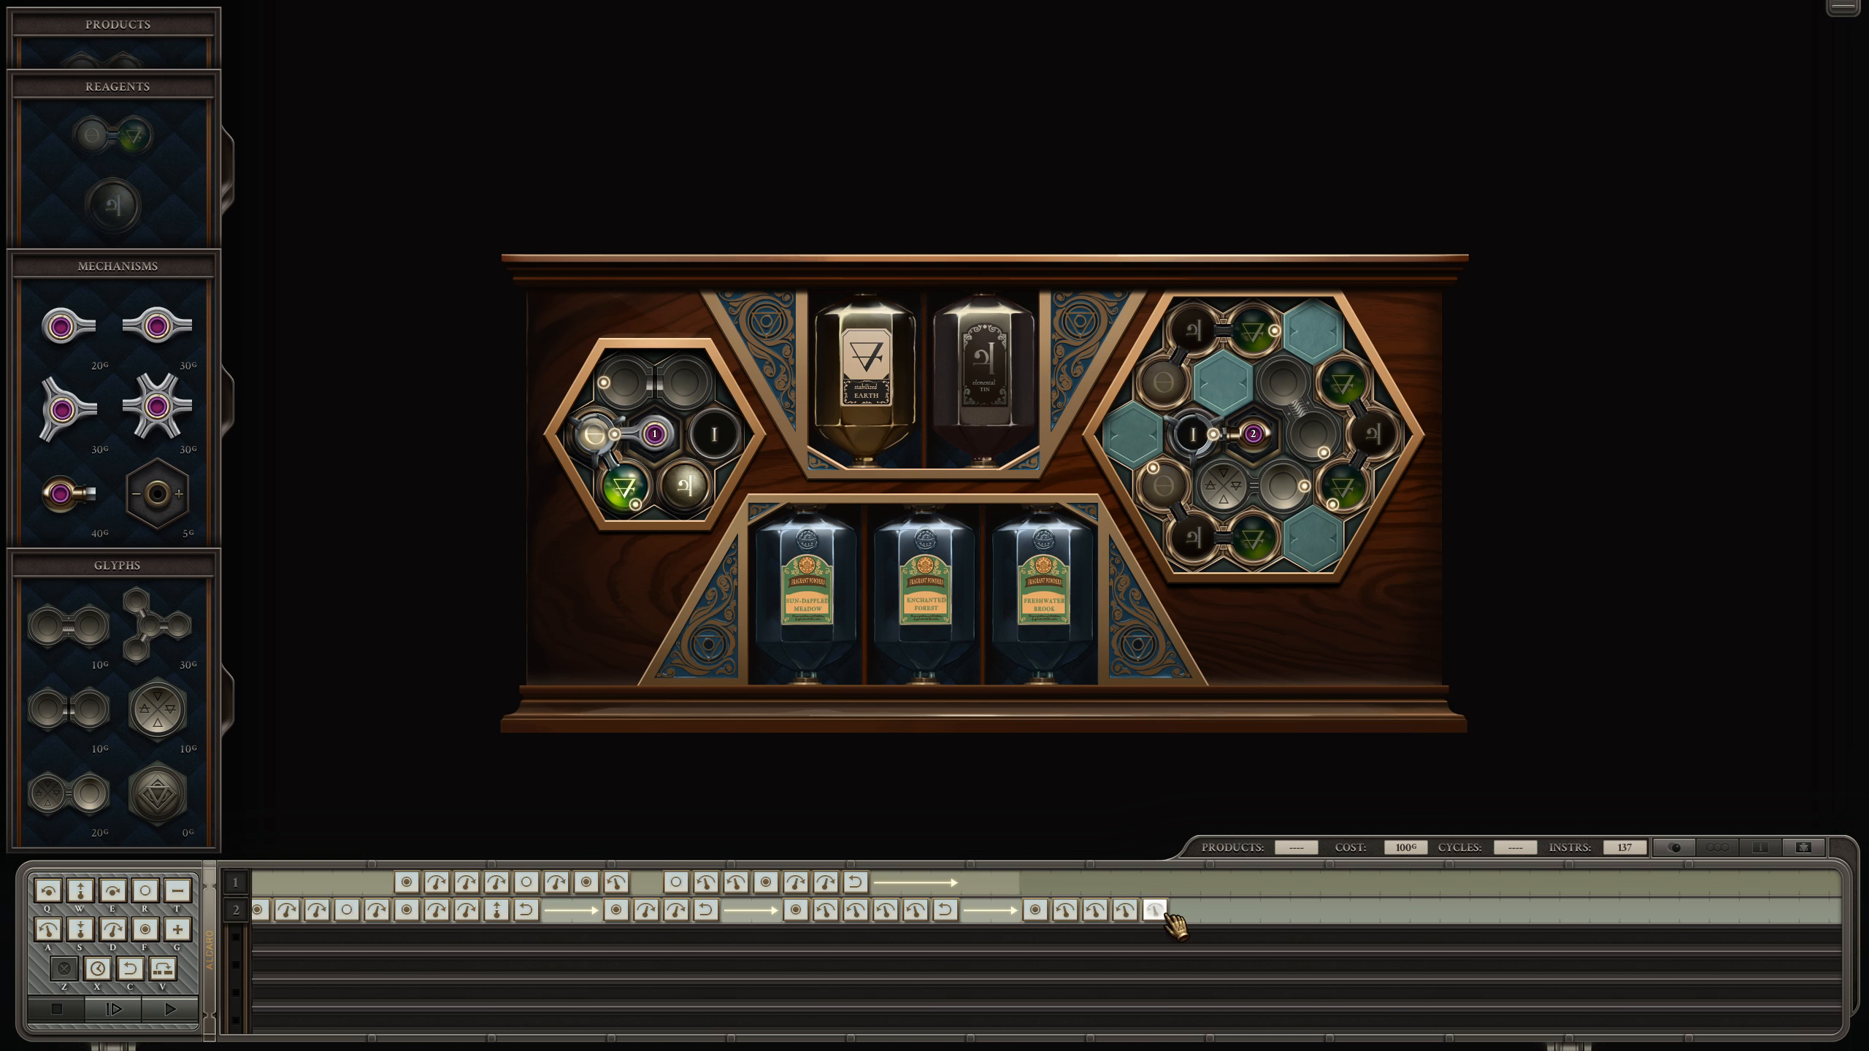
click(1181, 910)
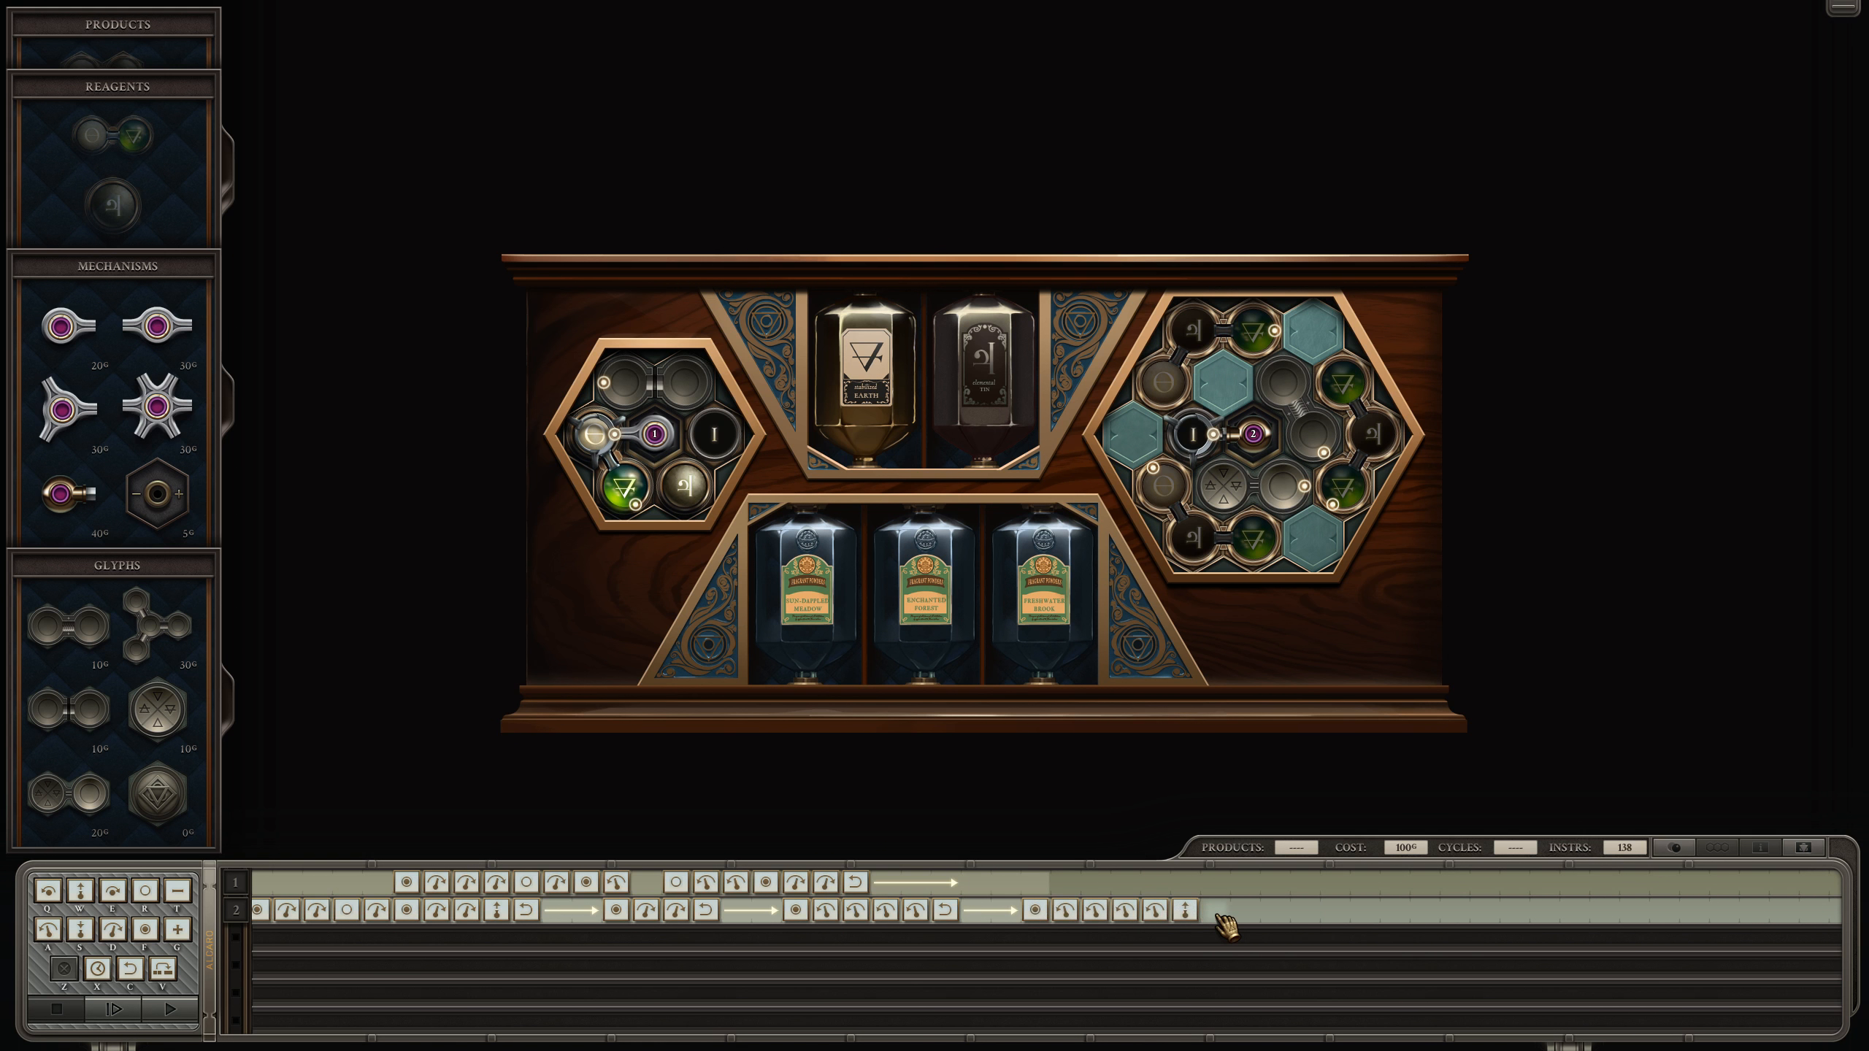
click(132, 1009)
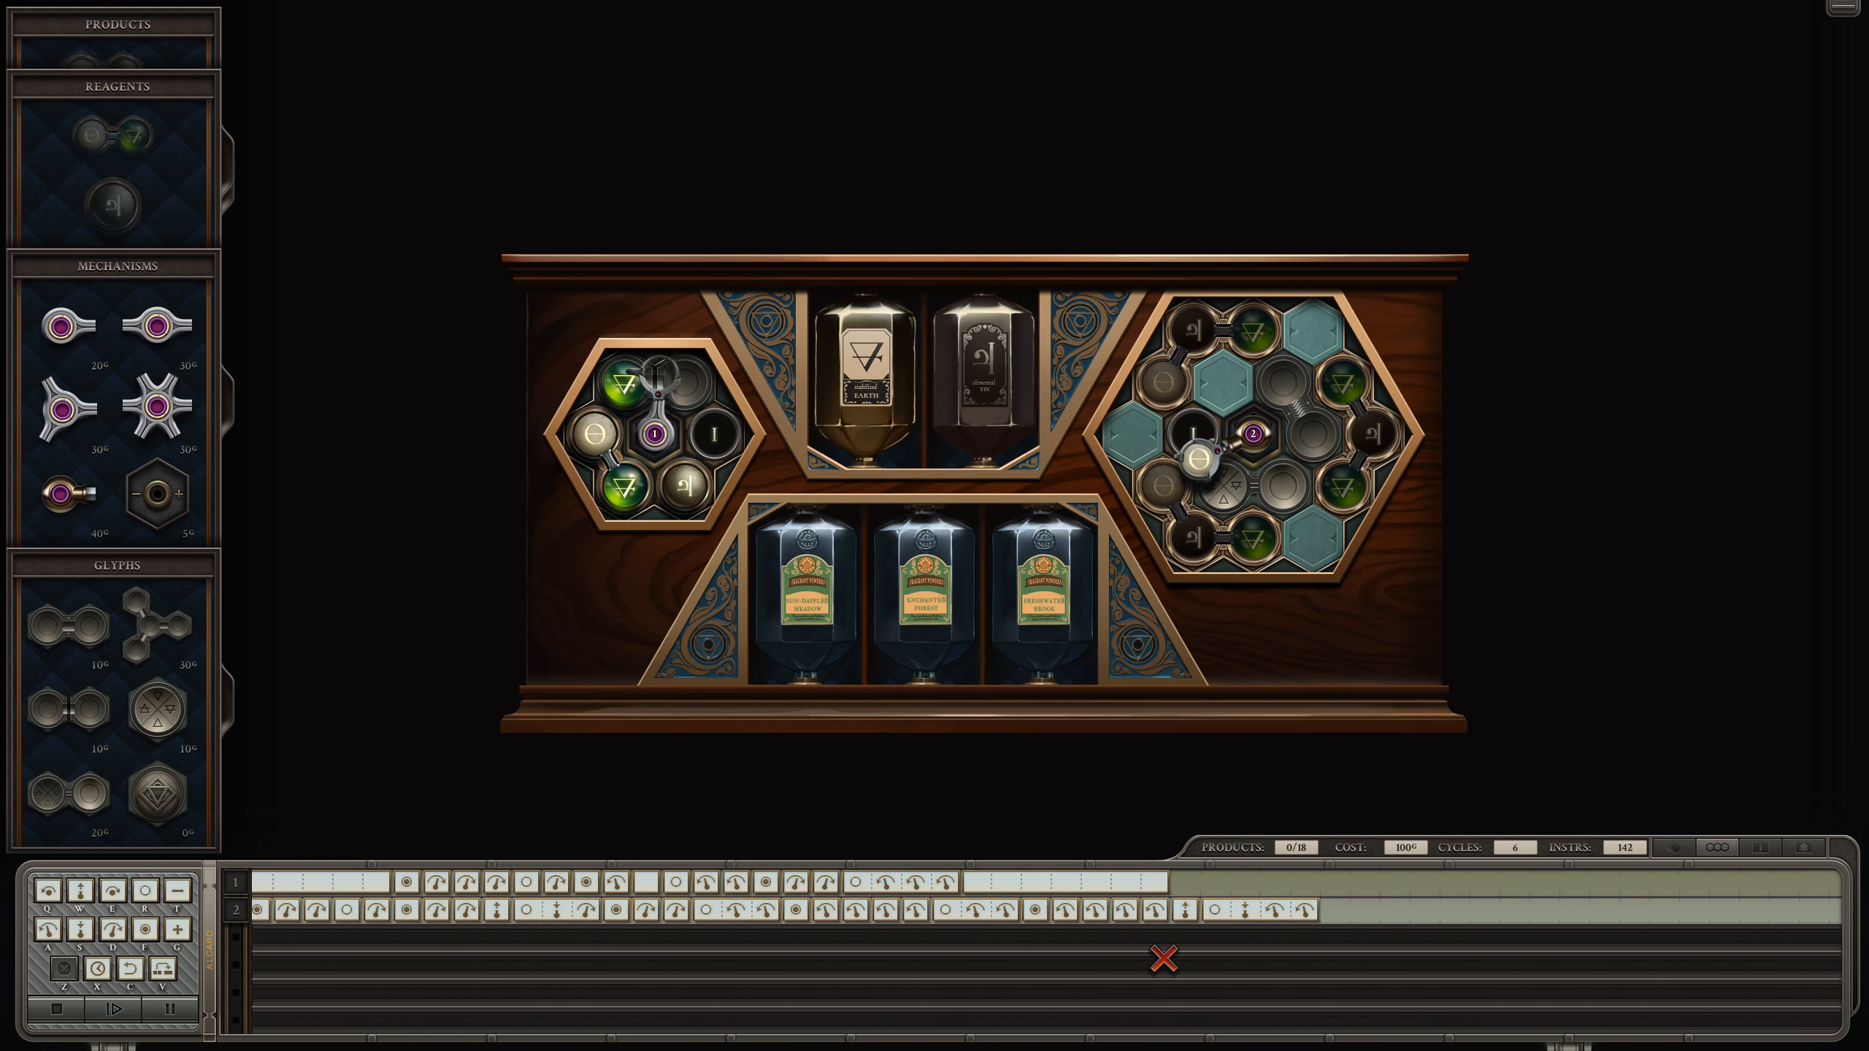
Step: Run the simulation at speed until it halts with 'Atoms may not collide' after 2 products
click(128, 1008)
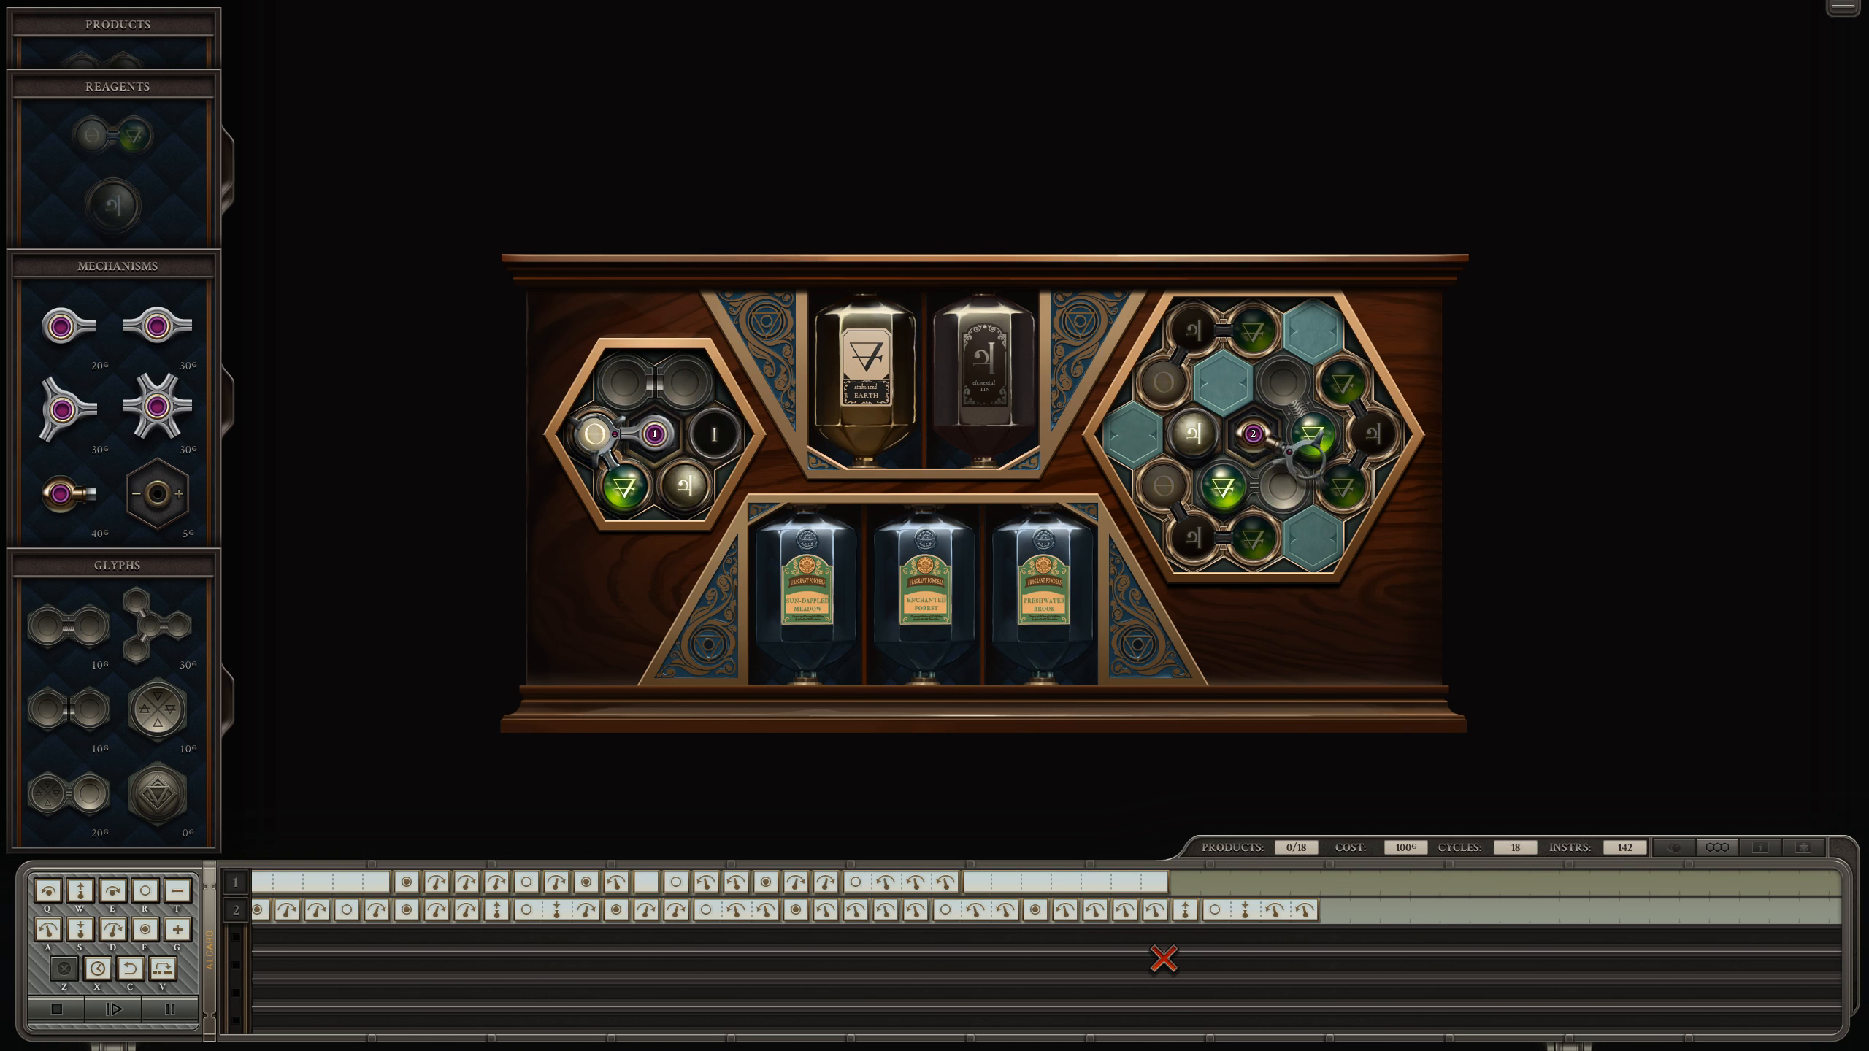
click(128, 1009)
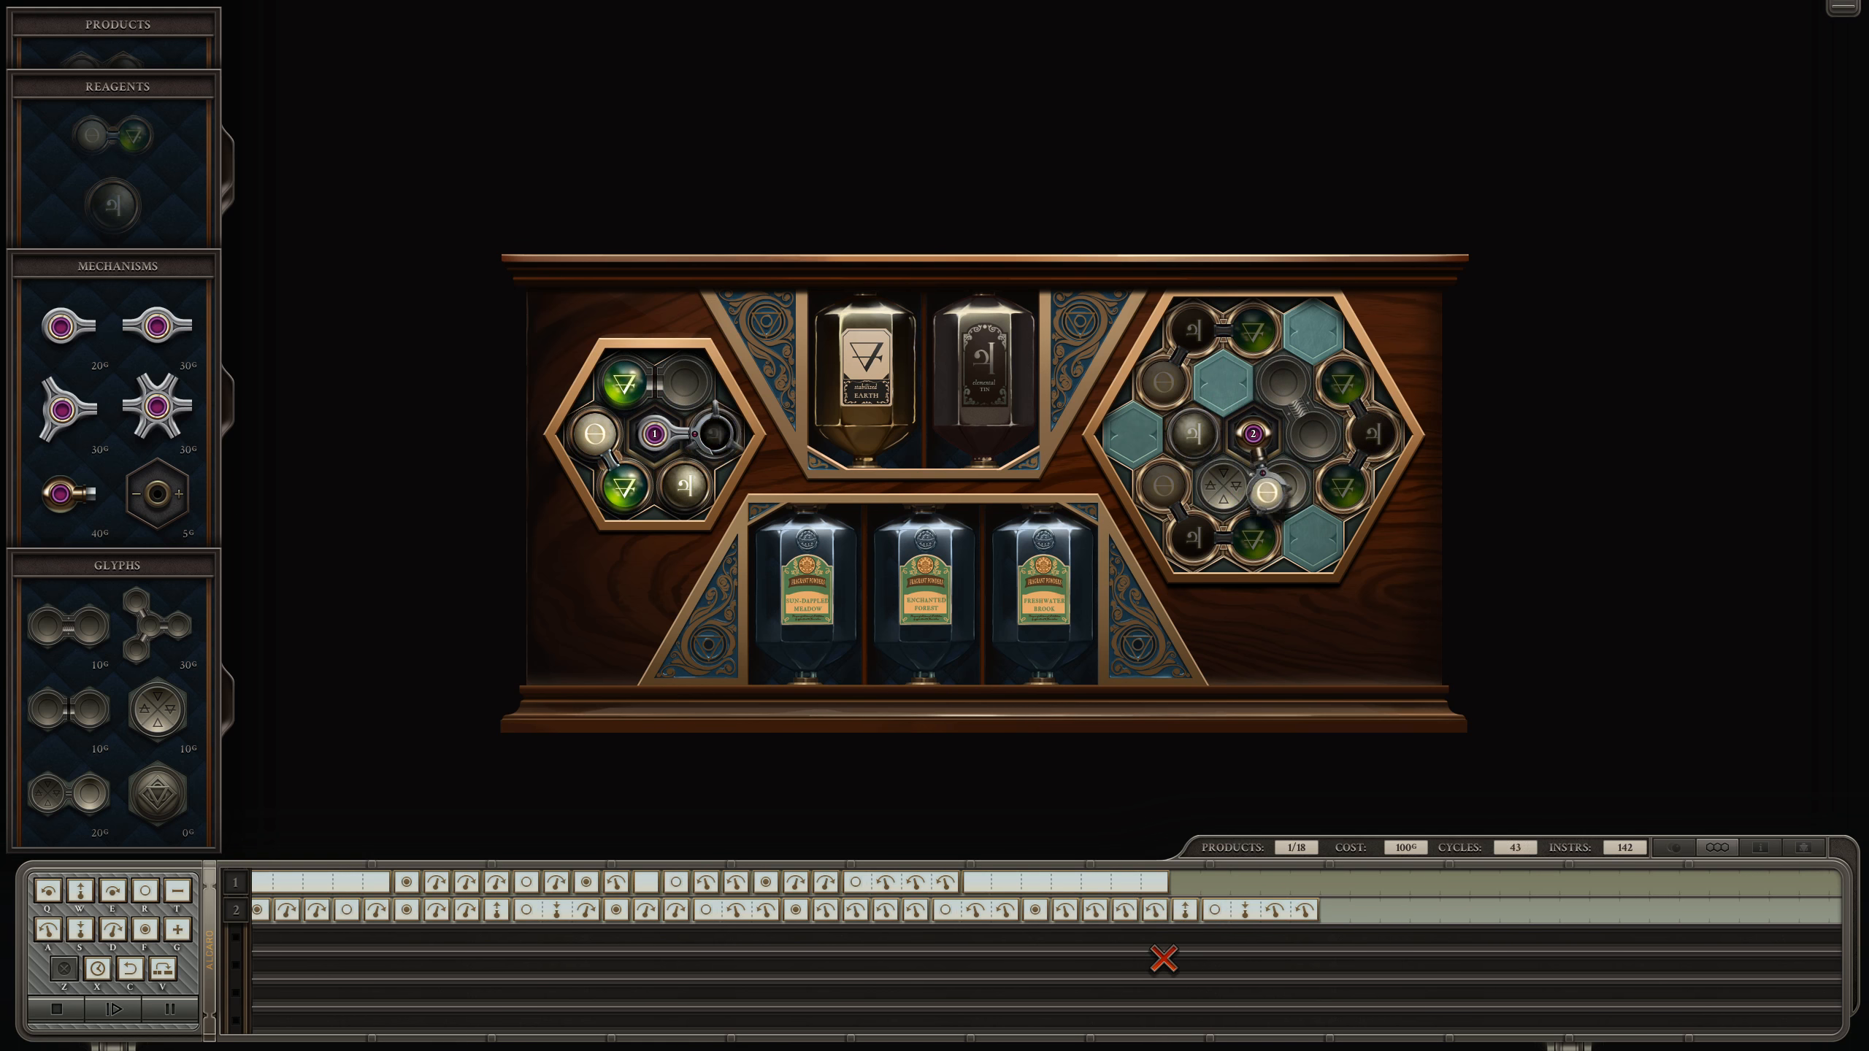
click(132, 1010)
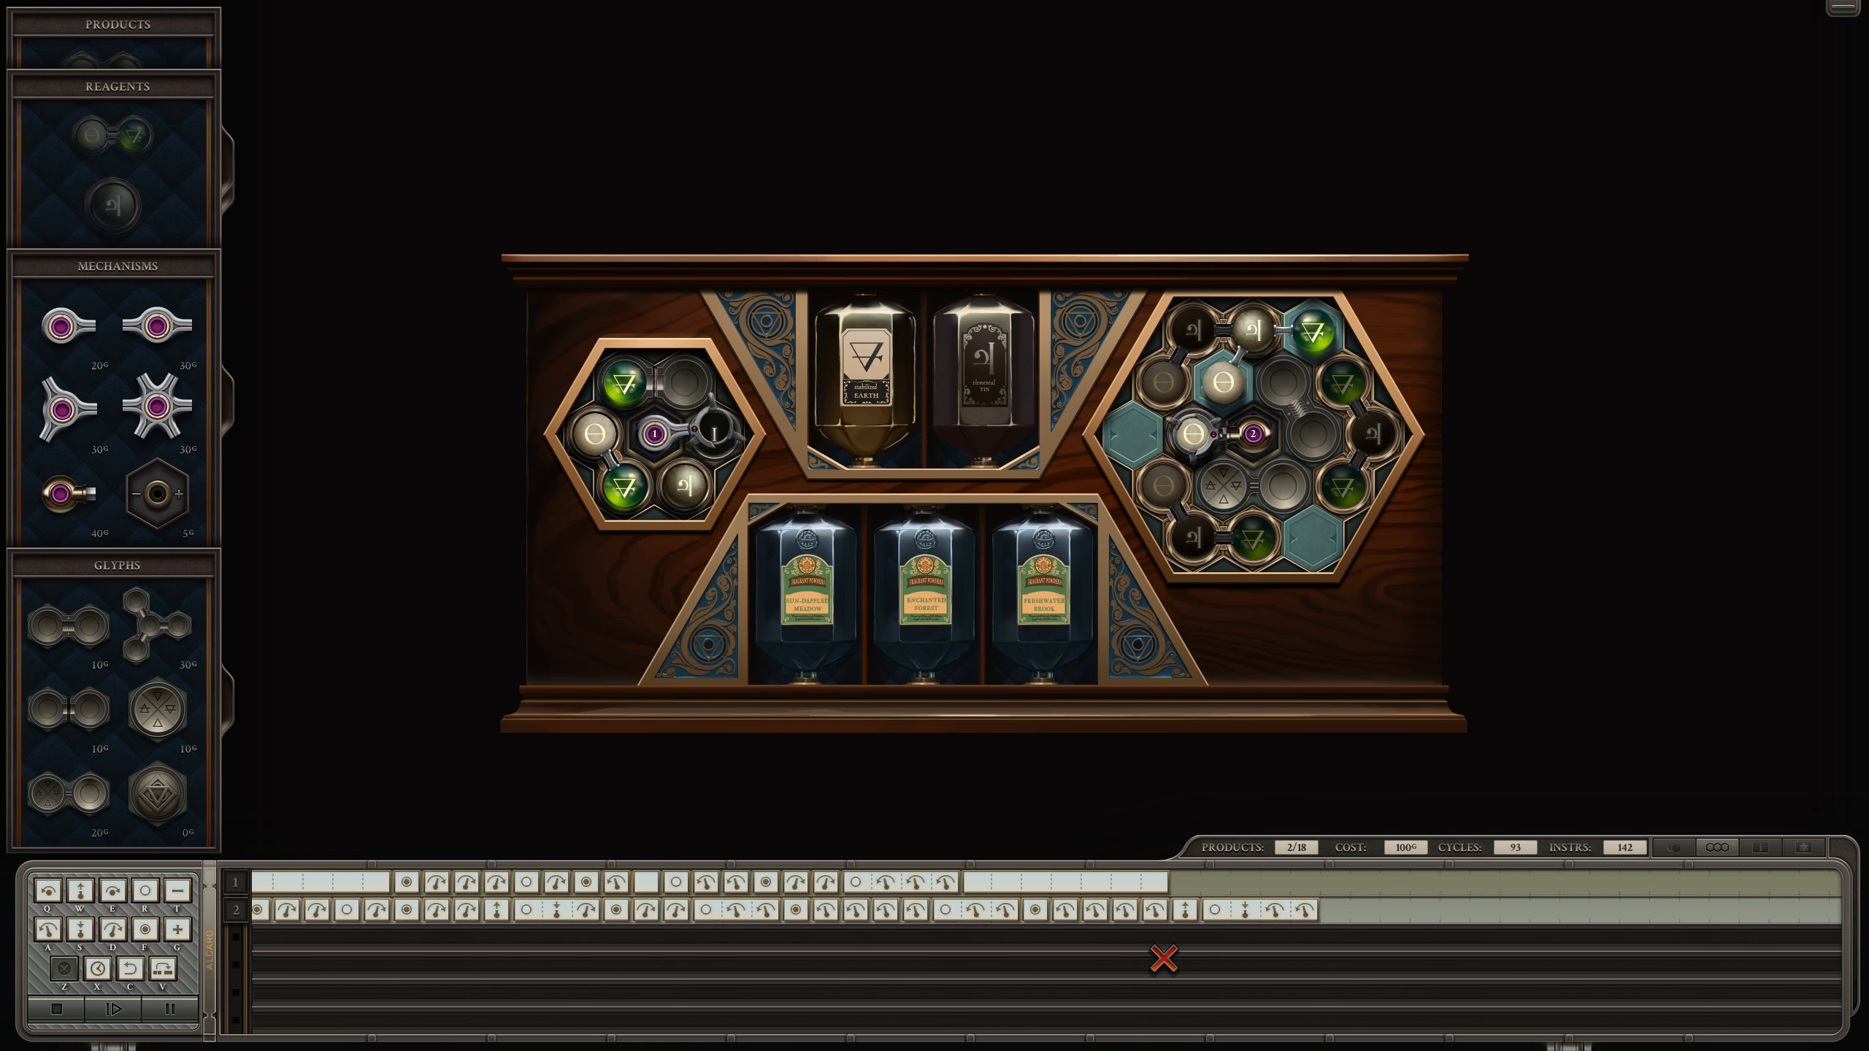
click(112, 1010)
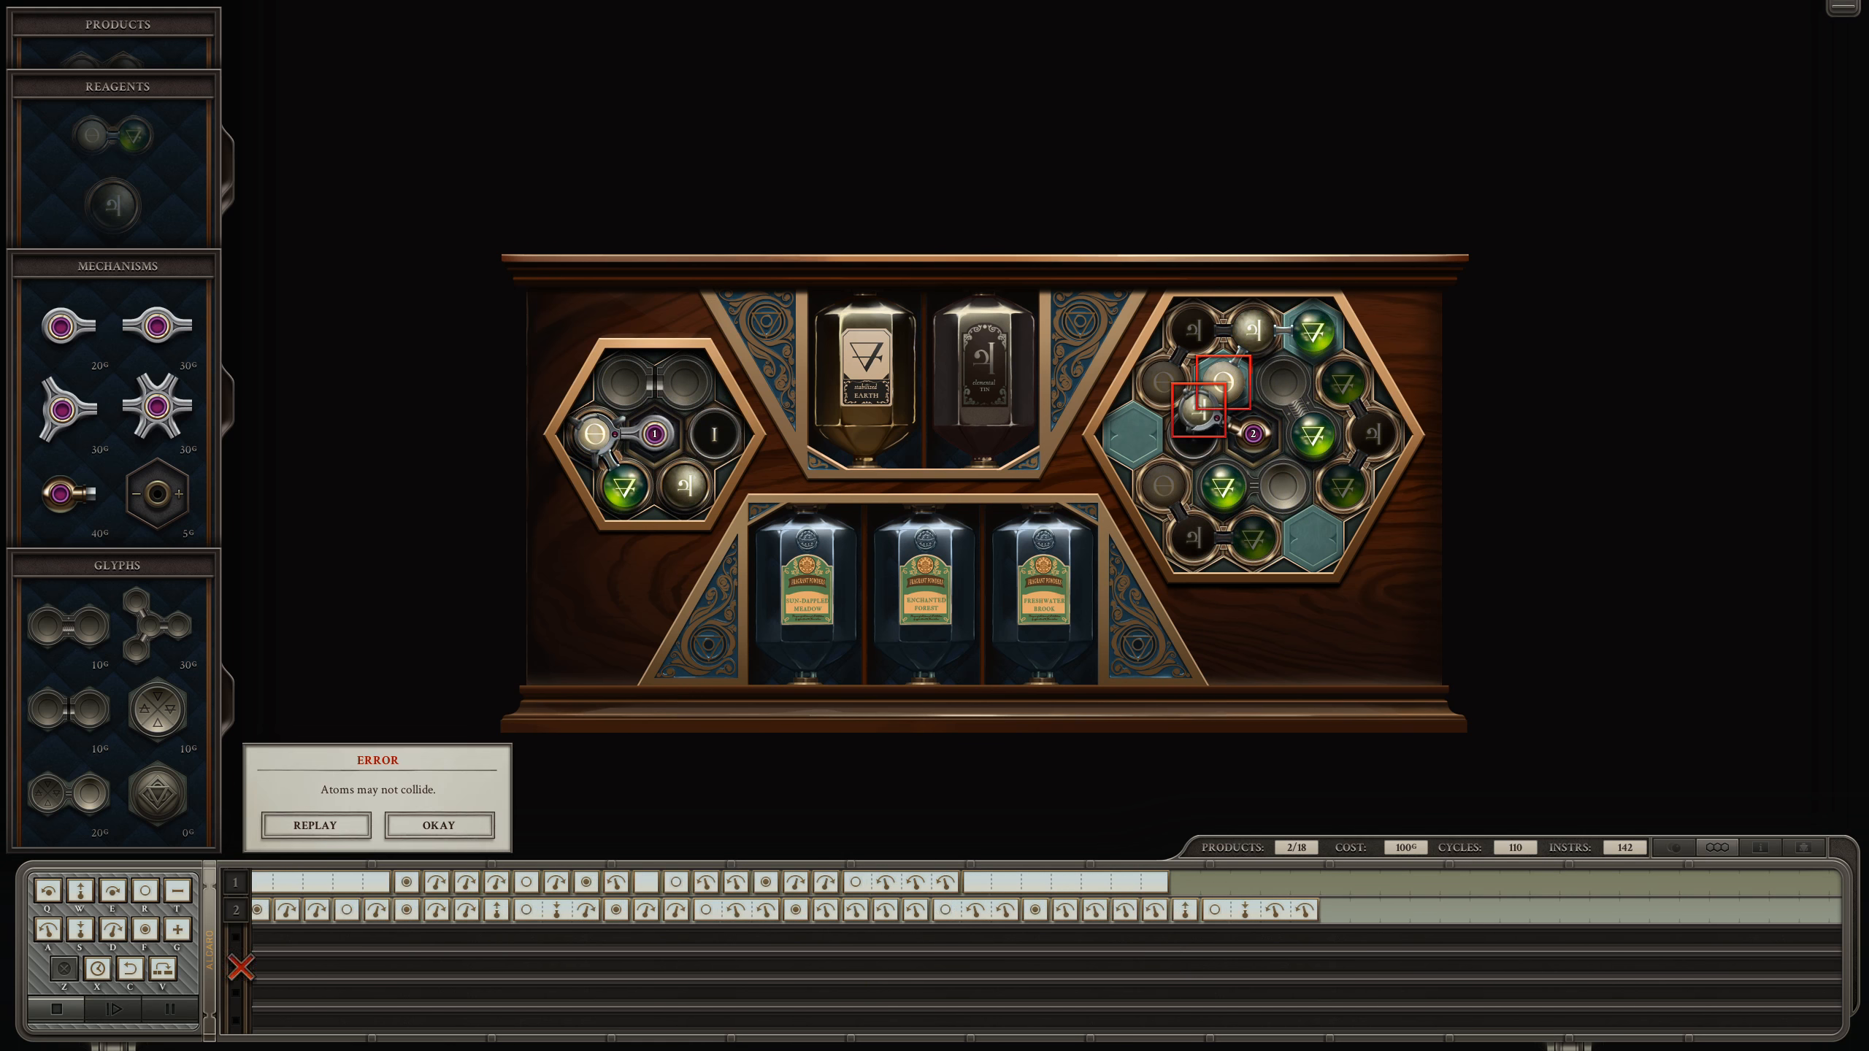
Step: Dismiss the collision error and run the machine again with fast-forward
click(438, 825)
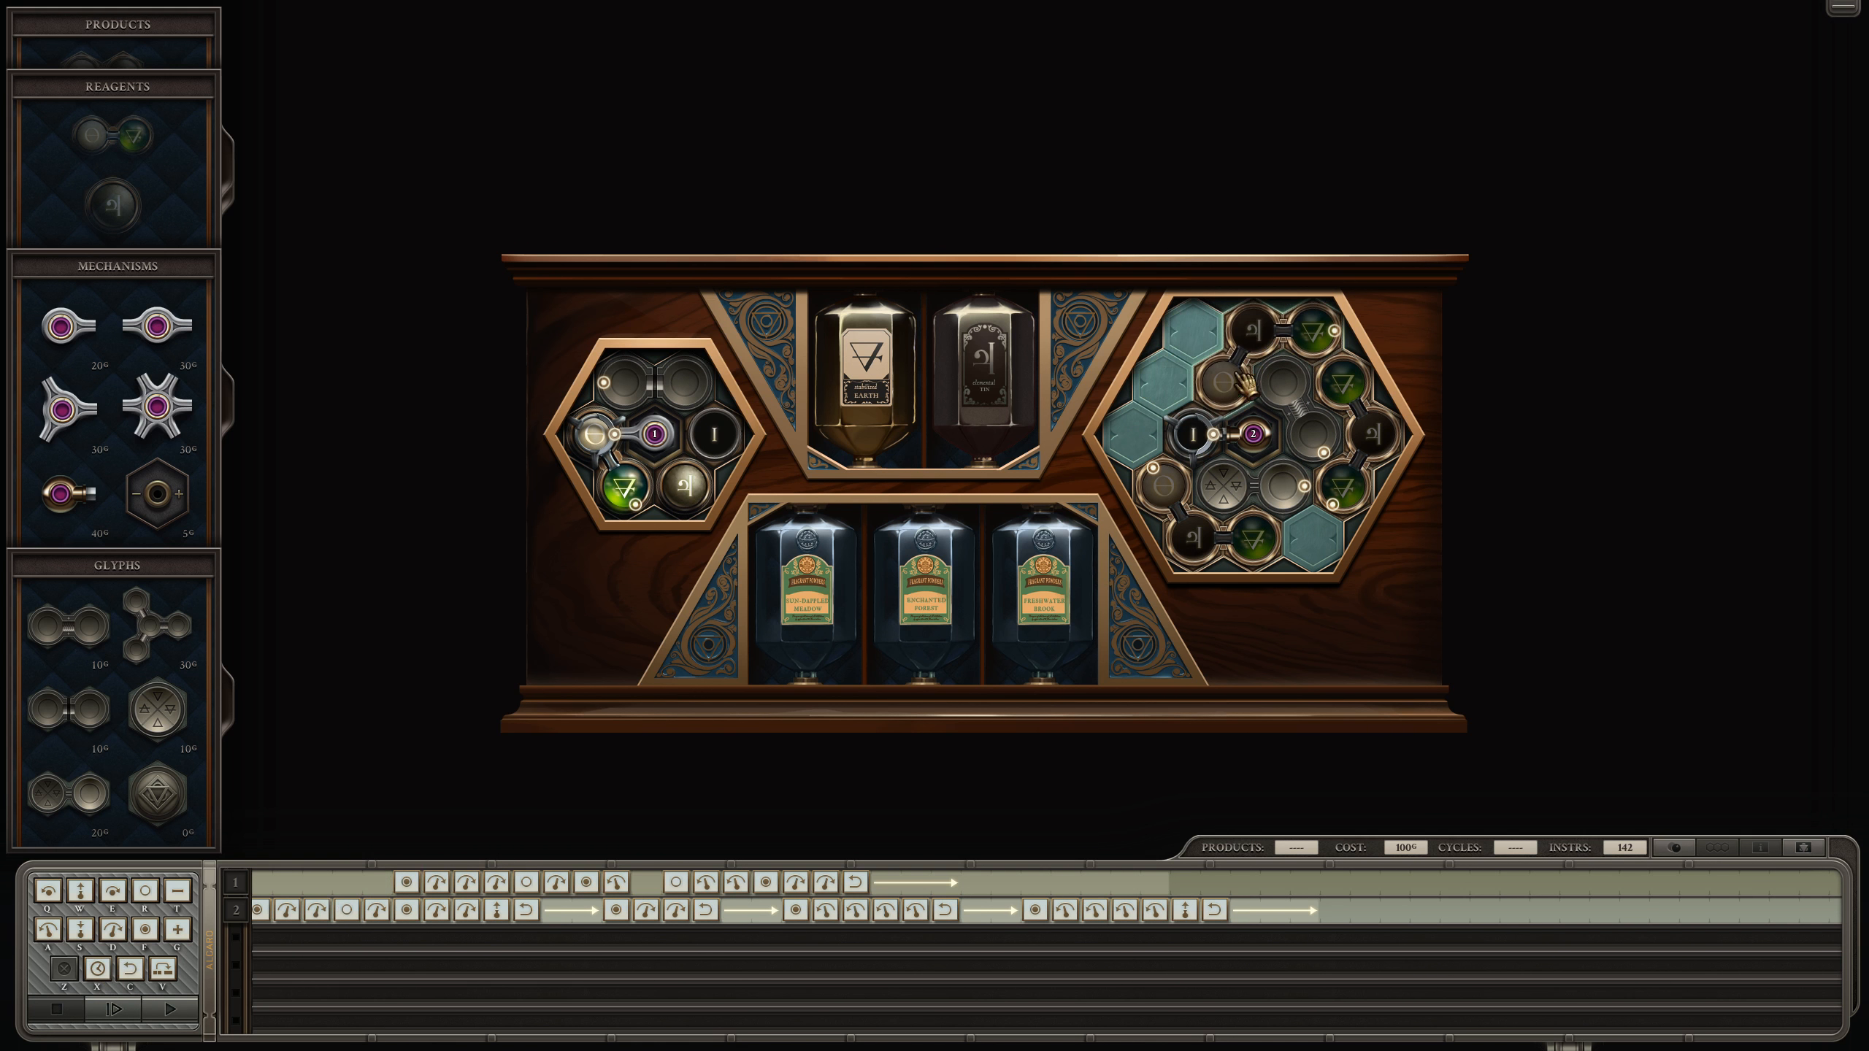
click(132, 1008)
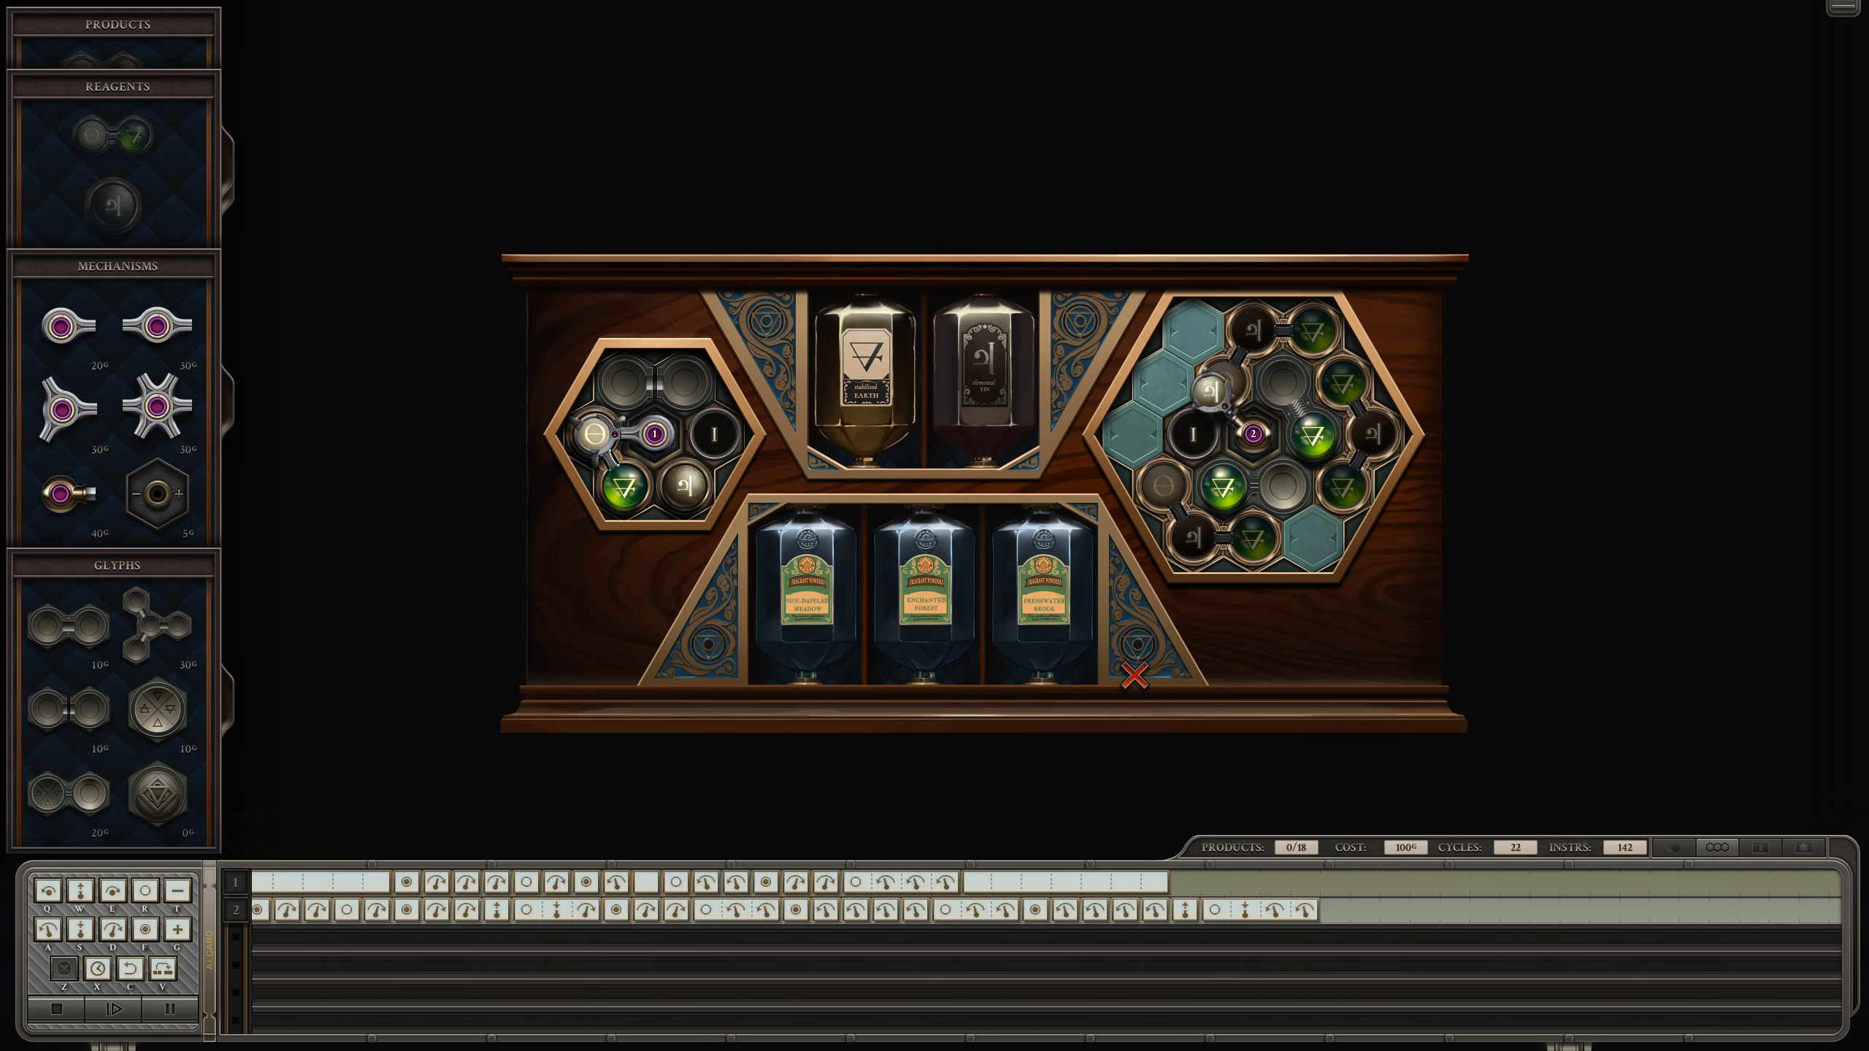
click(132, 1010)
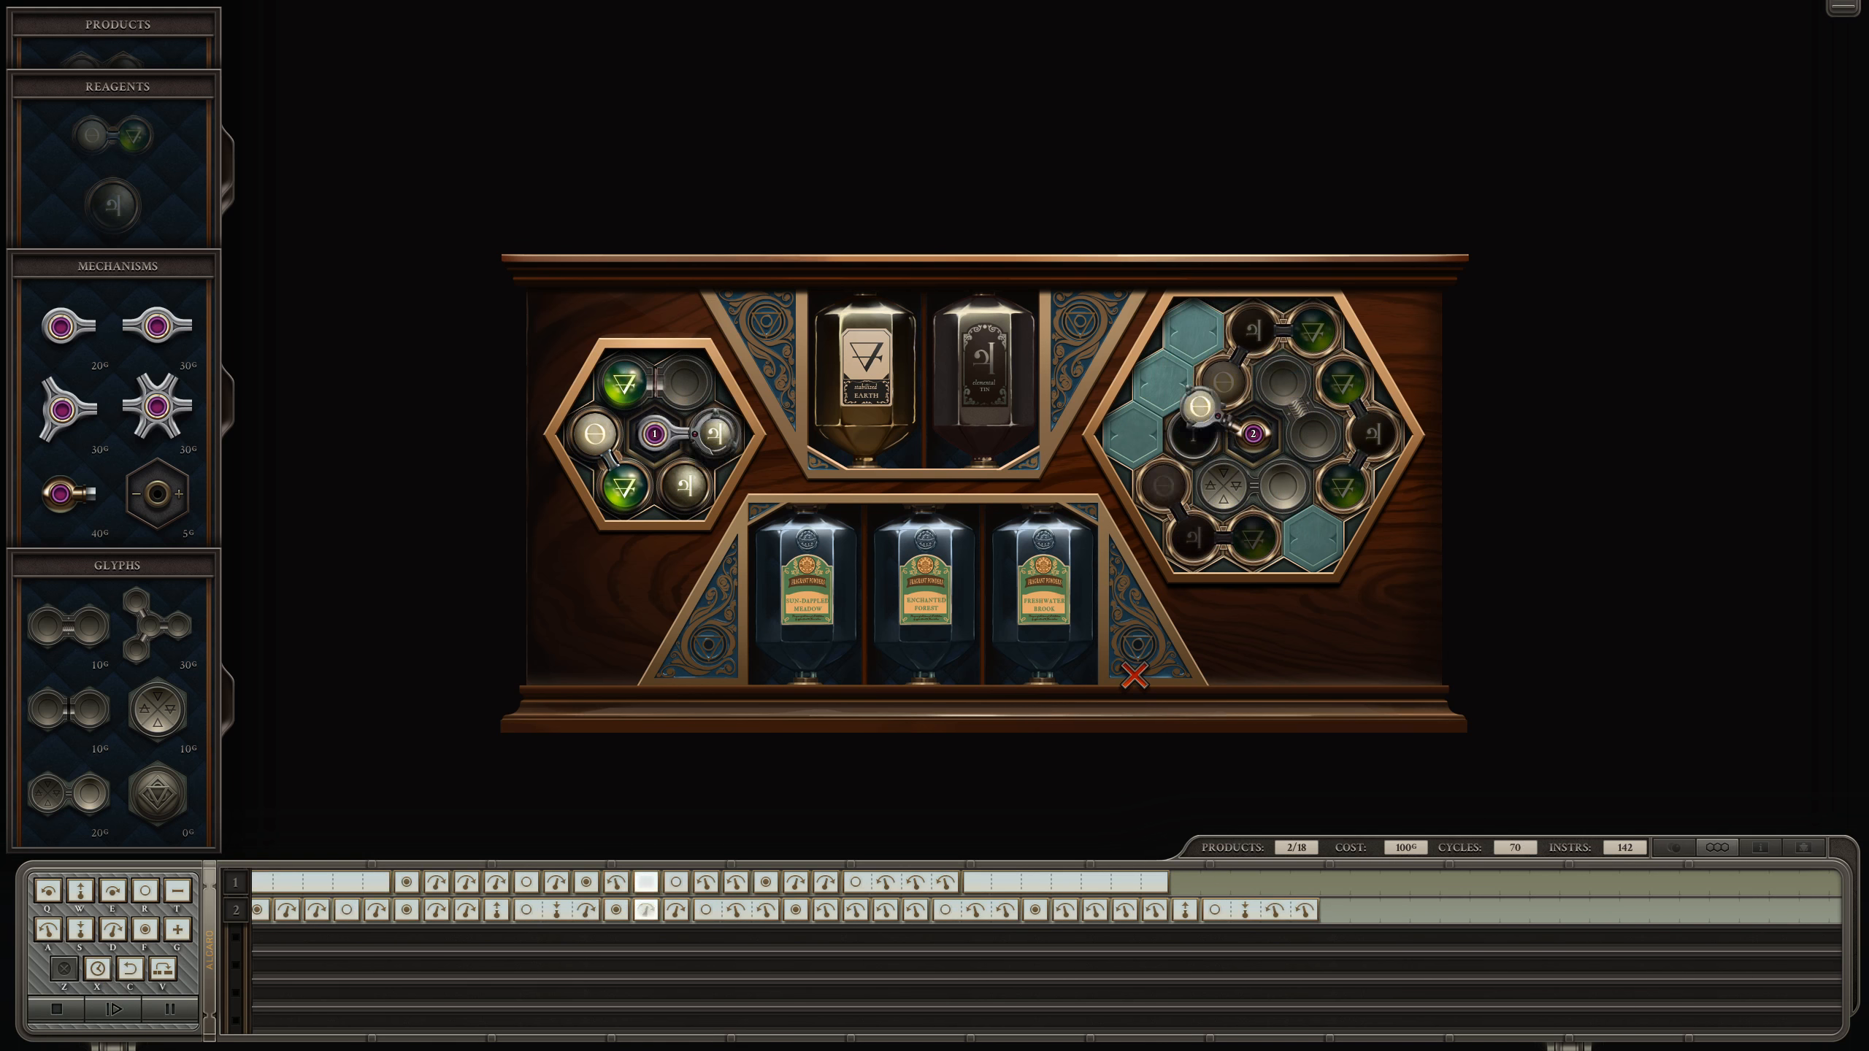
click(128, 1009)
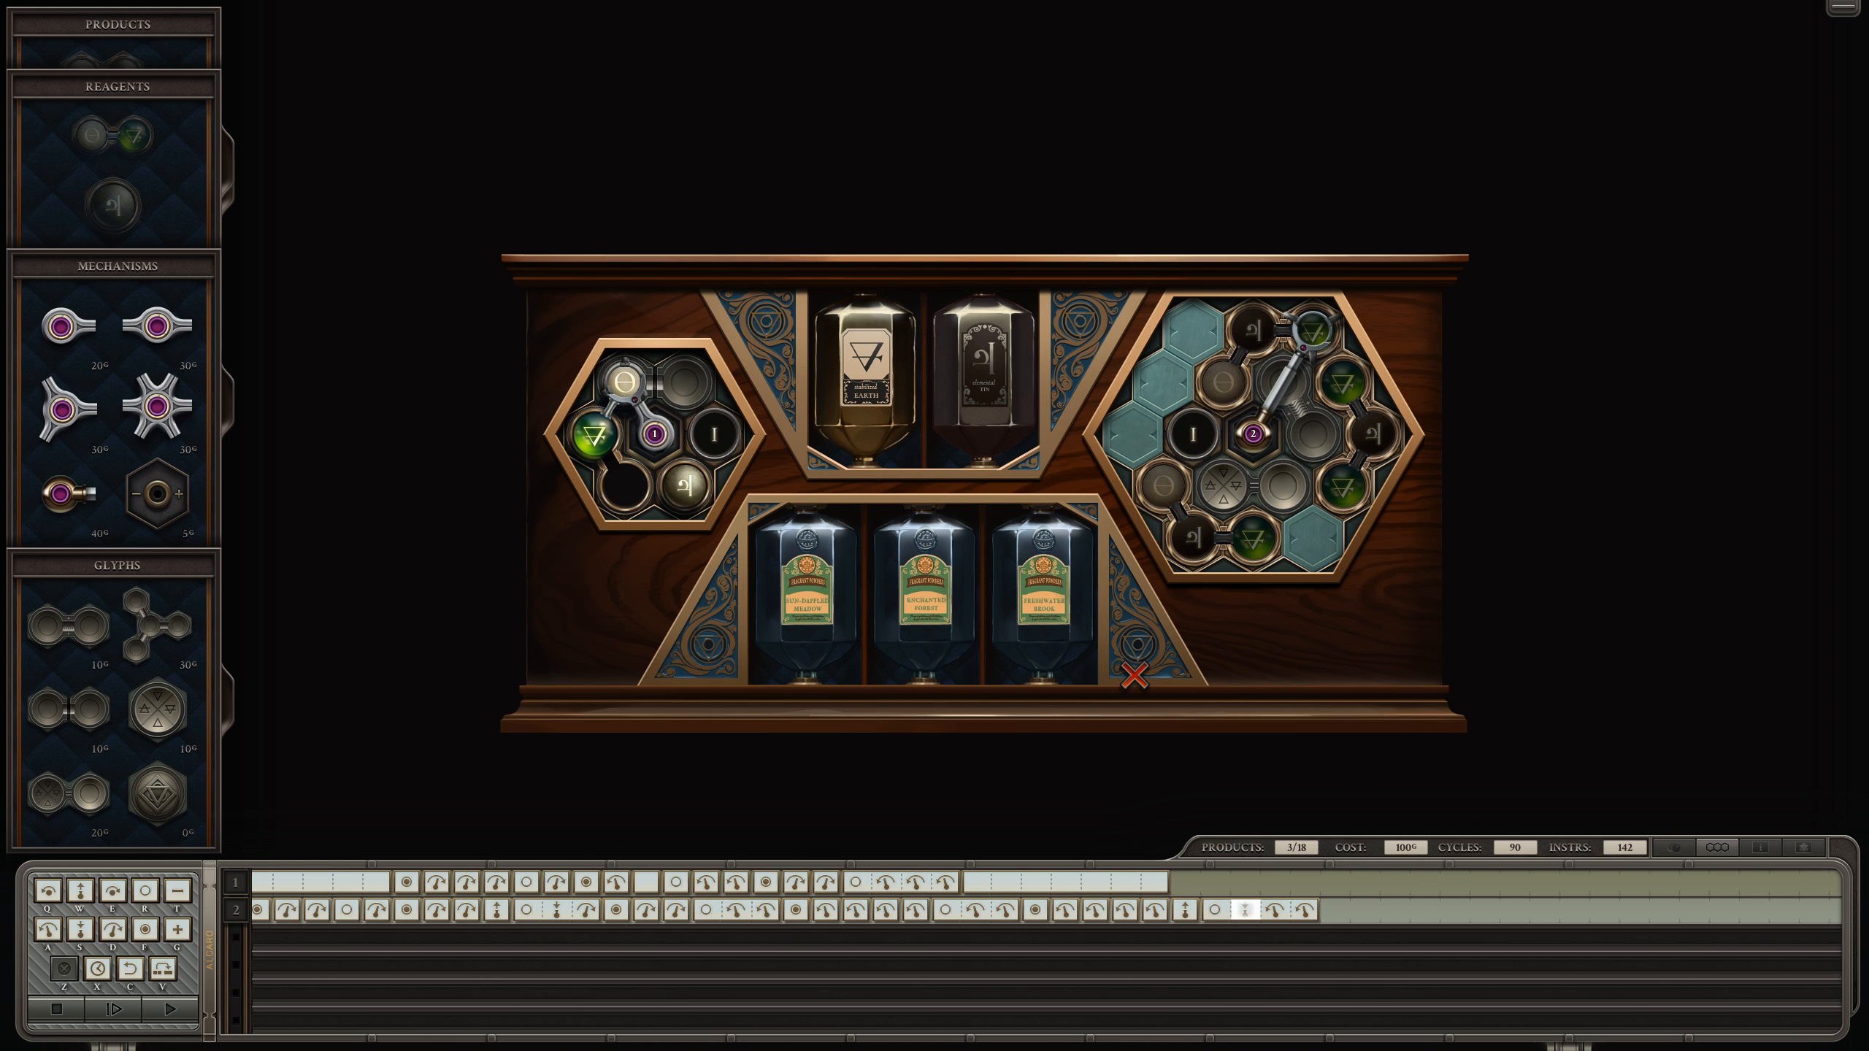
click(160, 1008)
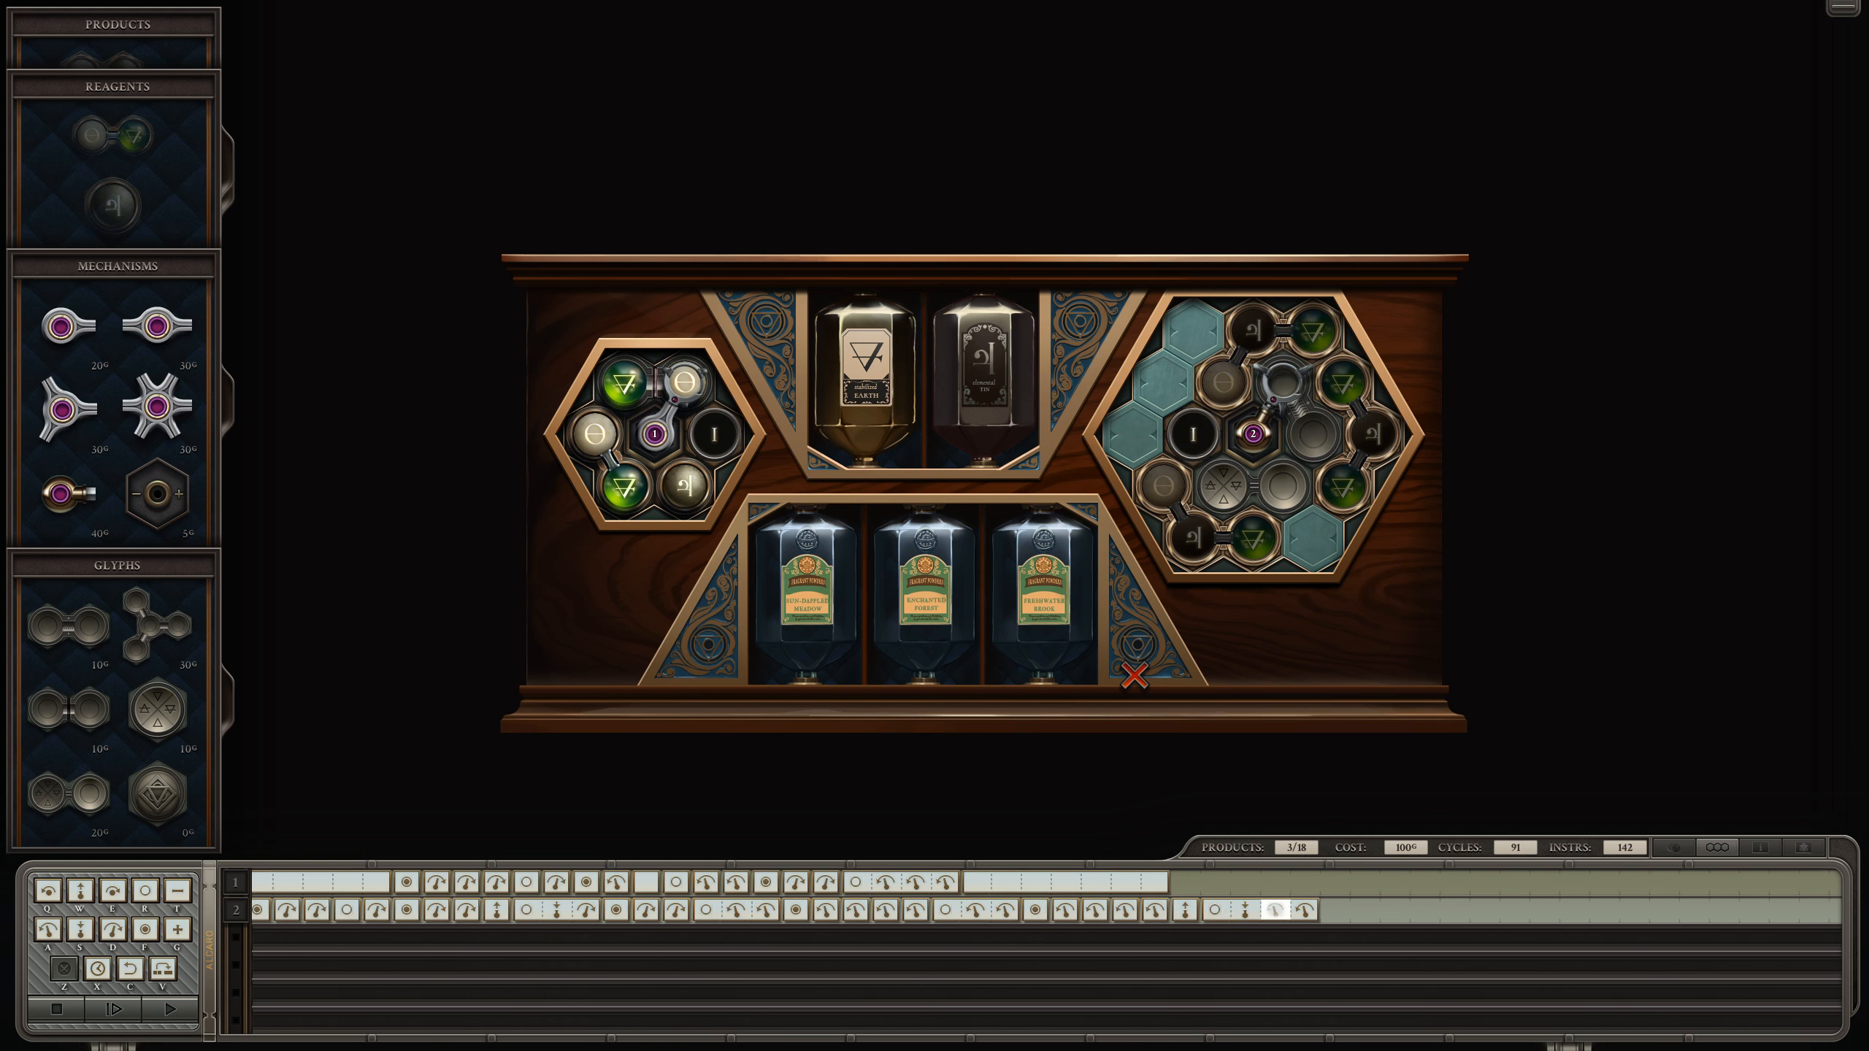
Step: Let the run finish all 18 products for the success screen: cost 100, 530 cycles, 142 instructions
click(135, 1008)
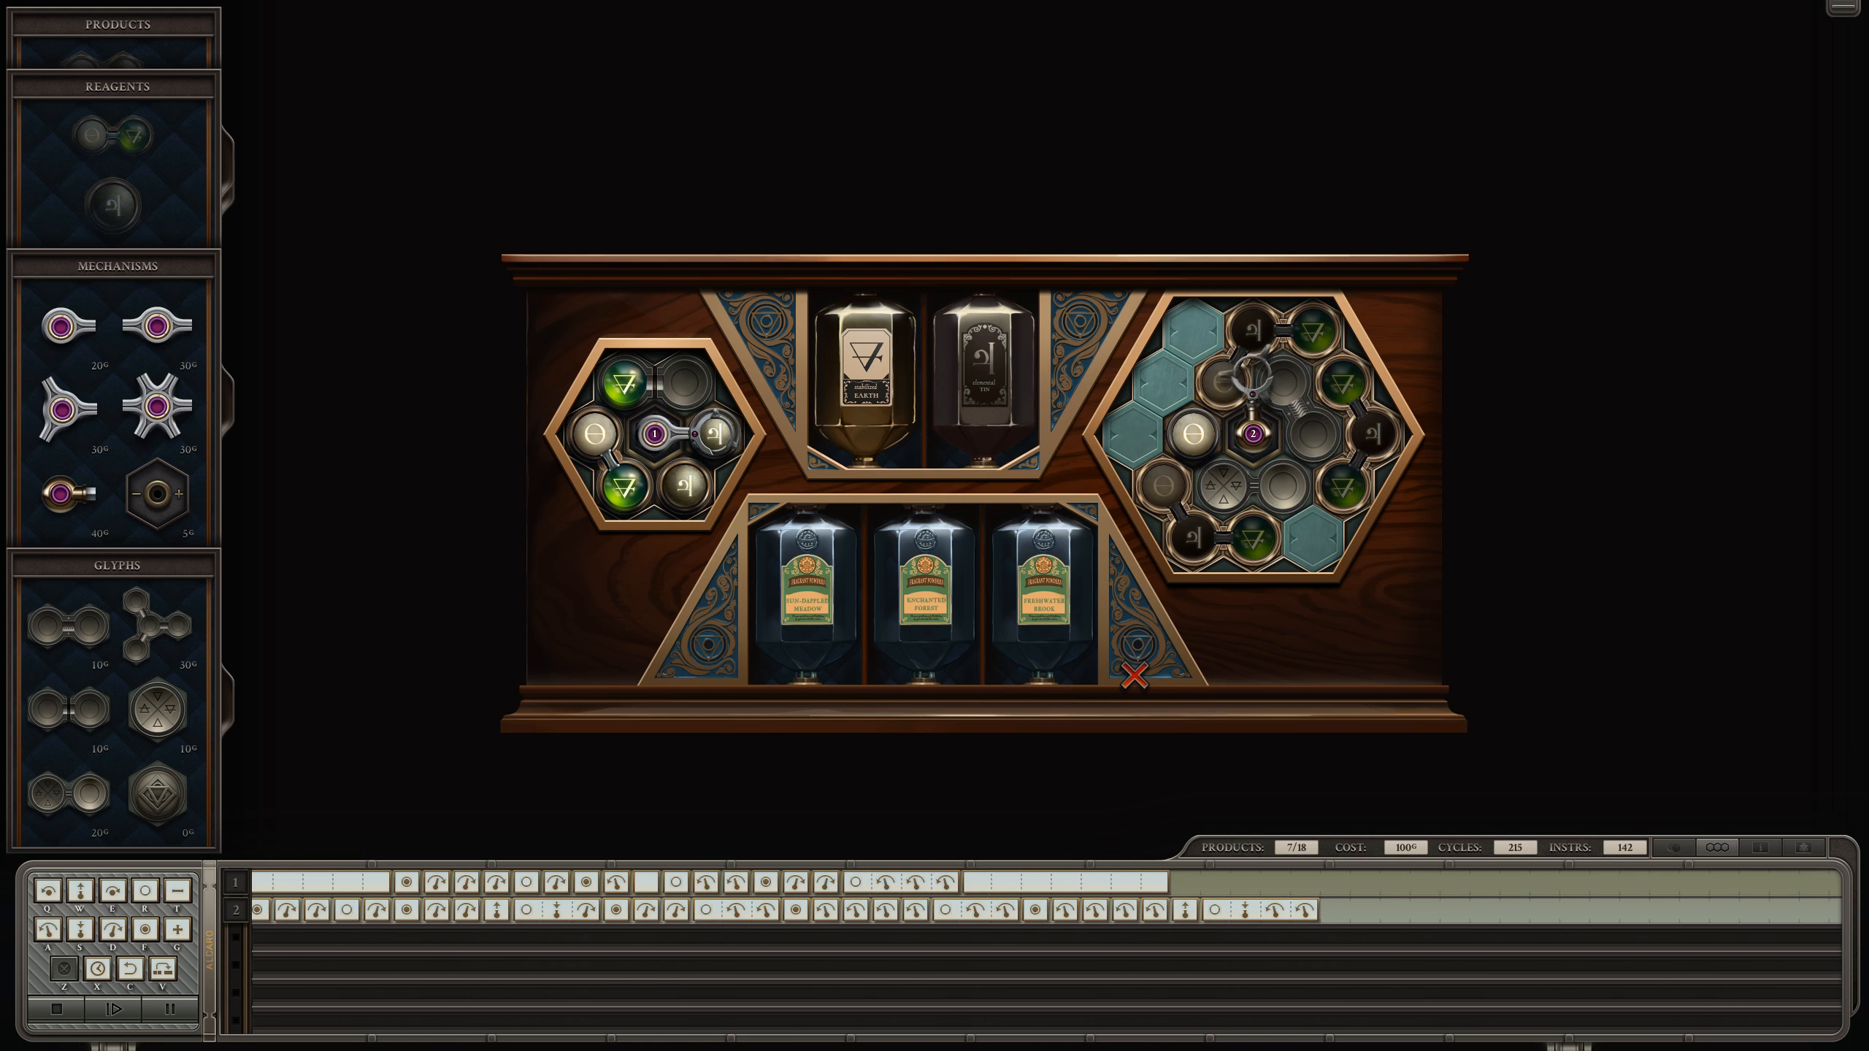
click(128, 1010)
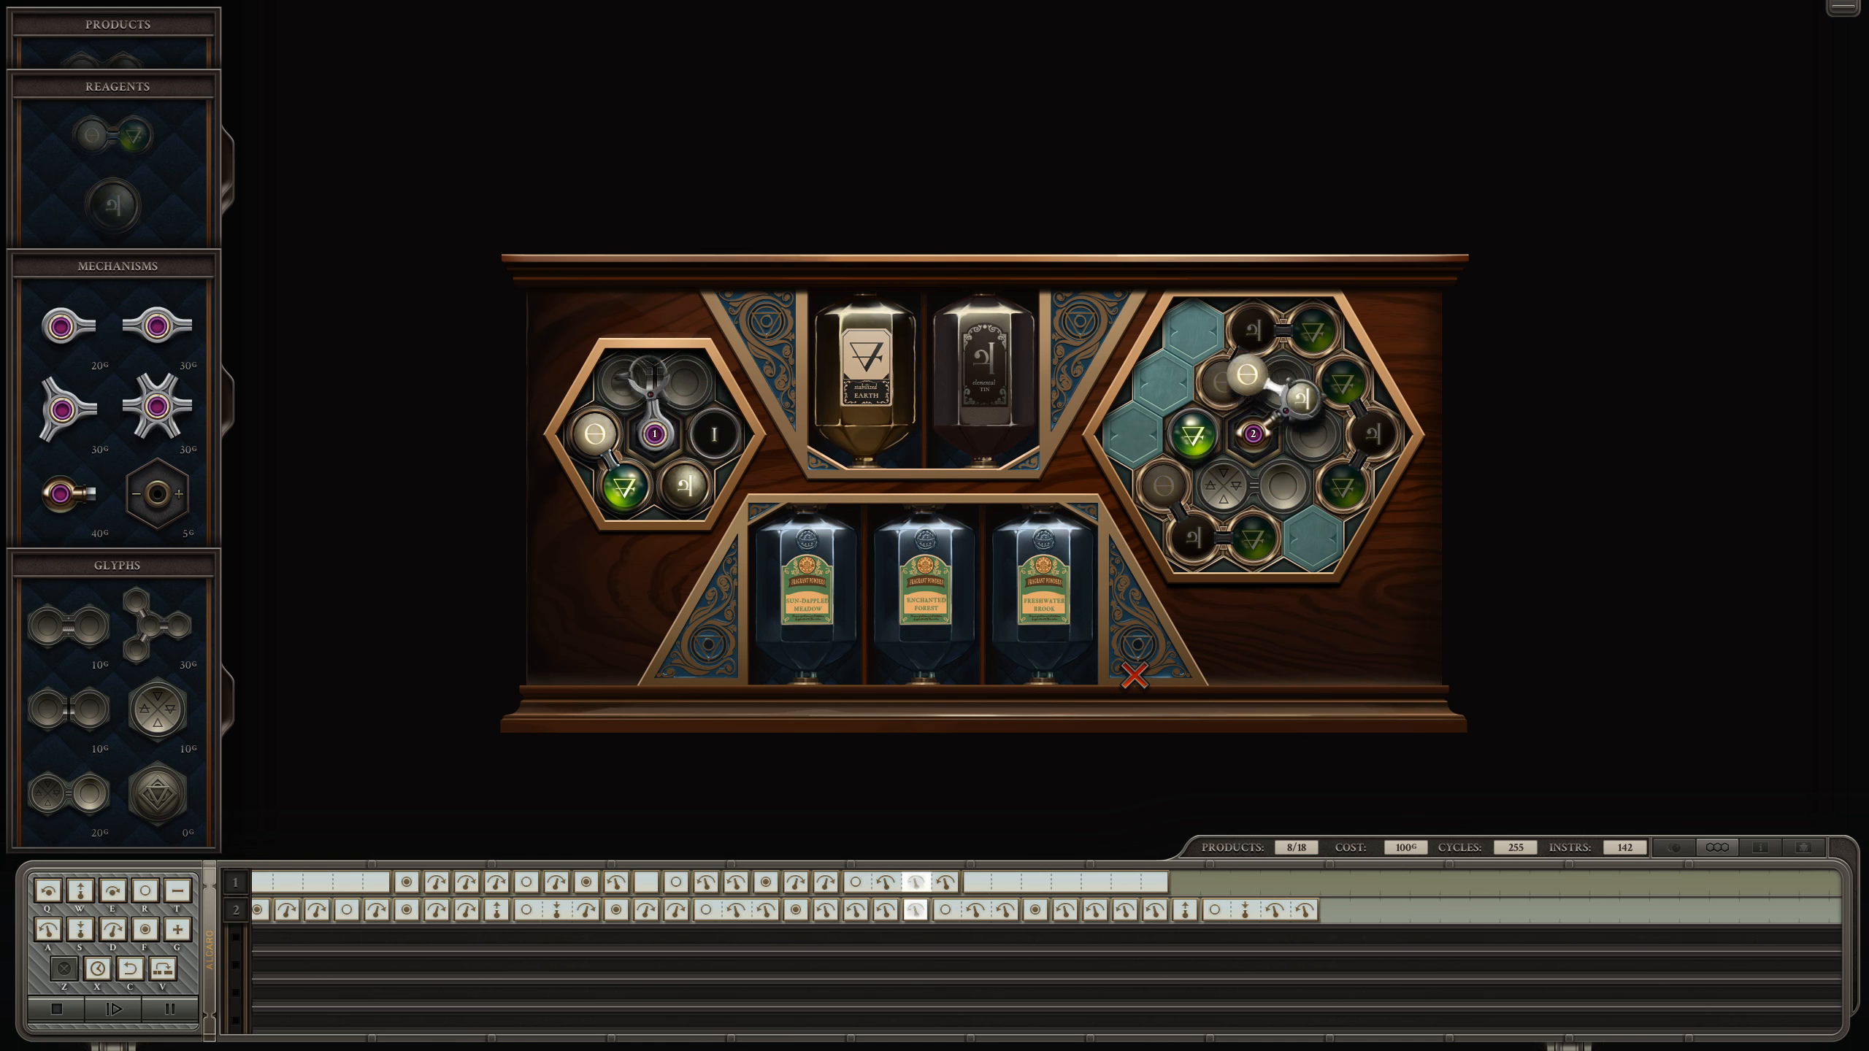
click(132, 1010)
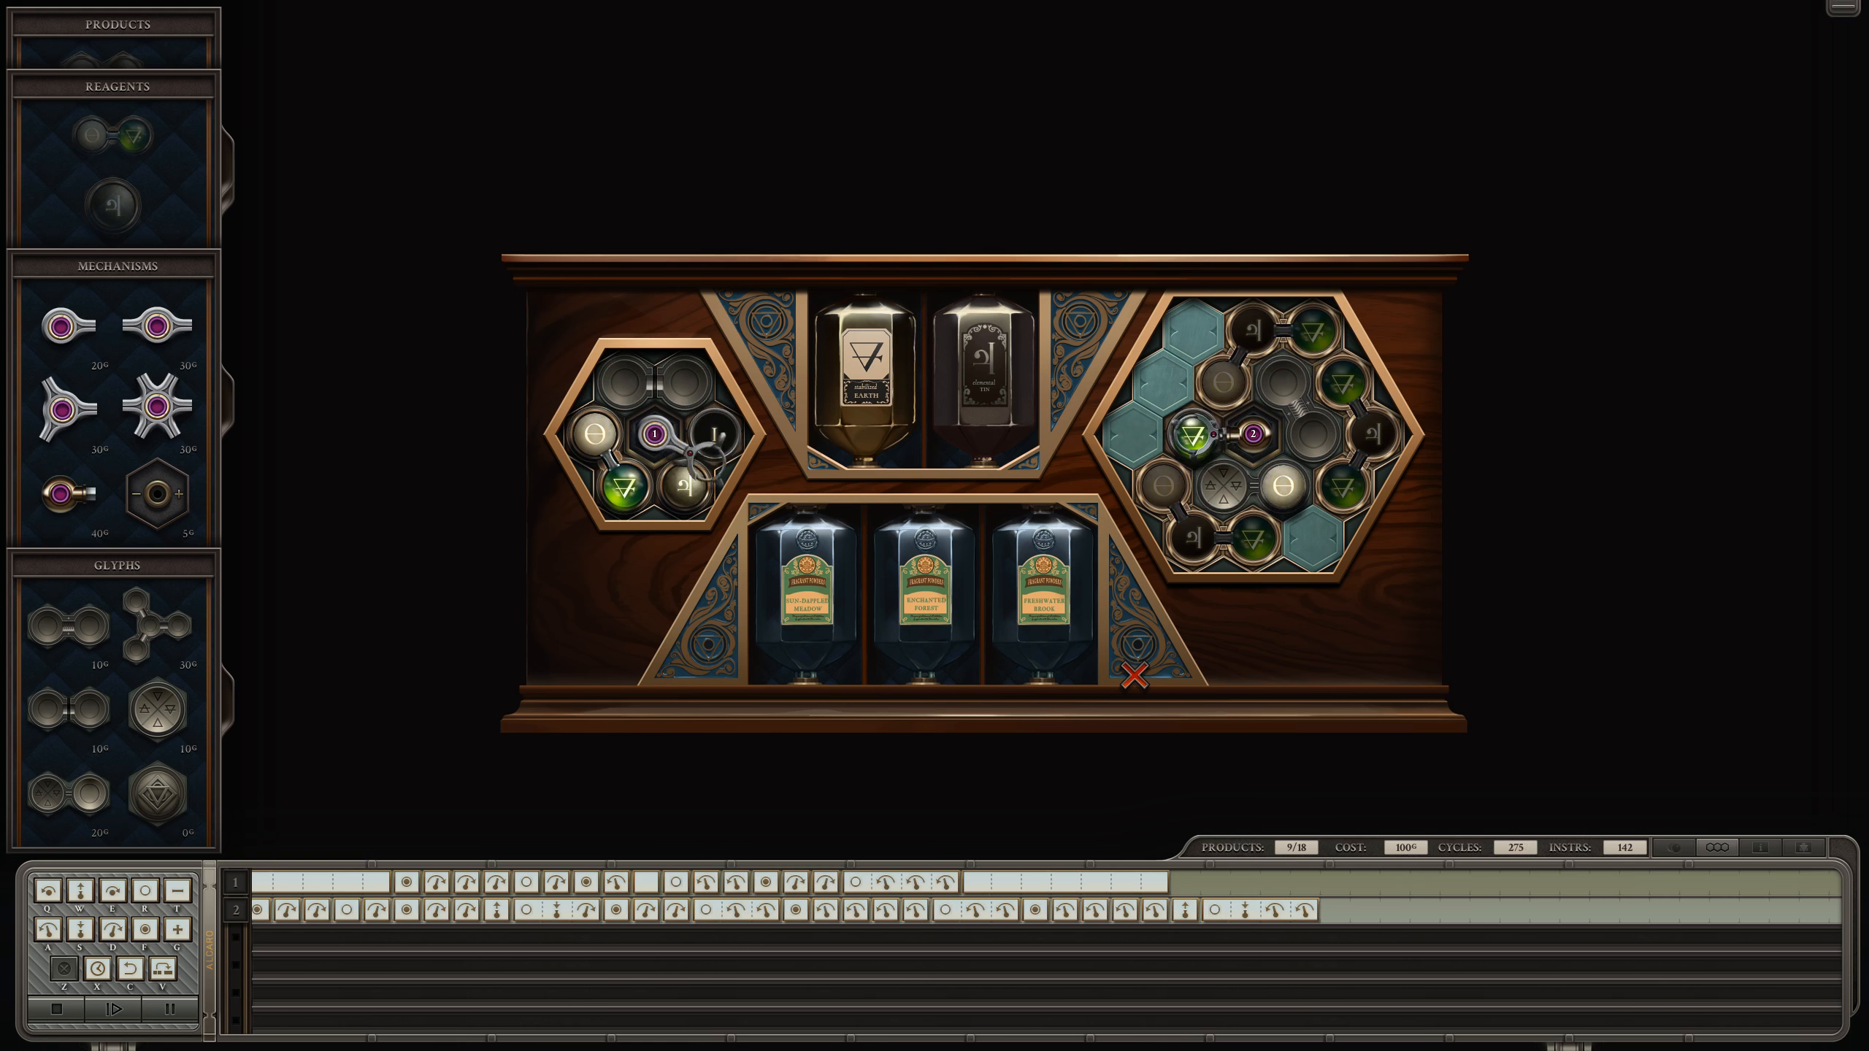
click(133, 1010)
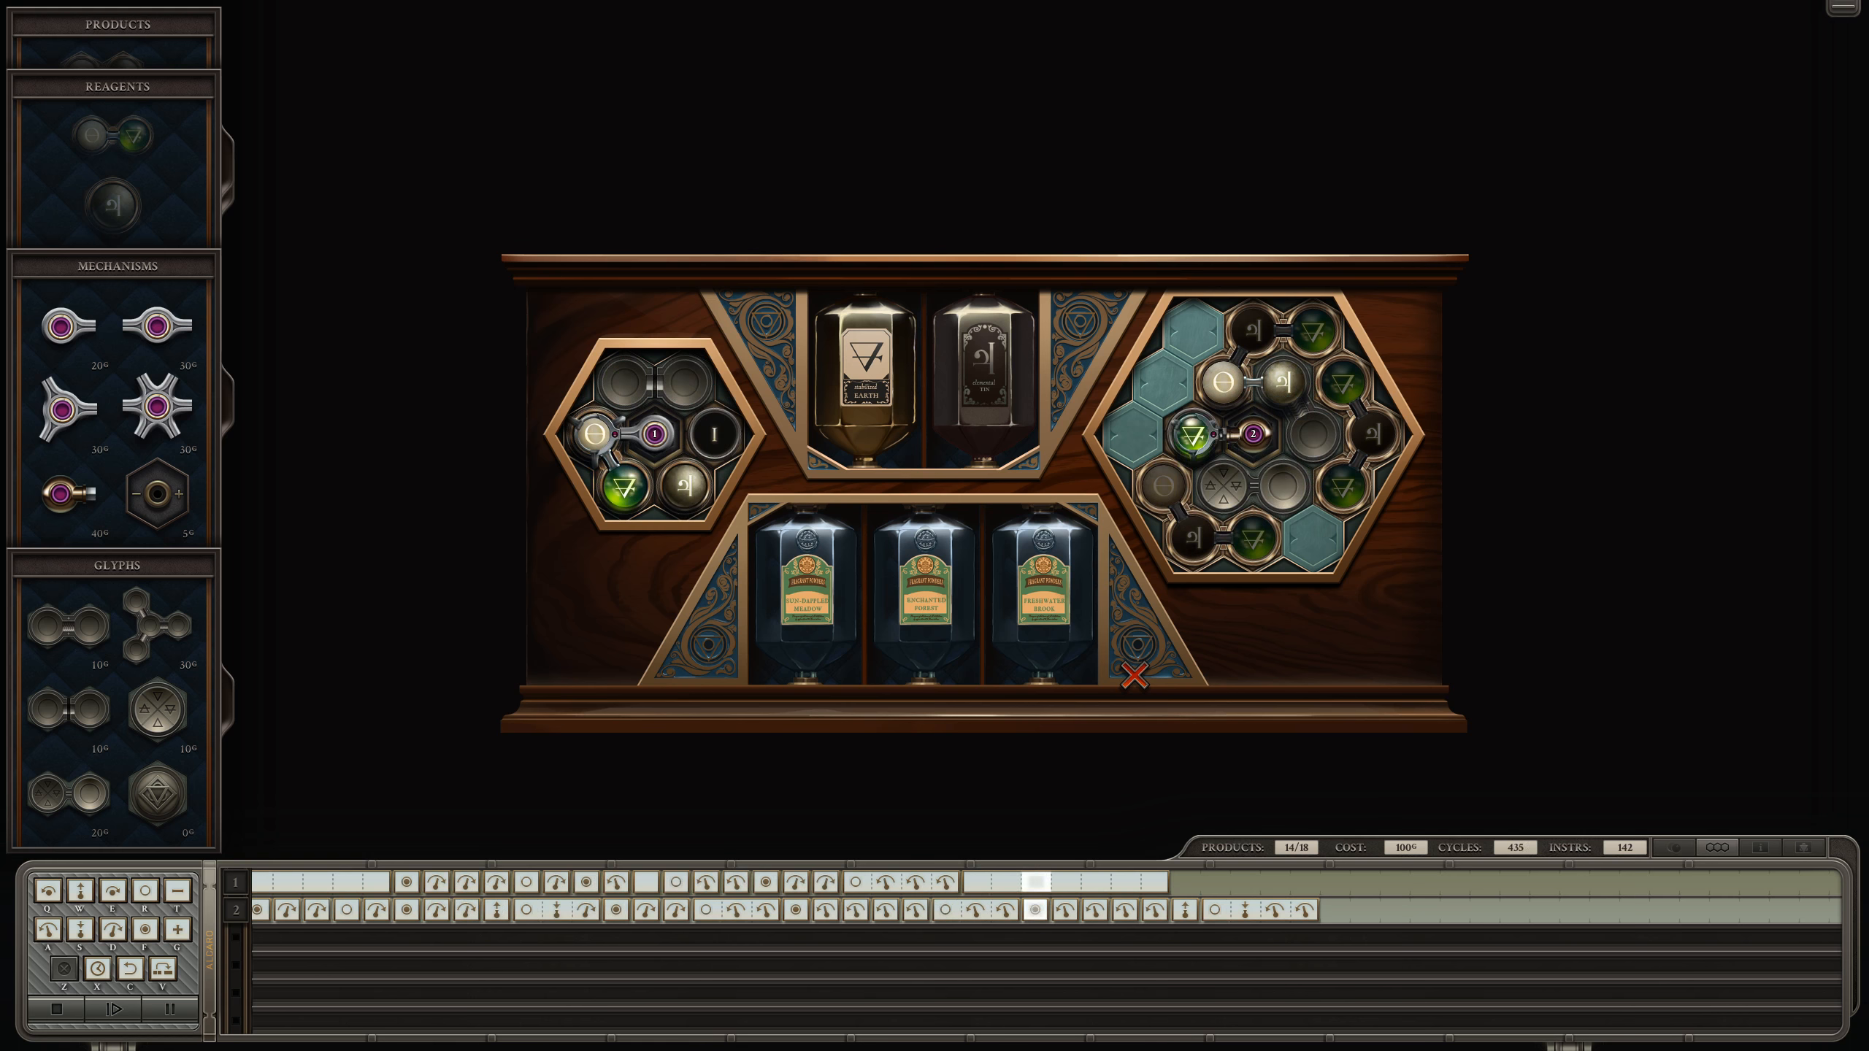
click(124, 1008)
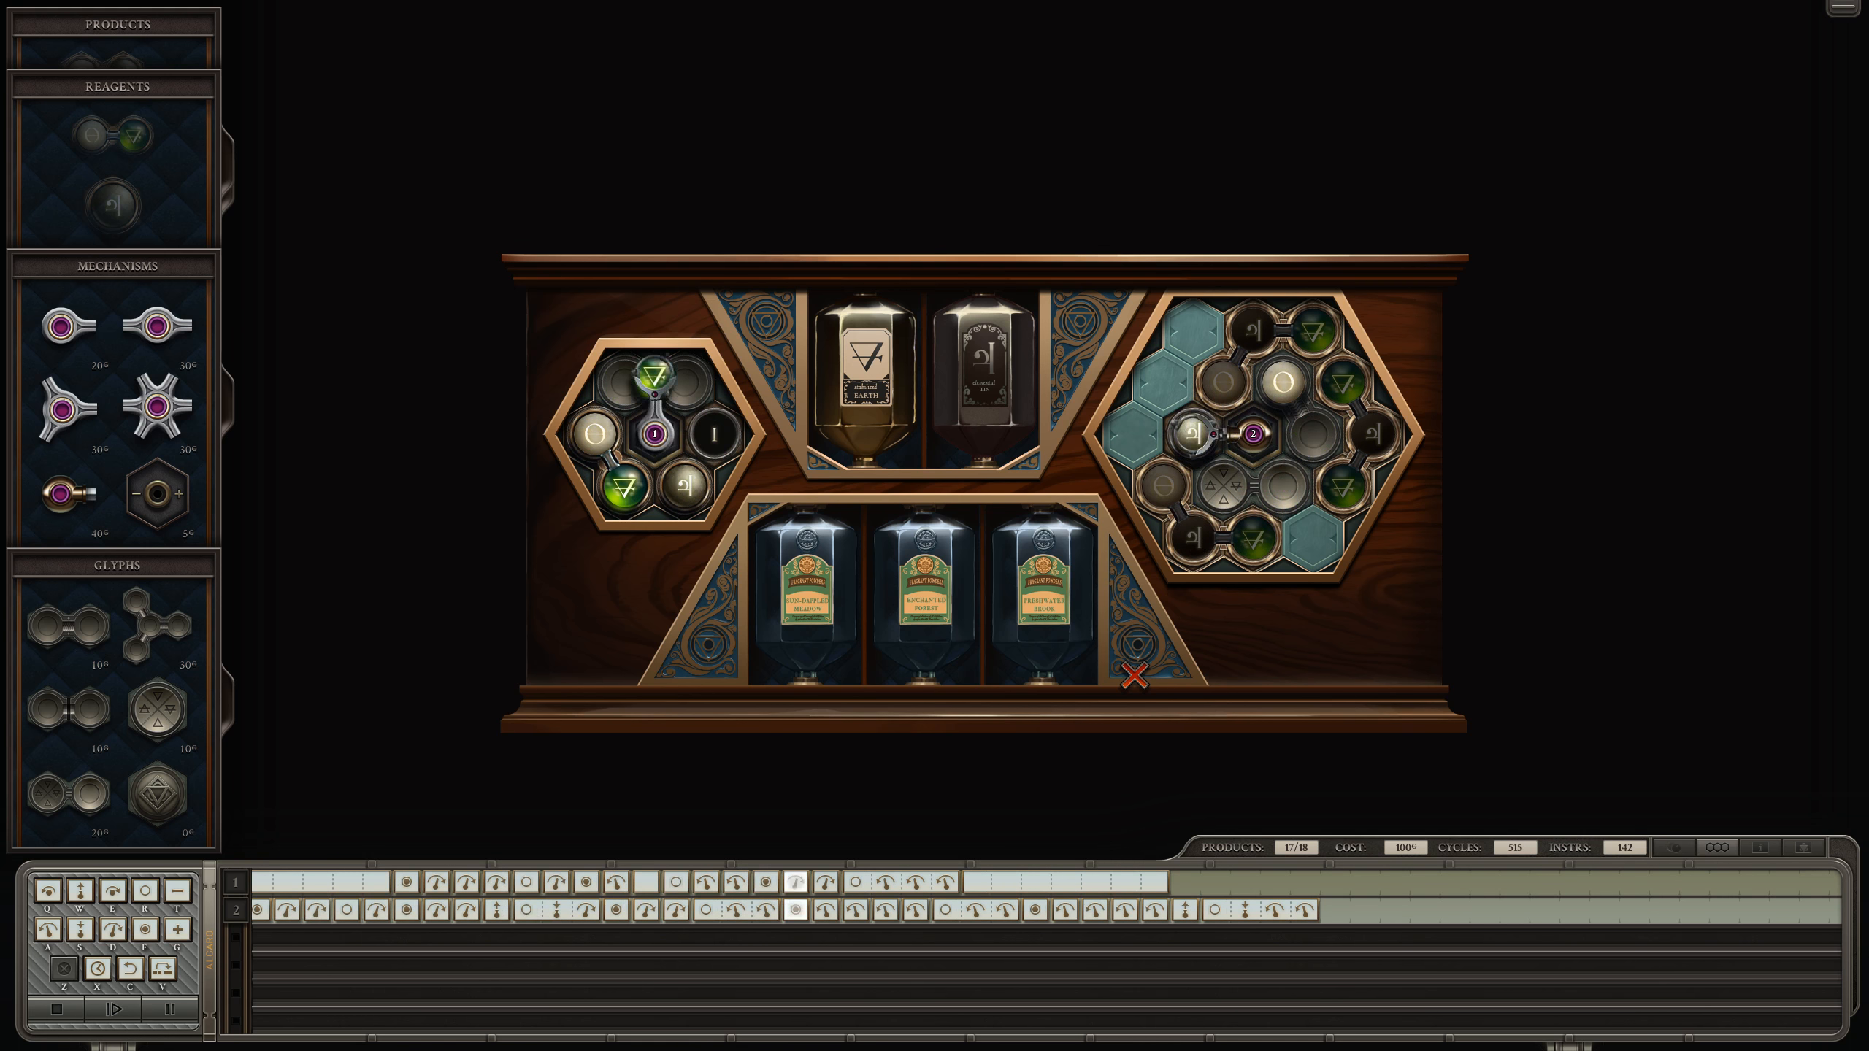
click(132, 1009)
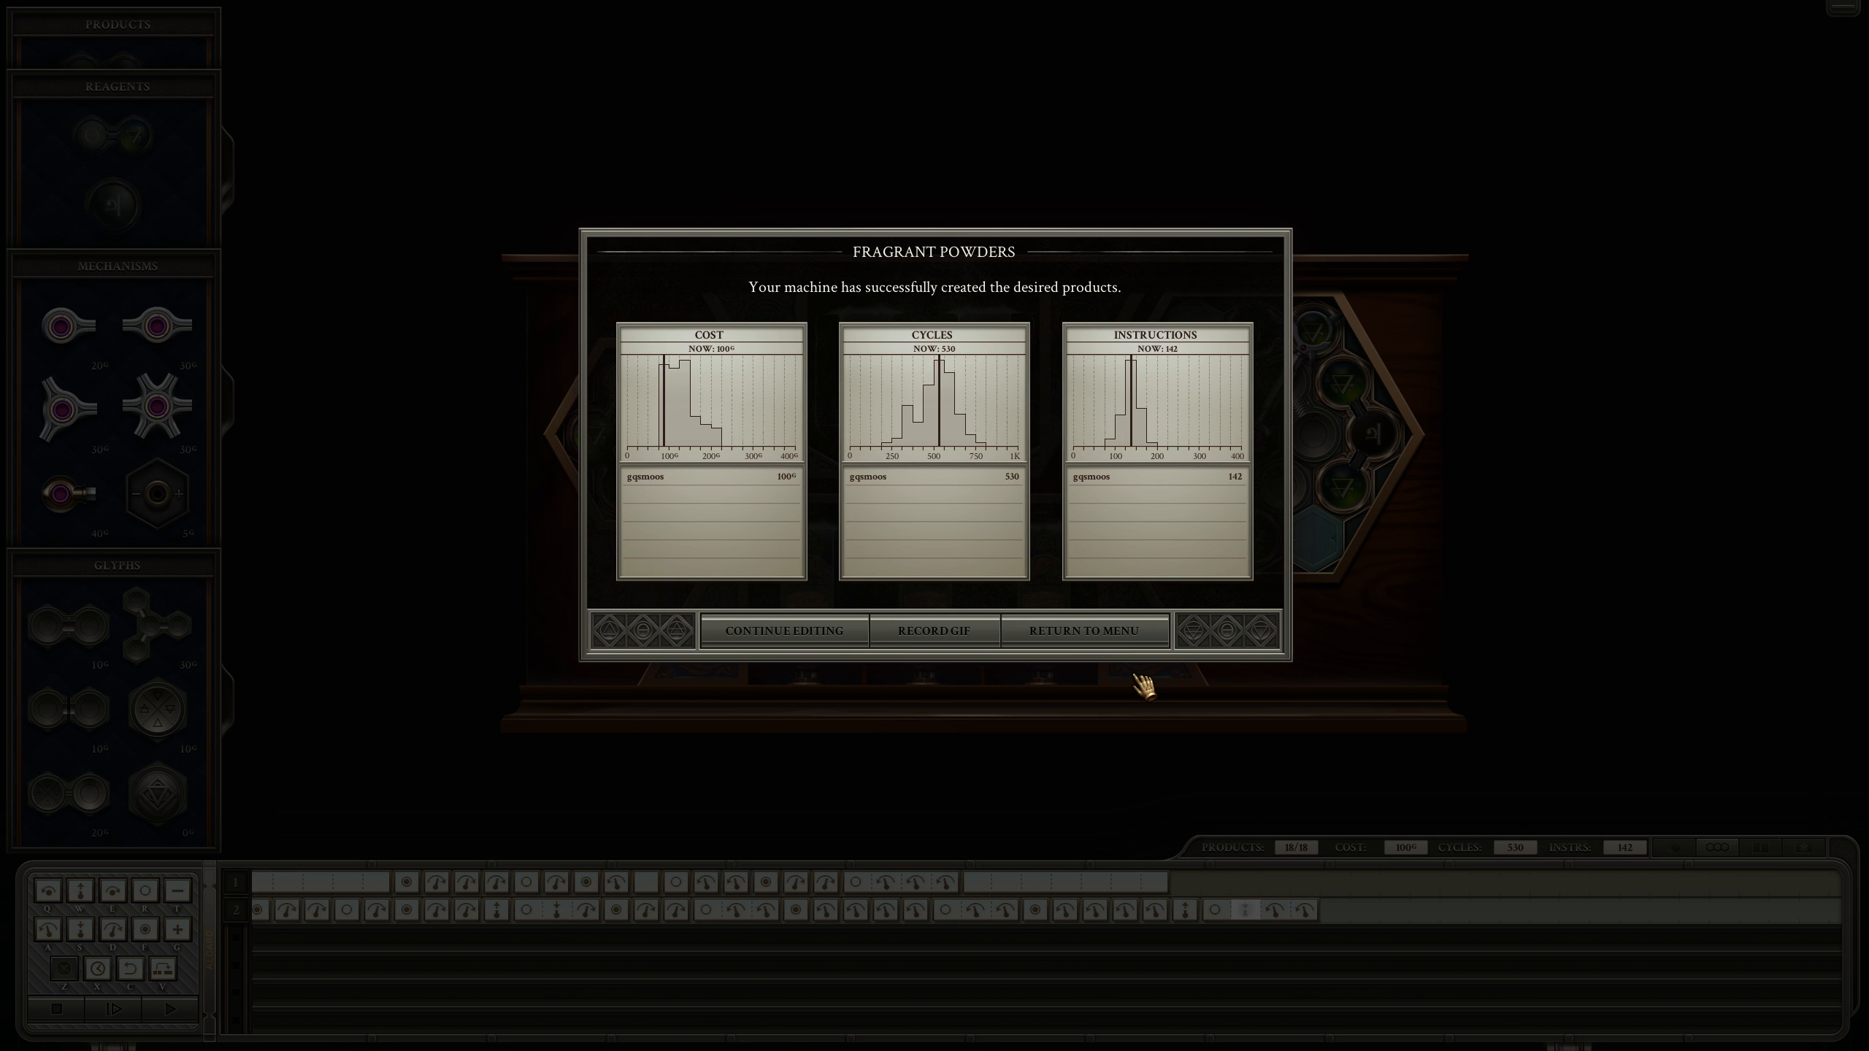
mouse_move(995, 579)
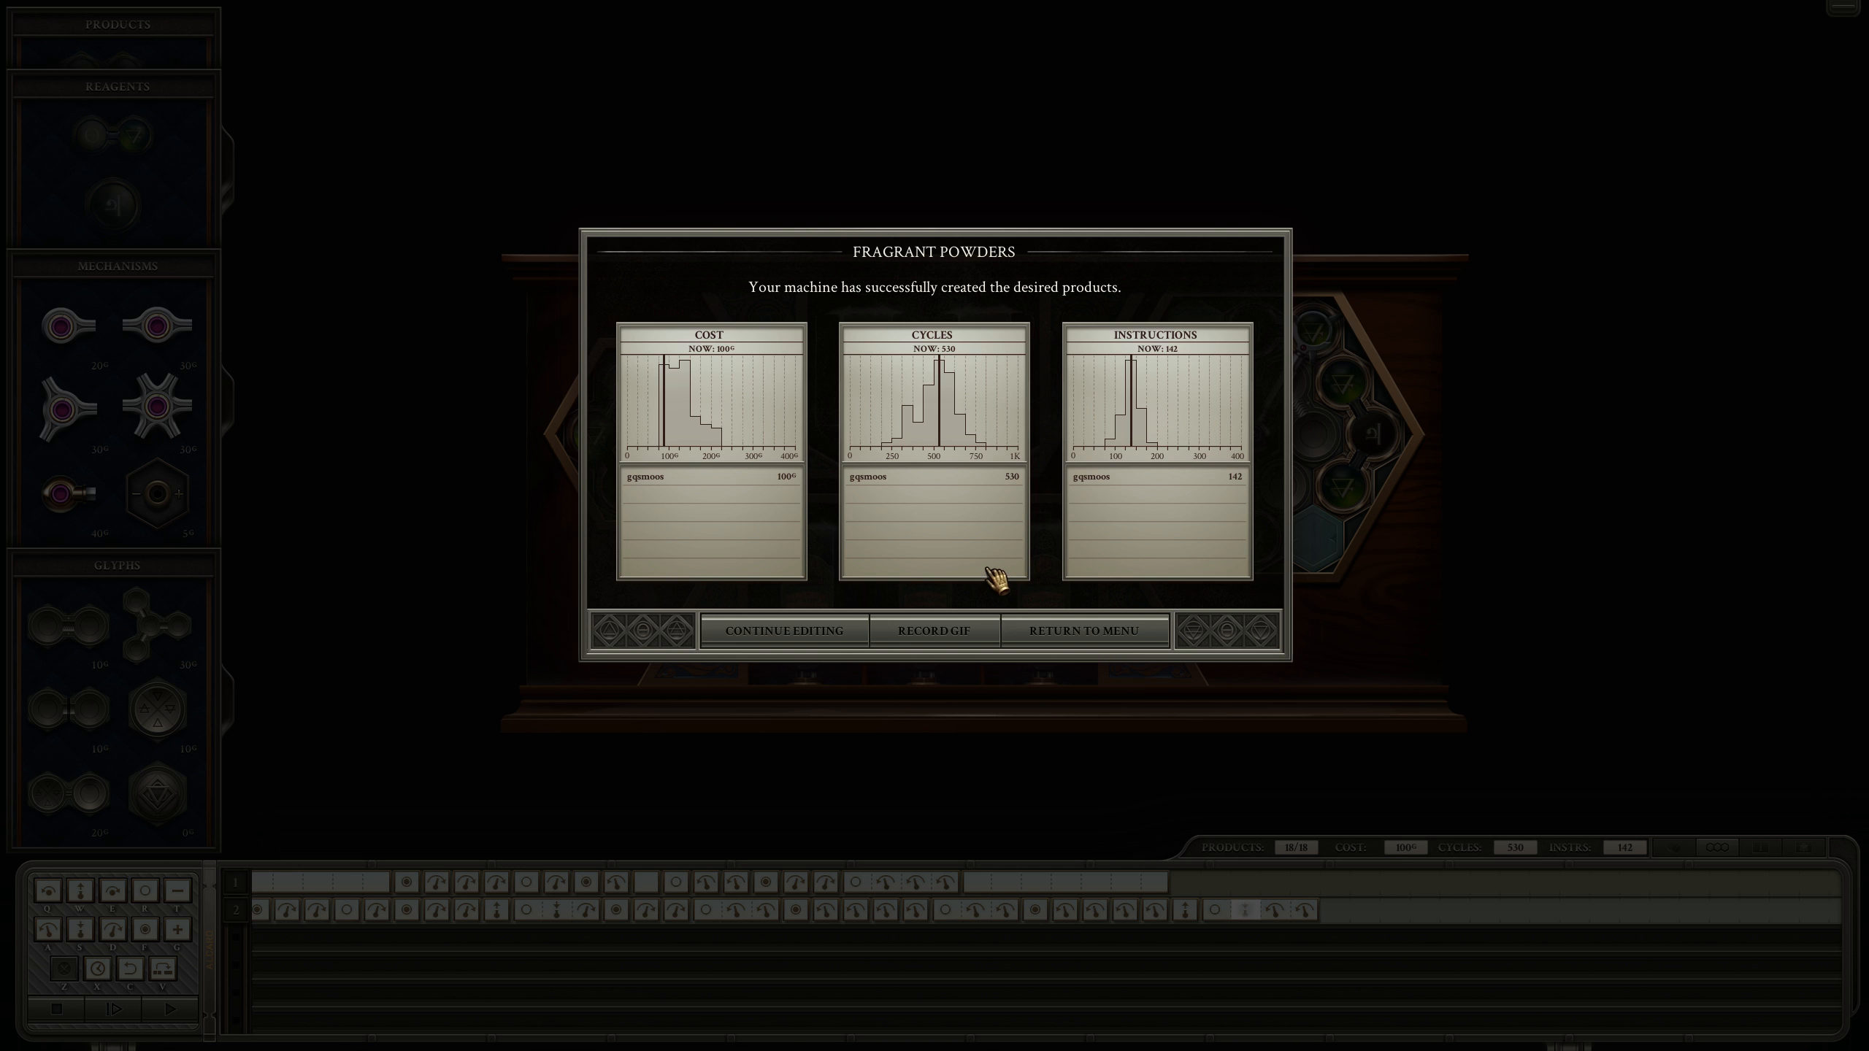
mouse_move(638, 578)
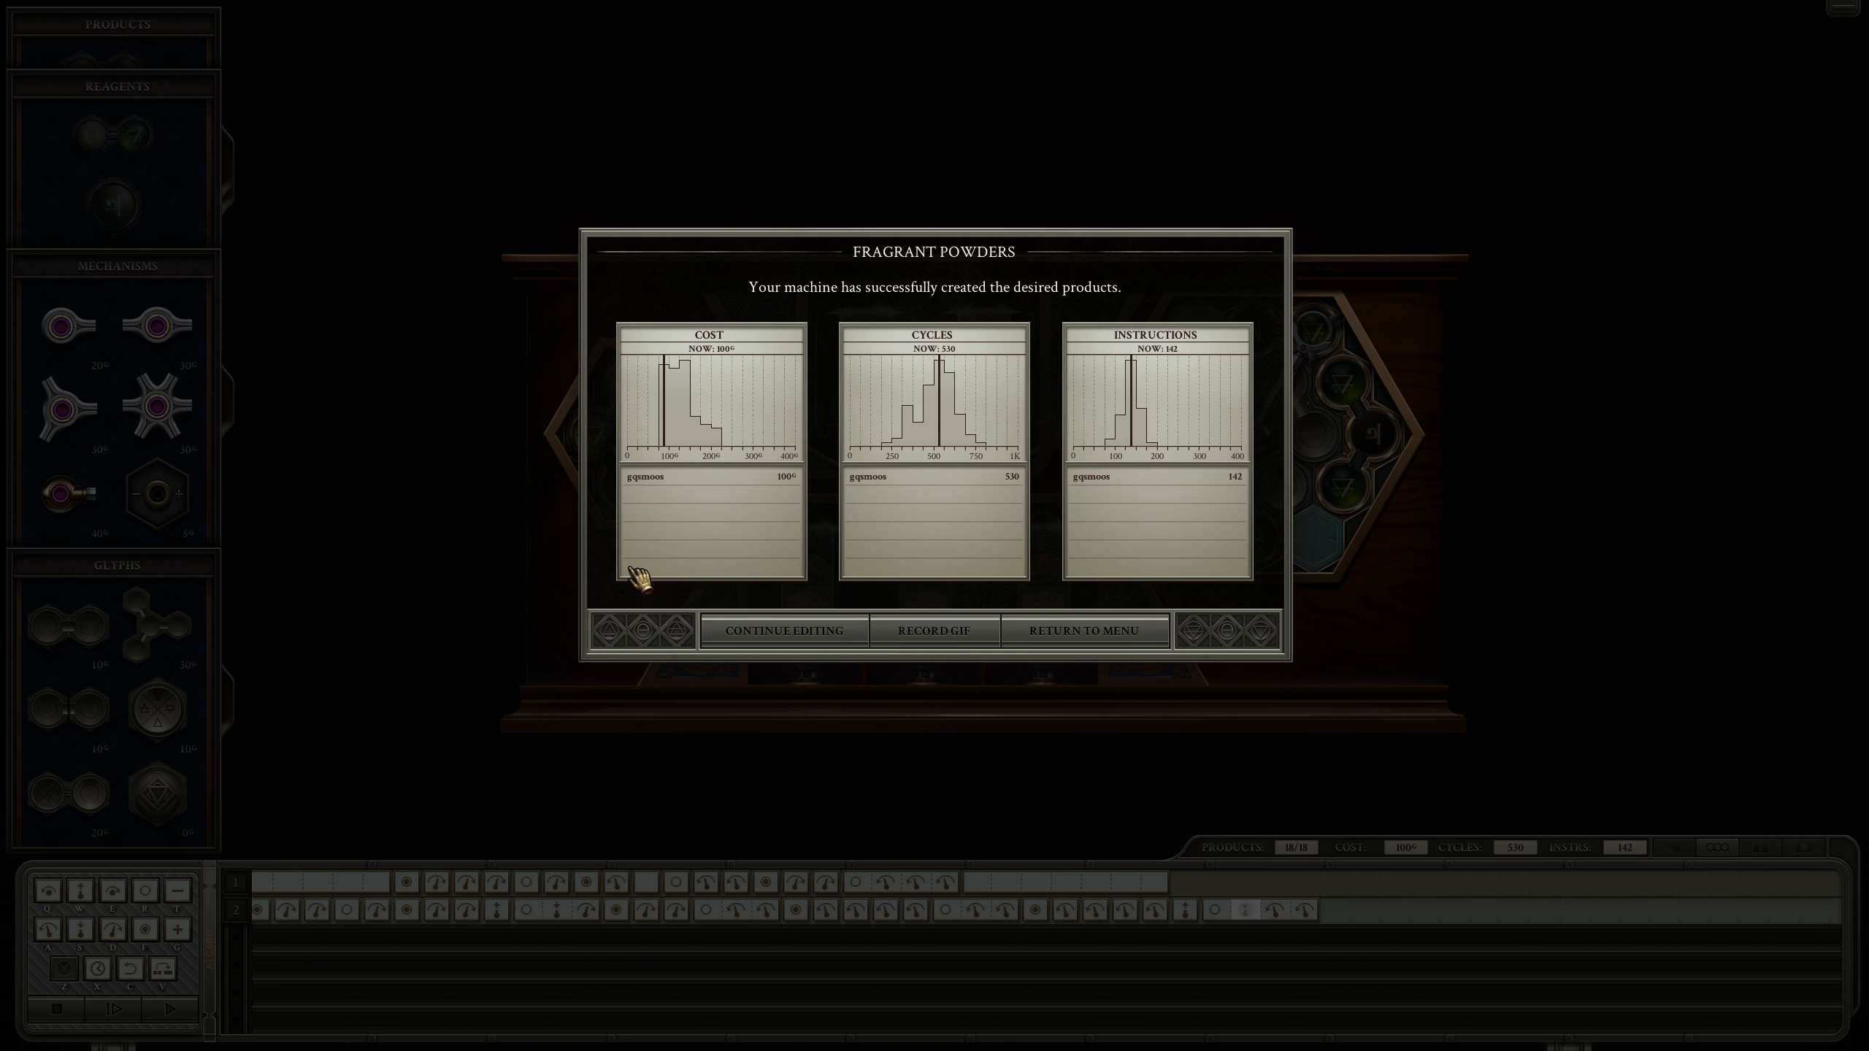
mouse_move(903, 310)
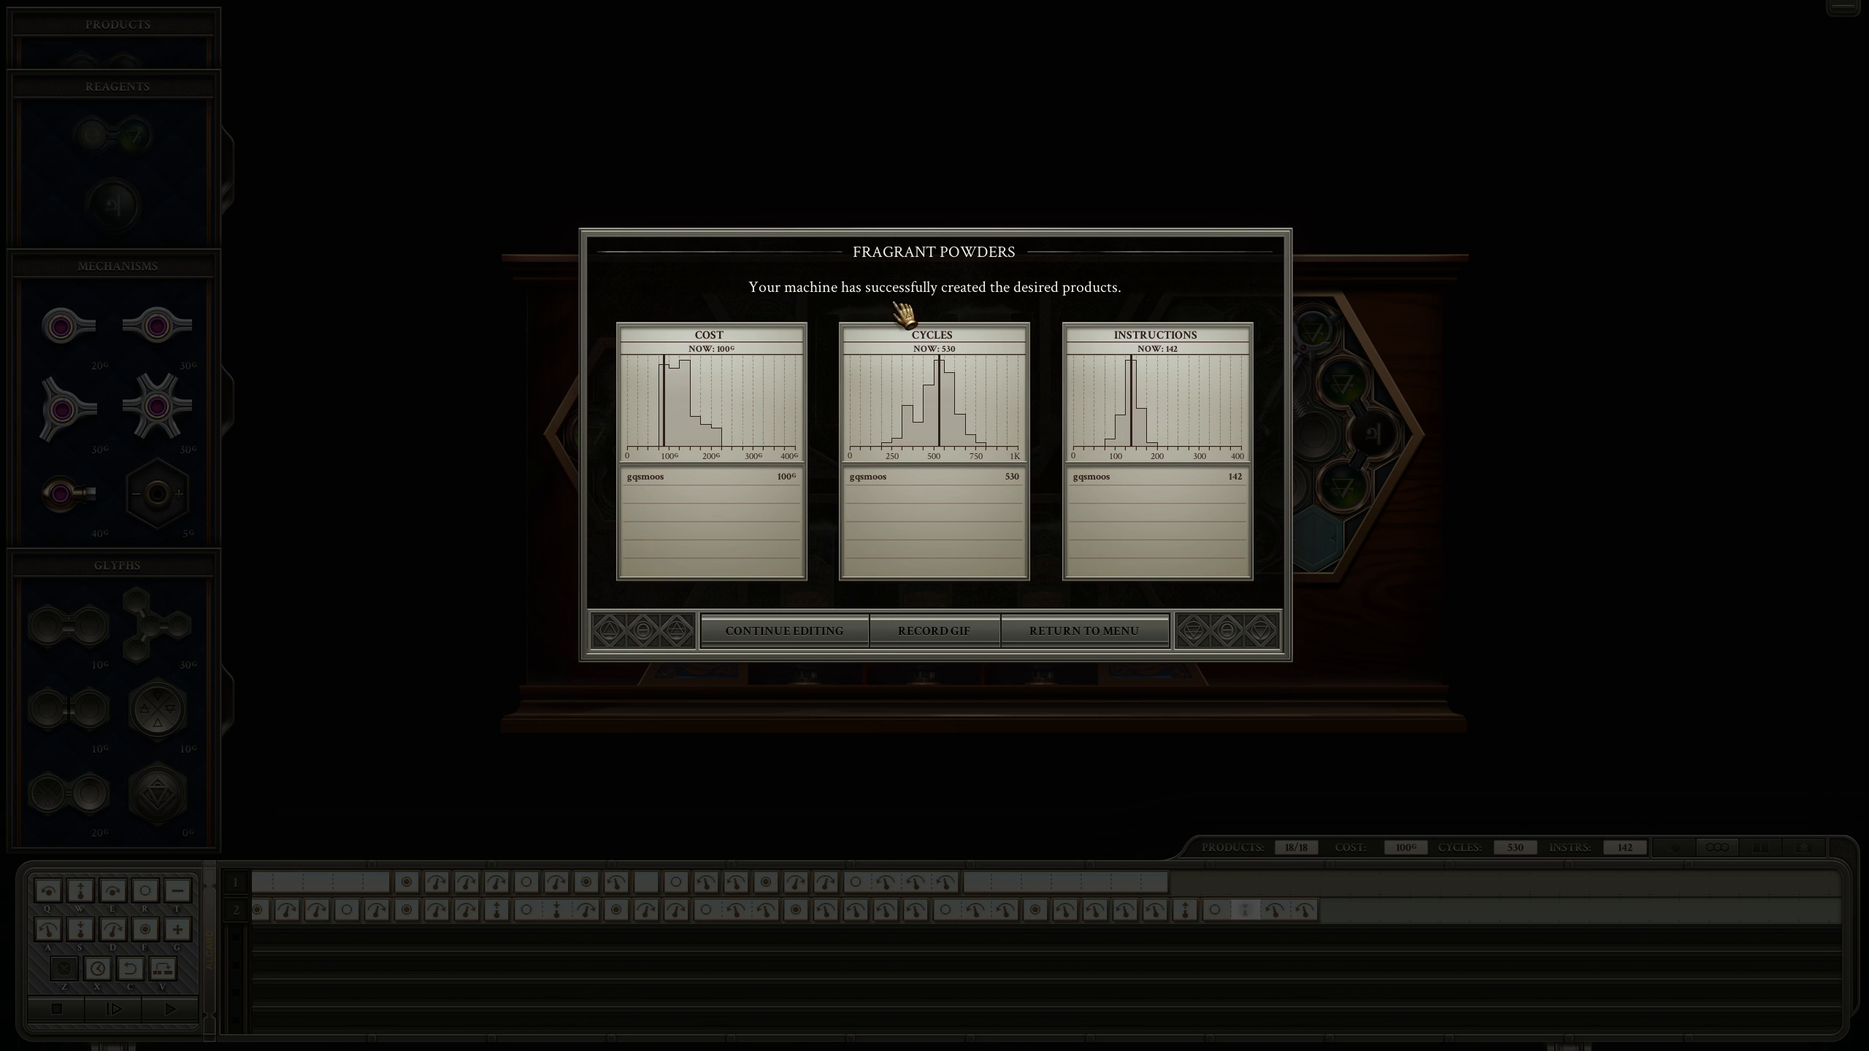
mouse_move(647, 581)
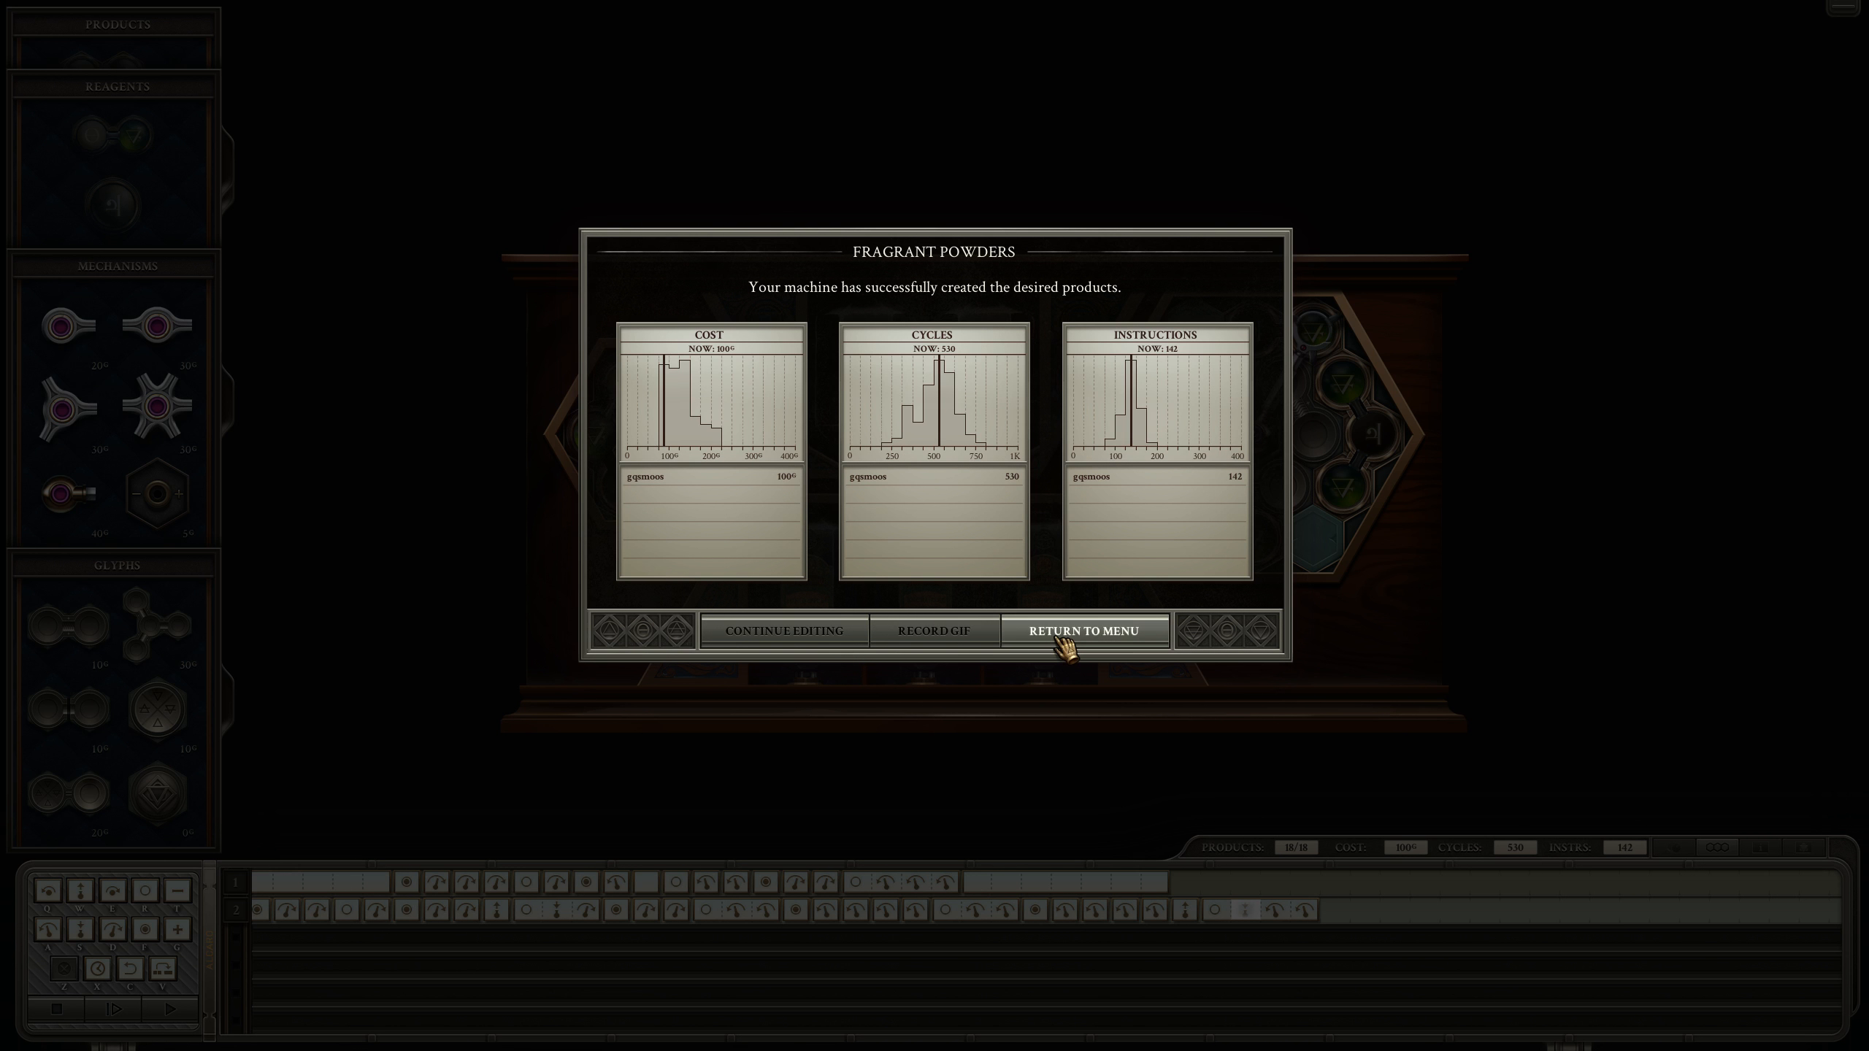
Step: Return to the Fragrant Powders puzzle page listing New Solution 1 at 100/530/142
click(1083, 631)
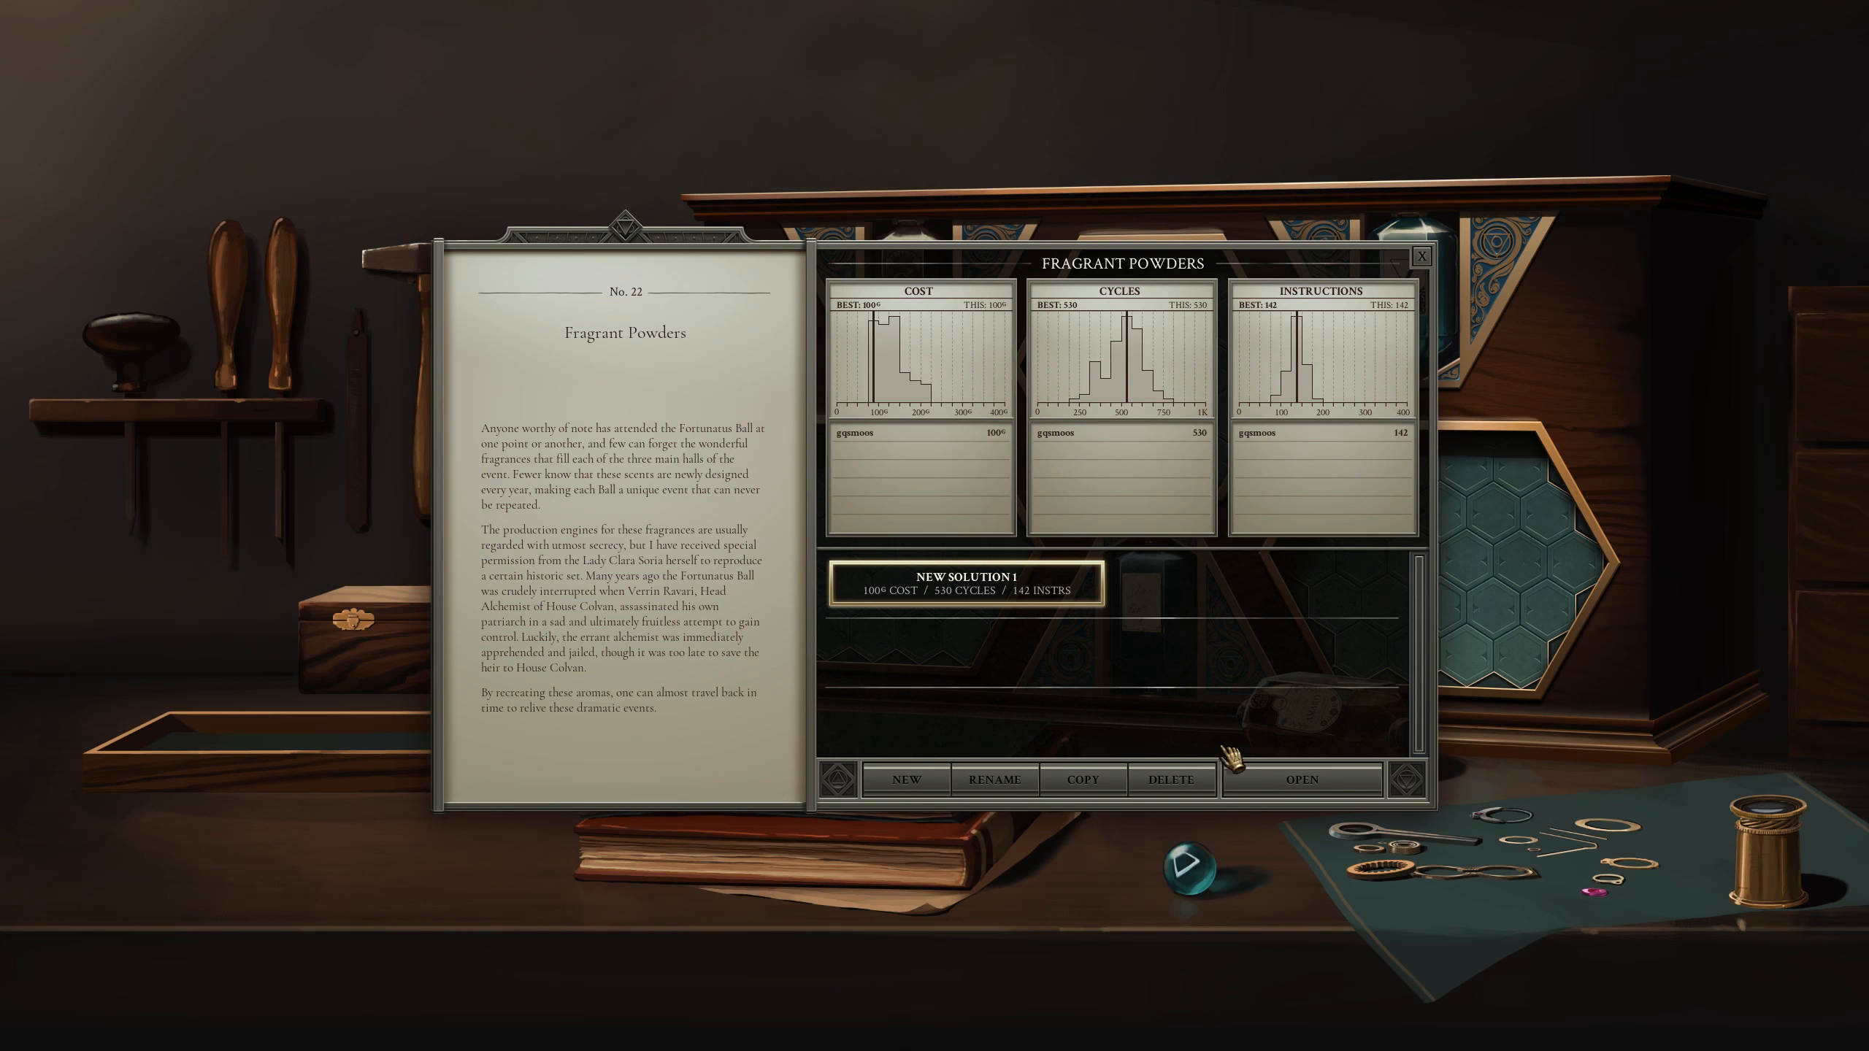
Step: Close the puzzle page to show Fragrant Powders checked off in the Production Alchemy list
click(1432, 255)
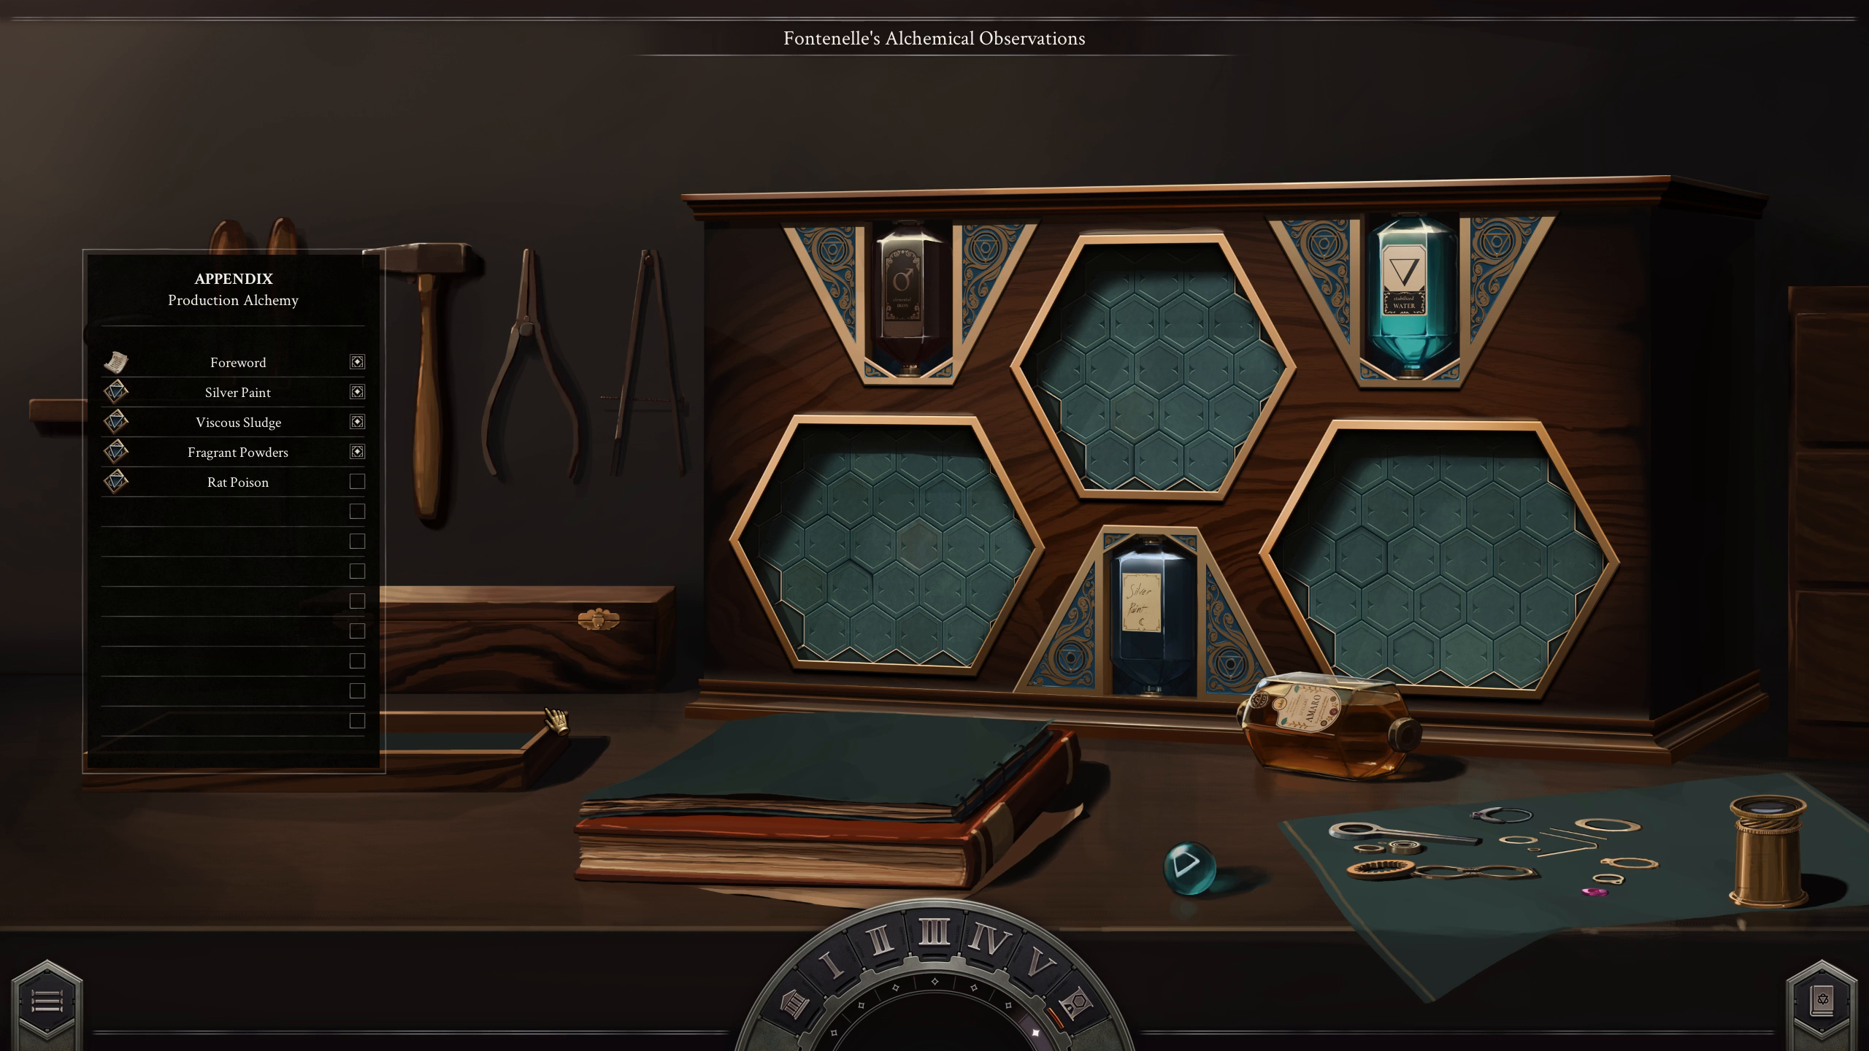
mouse_move(367, 907)
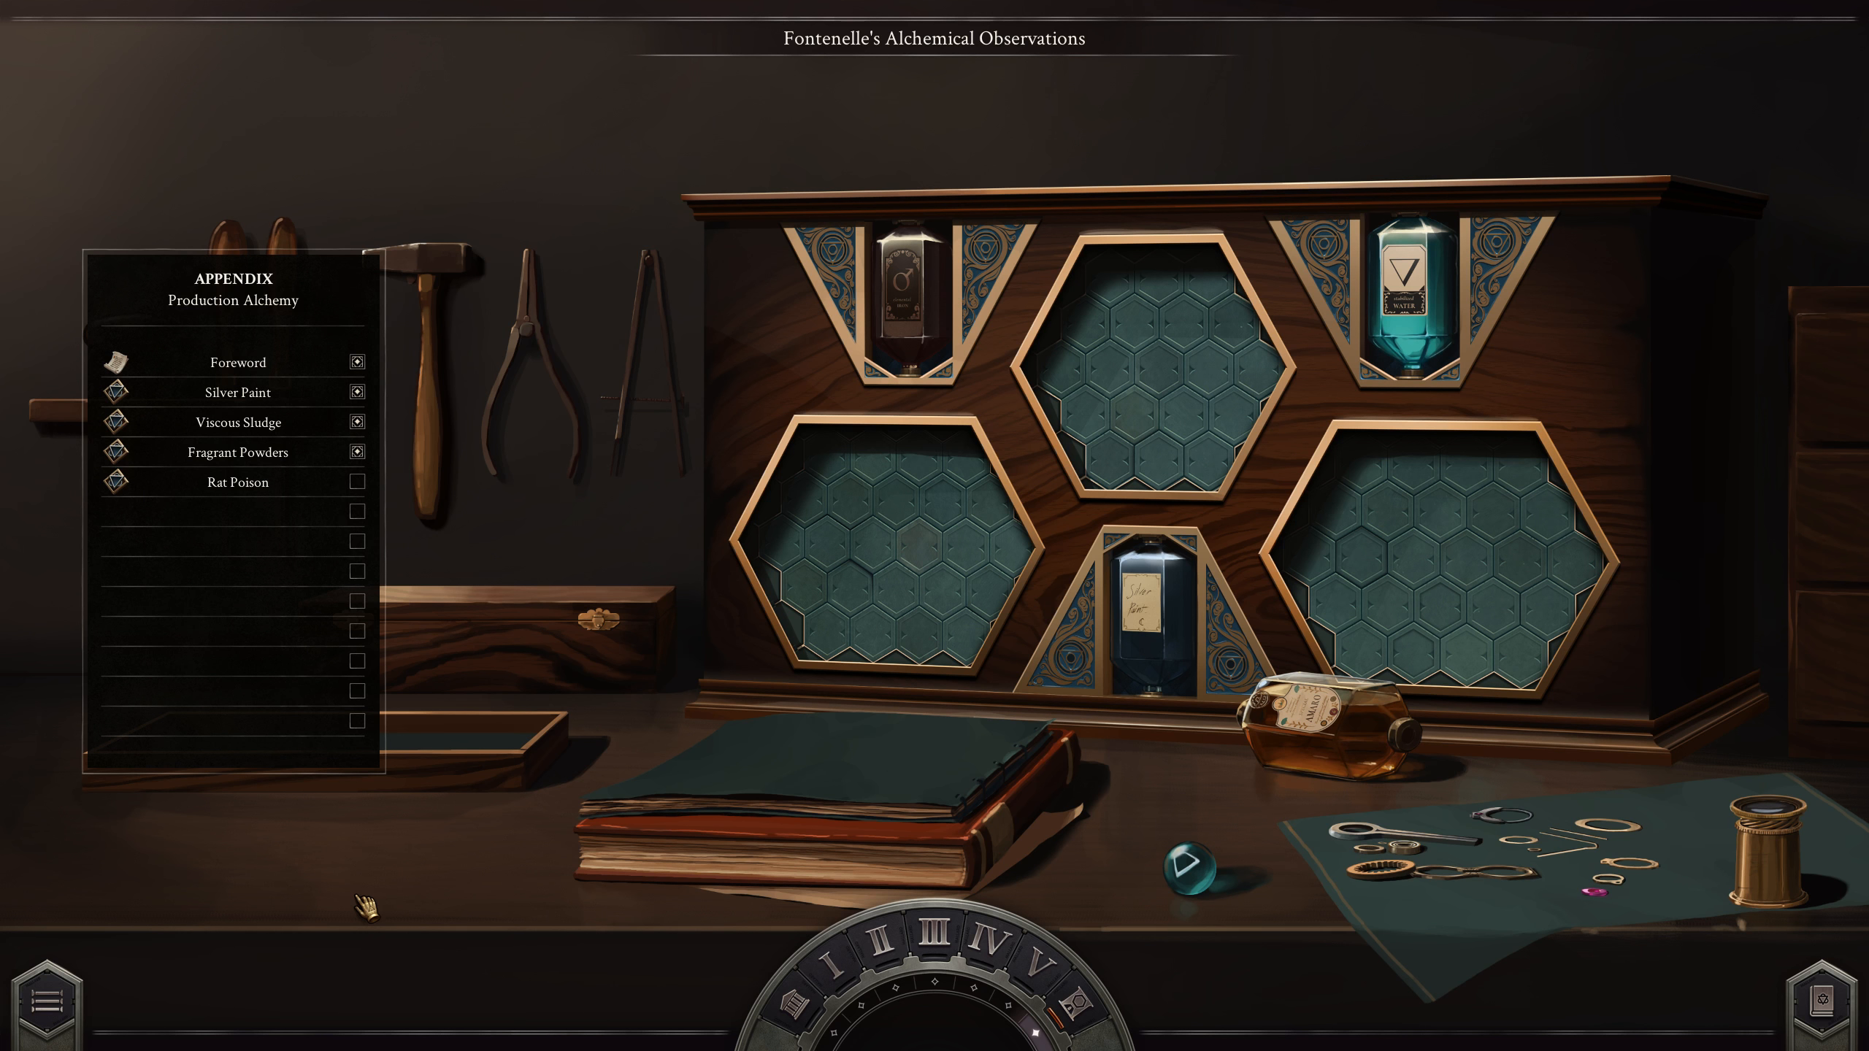
mouse_move(60, 566)
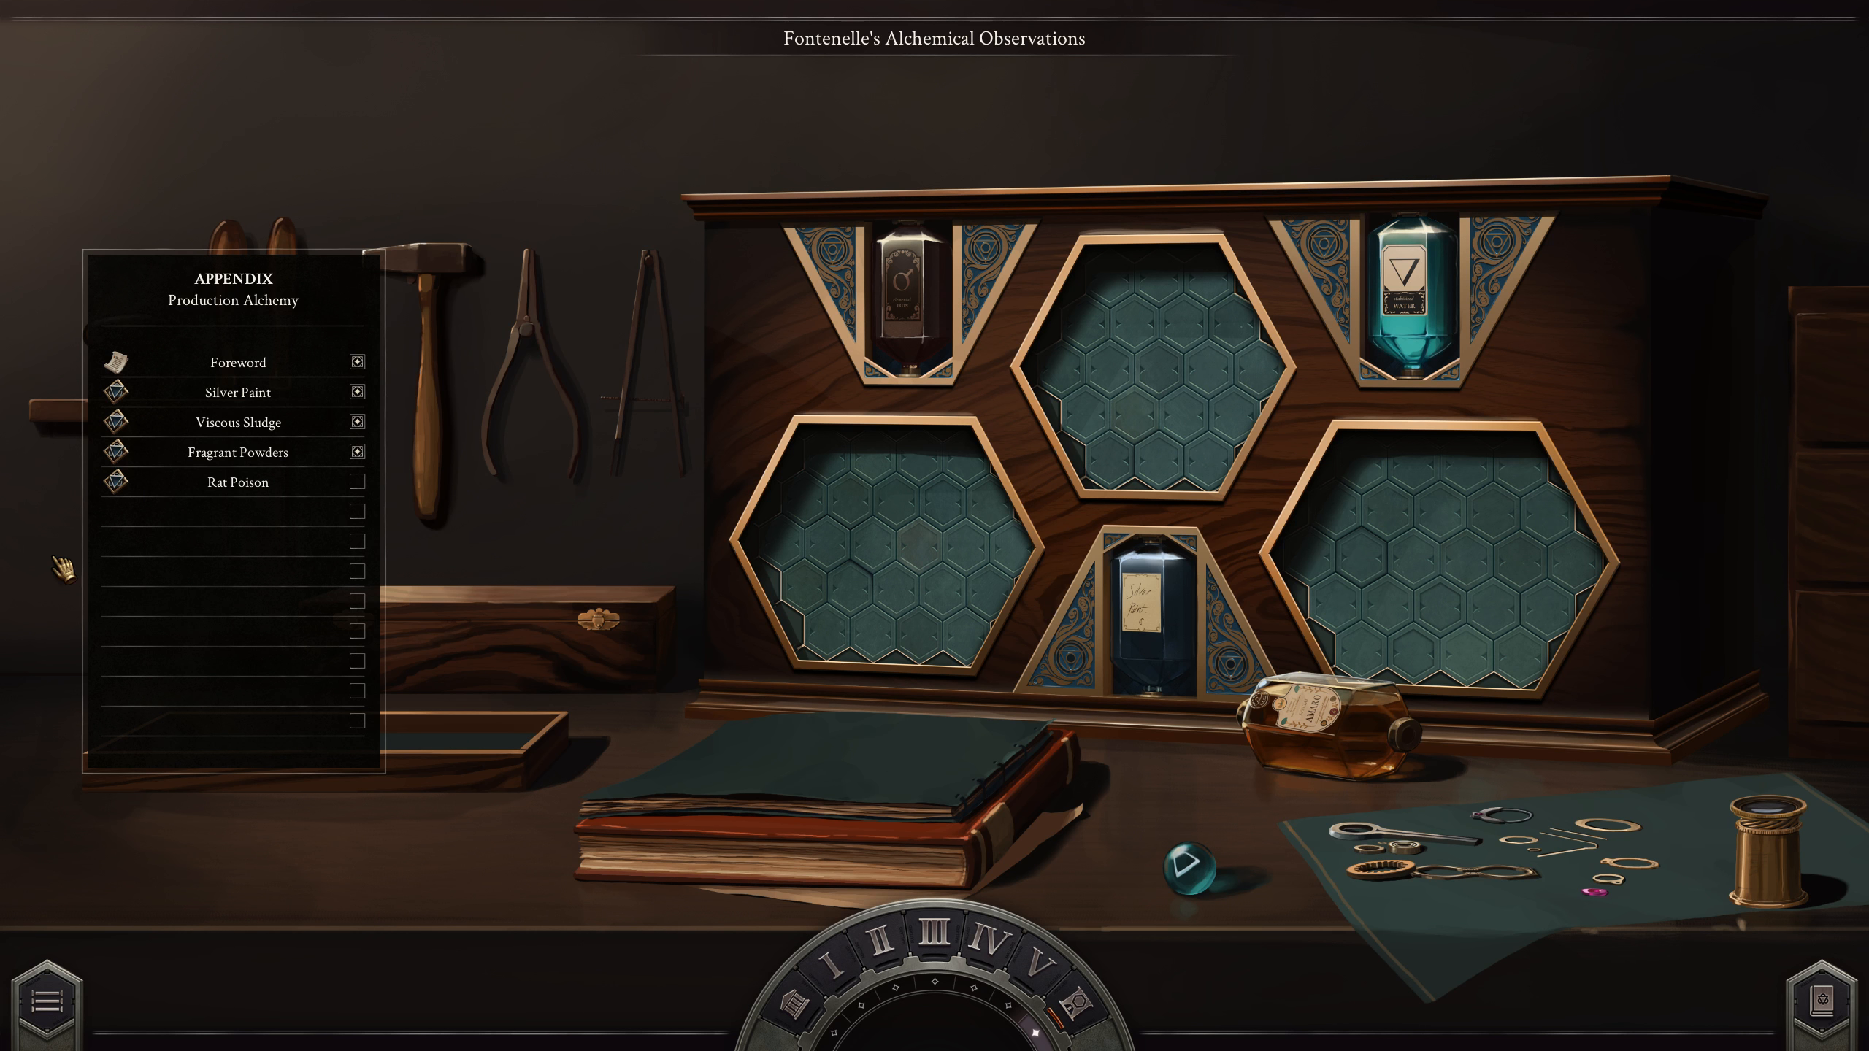